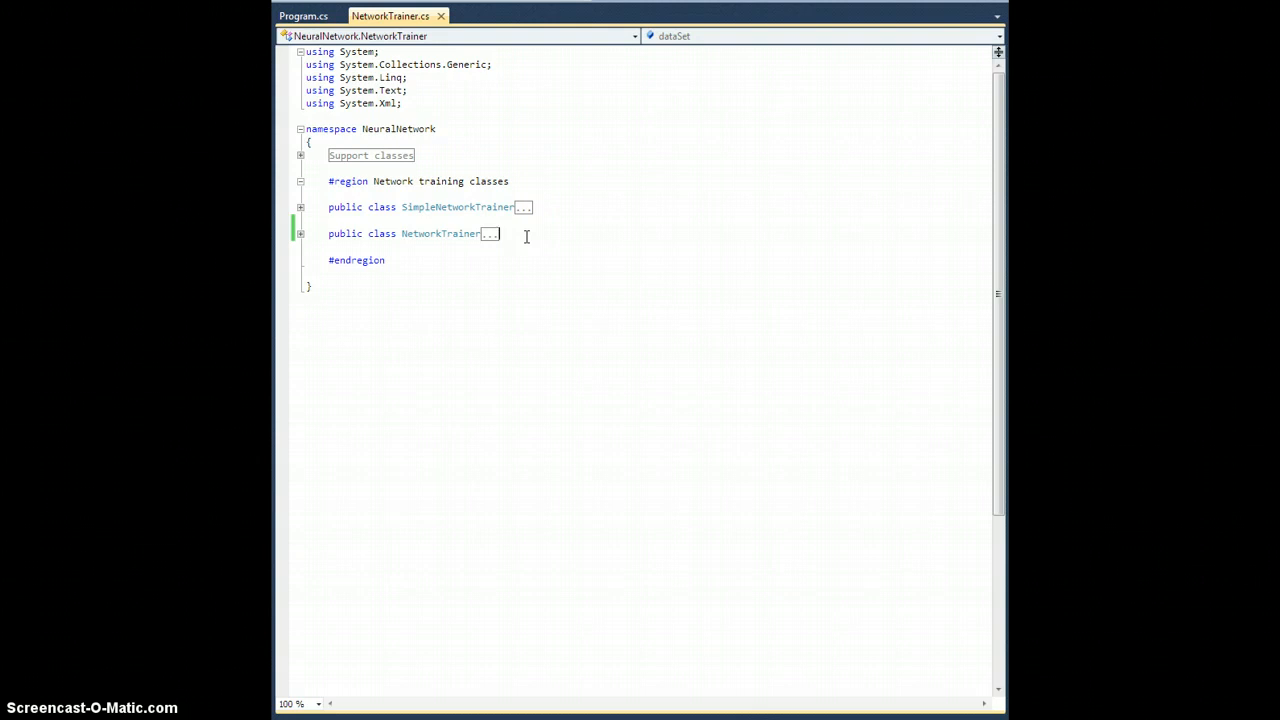
Append ', int Index' to the BeforeTrainDataPoint and AfterTrainDataPoint parameter lists in NetworkTrainer.
click(524, 282)
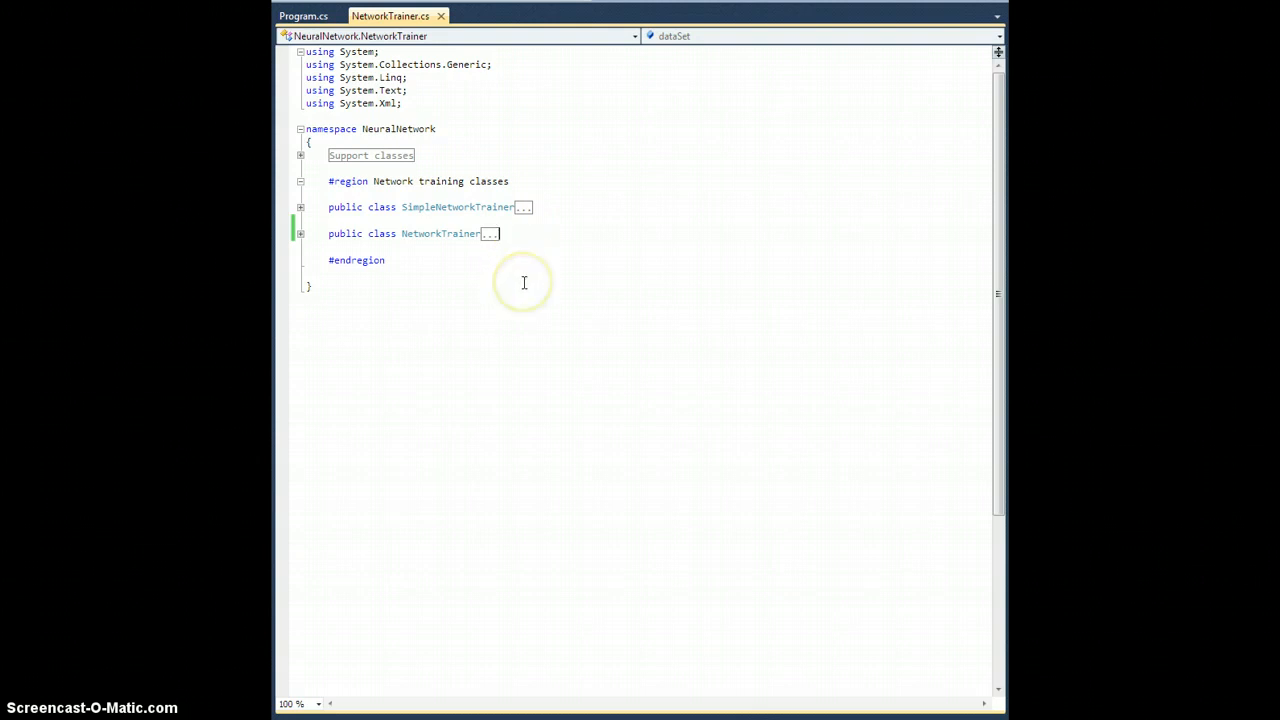
mouse_move(302, 237)
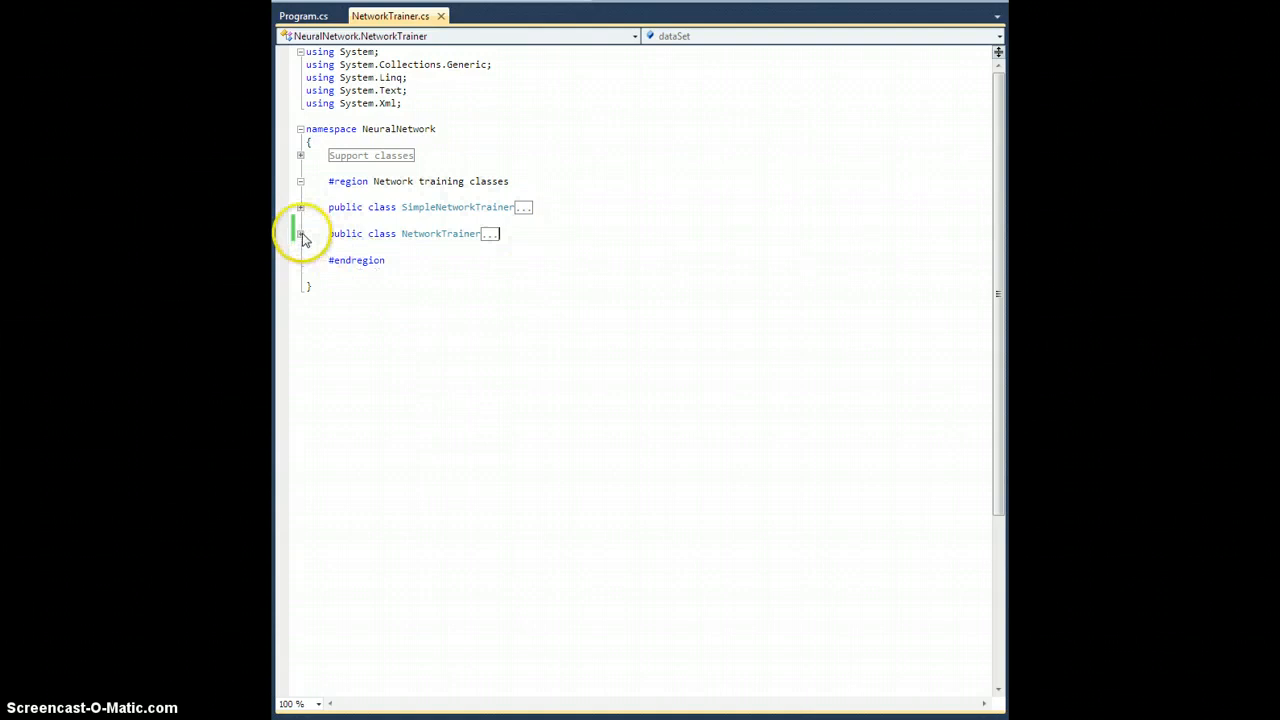
click(301, 234)
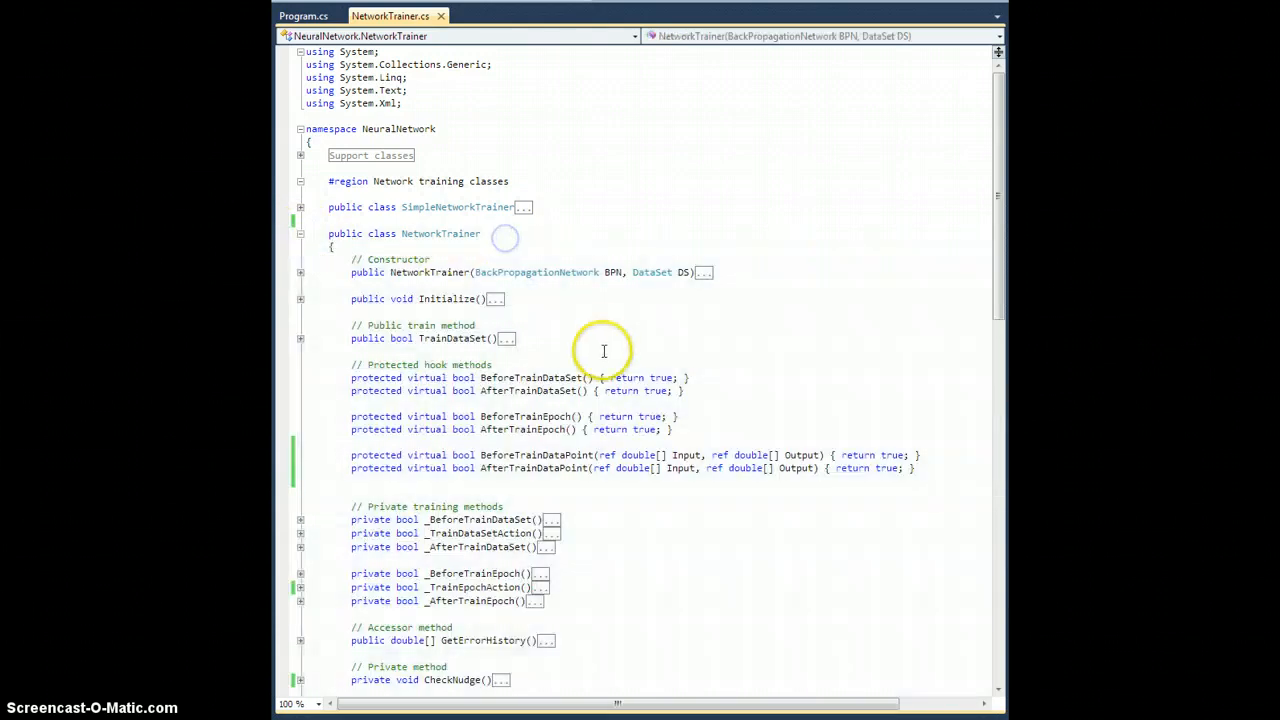
scroll(down, 3)
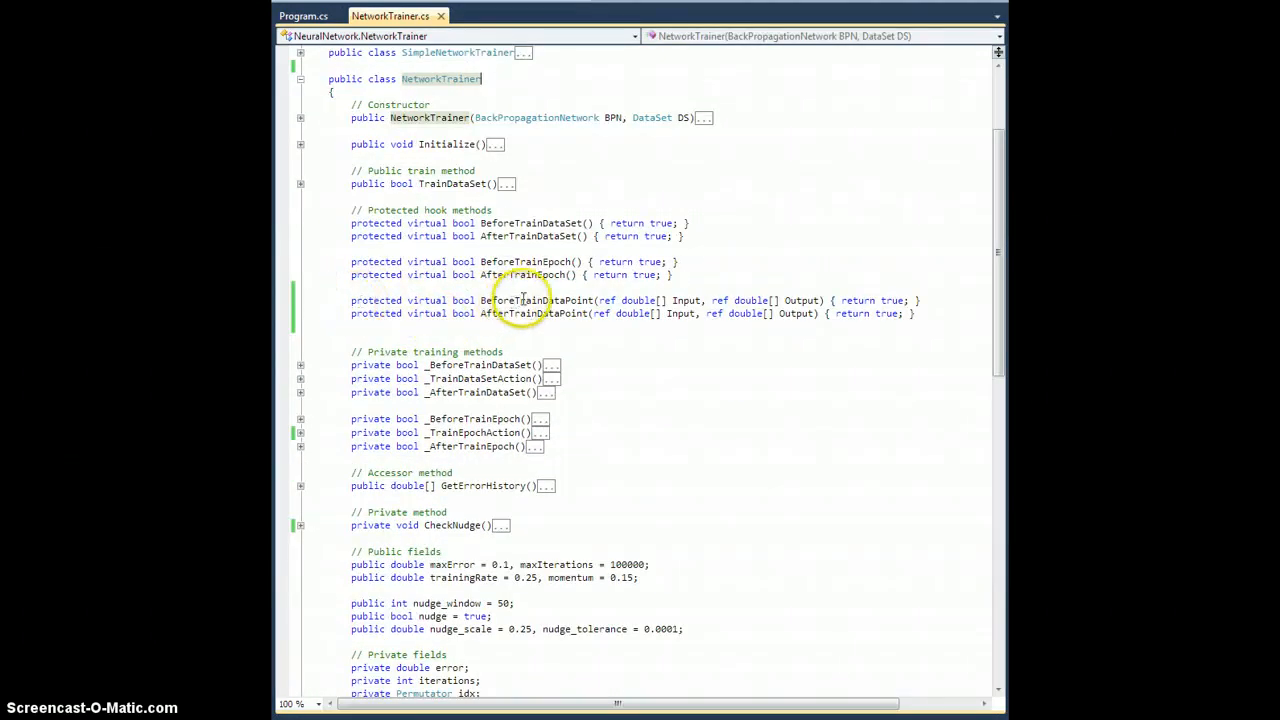
mouse_move(578, 313)
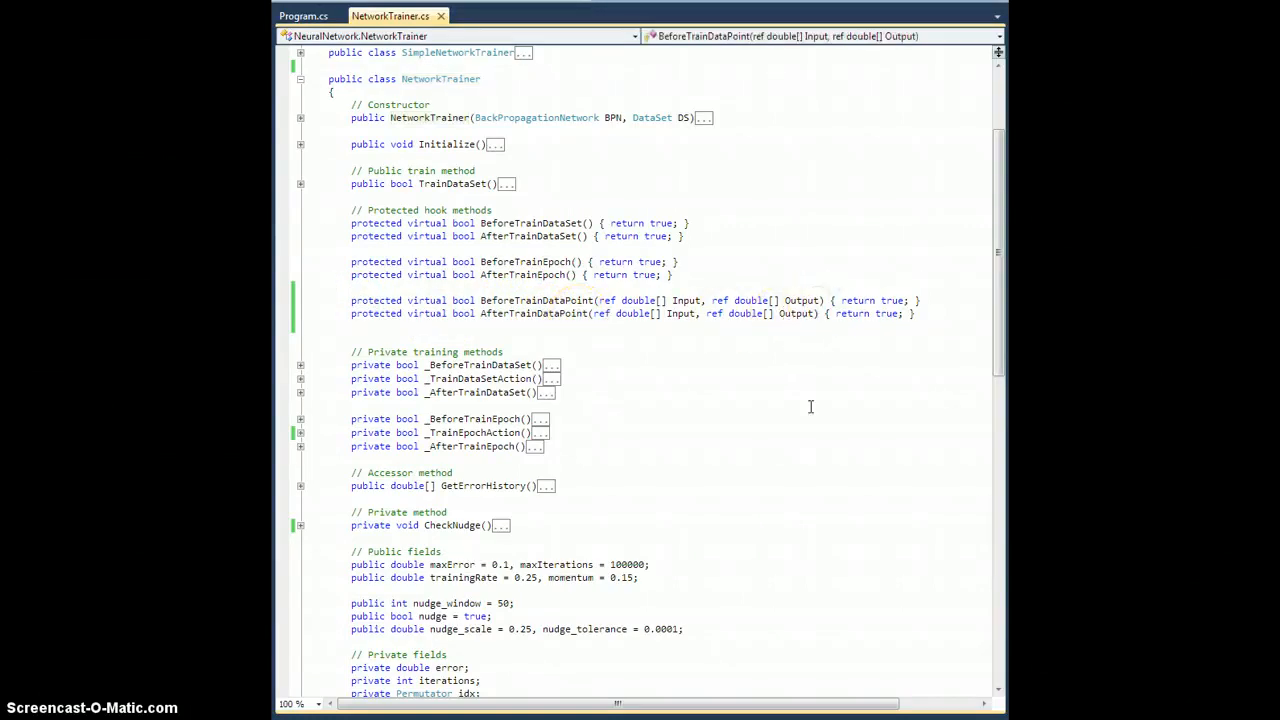
text(, int I)
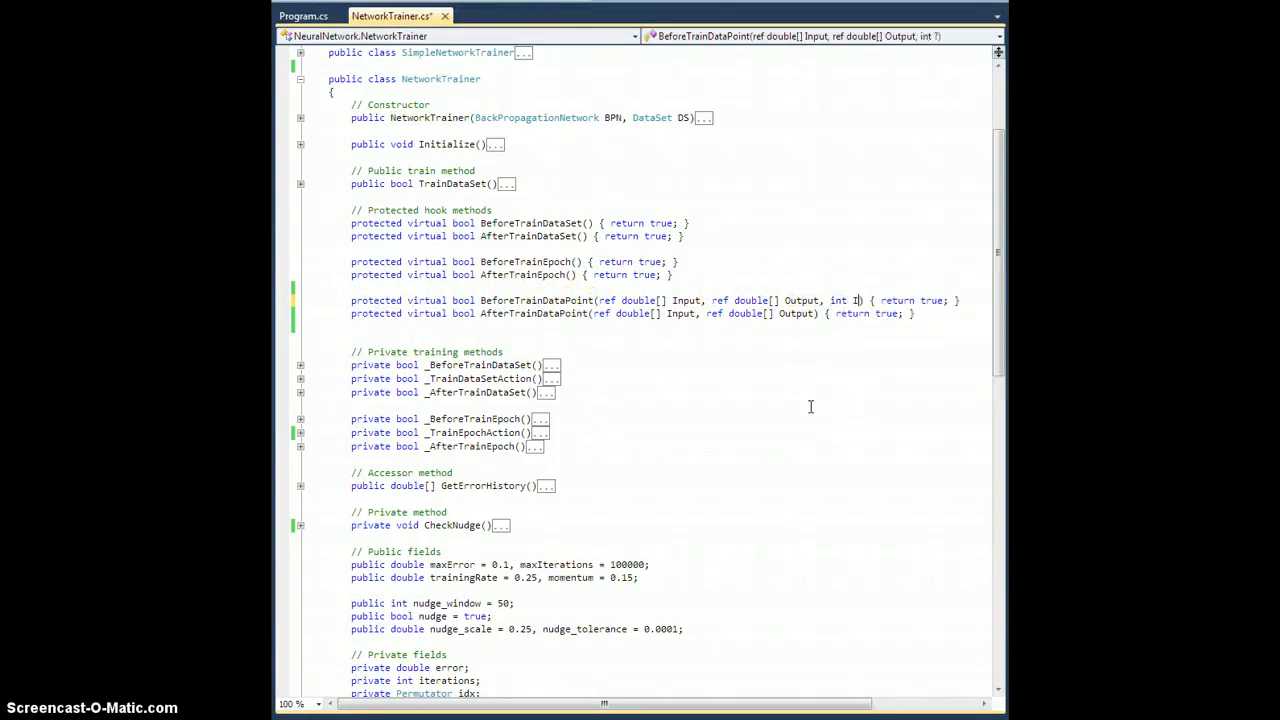
text(ndex)
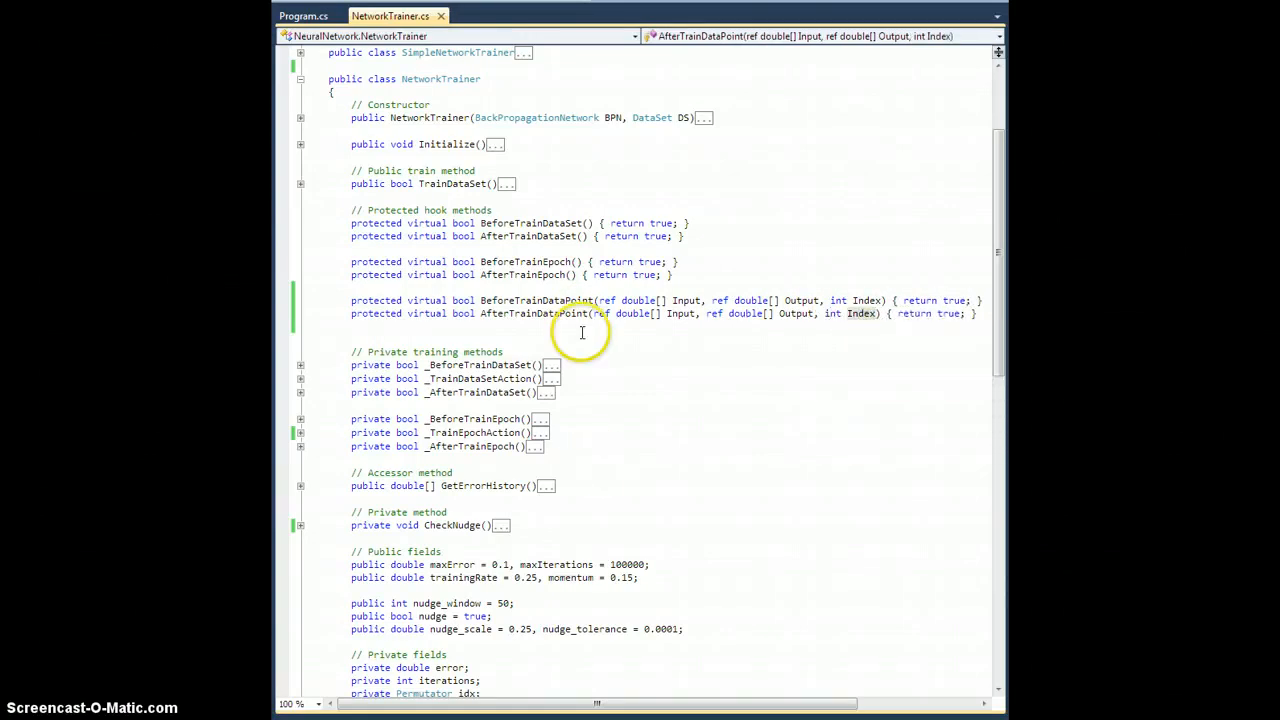
mouse_move(900, 313)
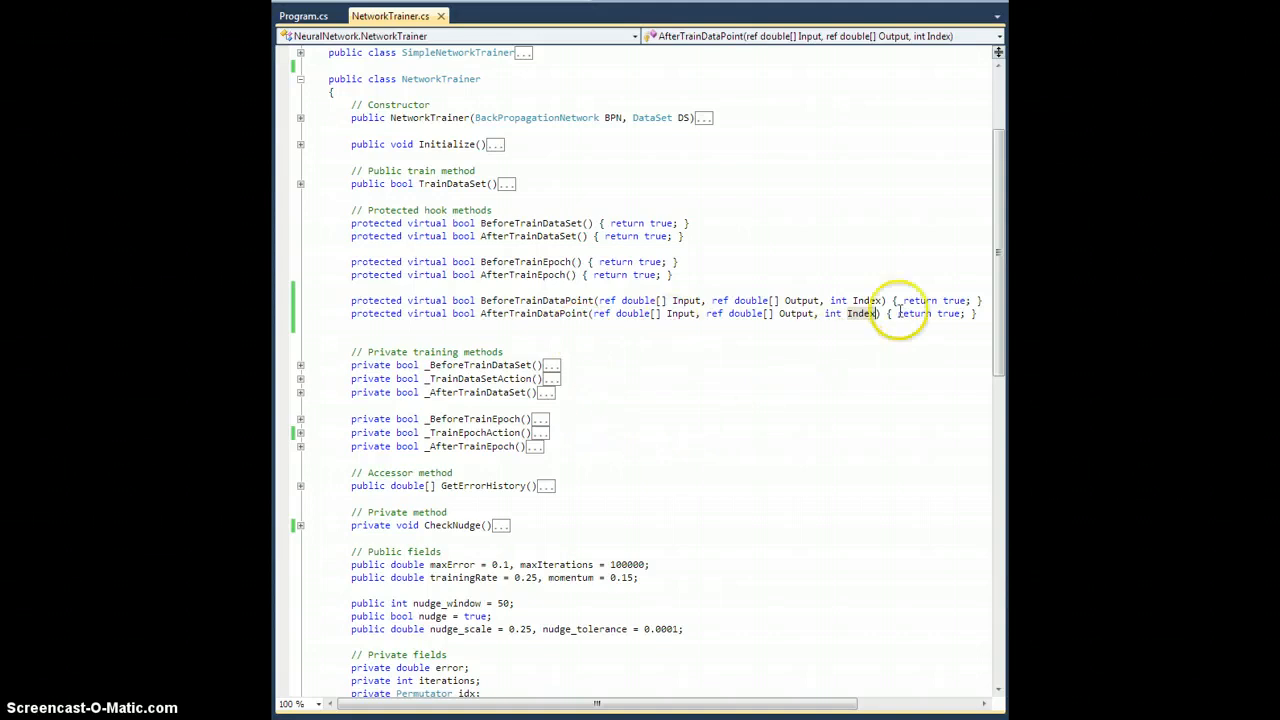
mouse_move(334, 416)
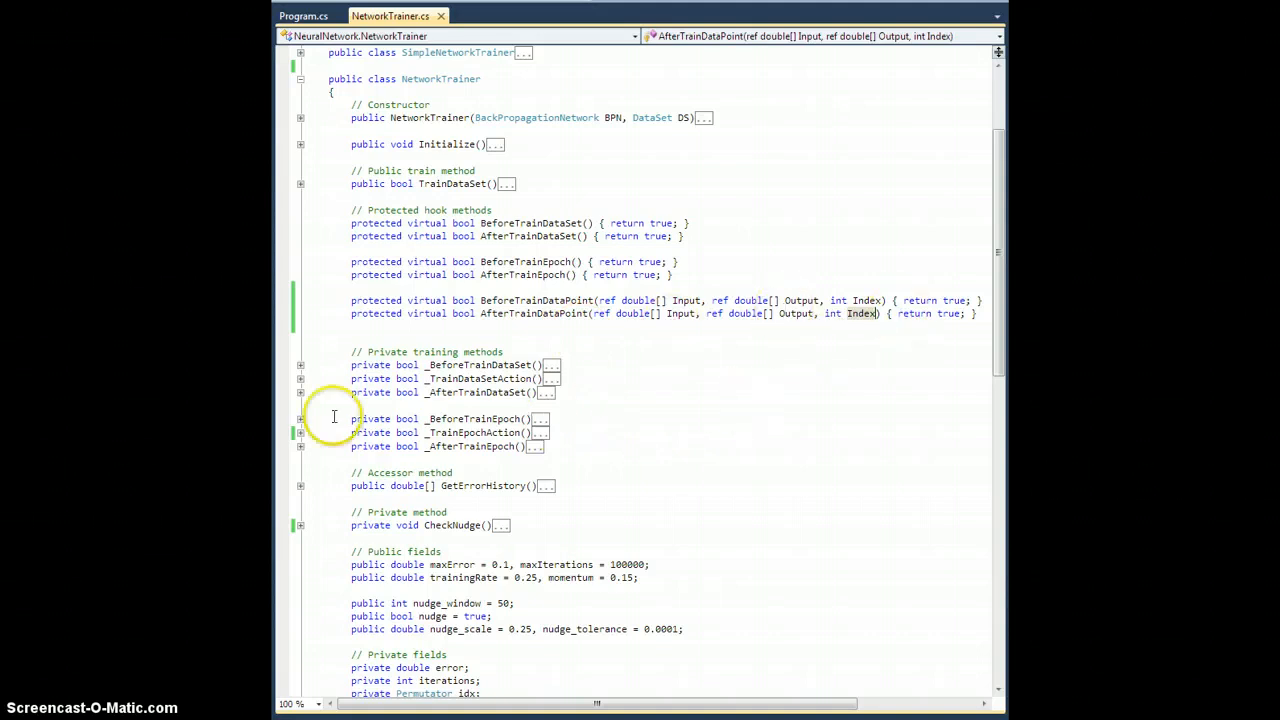
Add ', idx[i]' to both data-point hook calls in _TrainEpochAction, then collapse it.
click(300, 432)
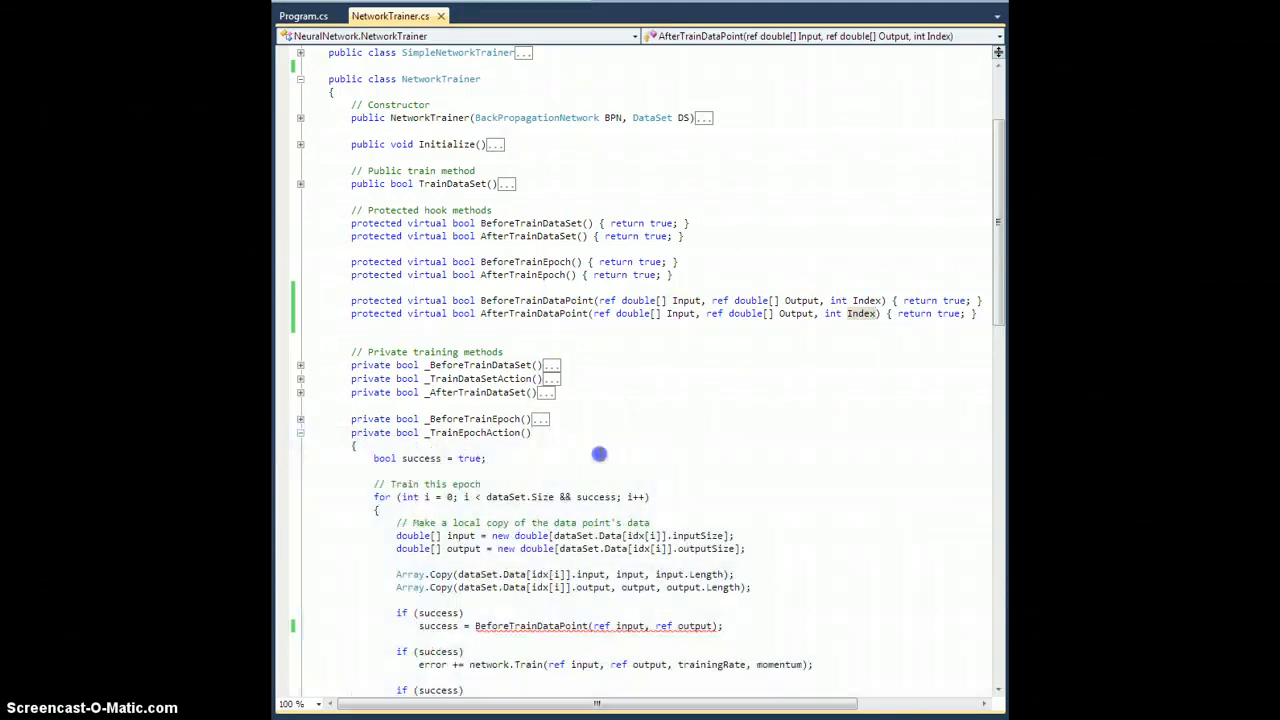
scroll(down, 3)
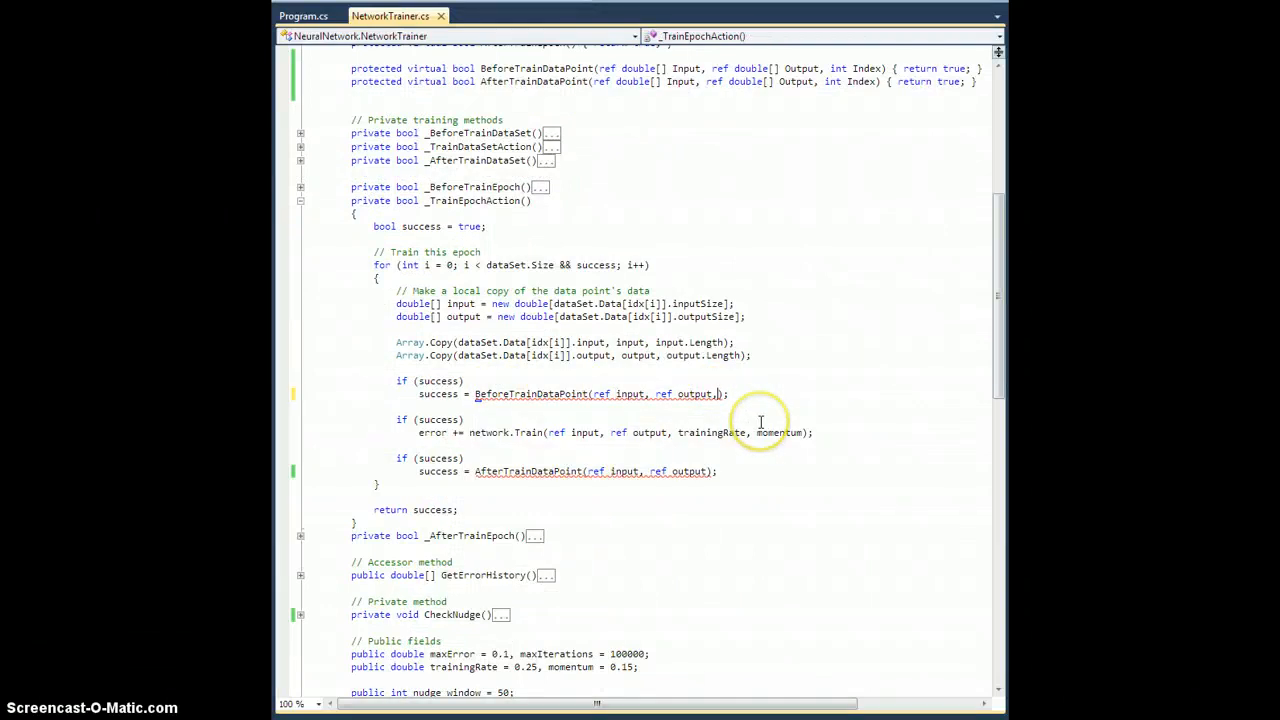
text(, idx)
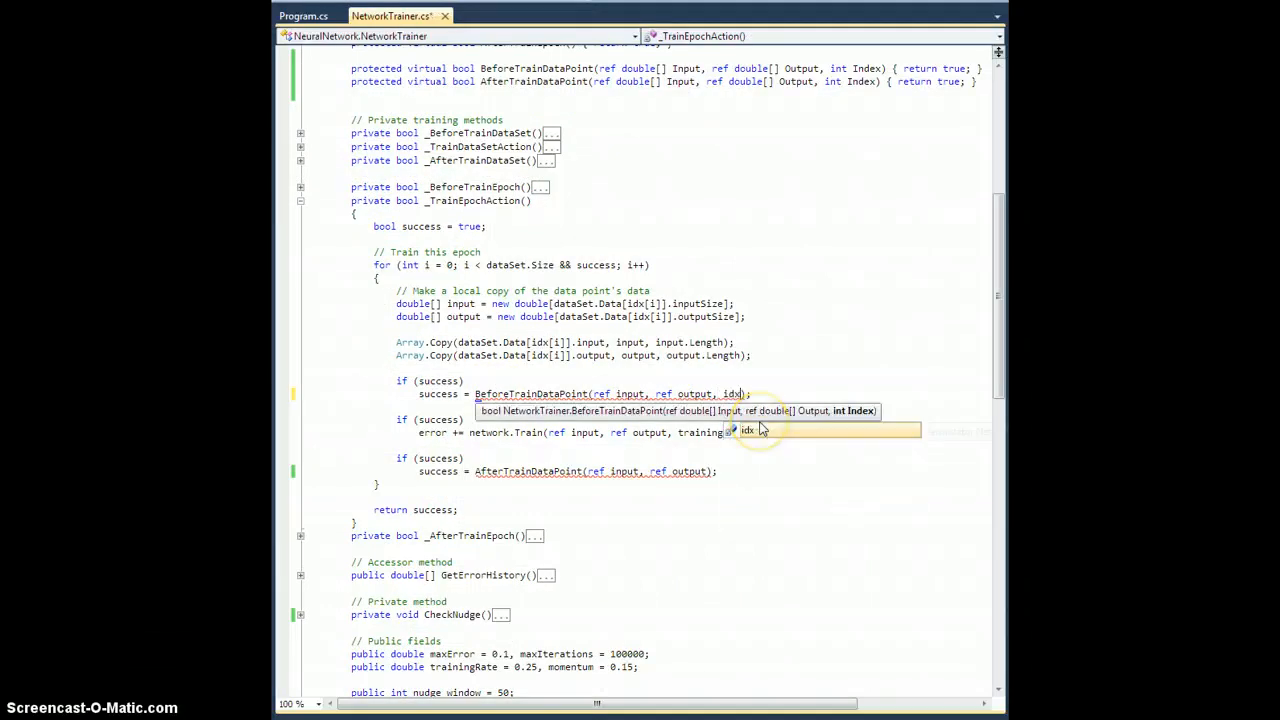
text([i)
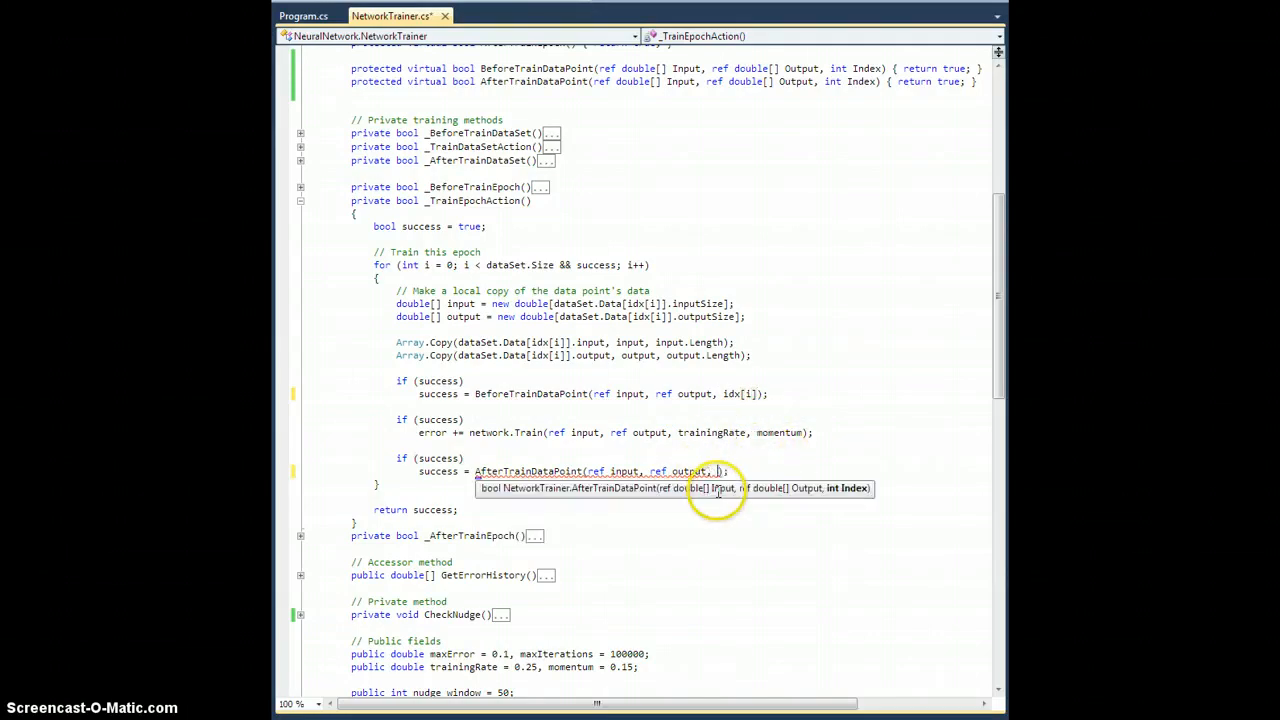
text(idx[i])
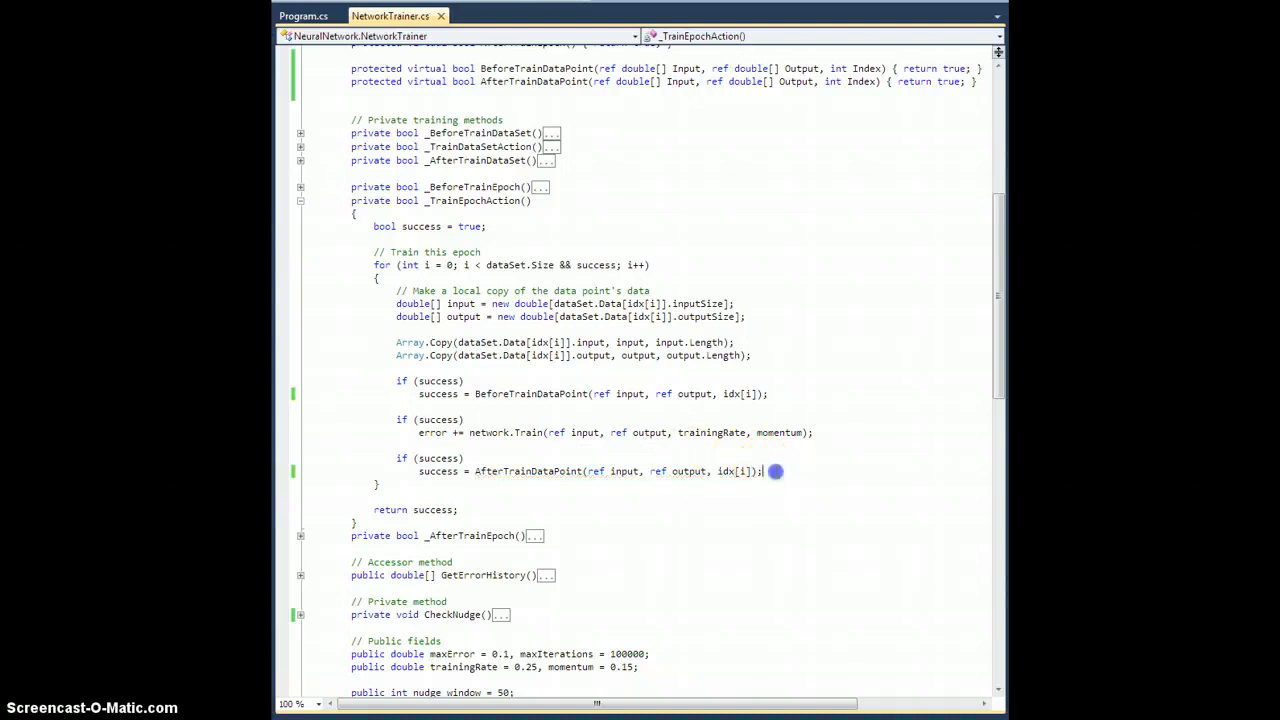
click(300, 200)
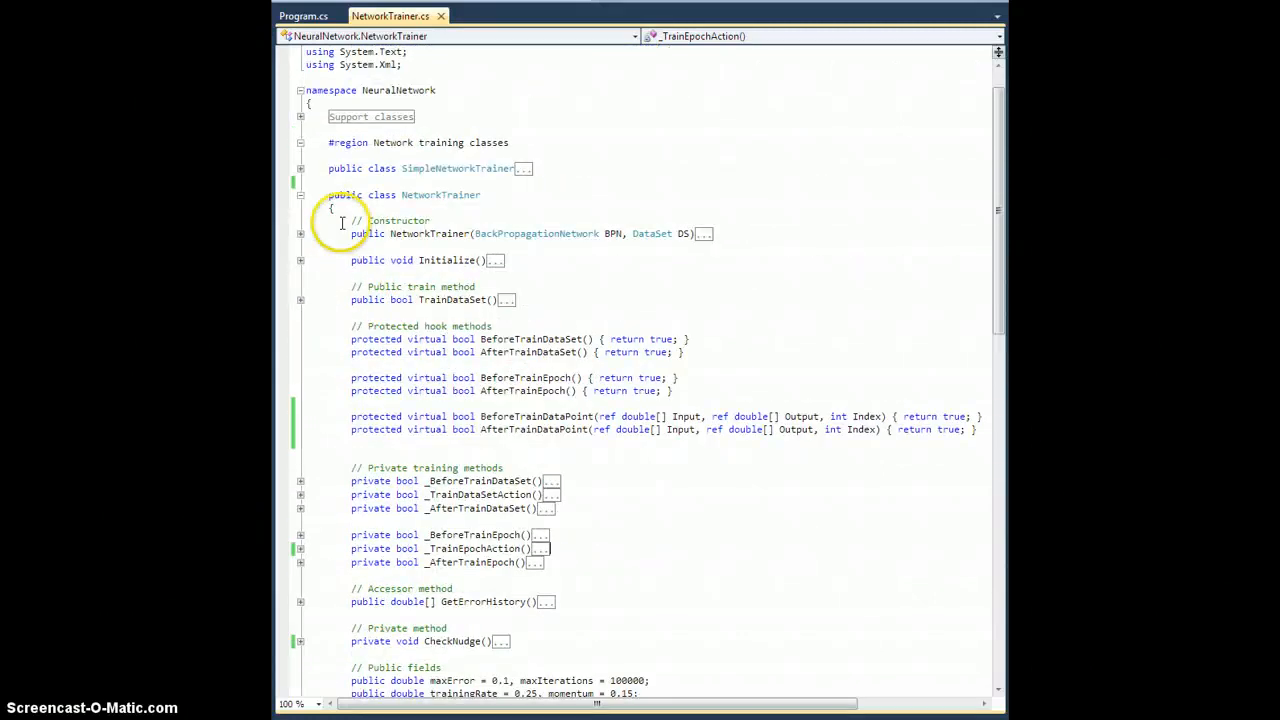
Type 'public class BinaryNoiseTrainer : NetworkTrainer {' below the collapsed NetworkTrainer class.
click(300, 195)
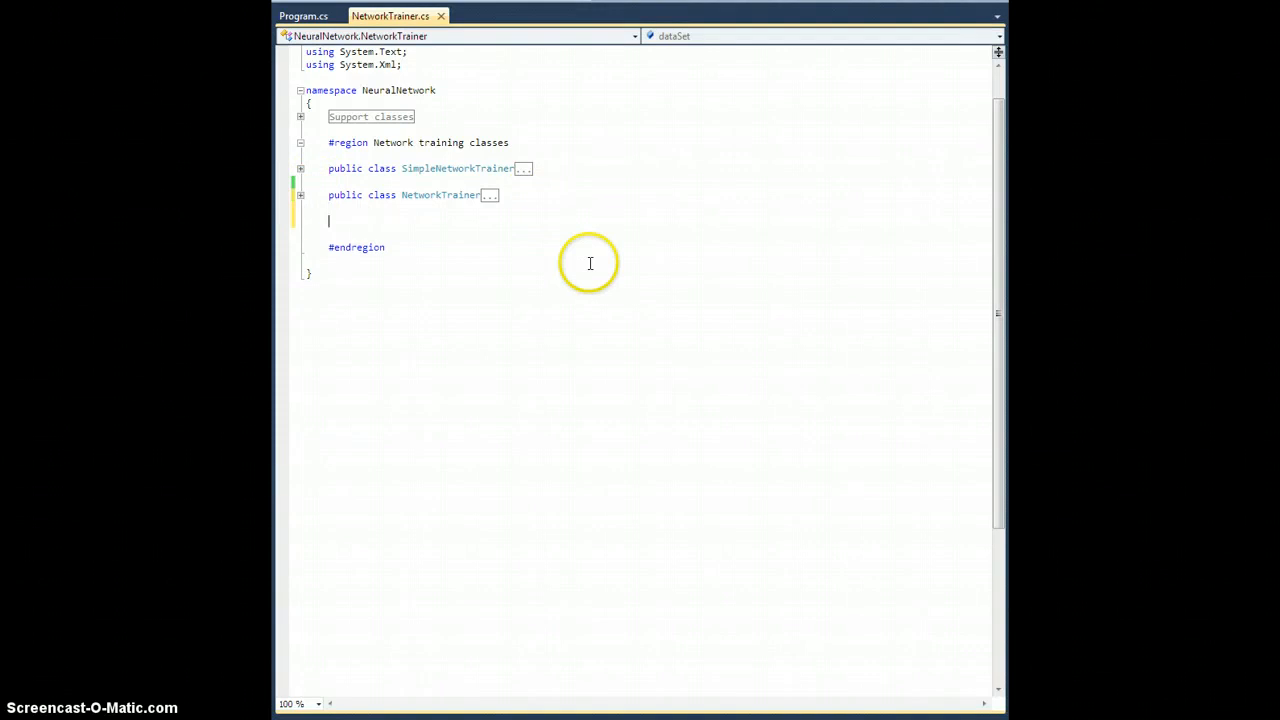
key(Backspace)
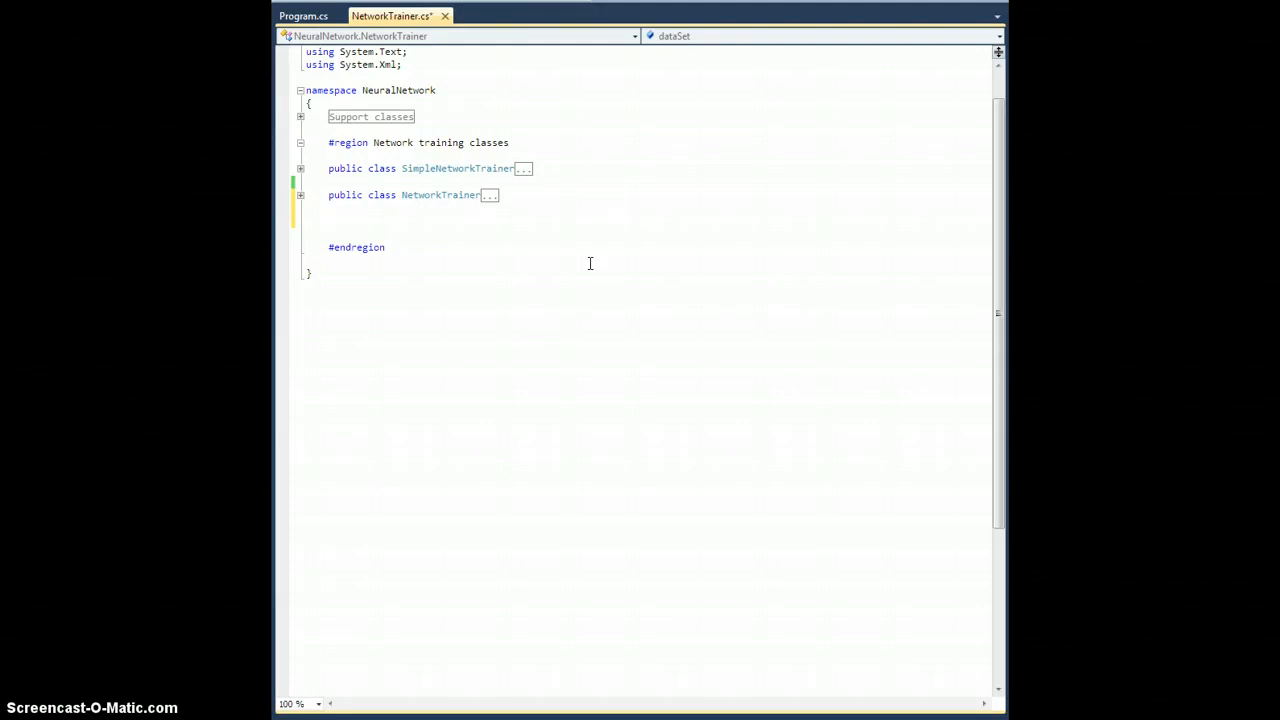
text(public class)
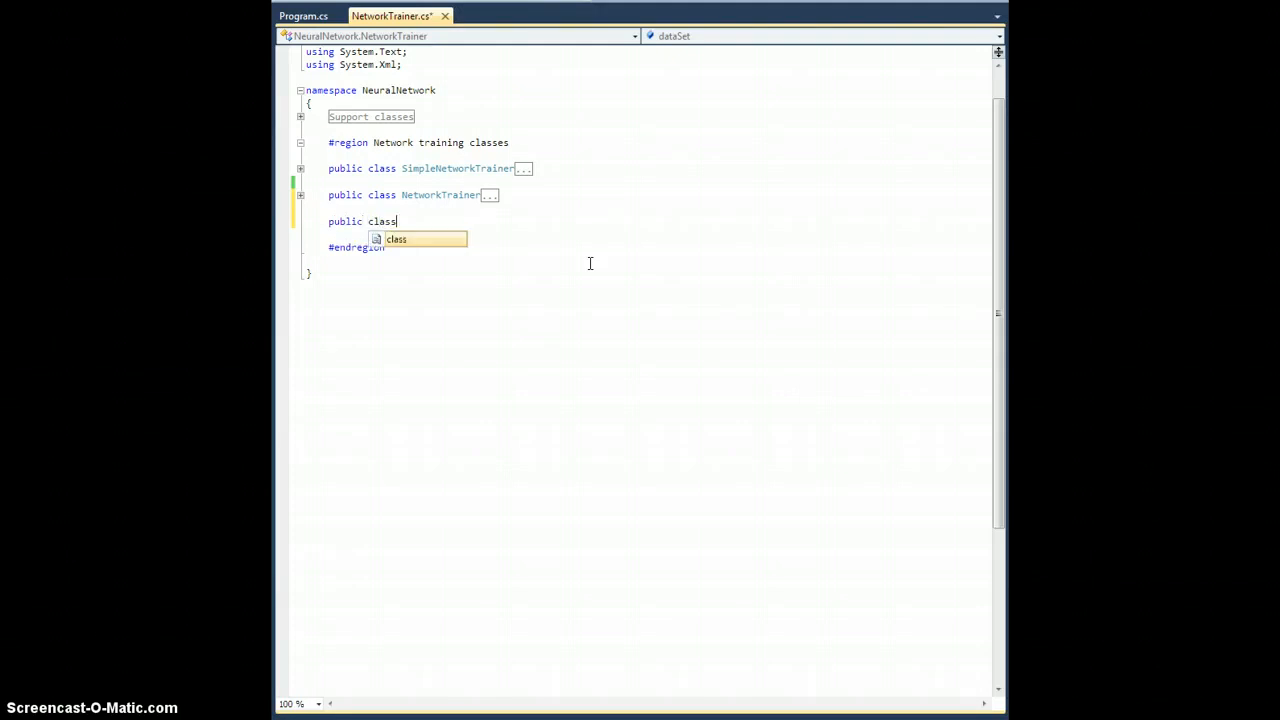
text(BinaryN)
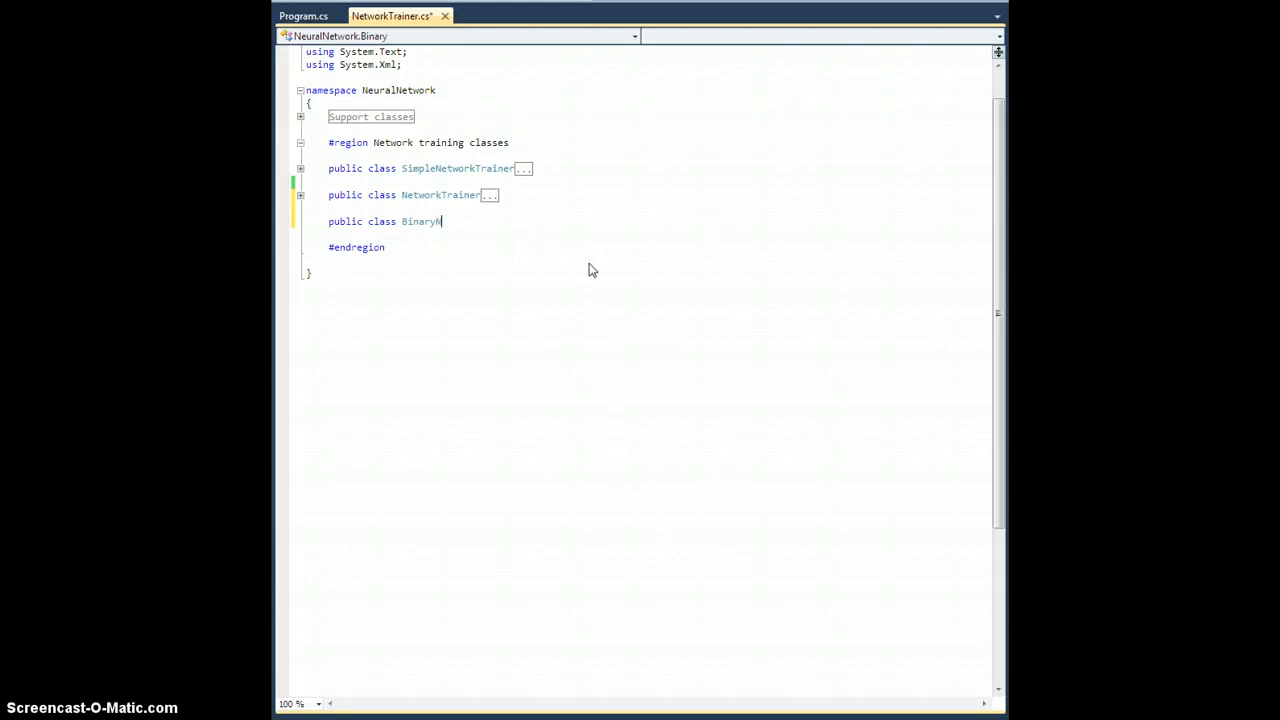
text(oiseTrainer :)
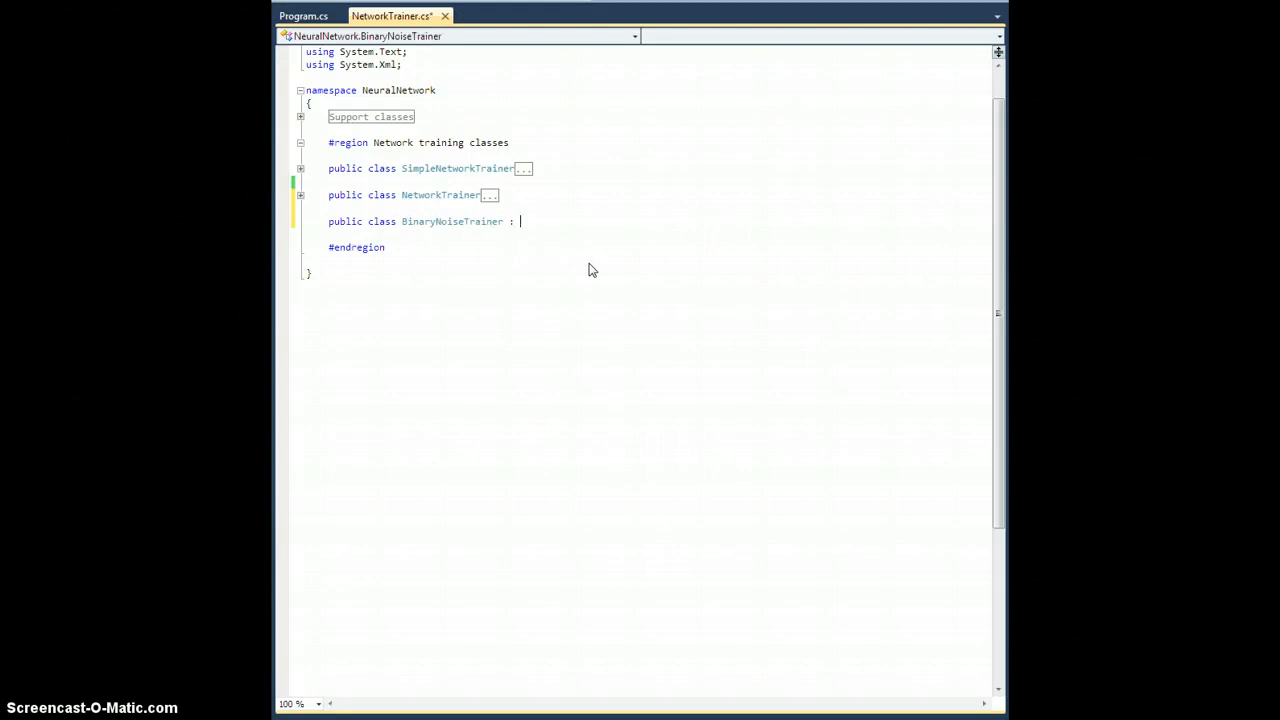
text(Network)
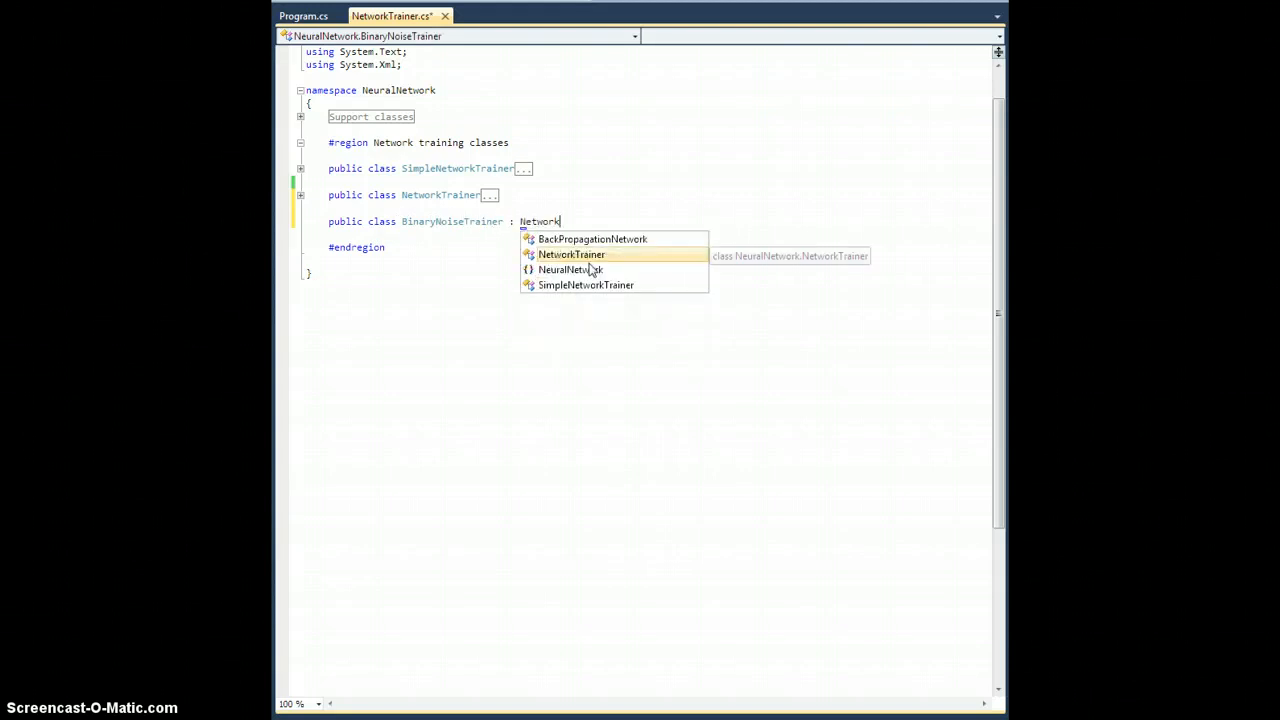
text(NetworkTrainer()
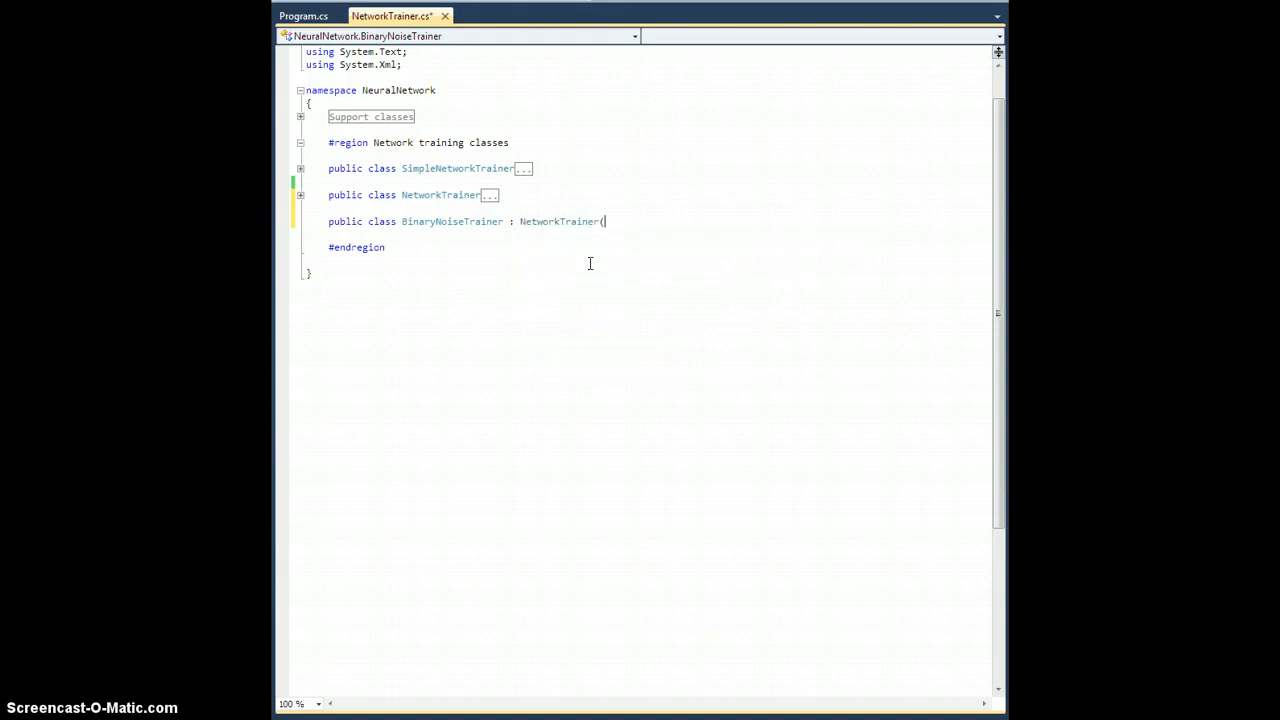
text(){)
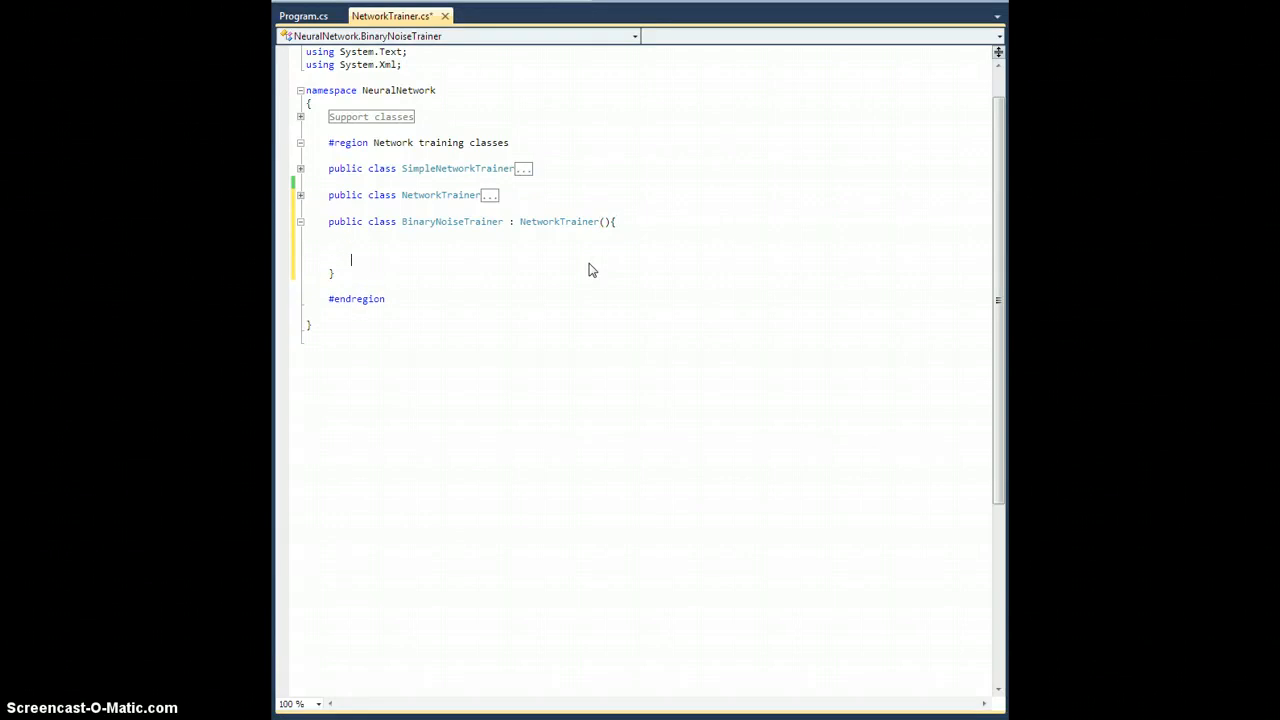
Write a '// Constructor' BinaryNoiseTrainer(BackPropagationNetwork BPN, DataSet DS) : base(BPN, DS).
text(// Constructor)
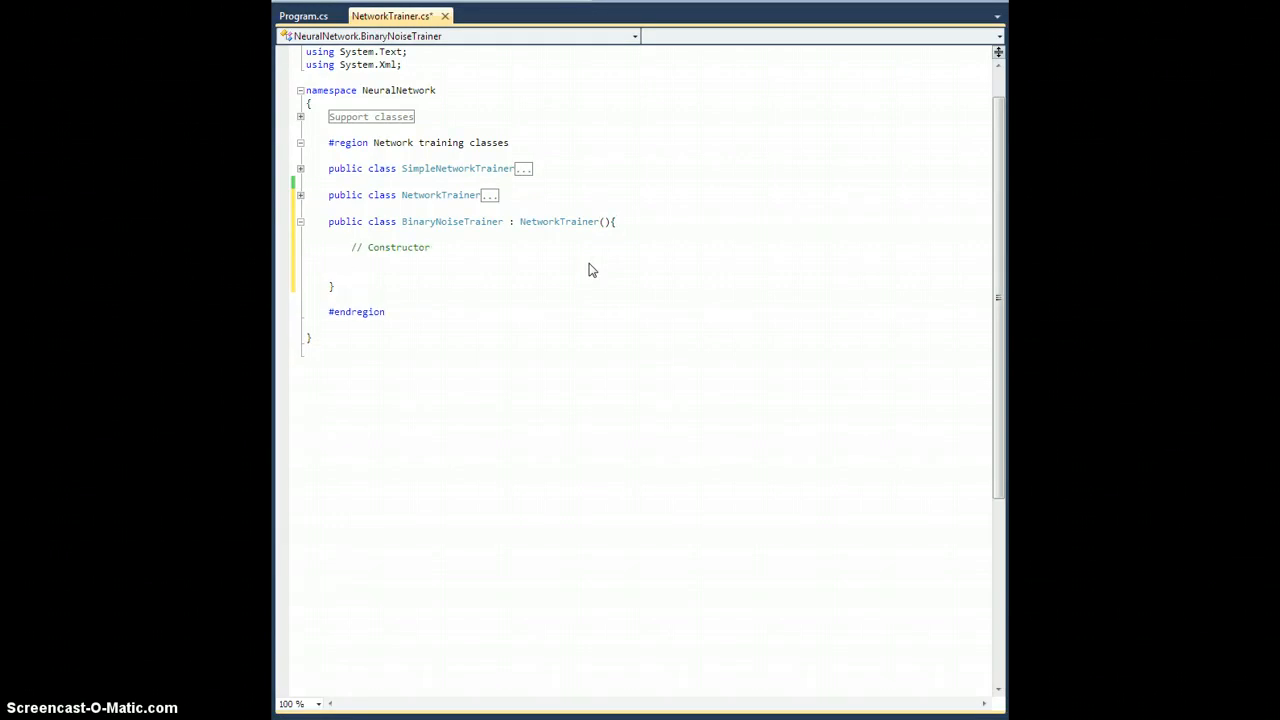
text(public)
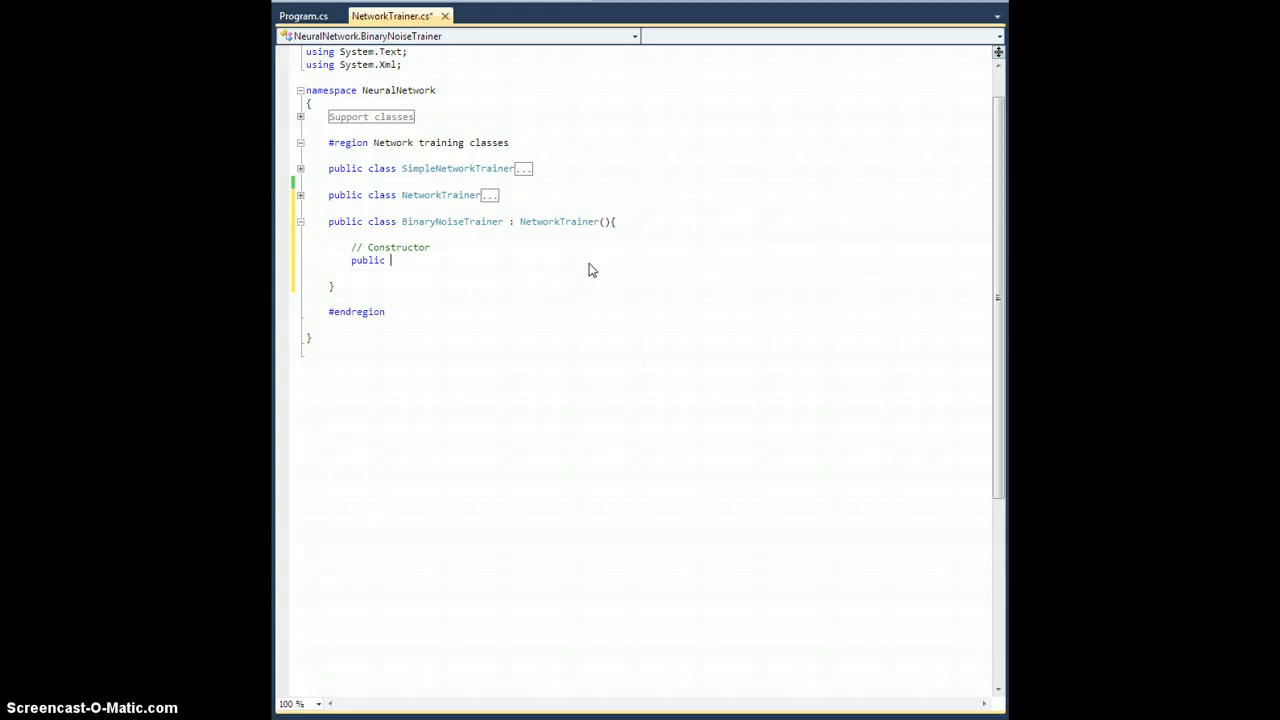
text(BinaryNoiseTrainer :)
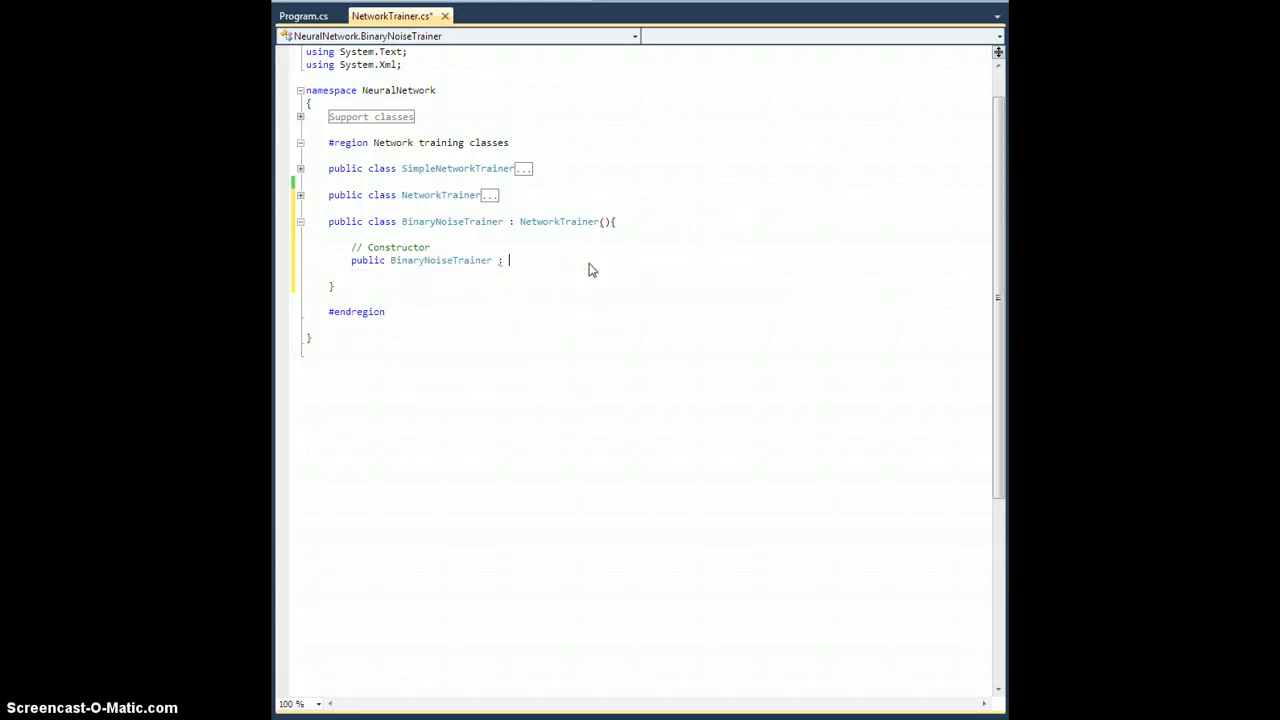
text(b)
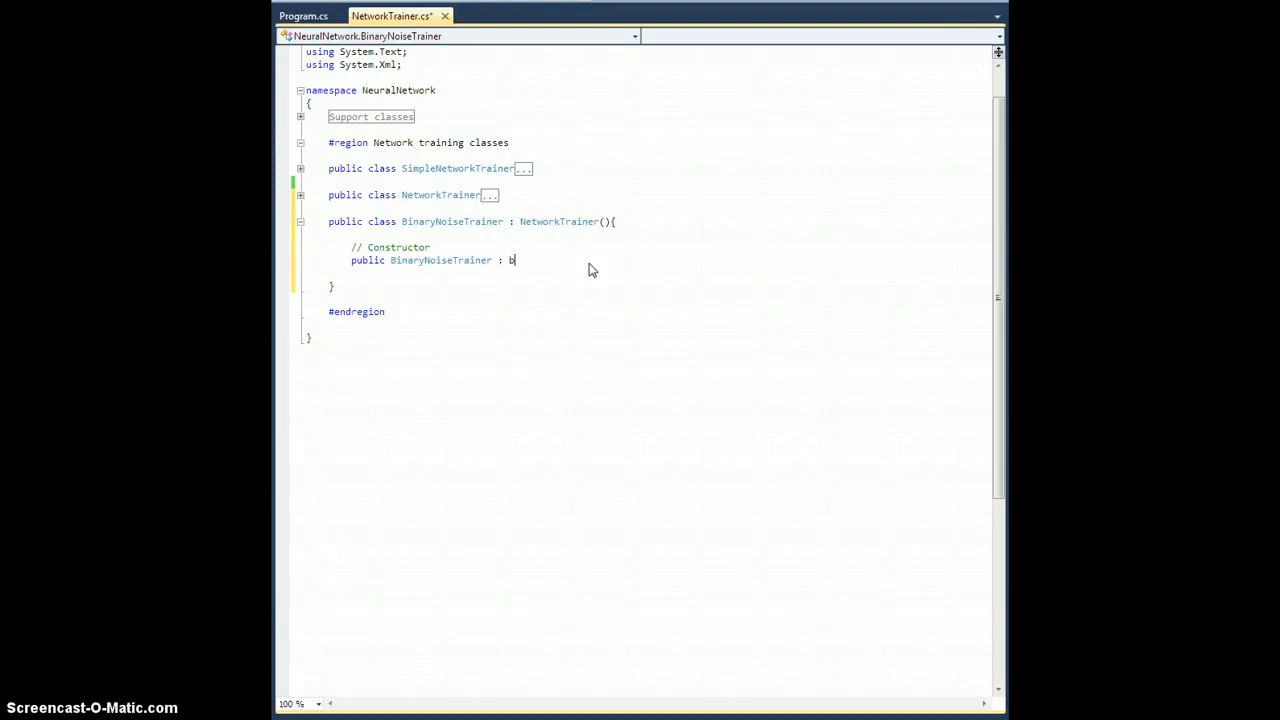
text(ase()
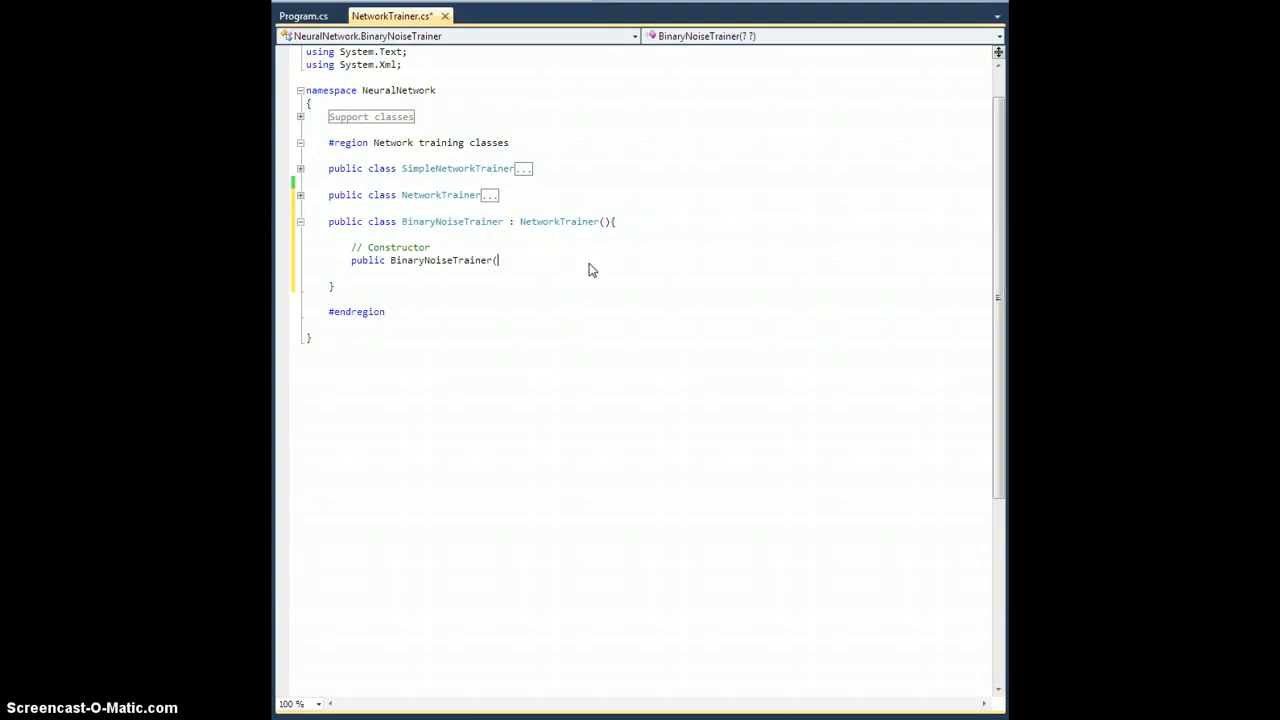
text(BackPropagationNetwork BPN,)
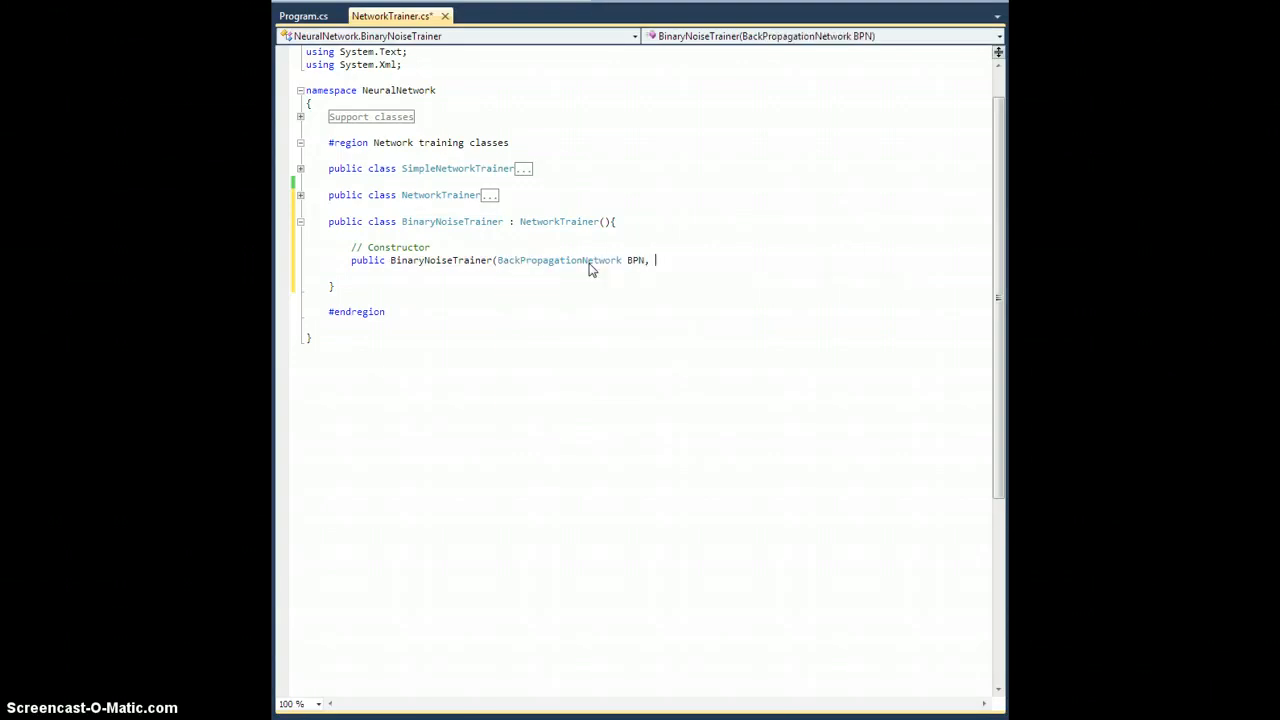
text(DS)
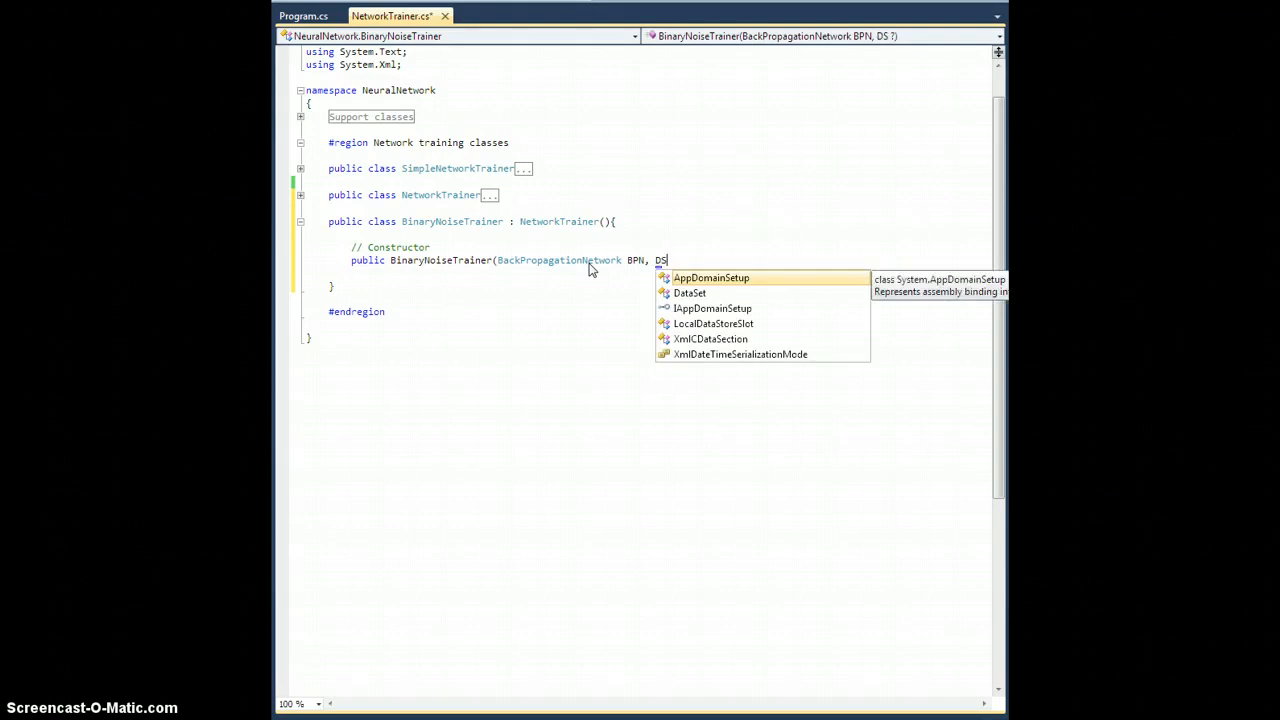
text(ataSet DS)
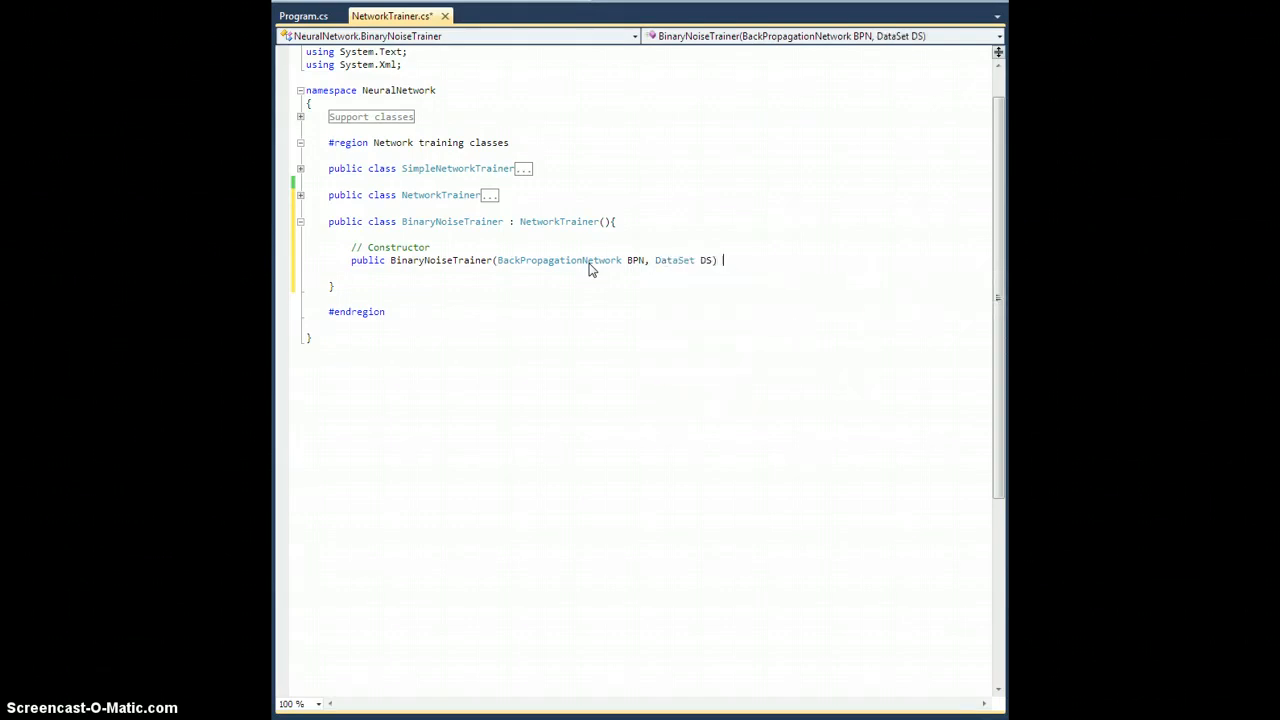
text(: base()
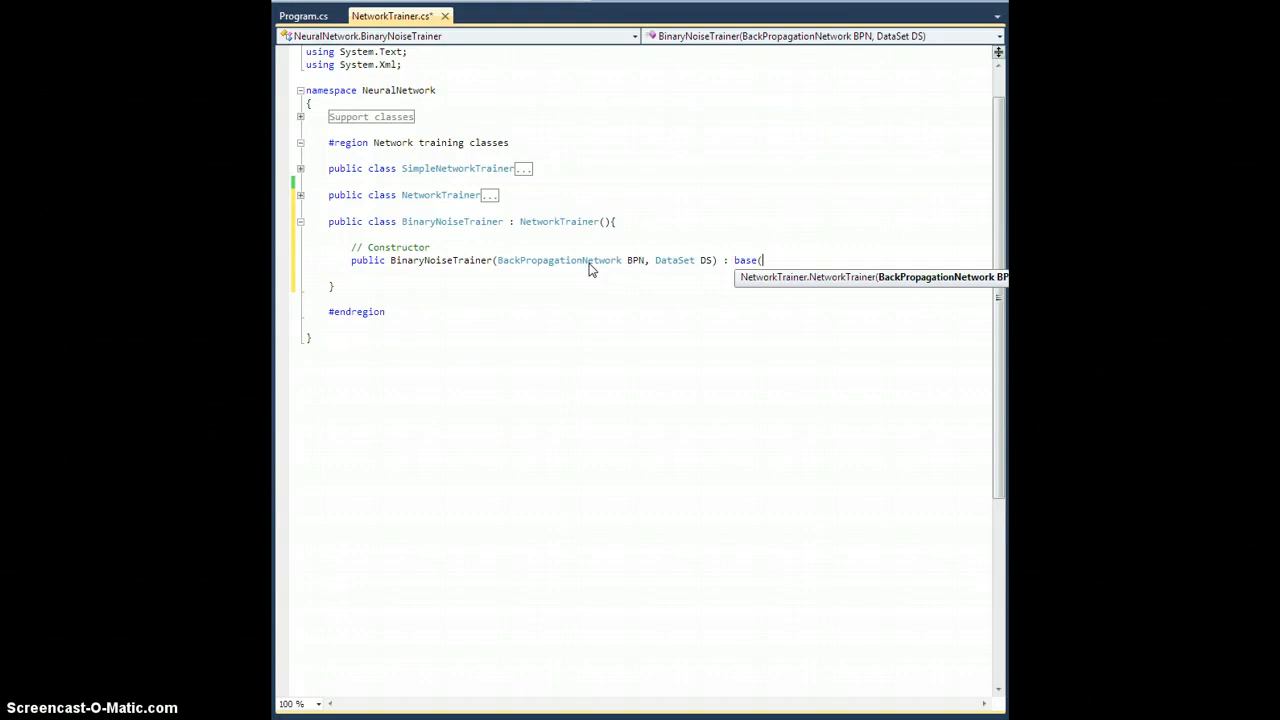
text(BPN, DS)
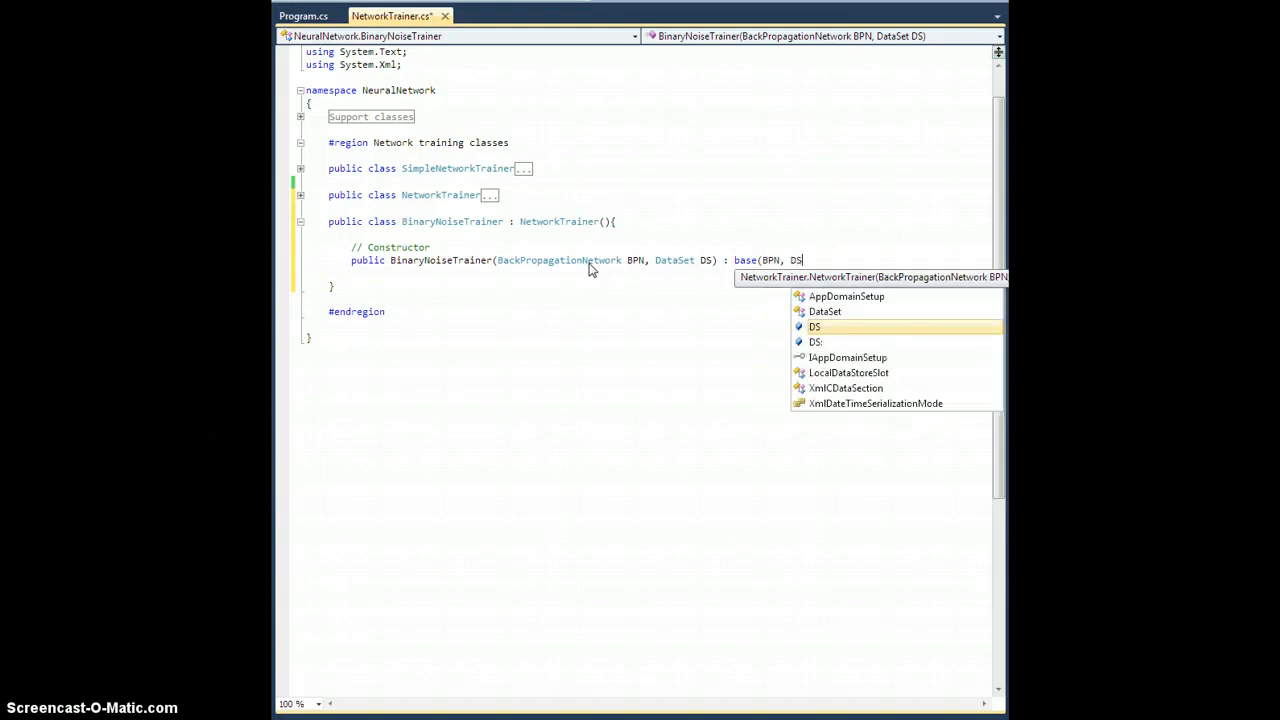
text(){)
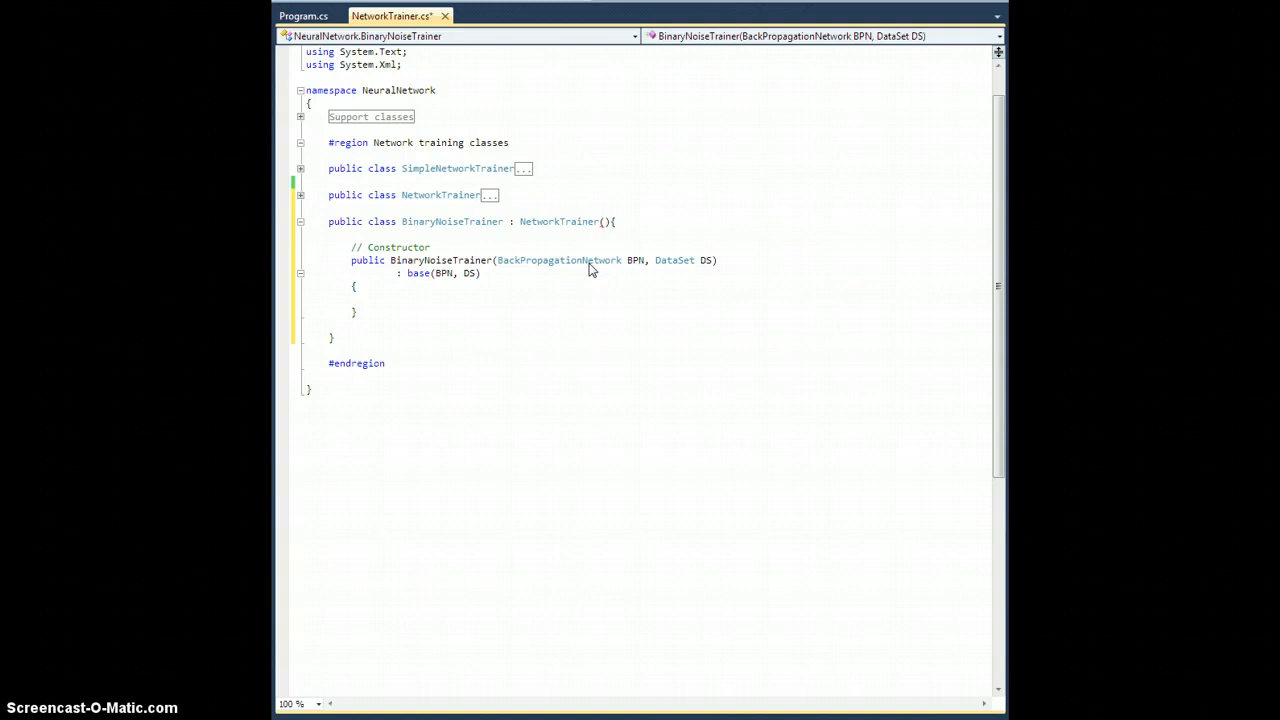
Put the comment '// Additional initialization stuff here' in the constructor body.
text(// ADdition)
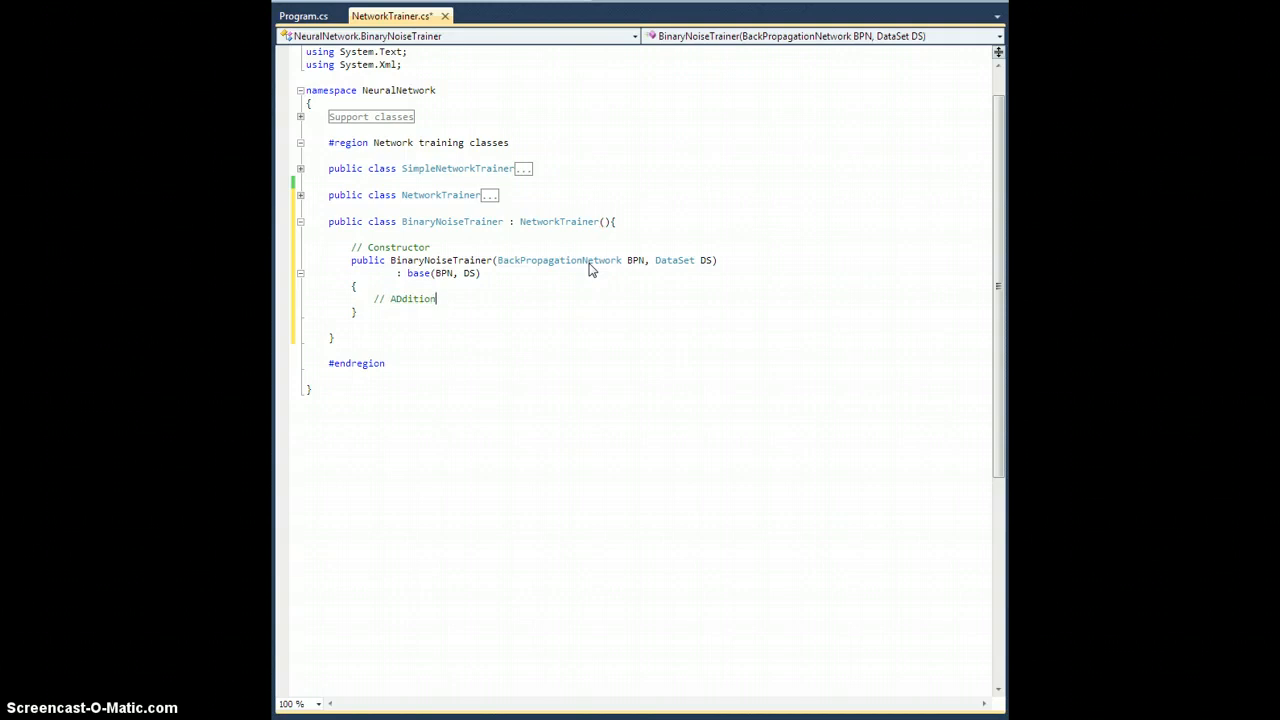
text(al initia)
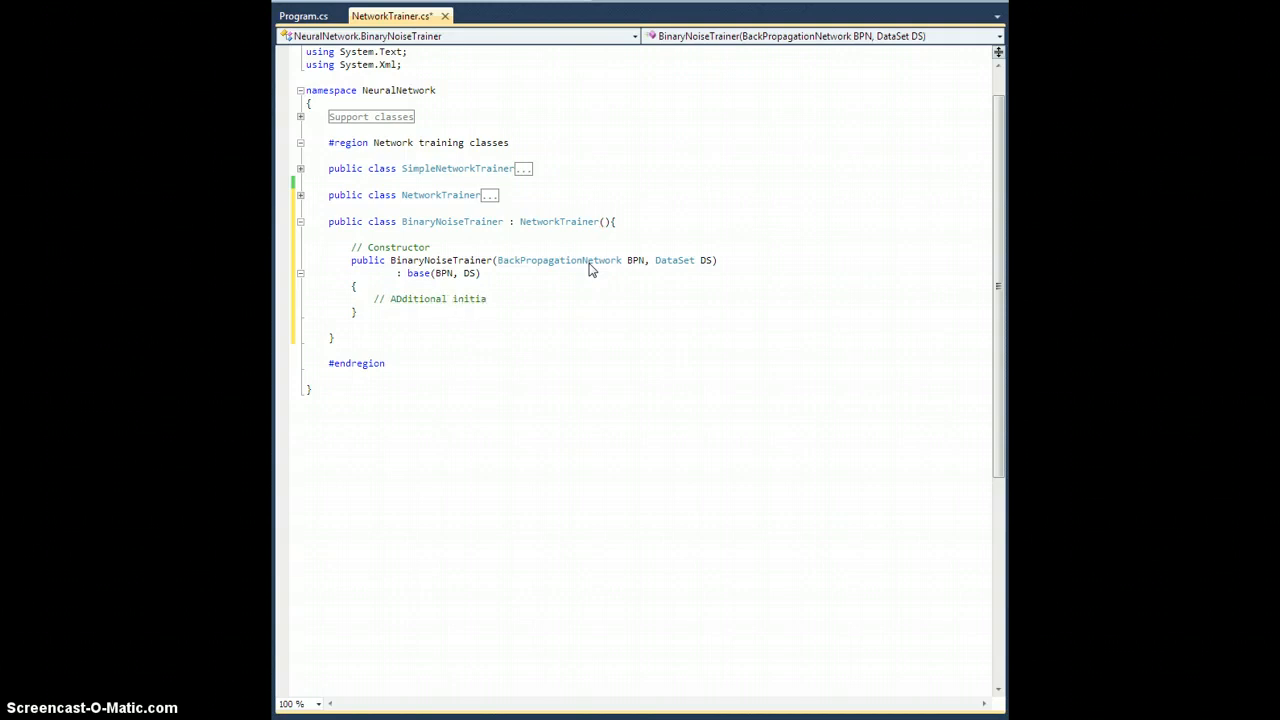
text(lization)
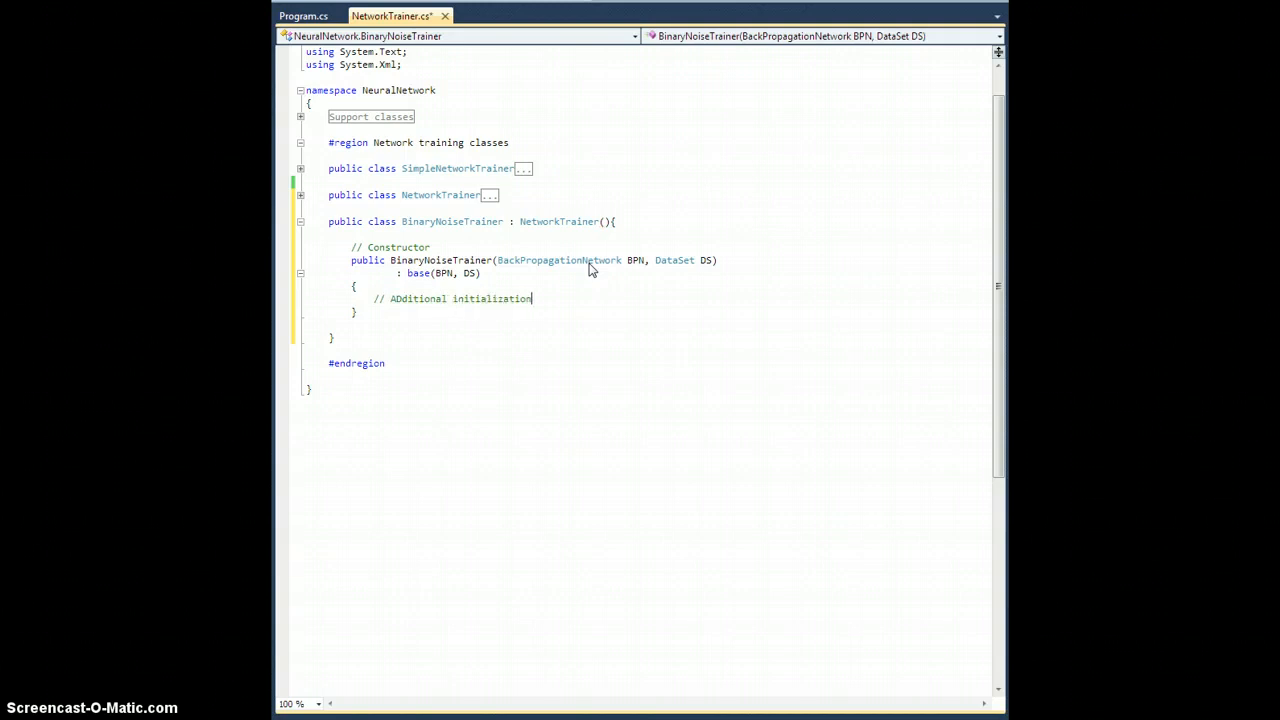
text(stuff h)
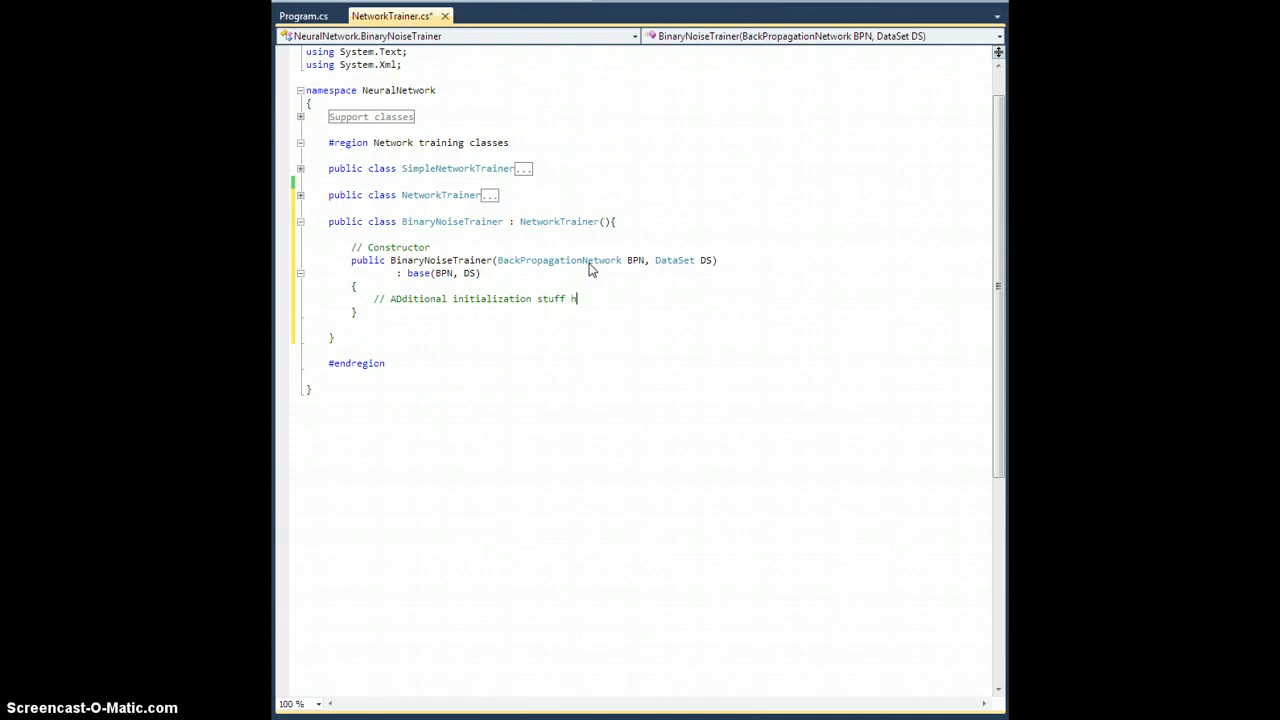
text(ere)
text(// p)
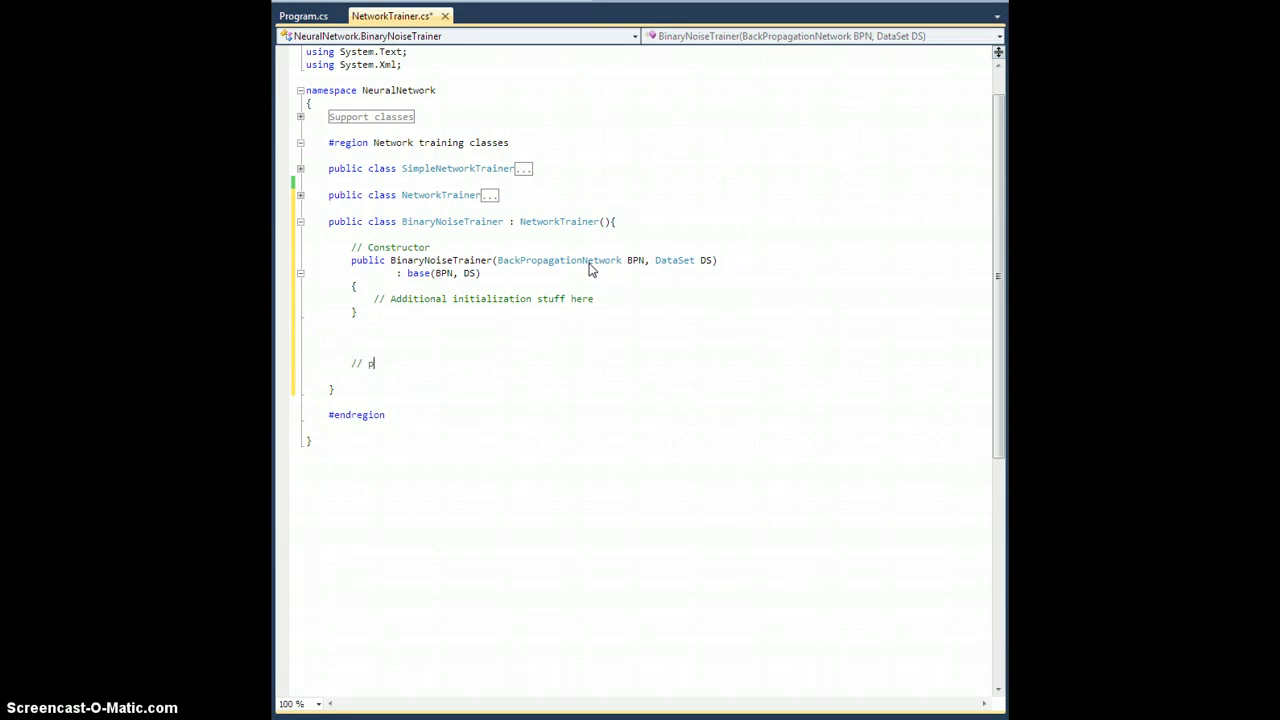
Add a '// Private data' comment and 'private double _noise_density = 0.10;'.
text(rivate data)
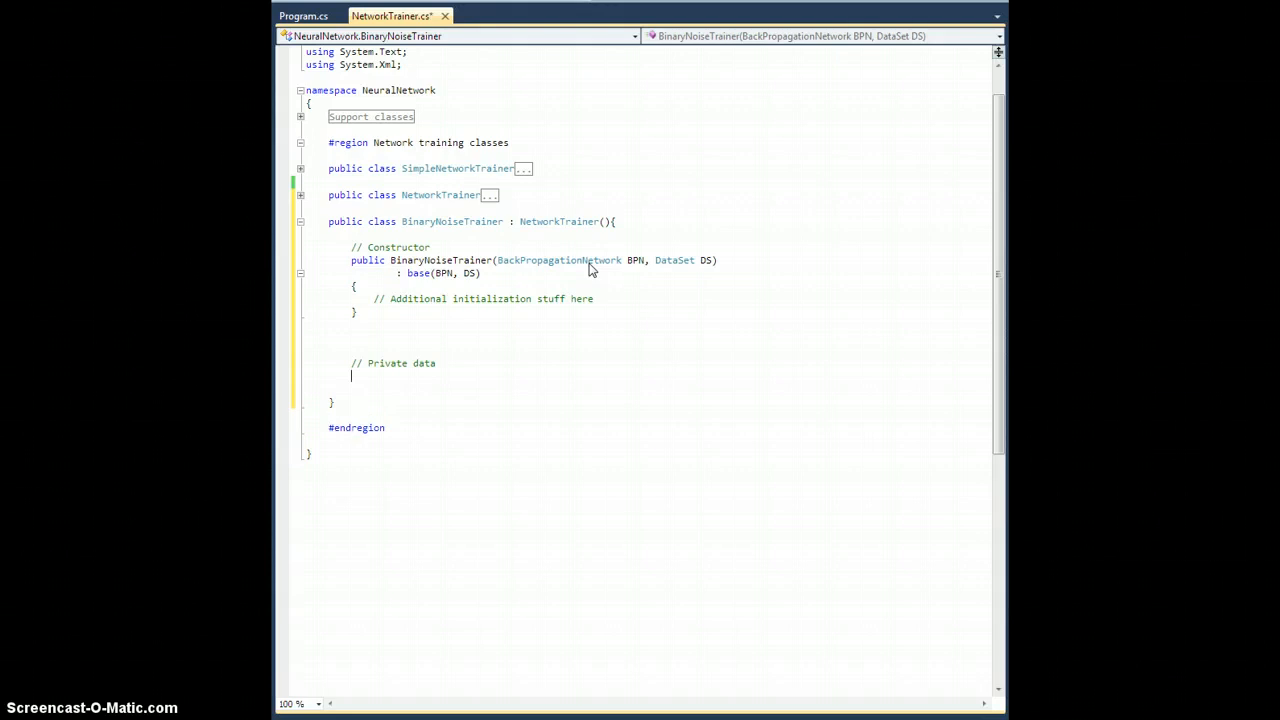
text(private double)
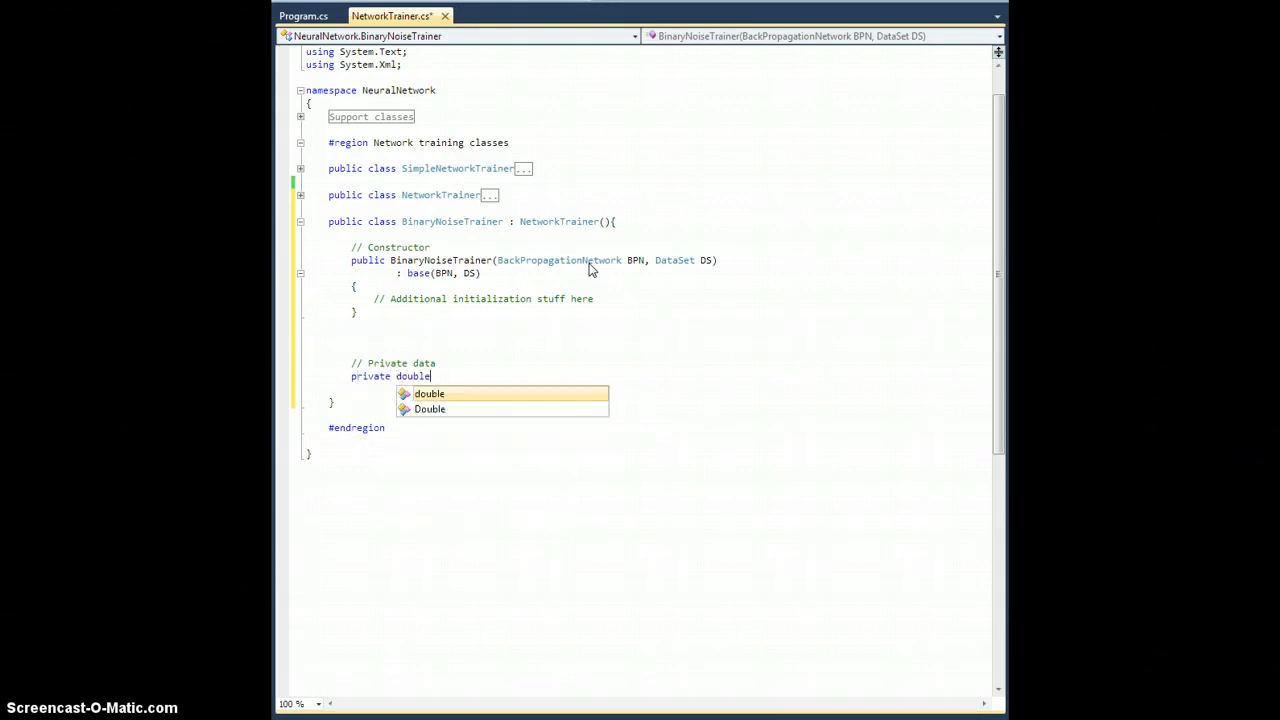
text(_noise)
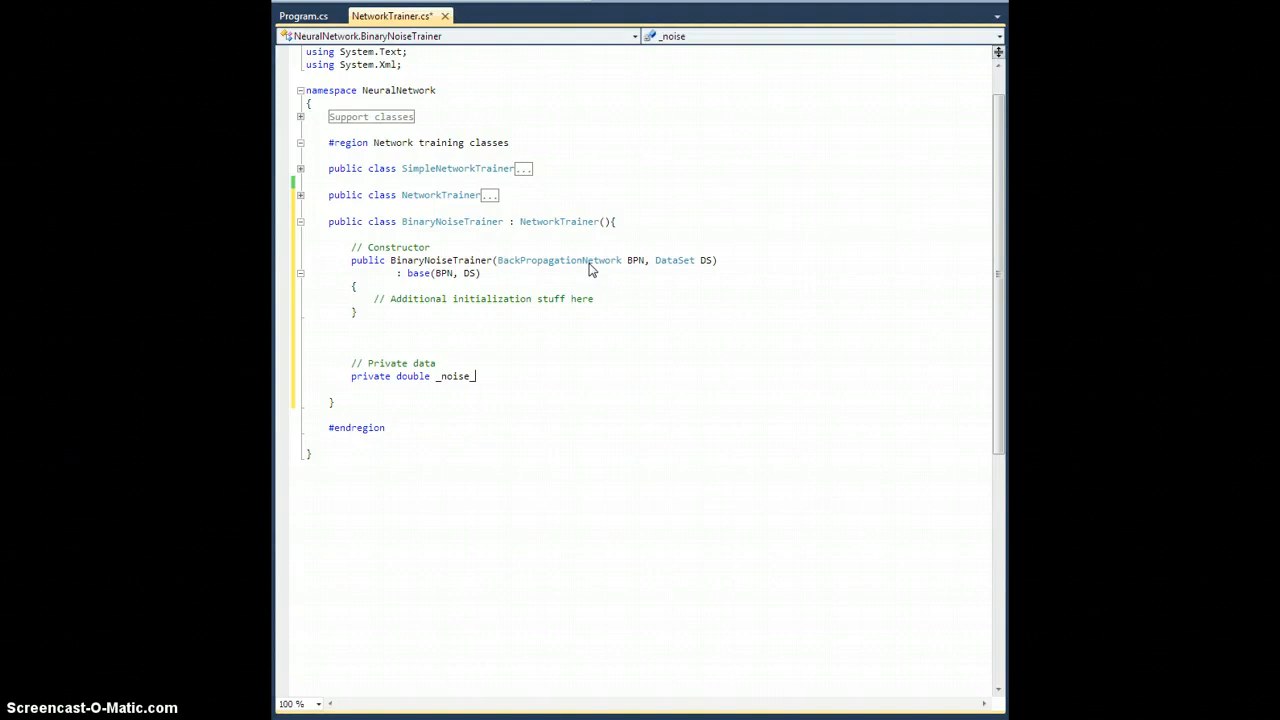
text(density)
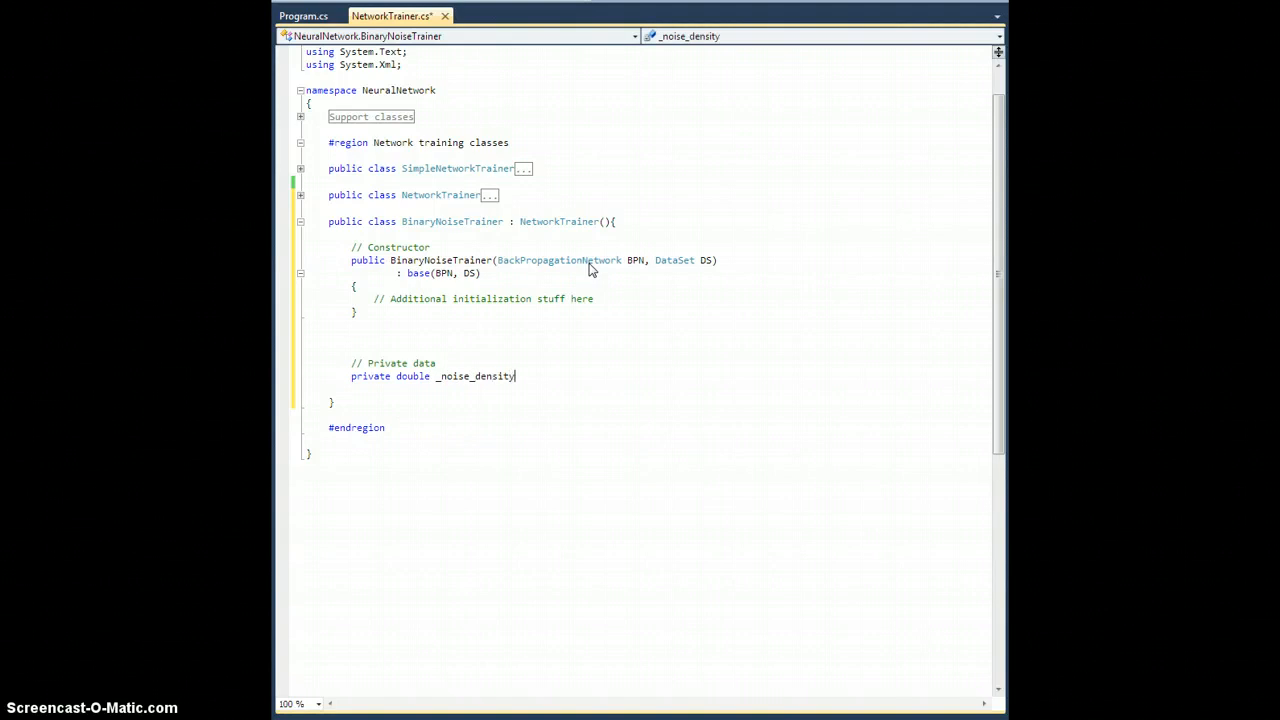
text(;)
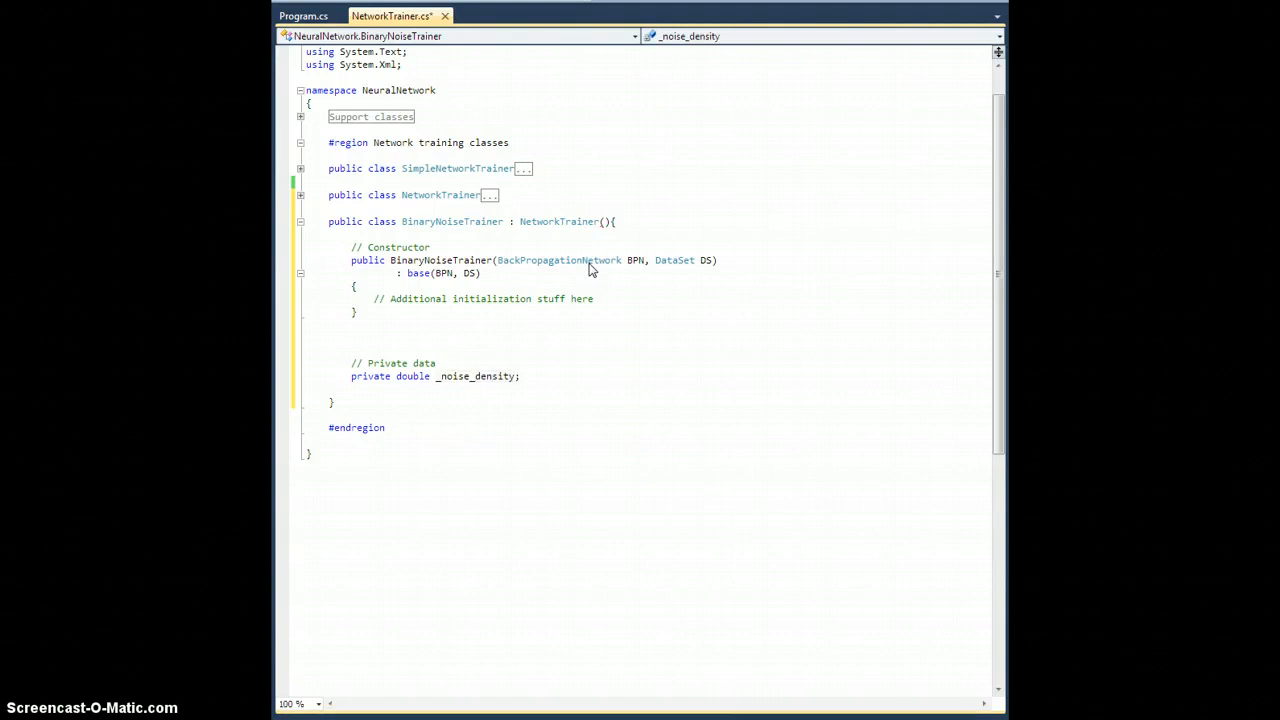
text(= 0.10)
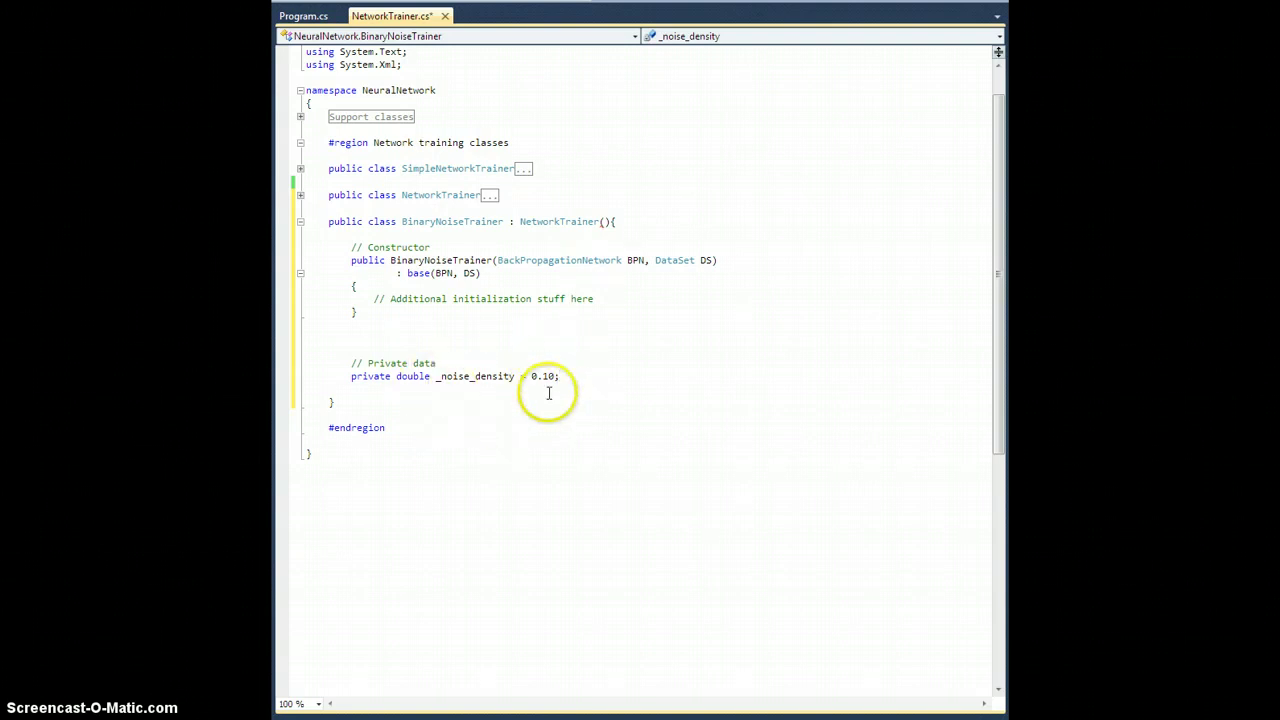
mouse_move(762, 367)
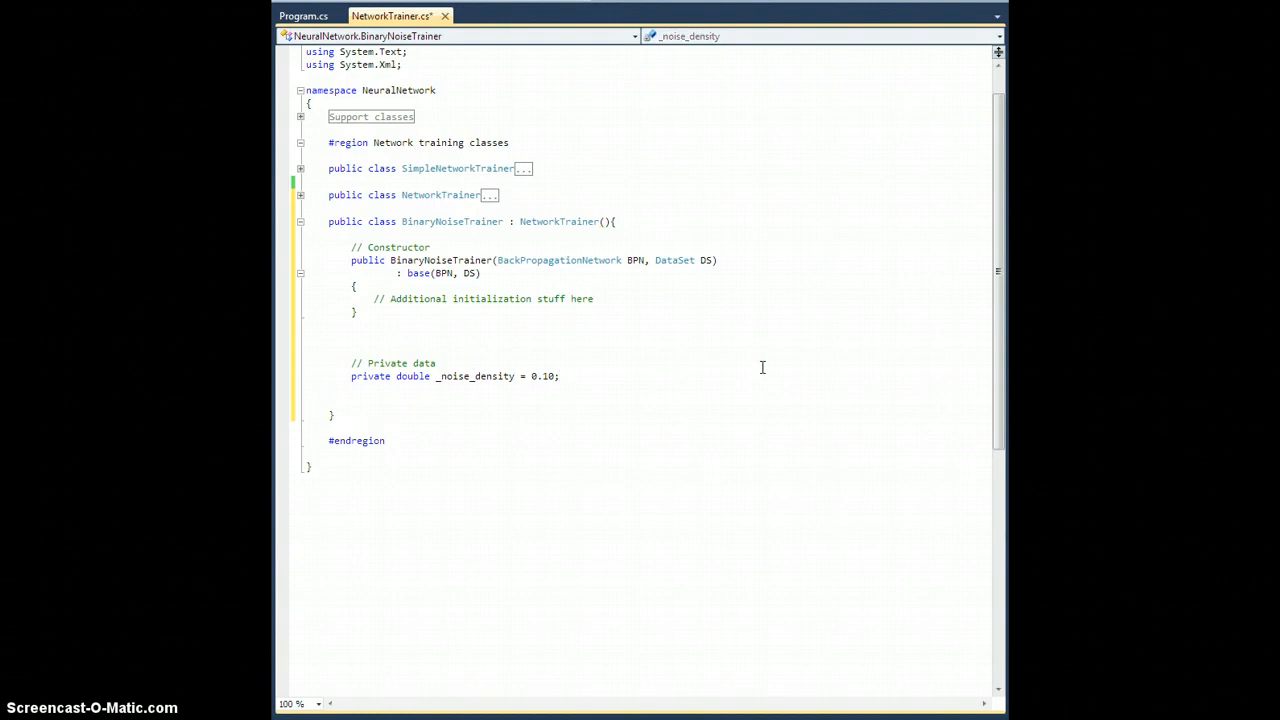
Declare a public double noise_density property whose getter returns _noise_density.
text(public double noise)
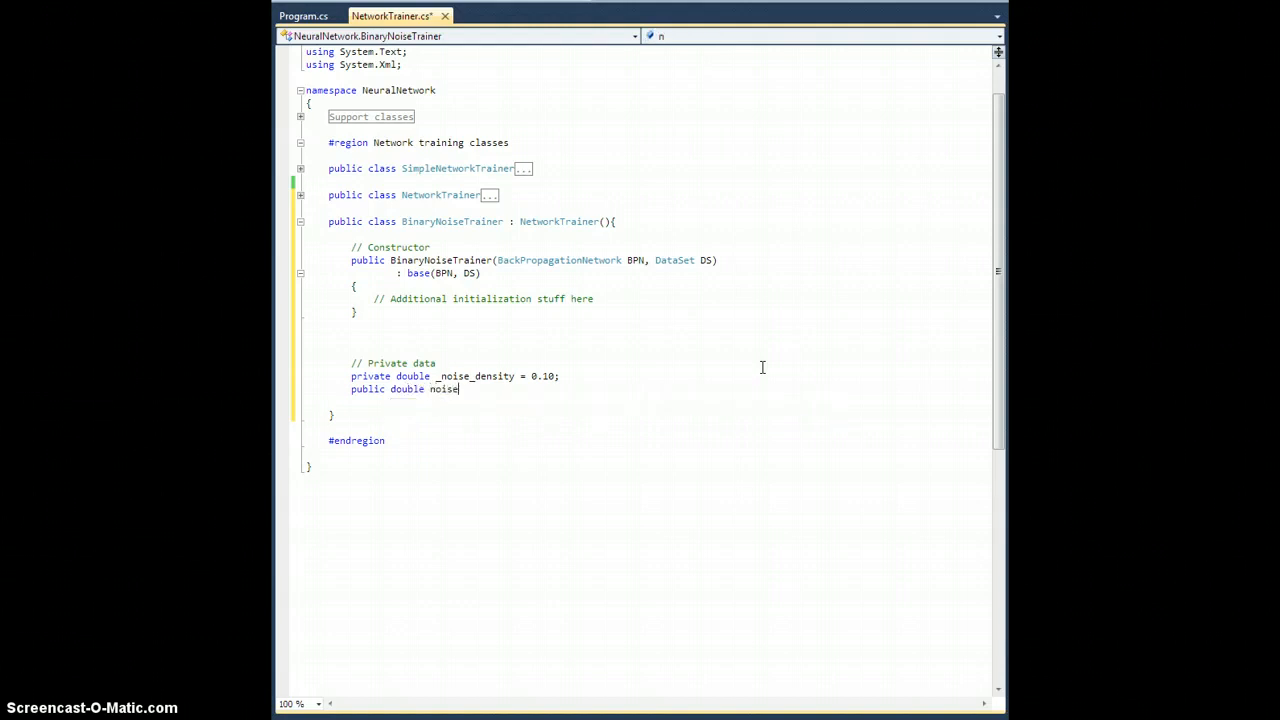
text(_density)
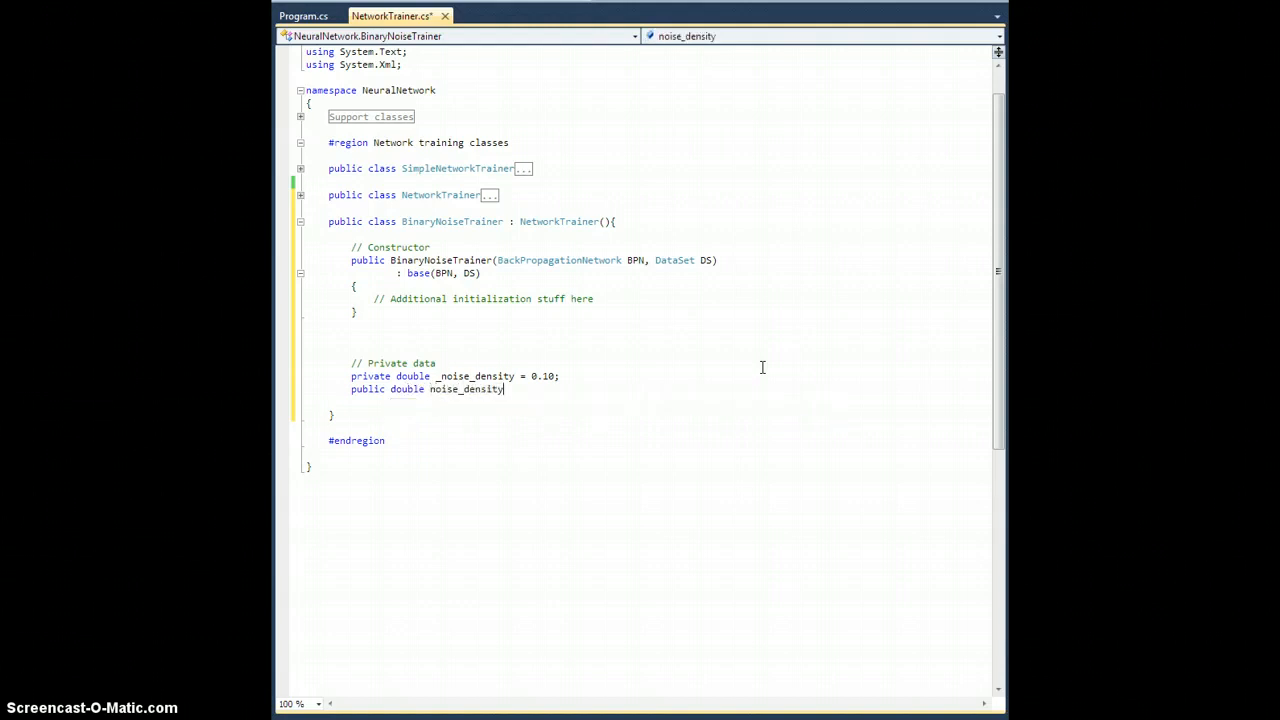
text({)
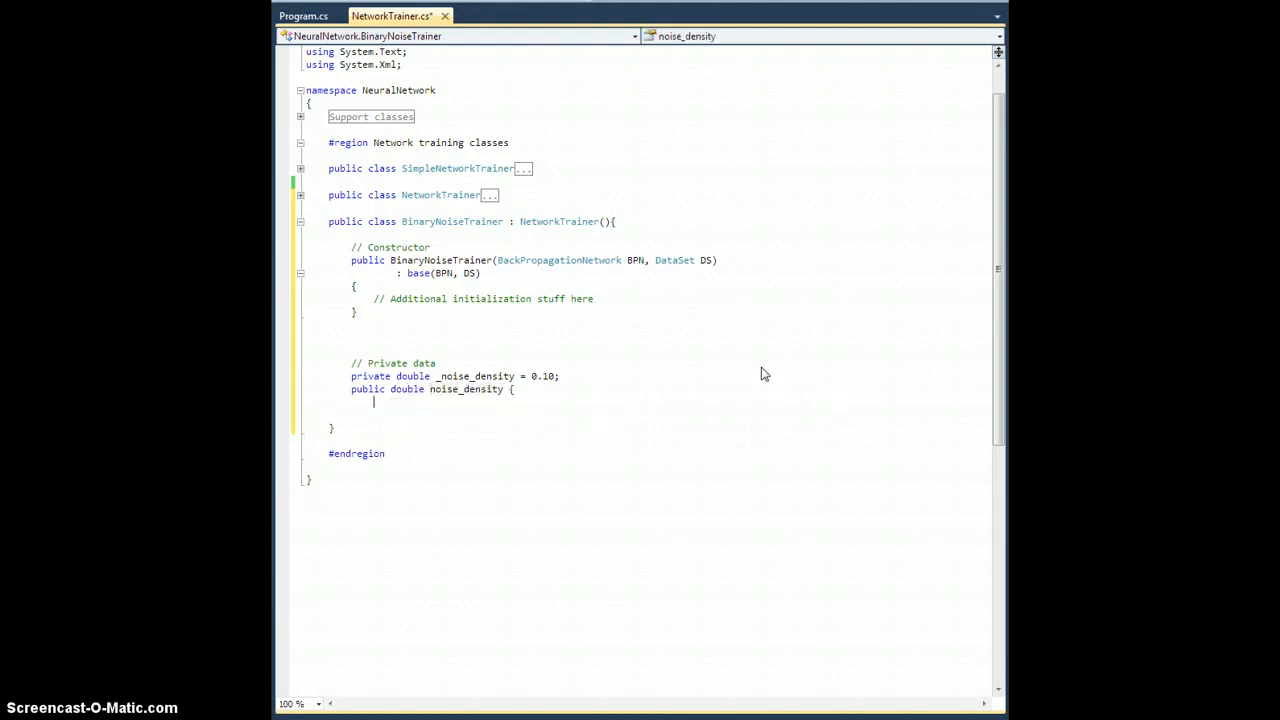
text(get ( return)
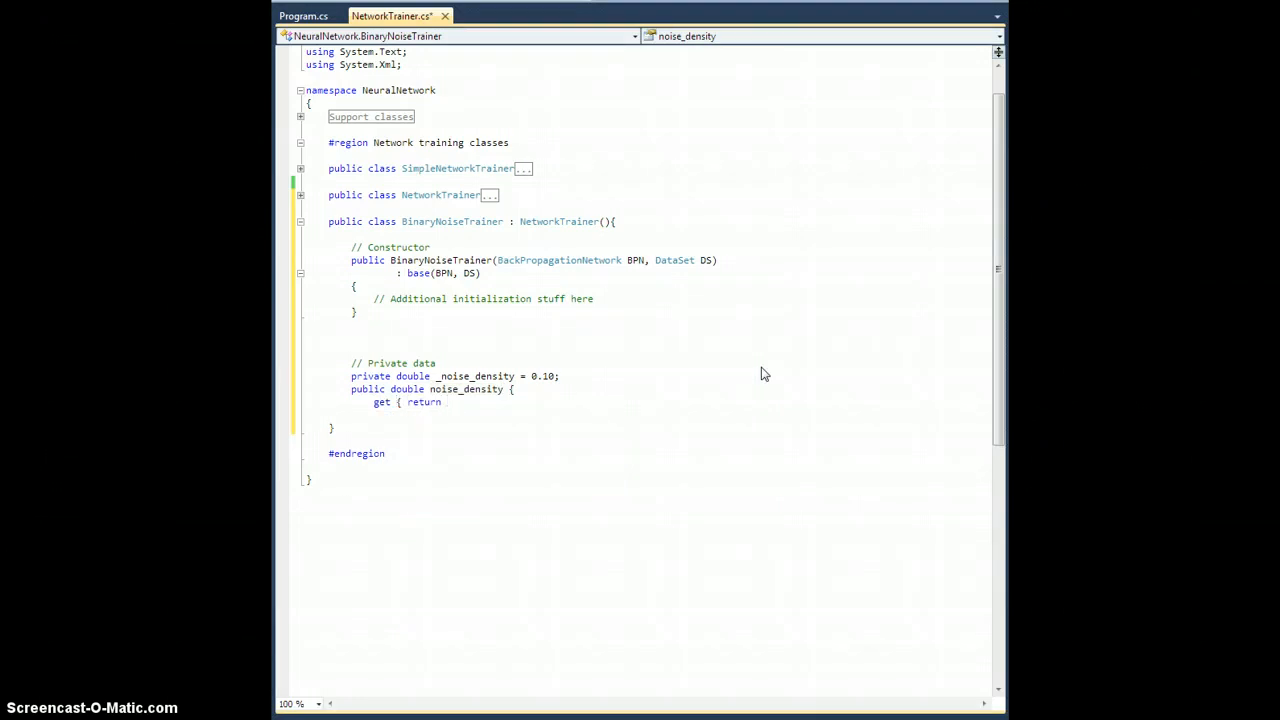
text(_noise_density;)
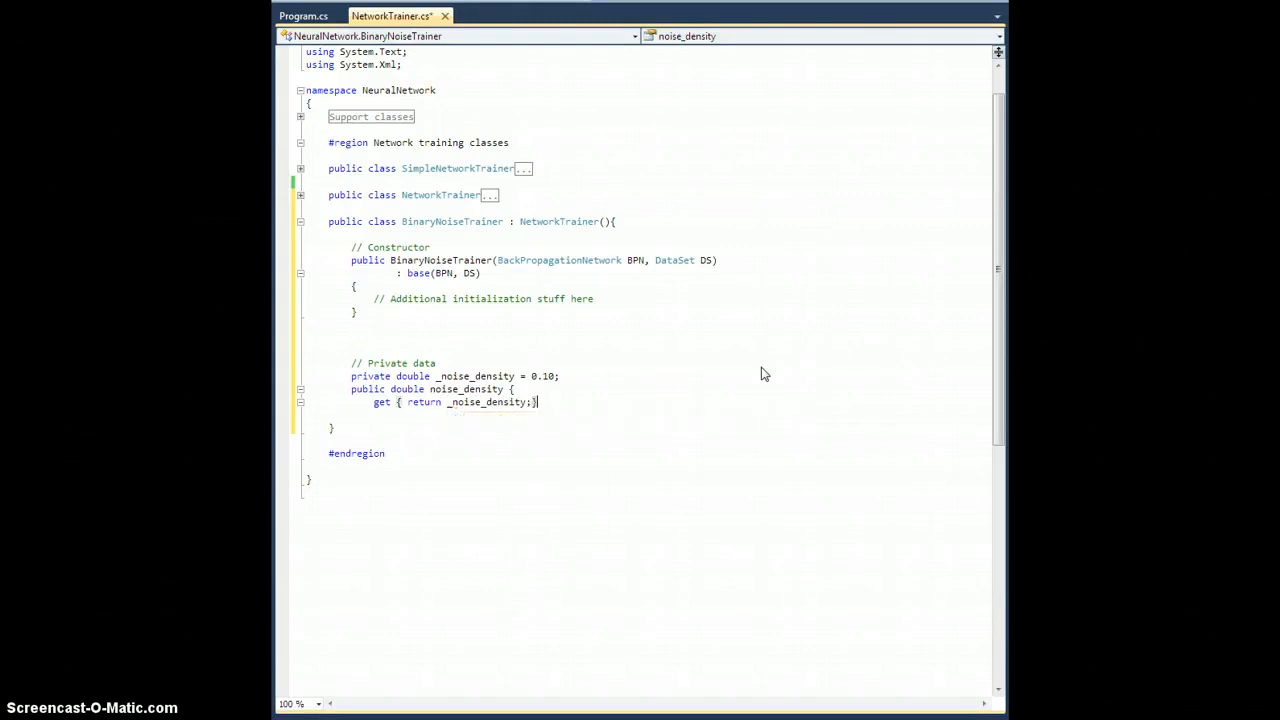
Add a setter clamping value between 0.0 and 1.0 with Math.Min and Math.Max.
text(set{)
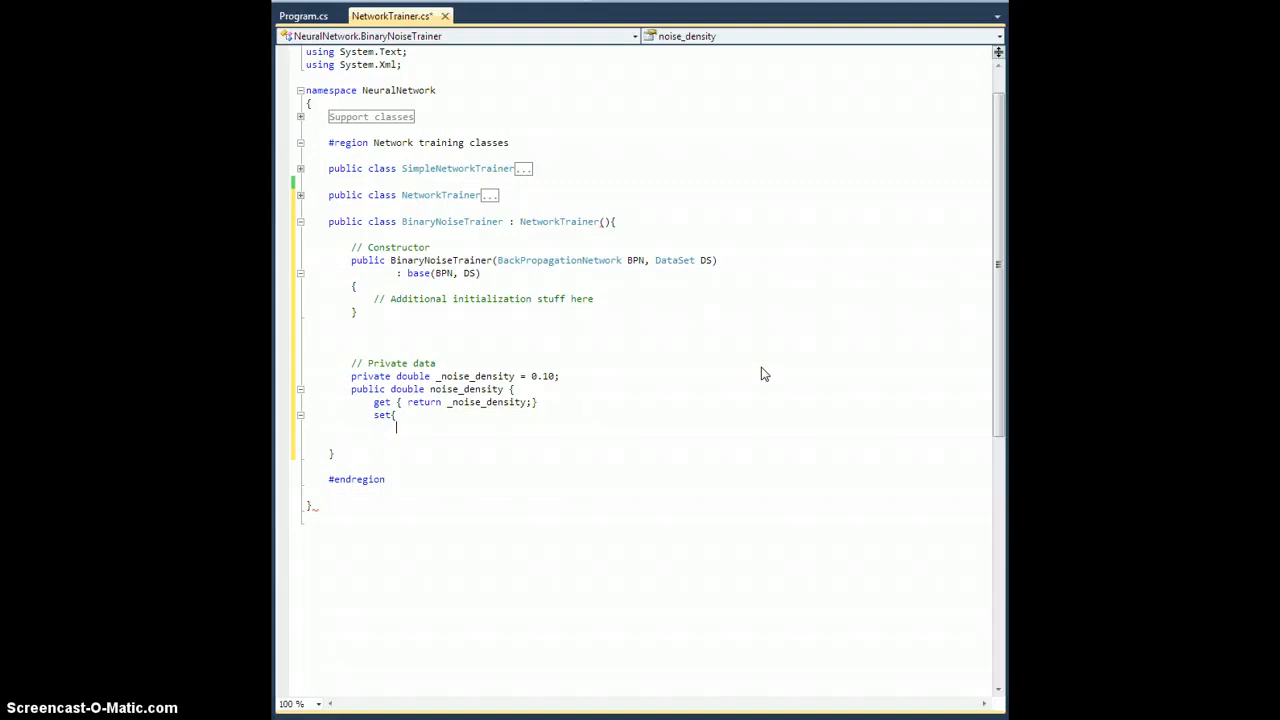
text(_noise_density =)
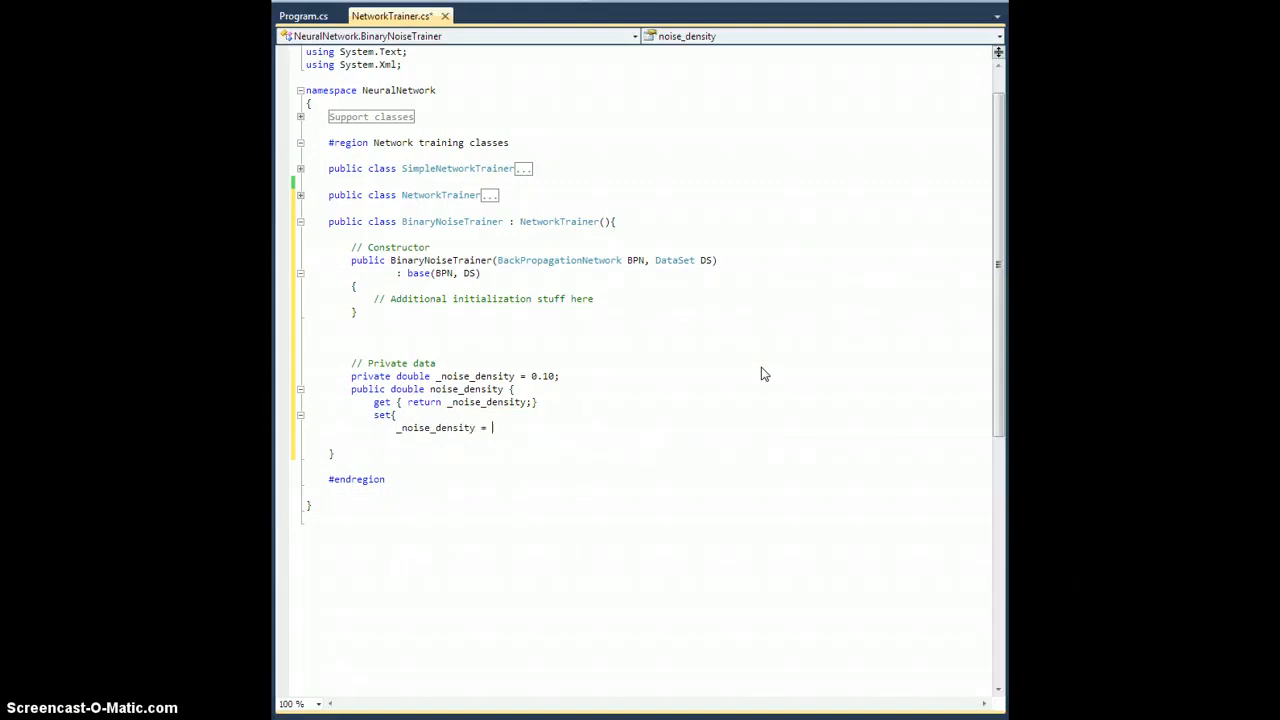
text(Math.Min(1.0)
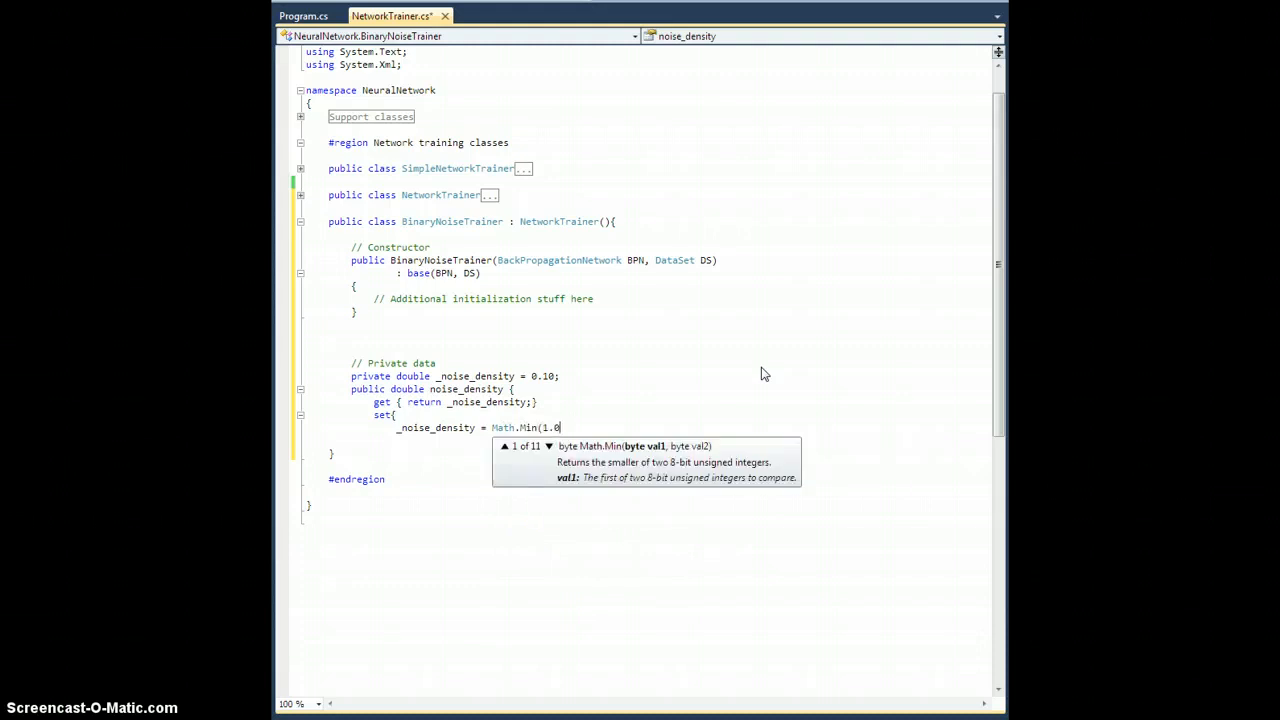
text(, Math)
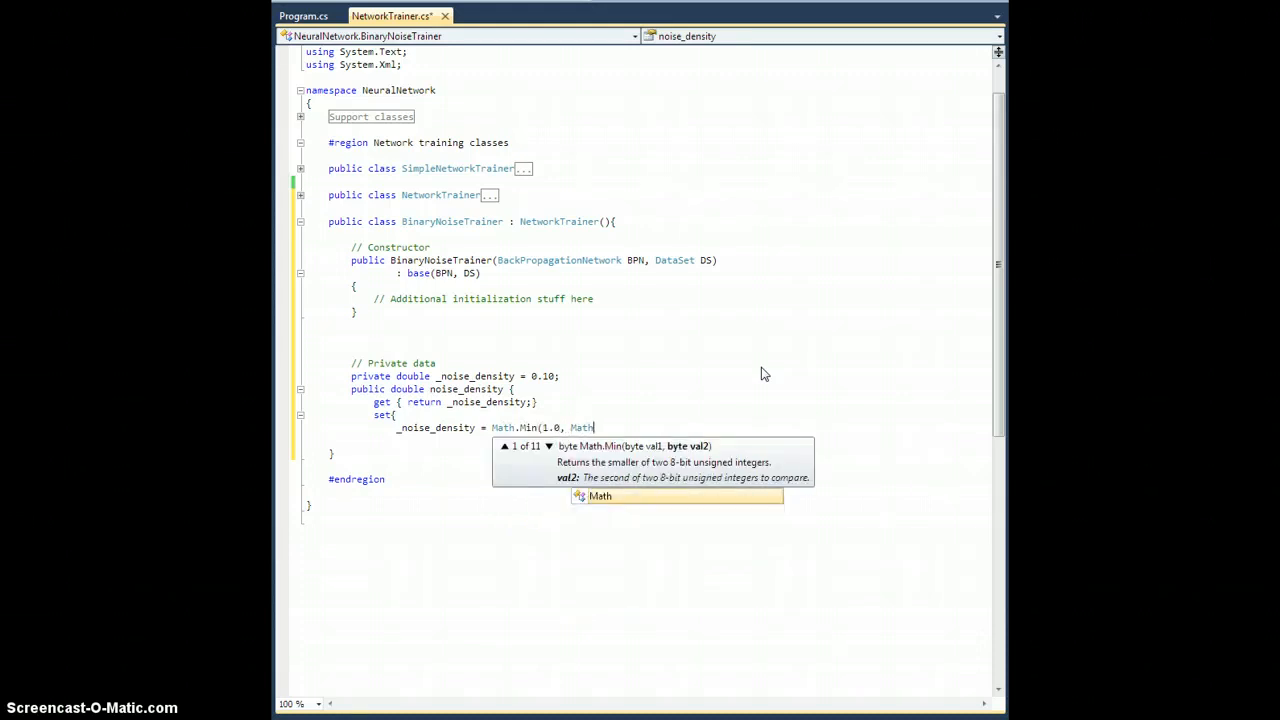
text(.Max(0.0)
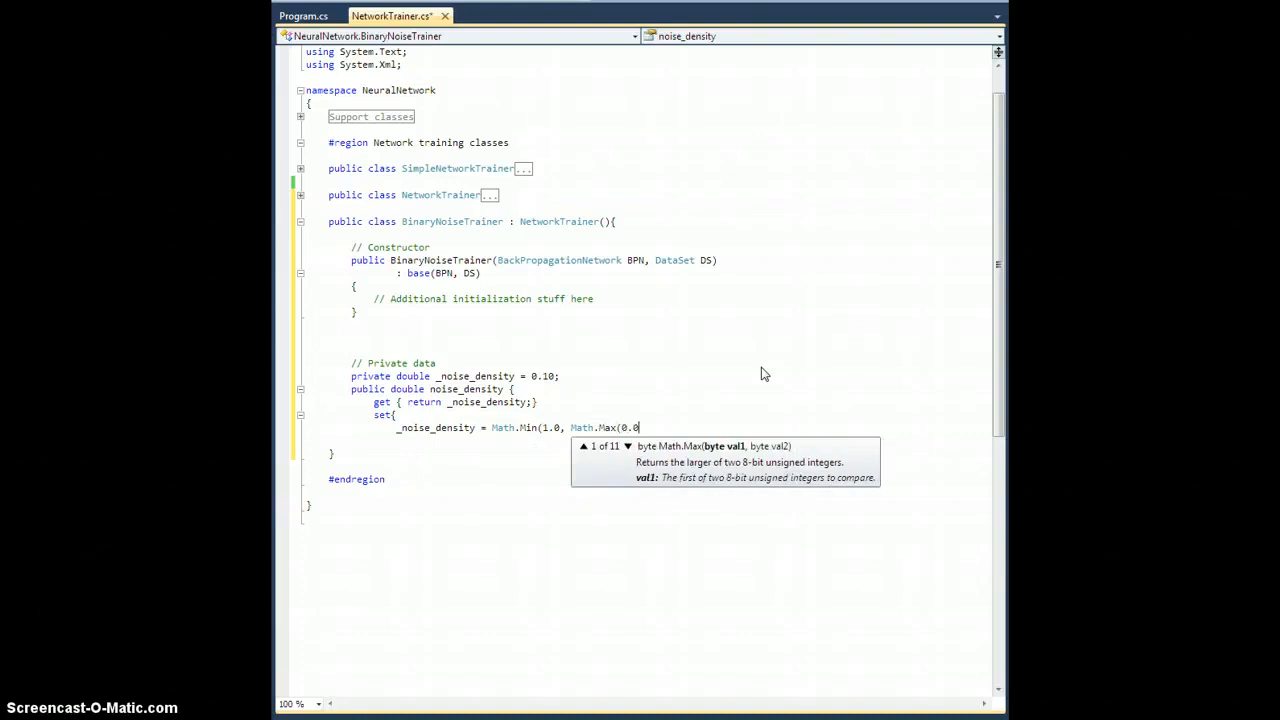
text(,)
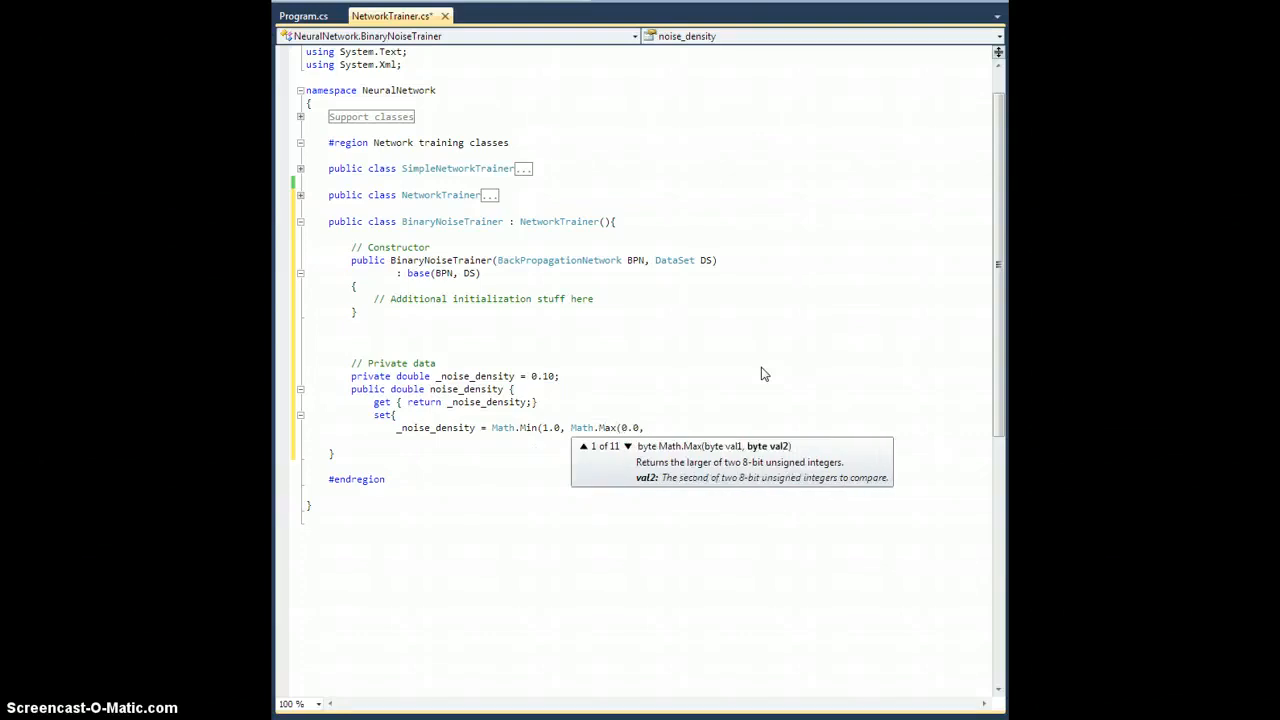
text(value));)
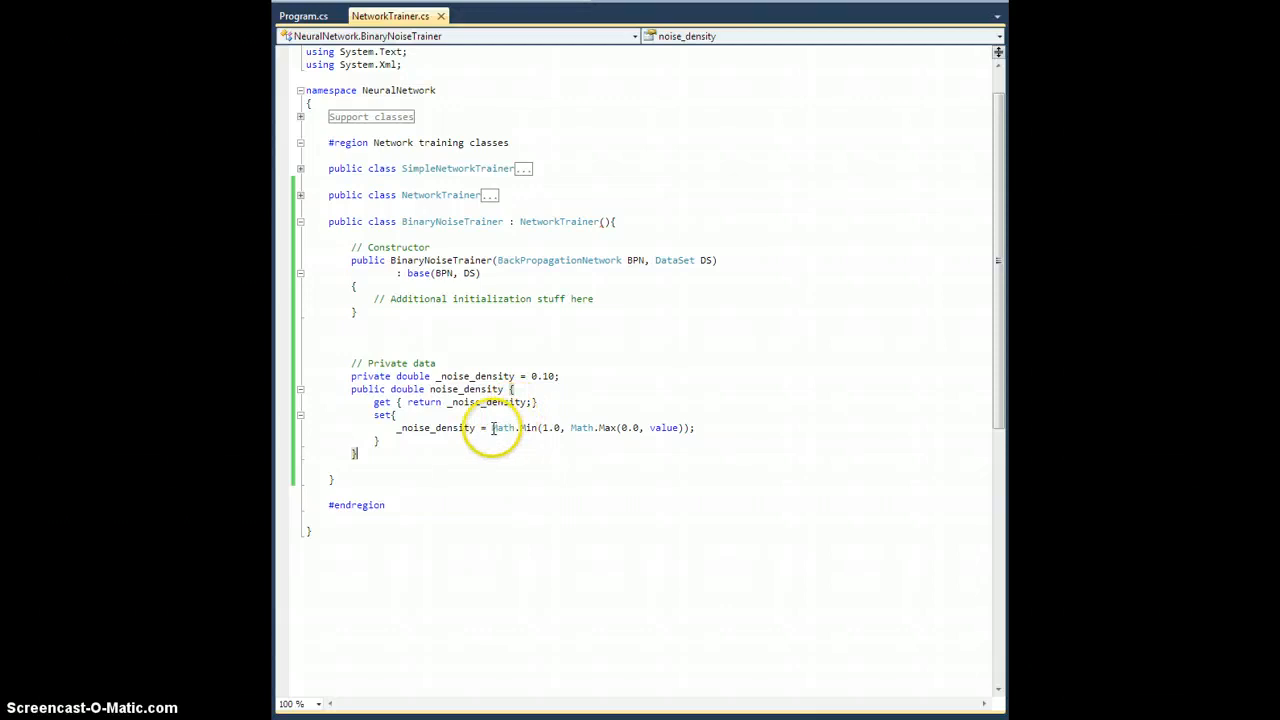
mouse_move(522, 428)
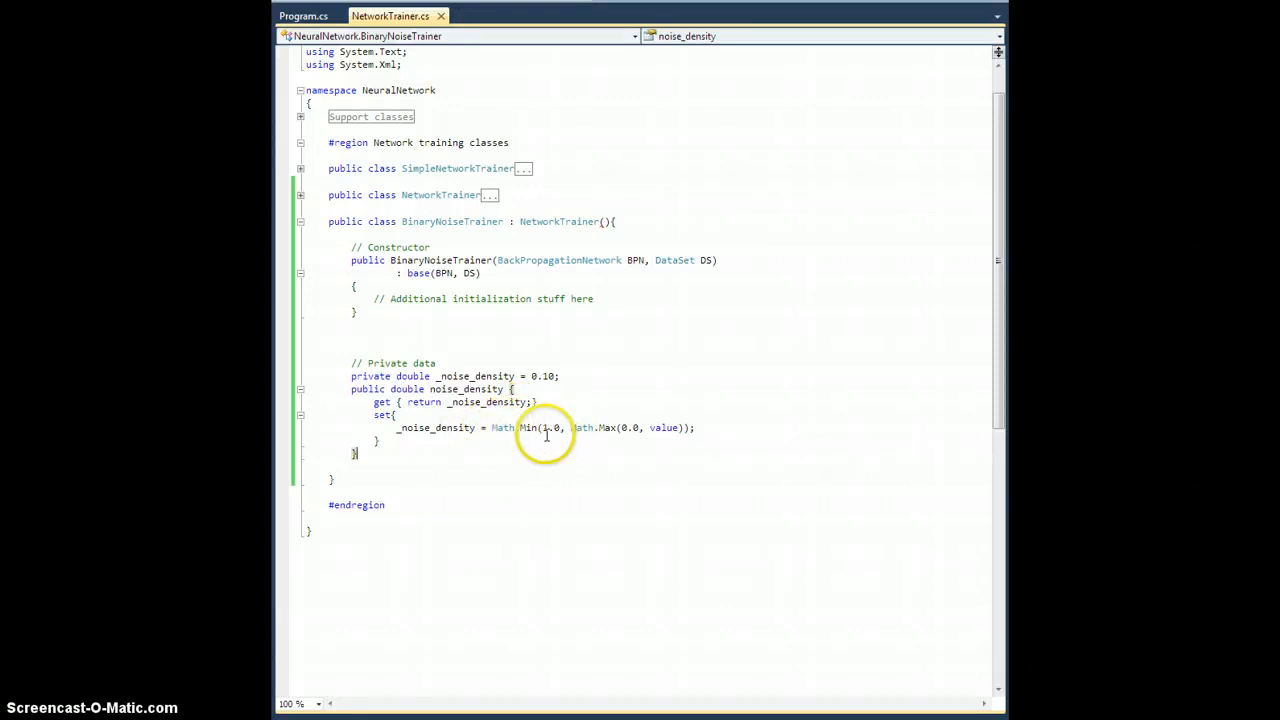
mouse_move(528, 427)
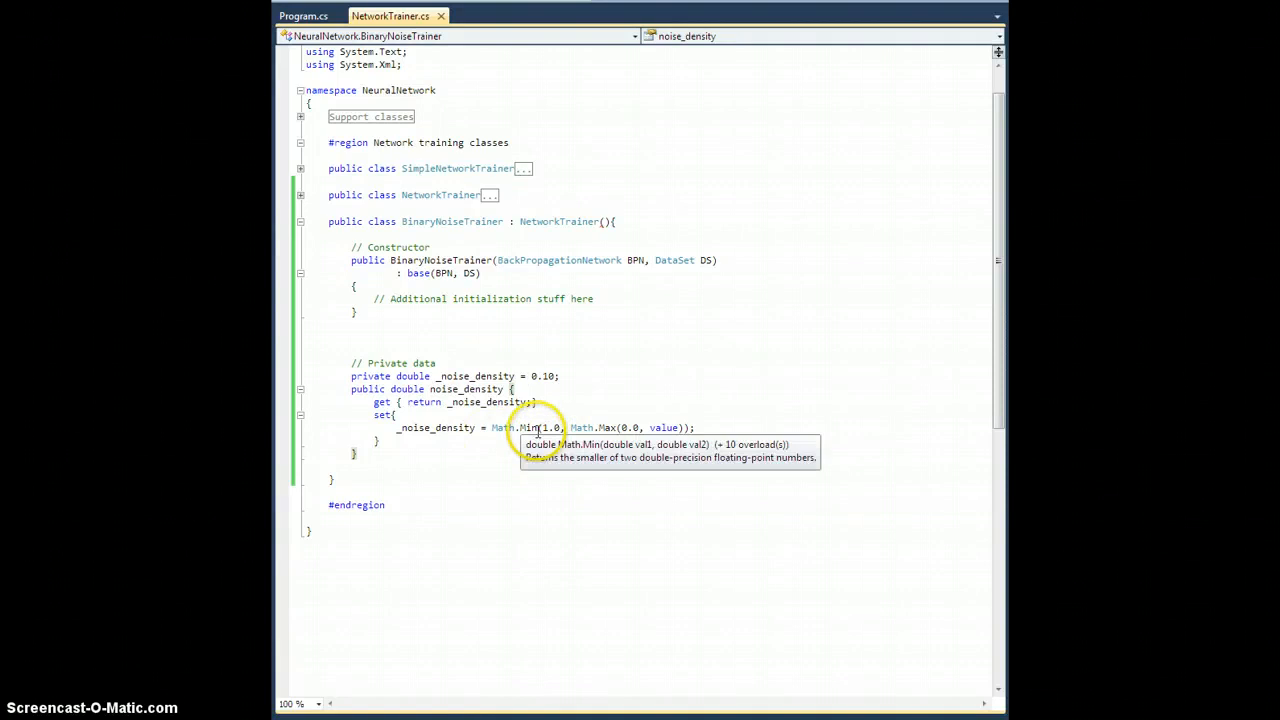
mouse_move(700, 430)
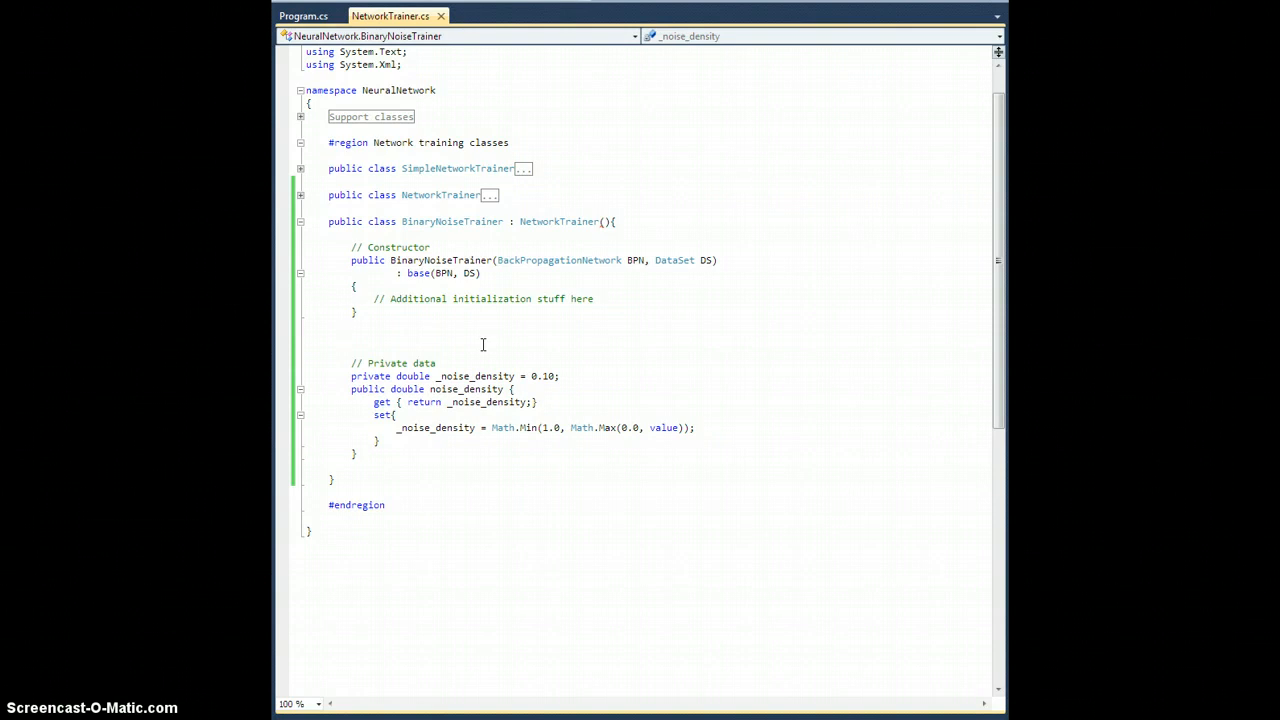
Add '// Overrides' and a protected override bool BeforeTrainDataPoint stub returning true.
text(//)
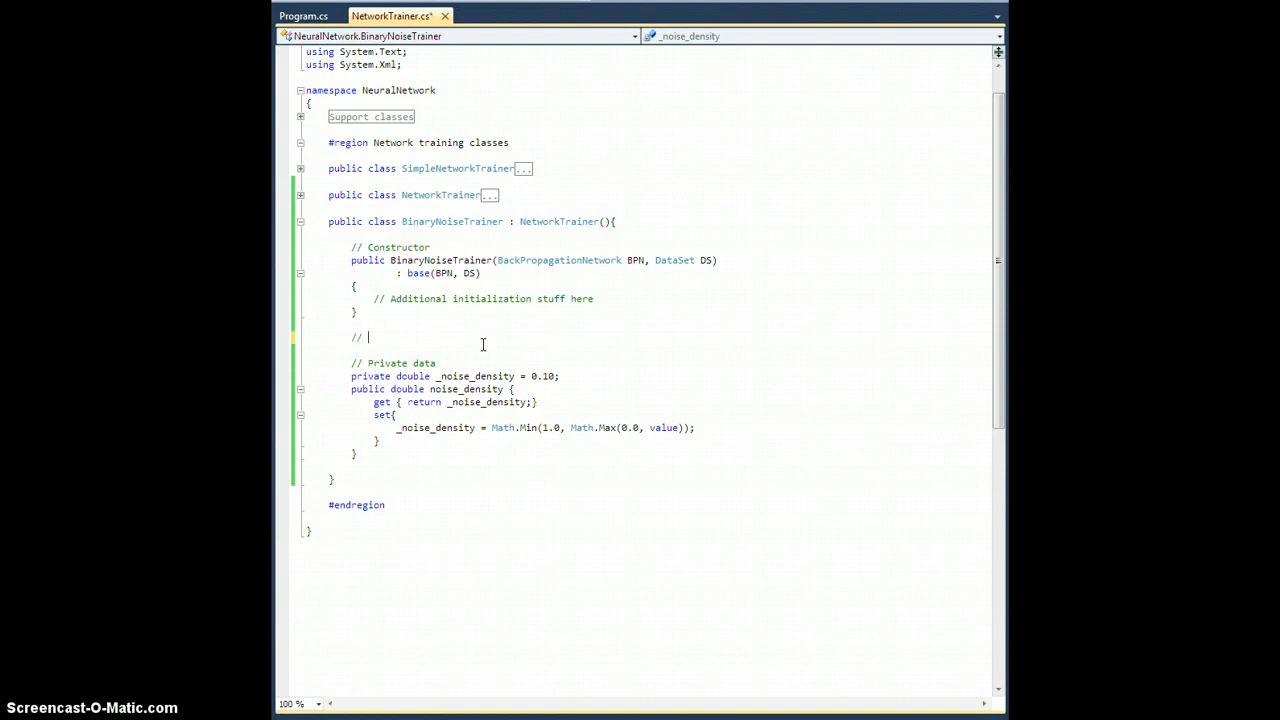
text(Overrides)
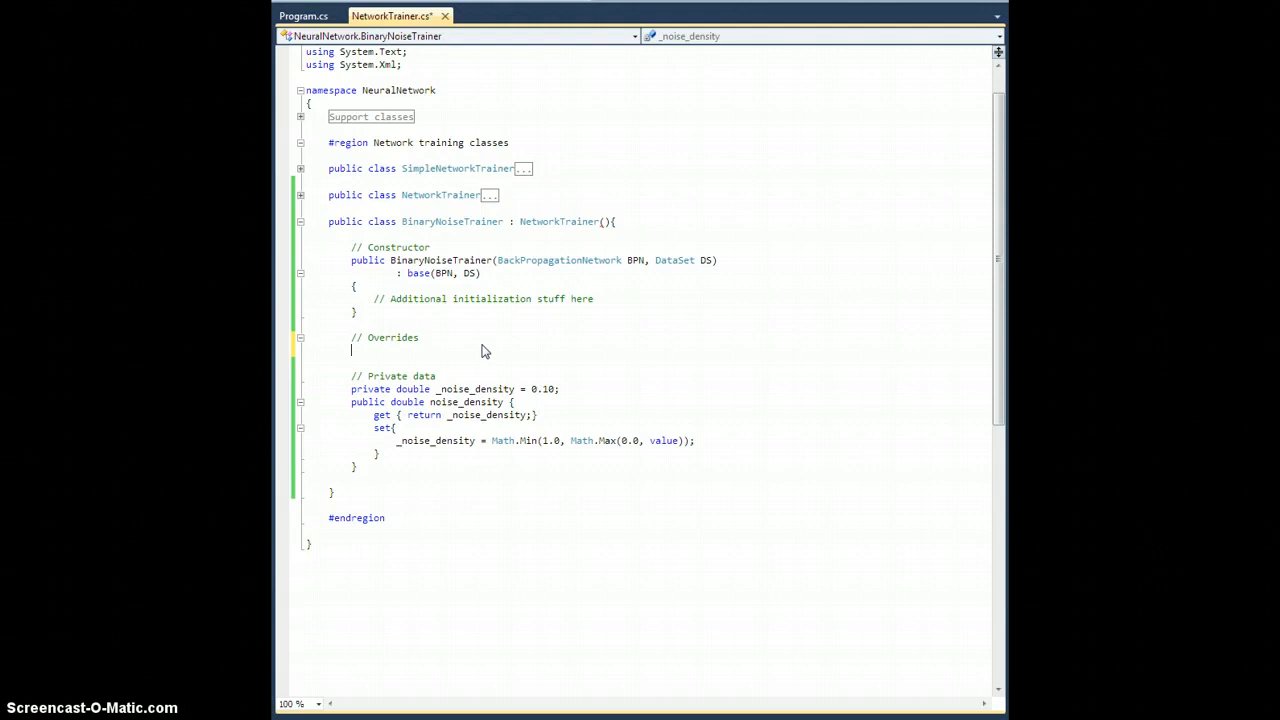
text(proptected)
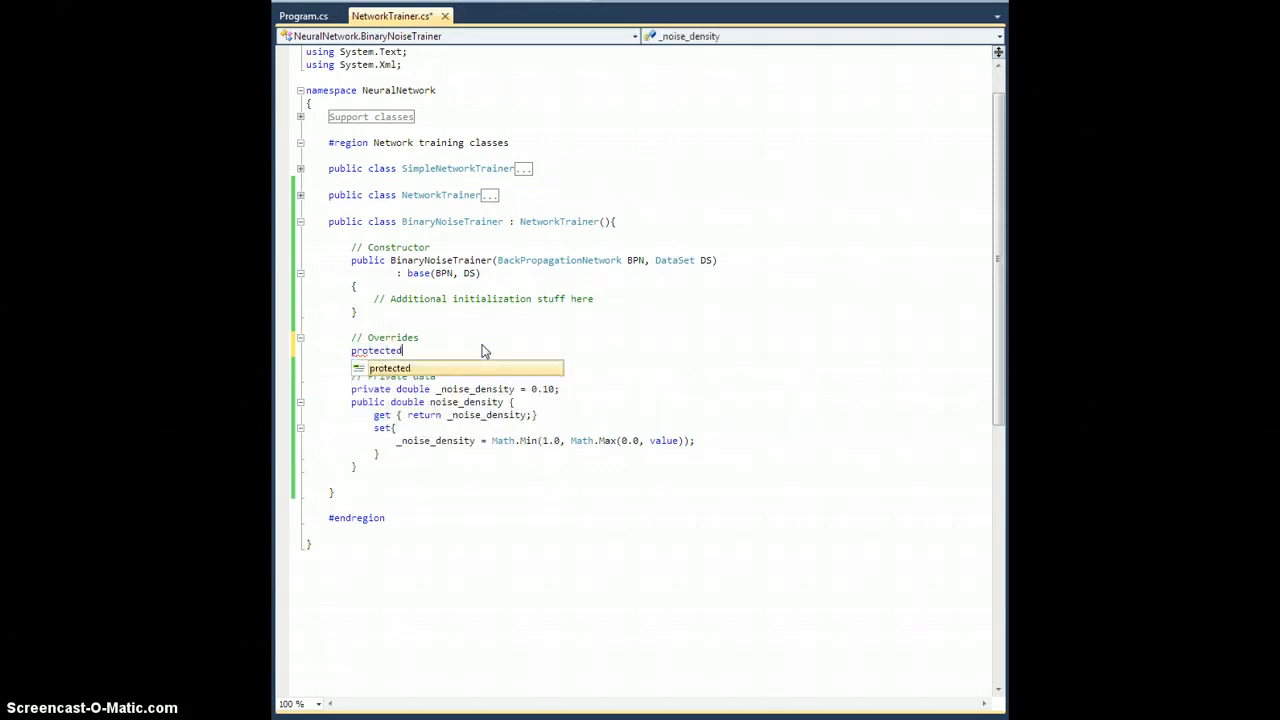
text(override bool)
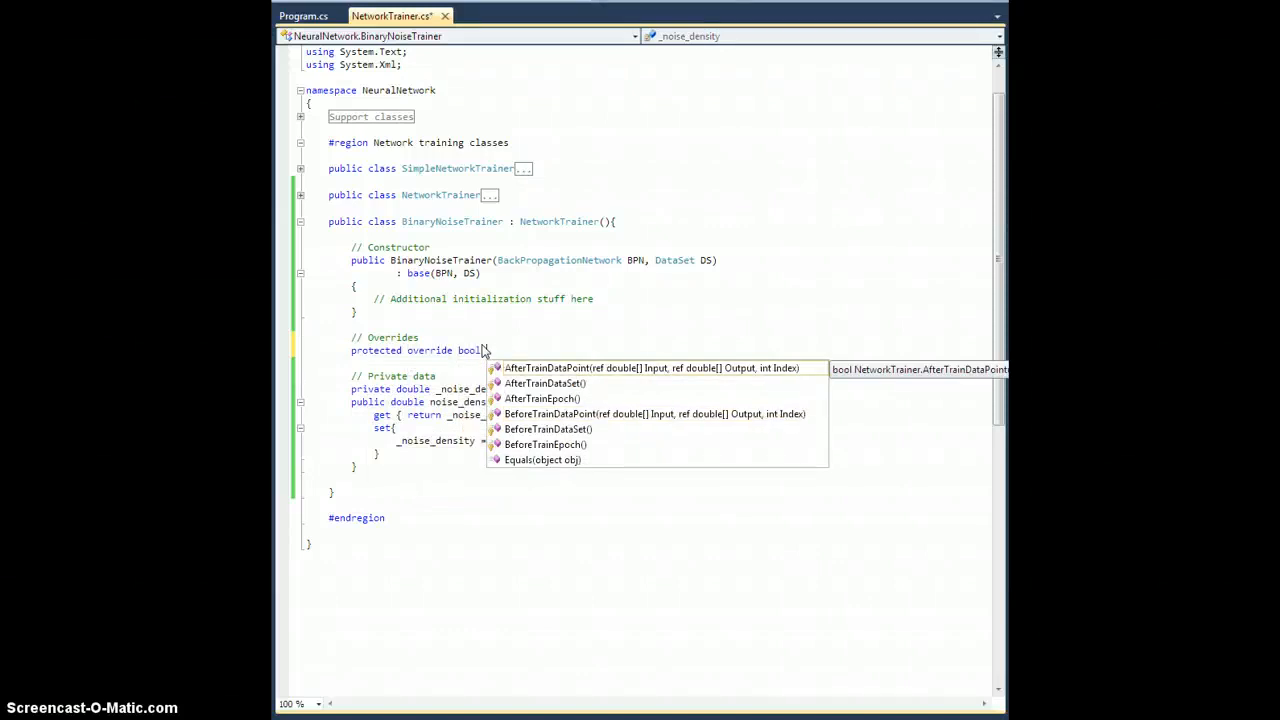
text(BeforeTrainDataPoint(ref double[] Input, ref double[] Output, int Index)
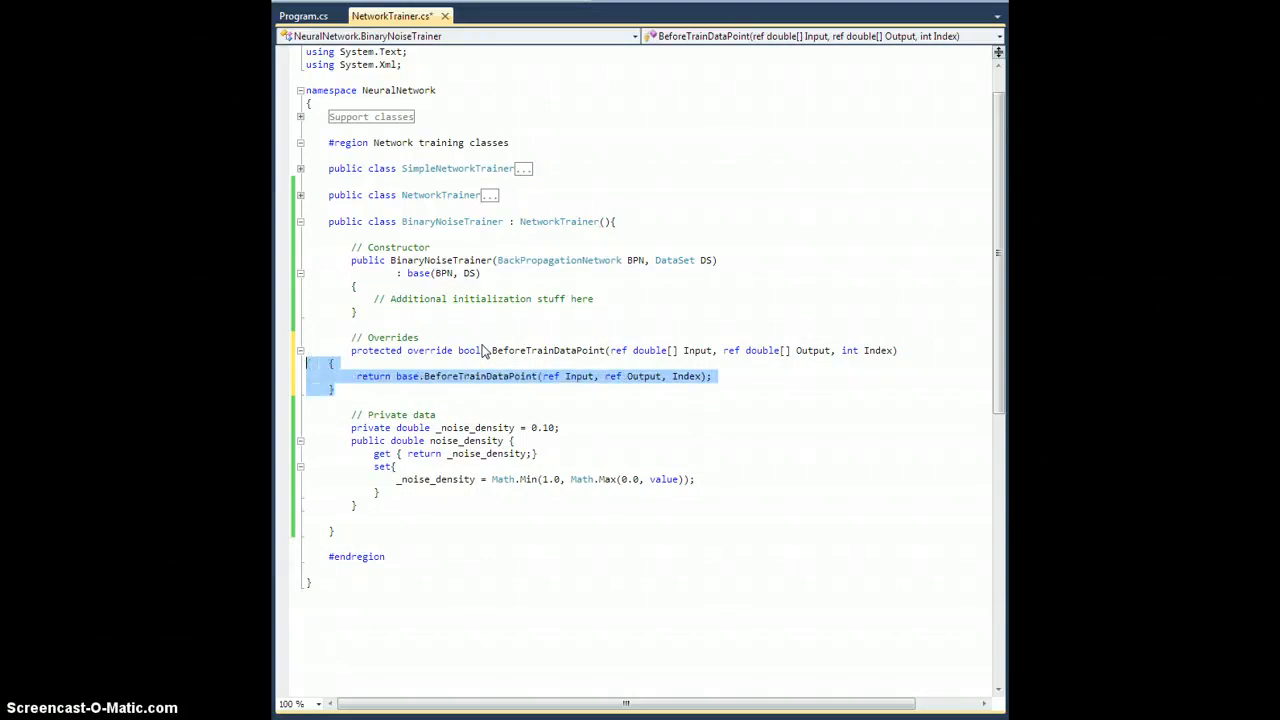
click(478, 389)
text(return true;)
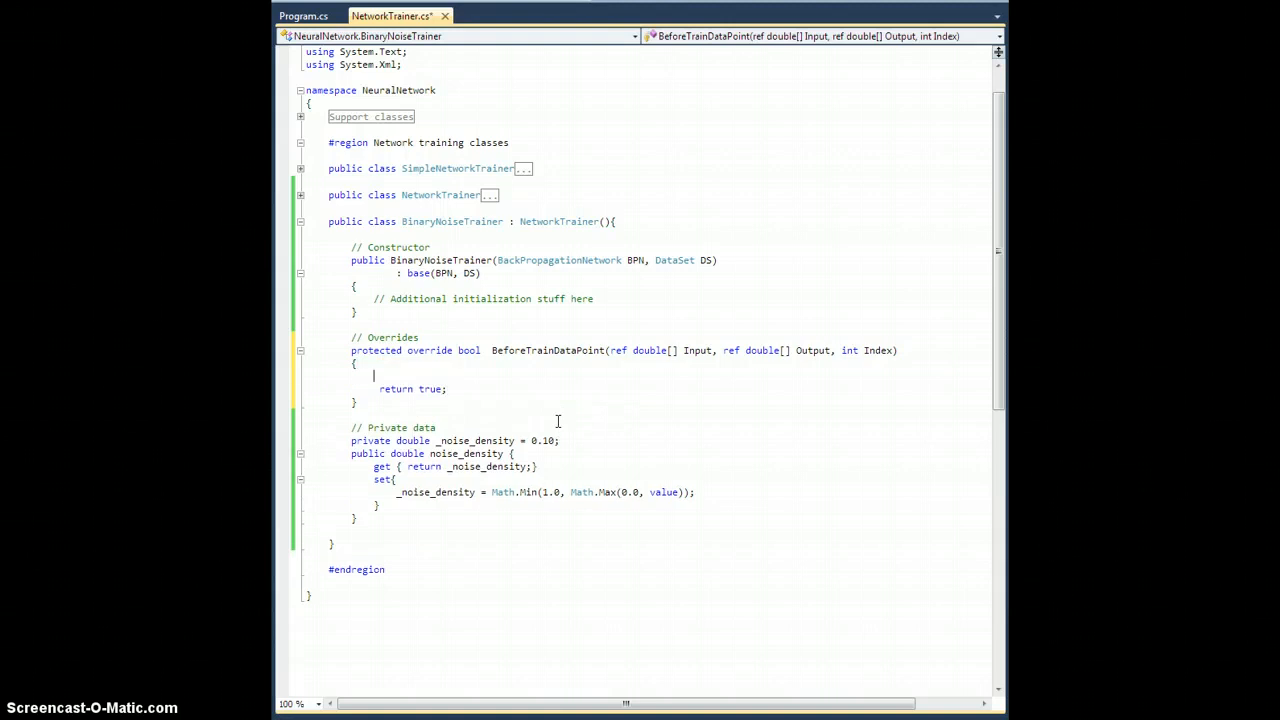
Add the noise comments and declare 'Random rnd = new Random();' in BeforeTrainDataPoint.
text(//)
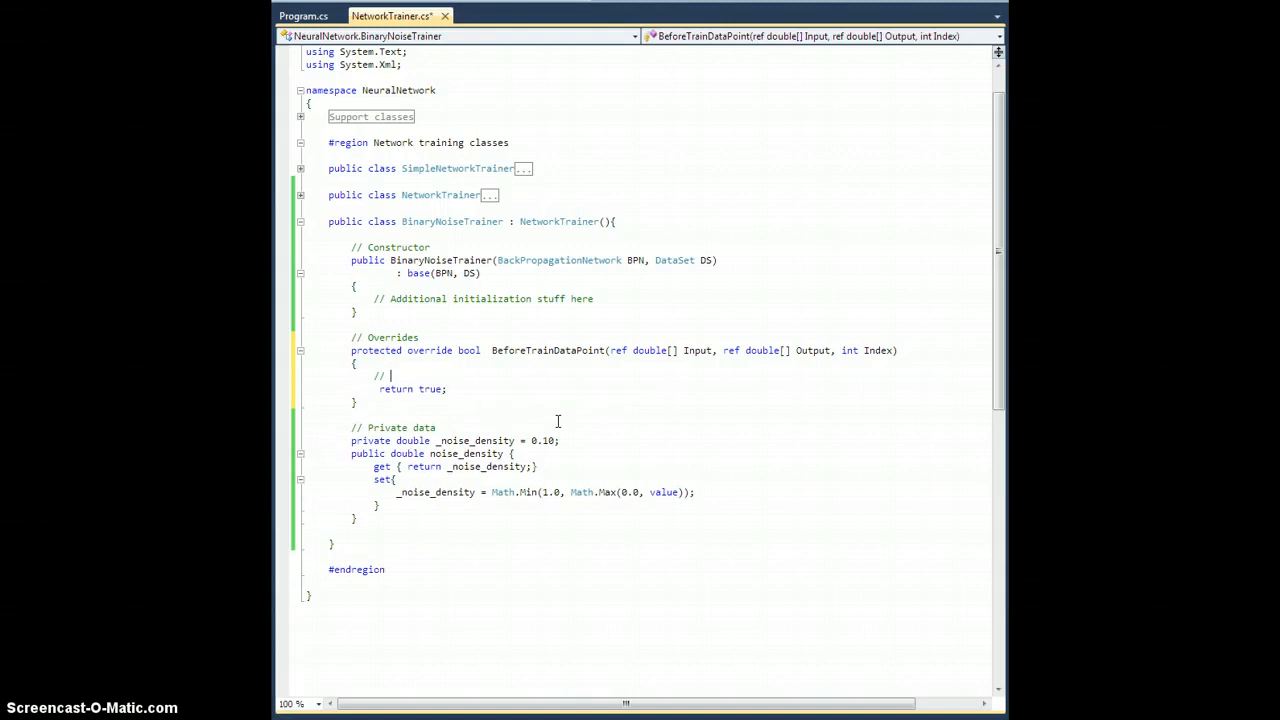
text(ADd some)
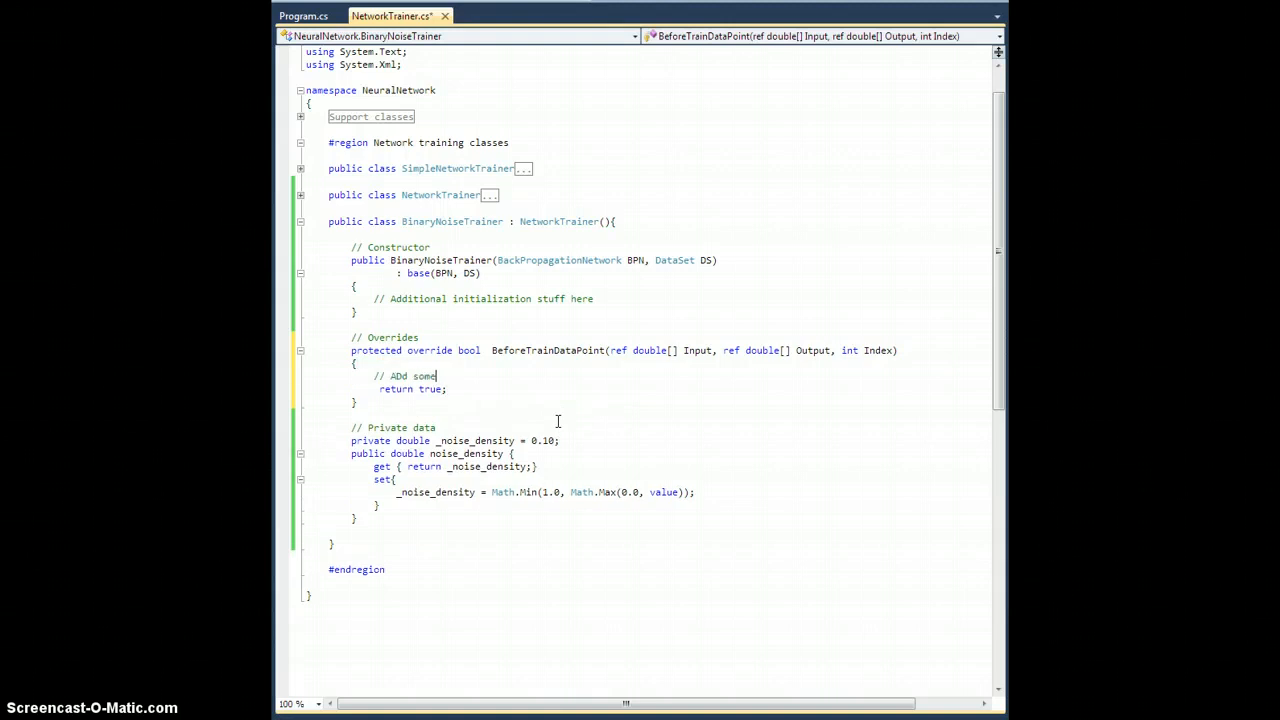
text(noise to the in)
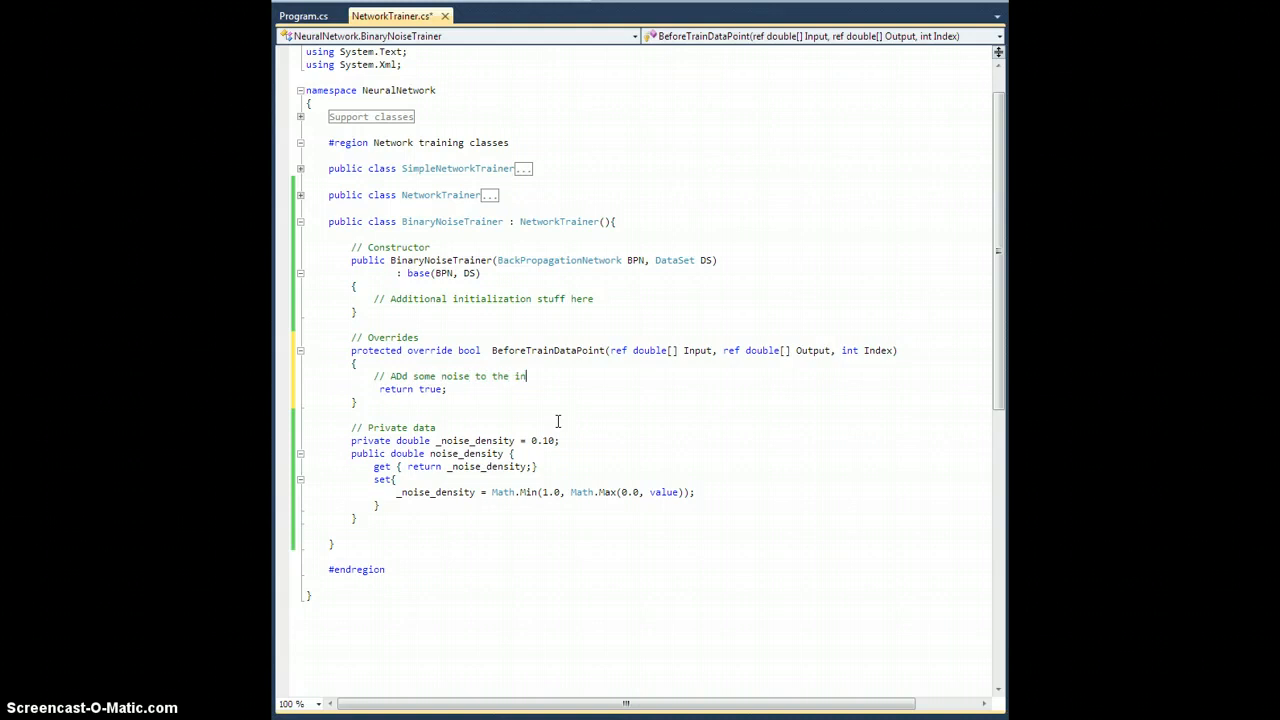
text(put data)
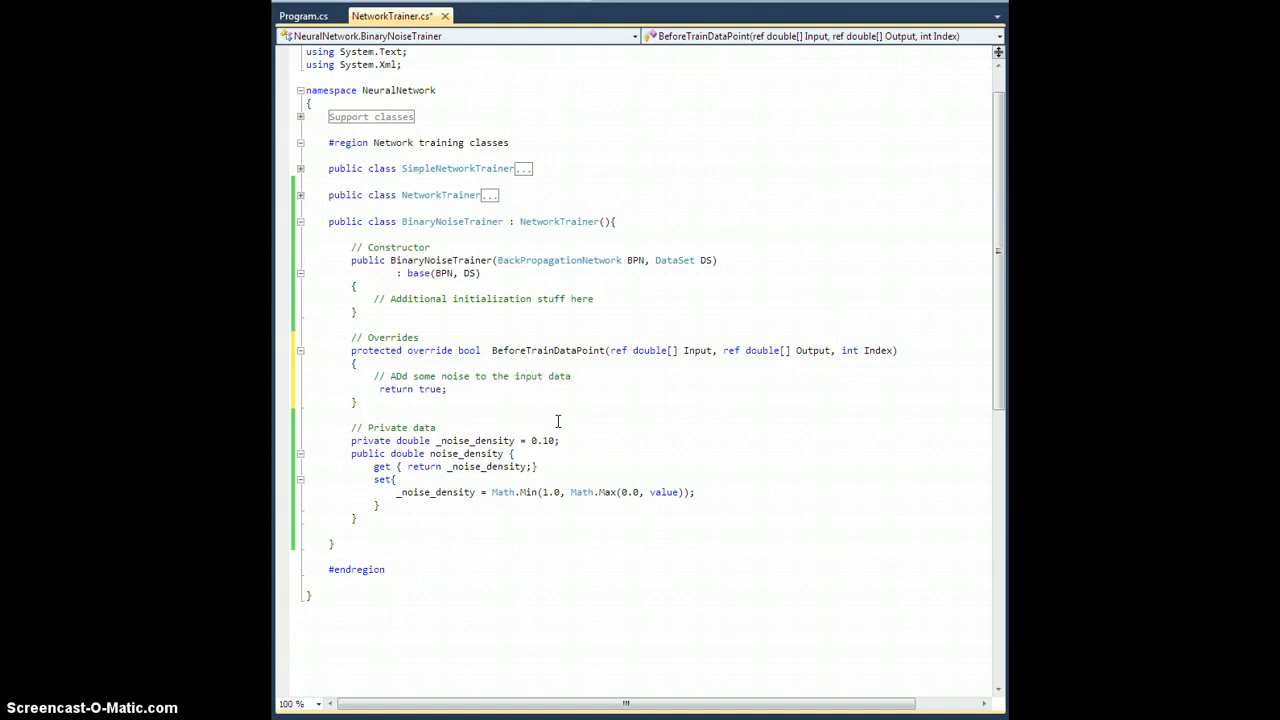
key(Enter)
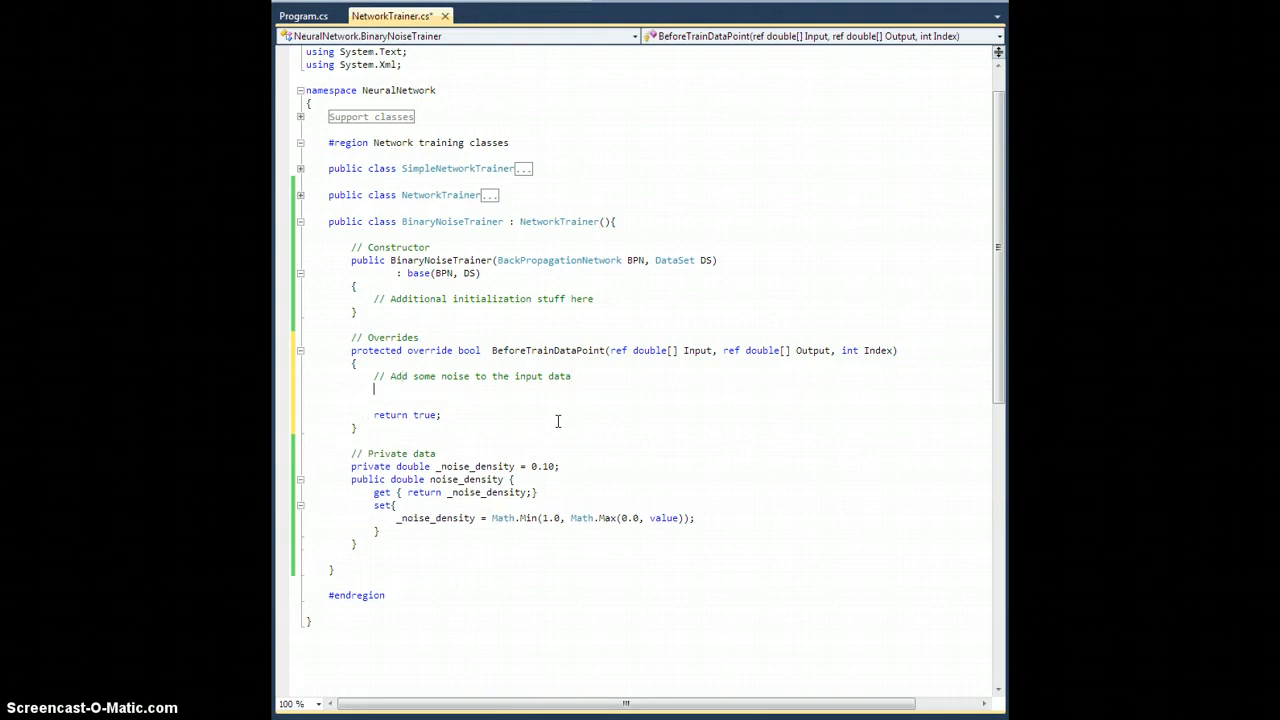
text(Random)
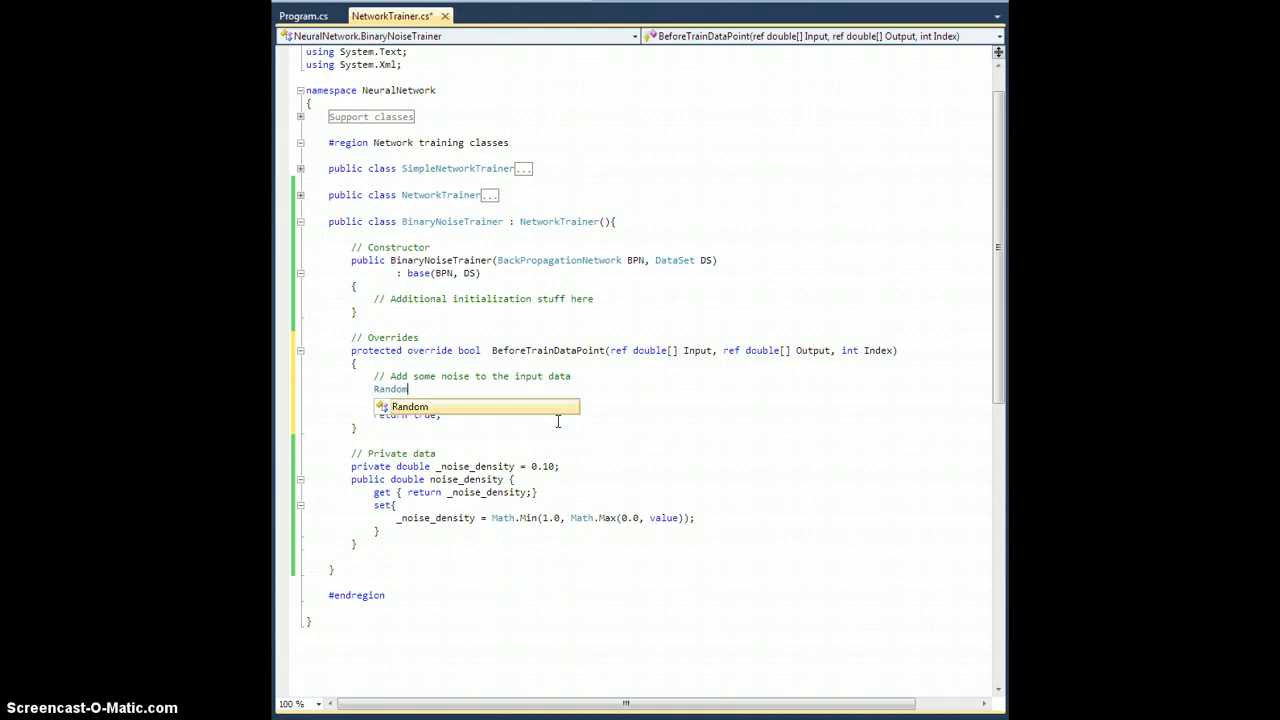
text(rnd = new RAndom)
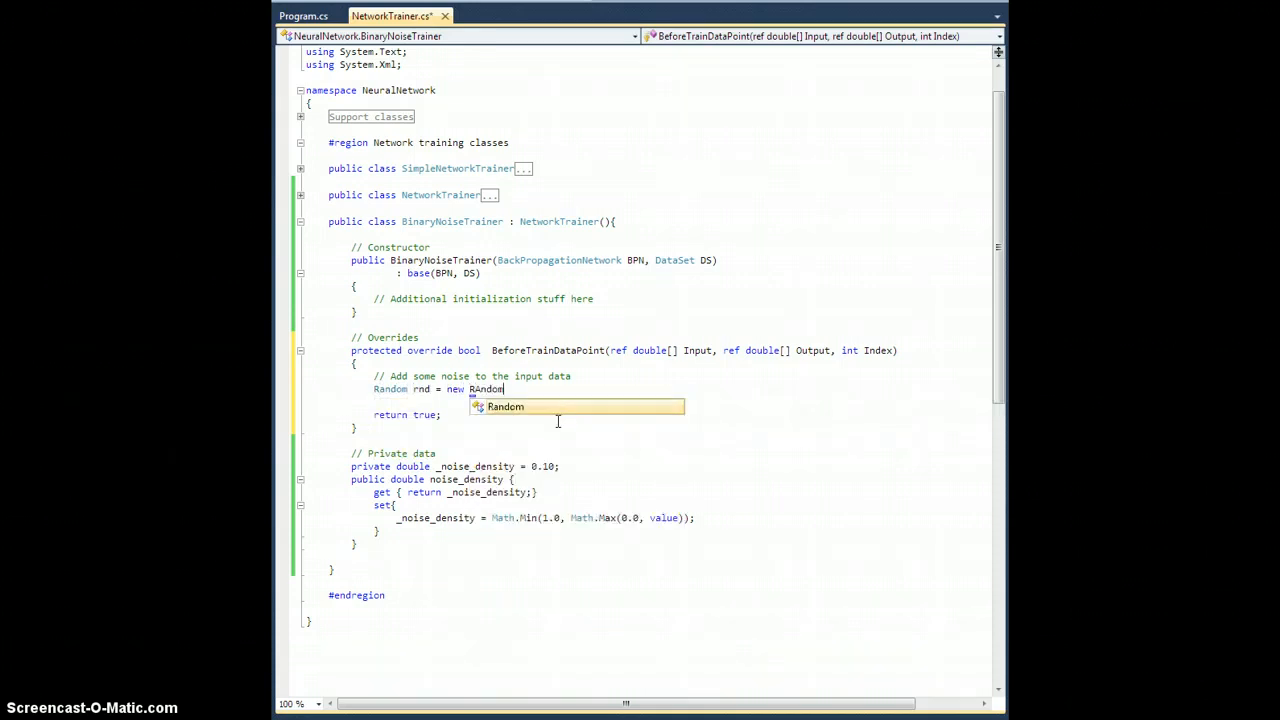
key(Enter)
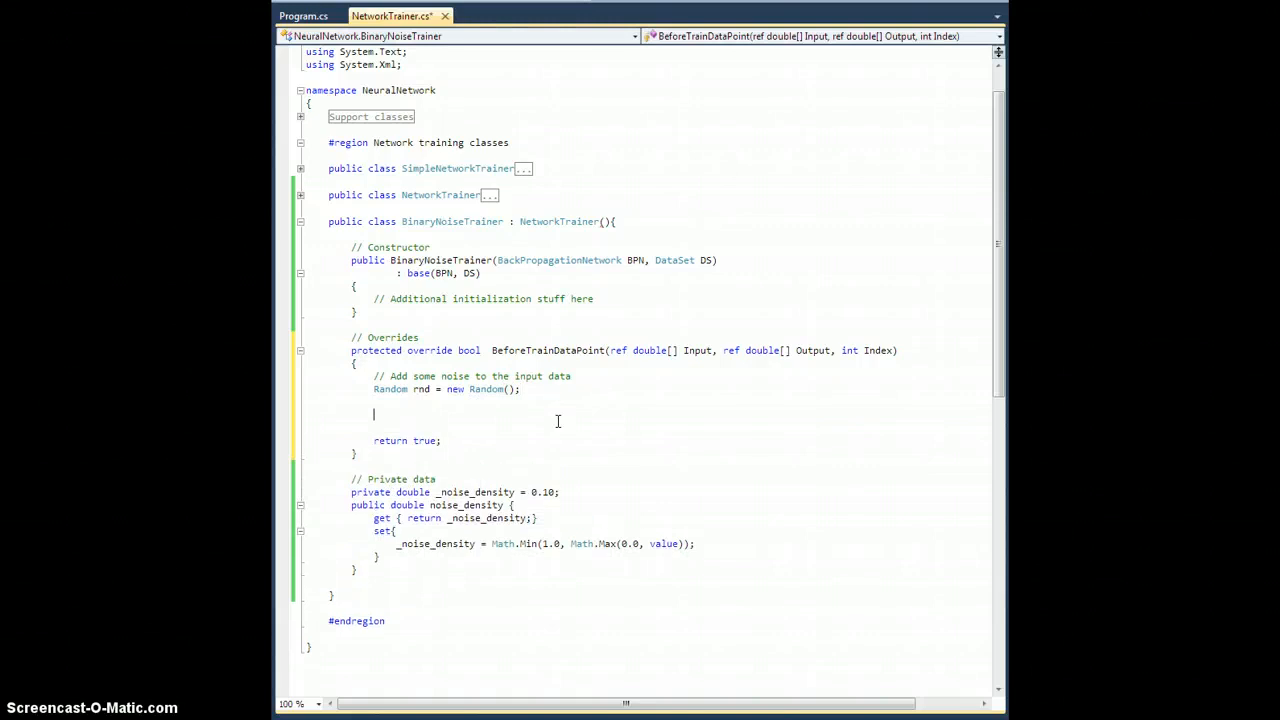
text(// Add noise to the input)
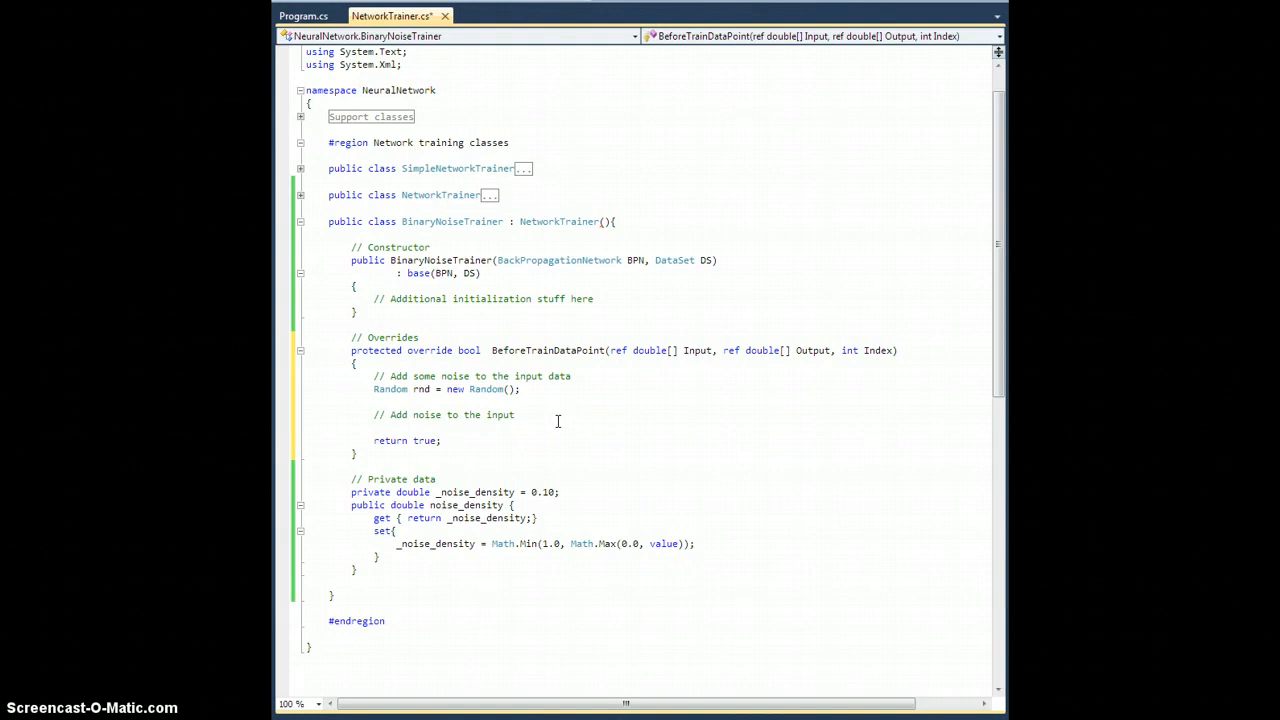
click(515, 415)
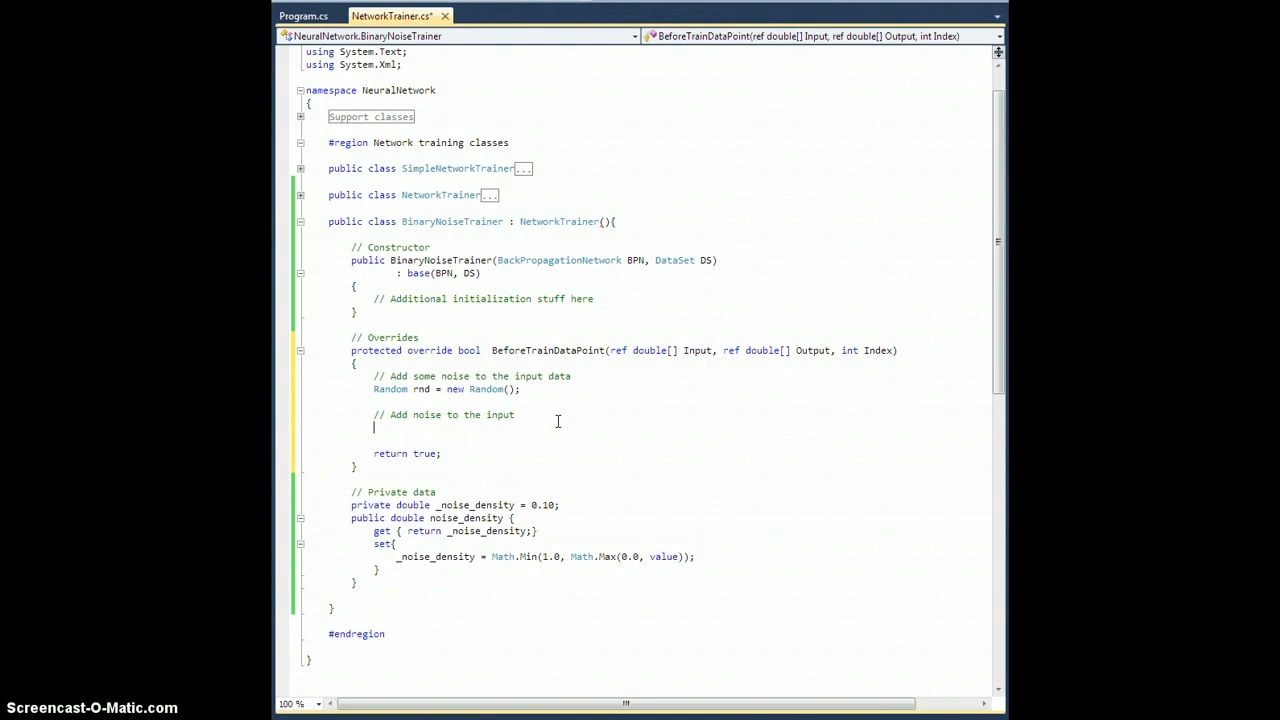
Write a for loop over Input with an if testing rnd.NextDouble() against _noise_density.
text(for(int i=0; i<In)
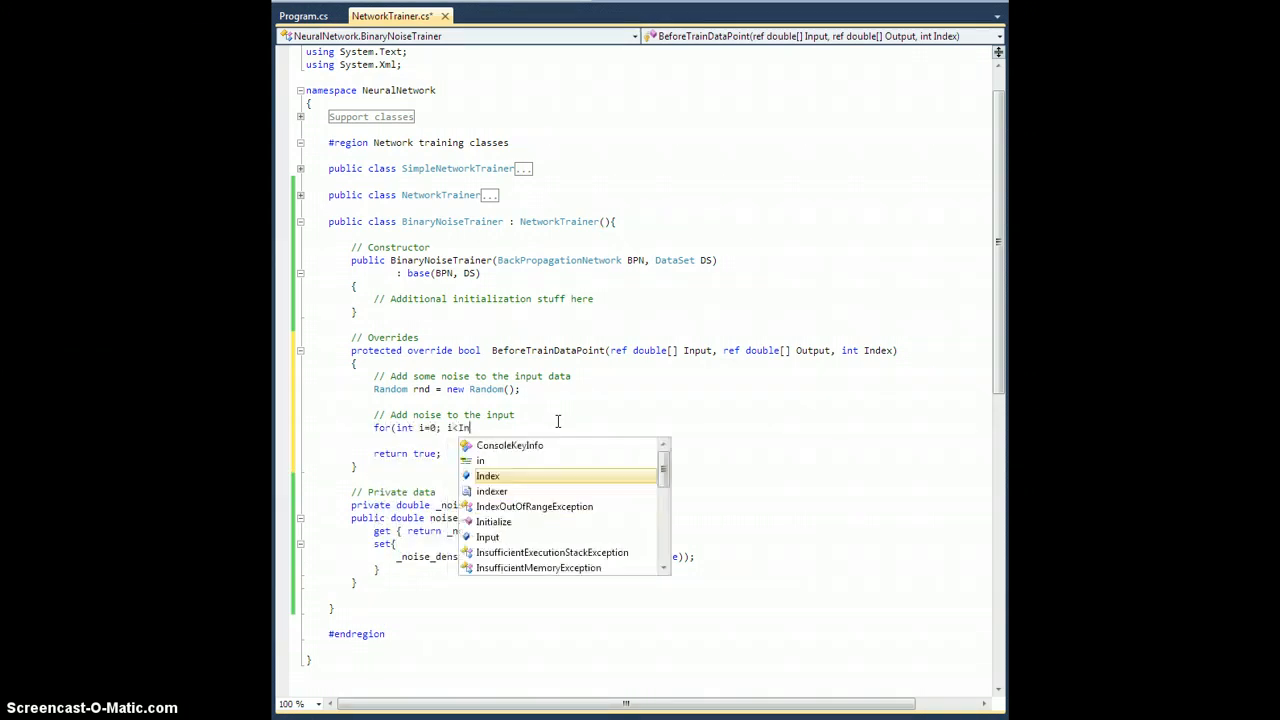
text(put.Length; i)
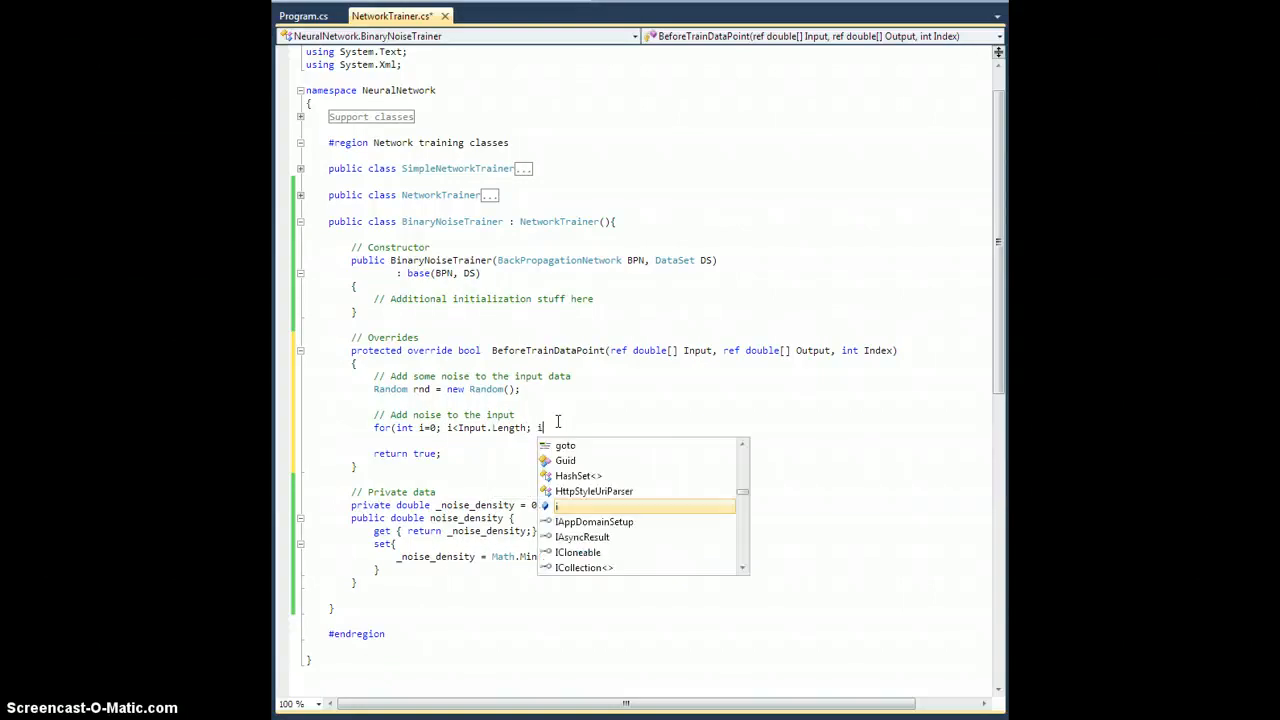
text(++))
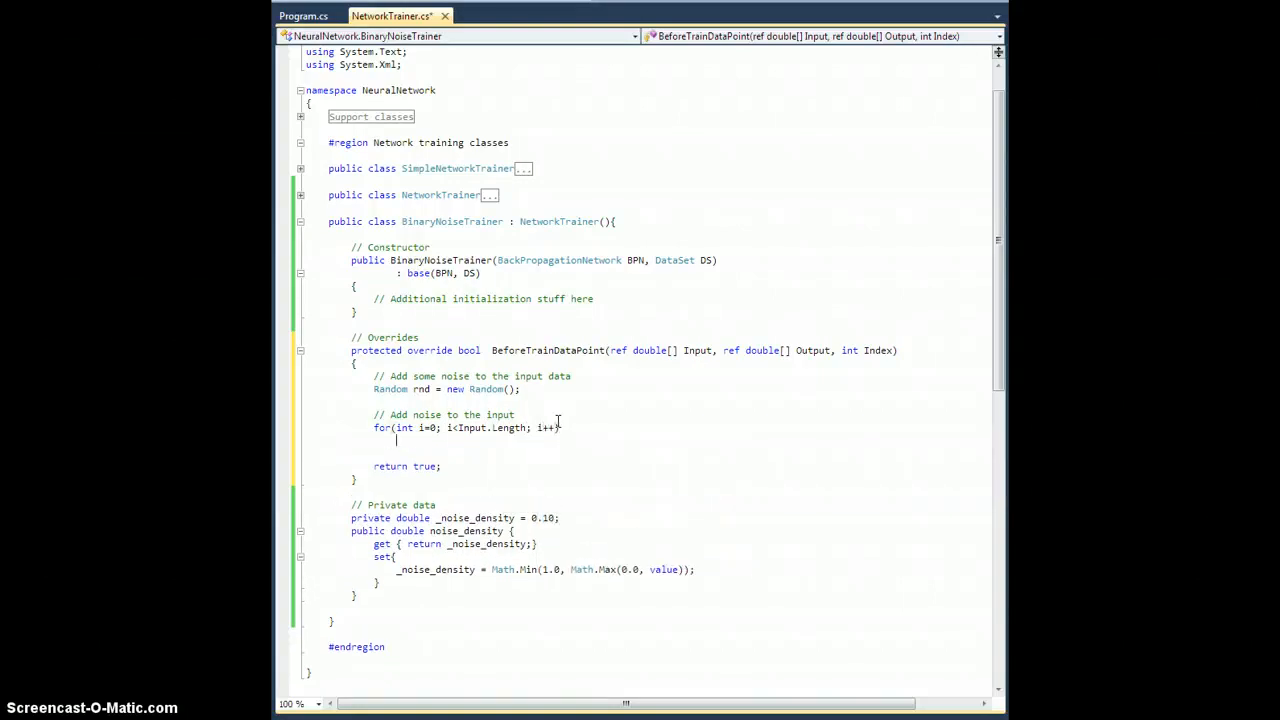
text(if)
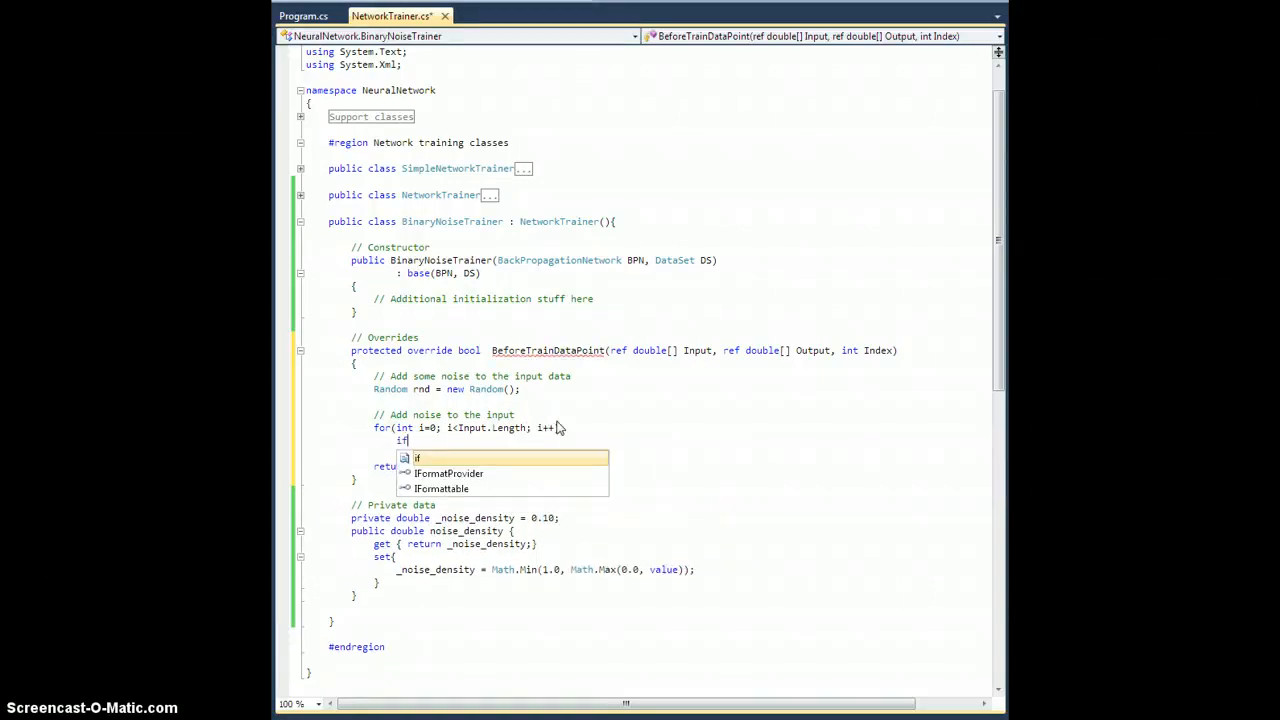
text((rnd)
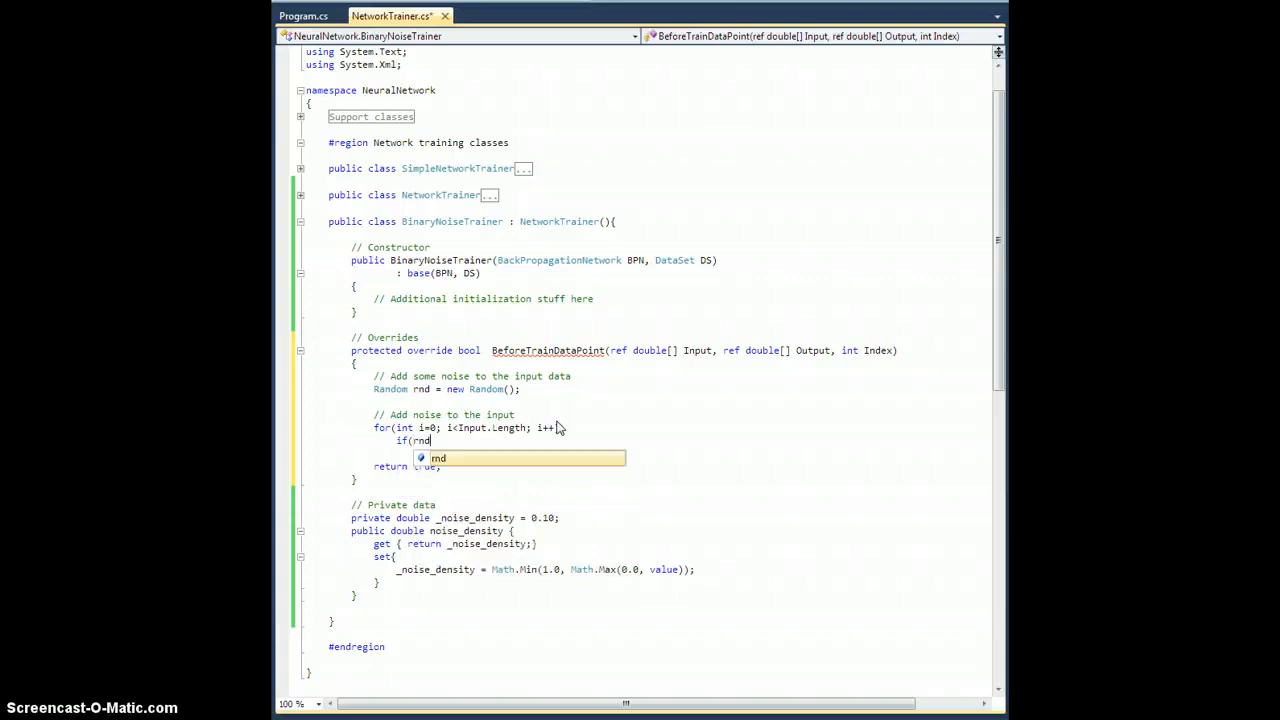
text(.NextDouble() <)
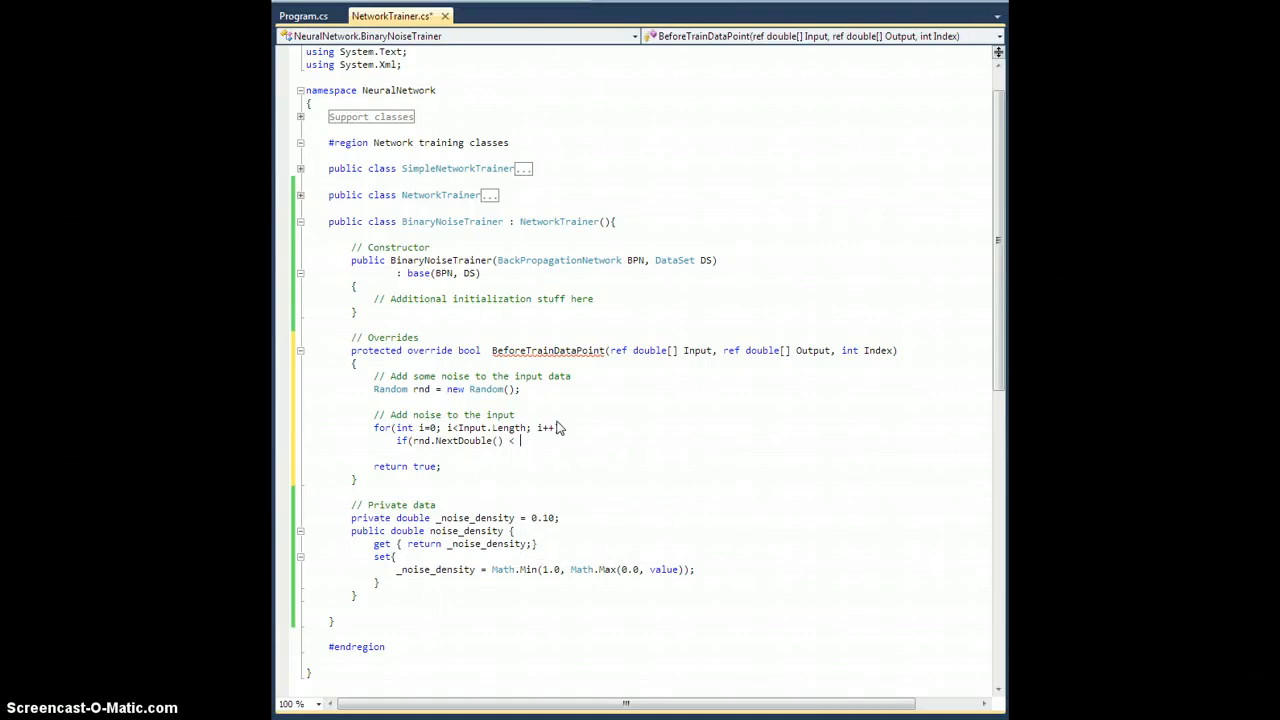
text(_noise_density)
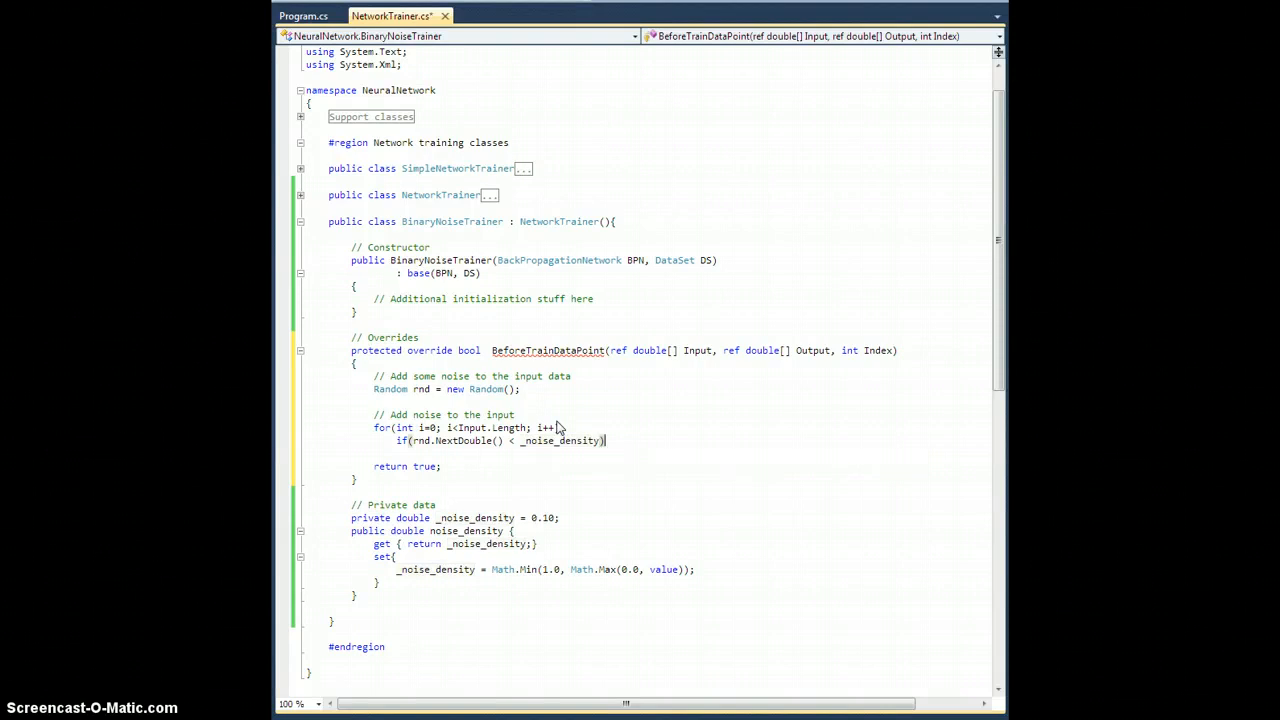
Flip Input[i] between 0.0 and 1.0 inside the if, then go to the class end.
text(Input[i)
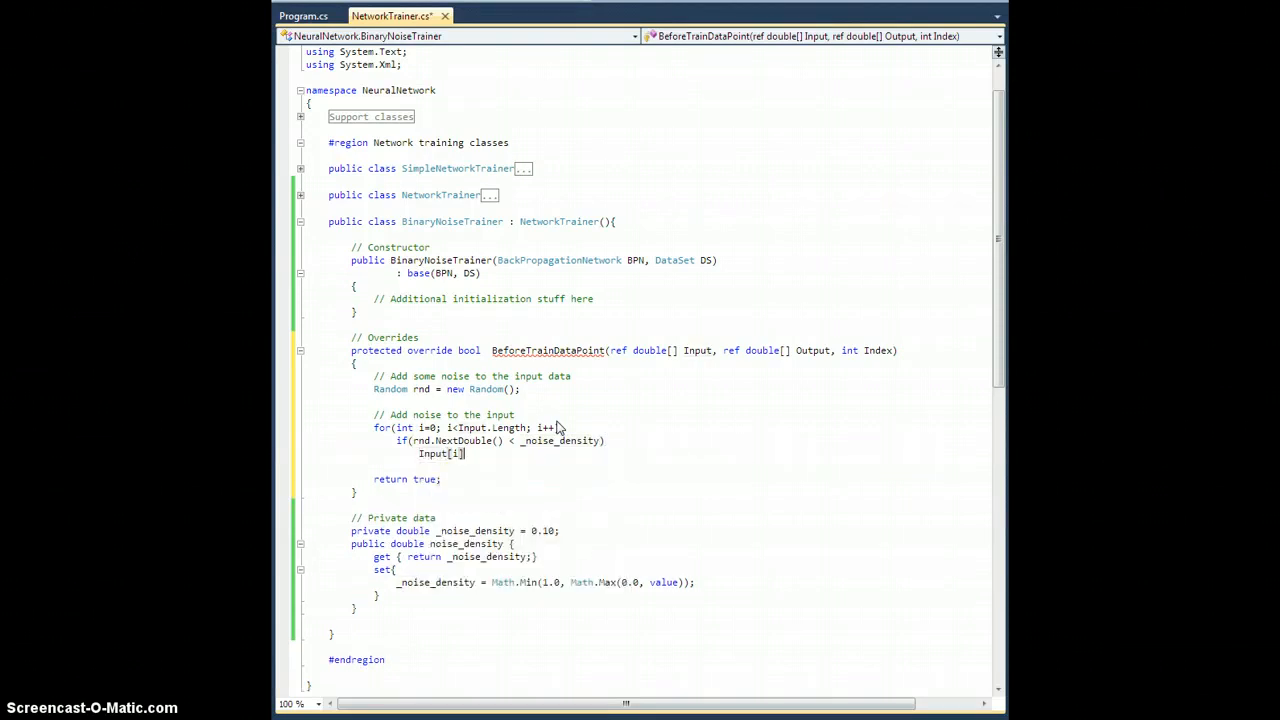
text(= ())
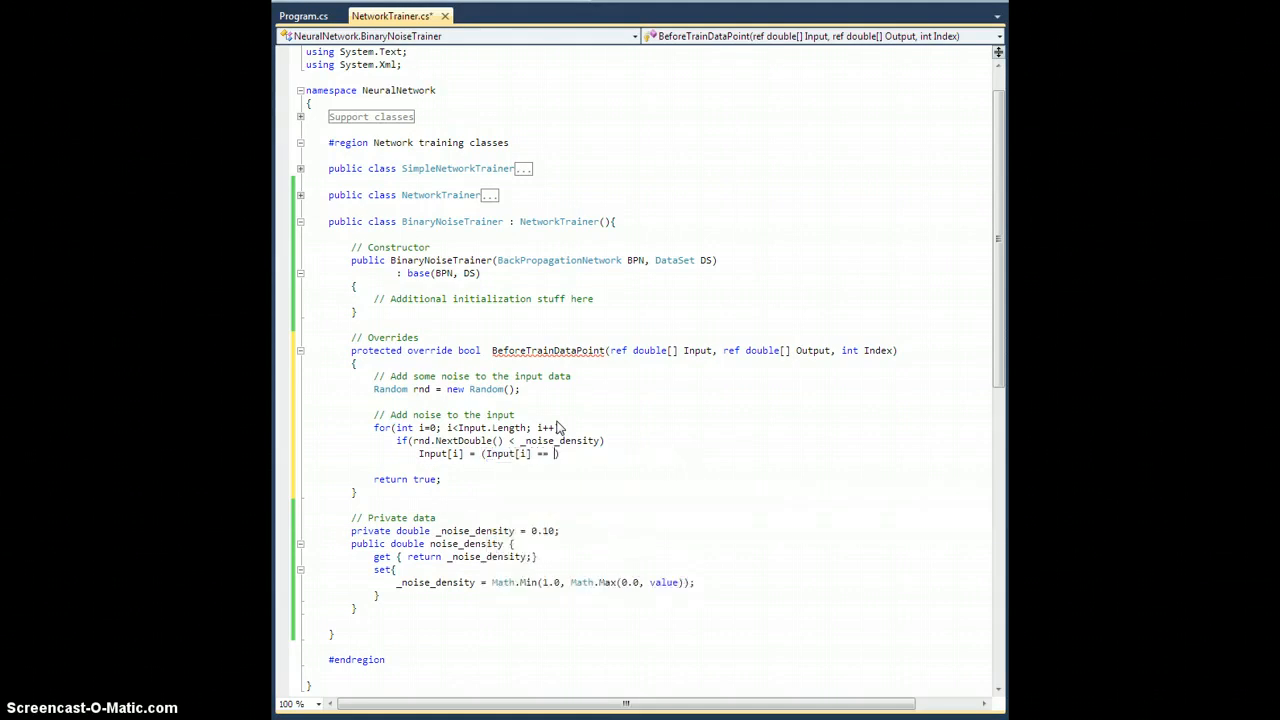
text(0.0 ))
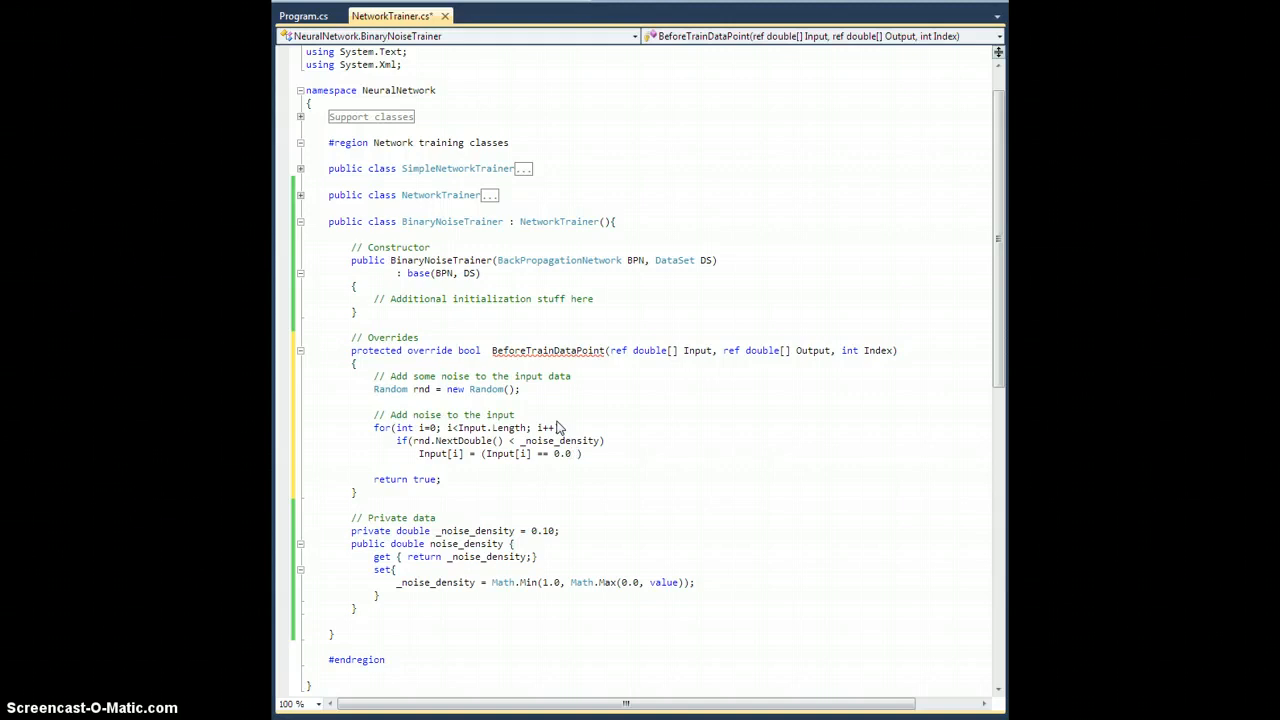
text(? 1)
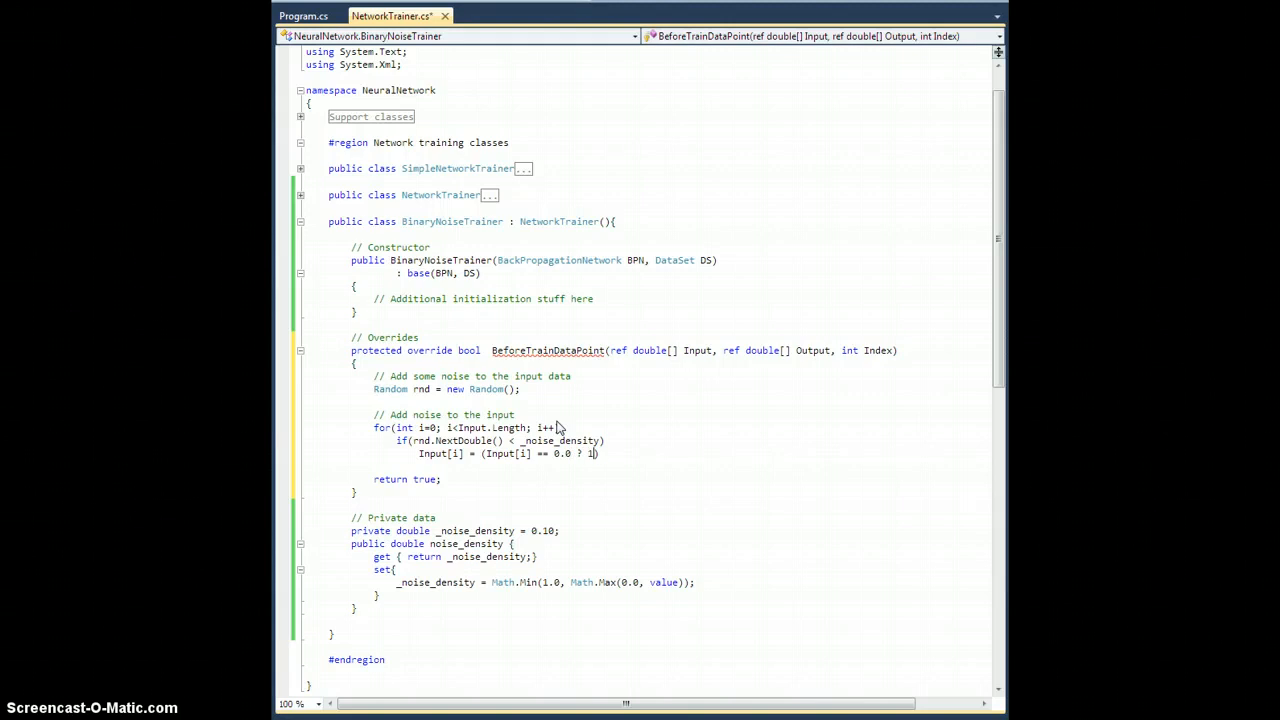
text(.0 : 0.0)
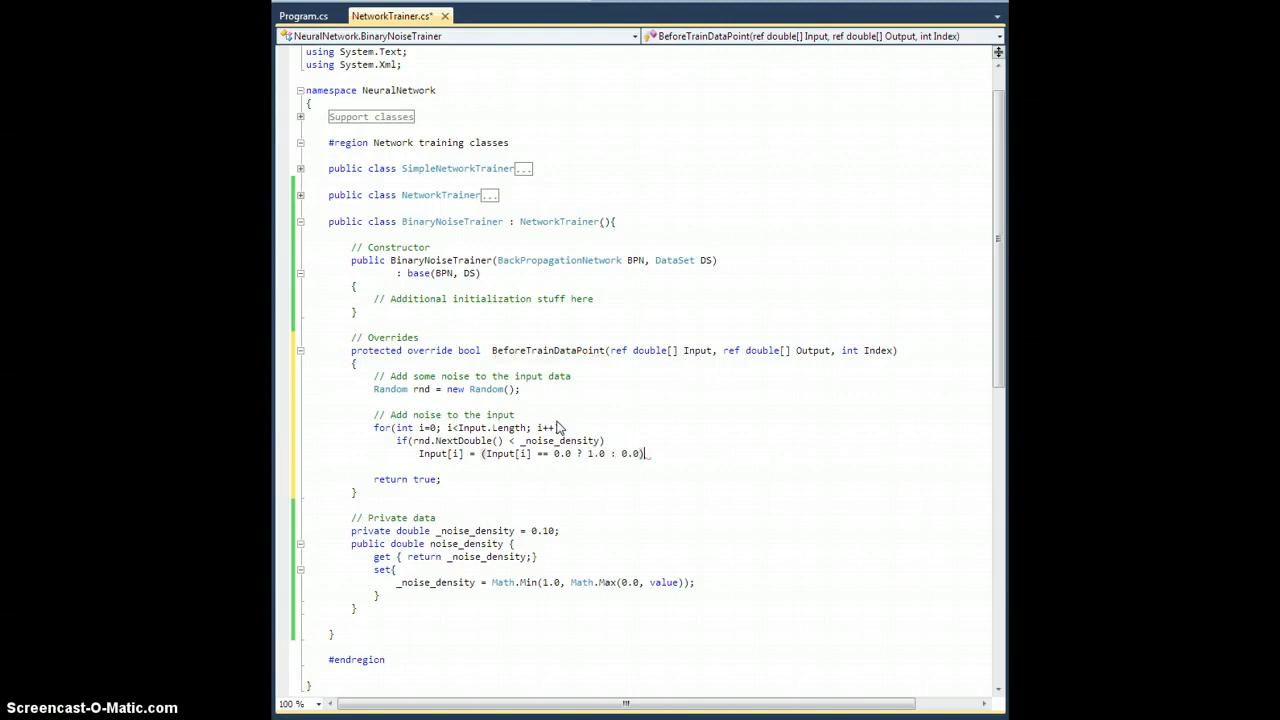
text(;)
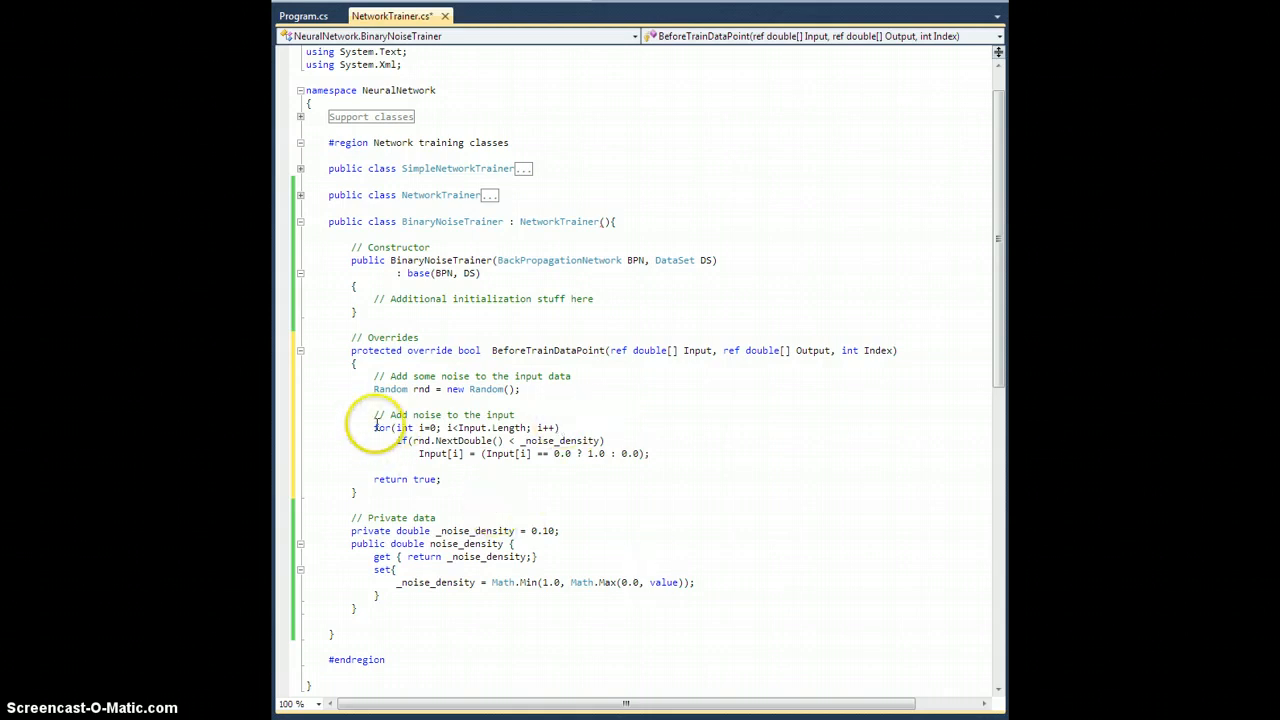
drag(373, 427, 565, 427)
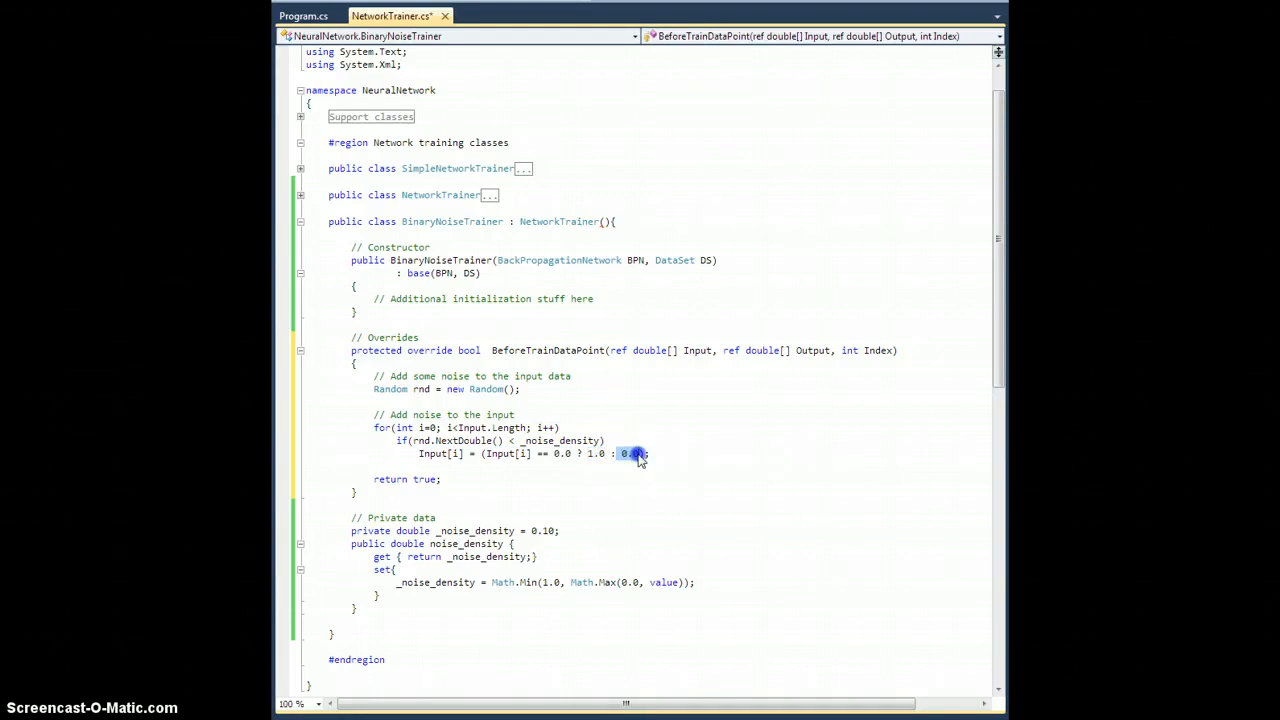
click(469, 479)
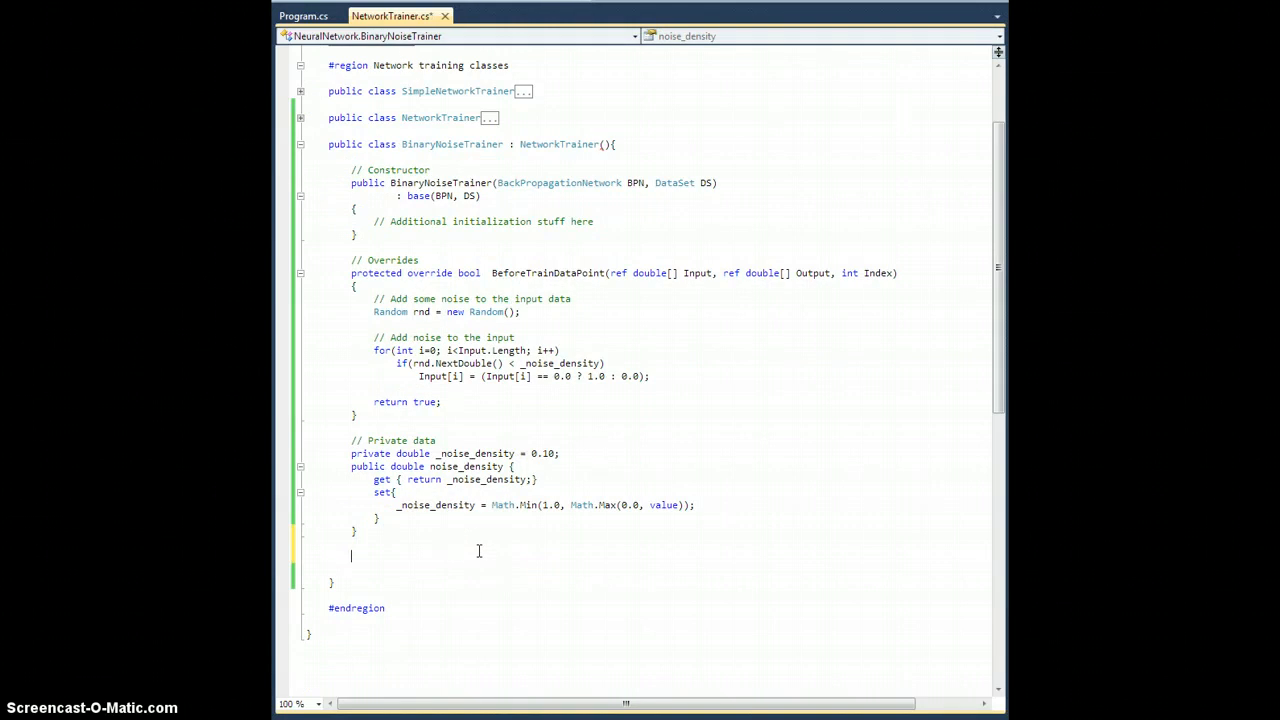
Declare 'public DataSet NoisyData;' below the noise_density property.
text(publi)
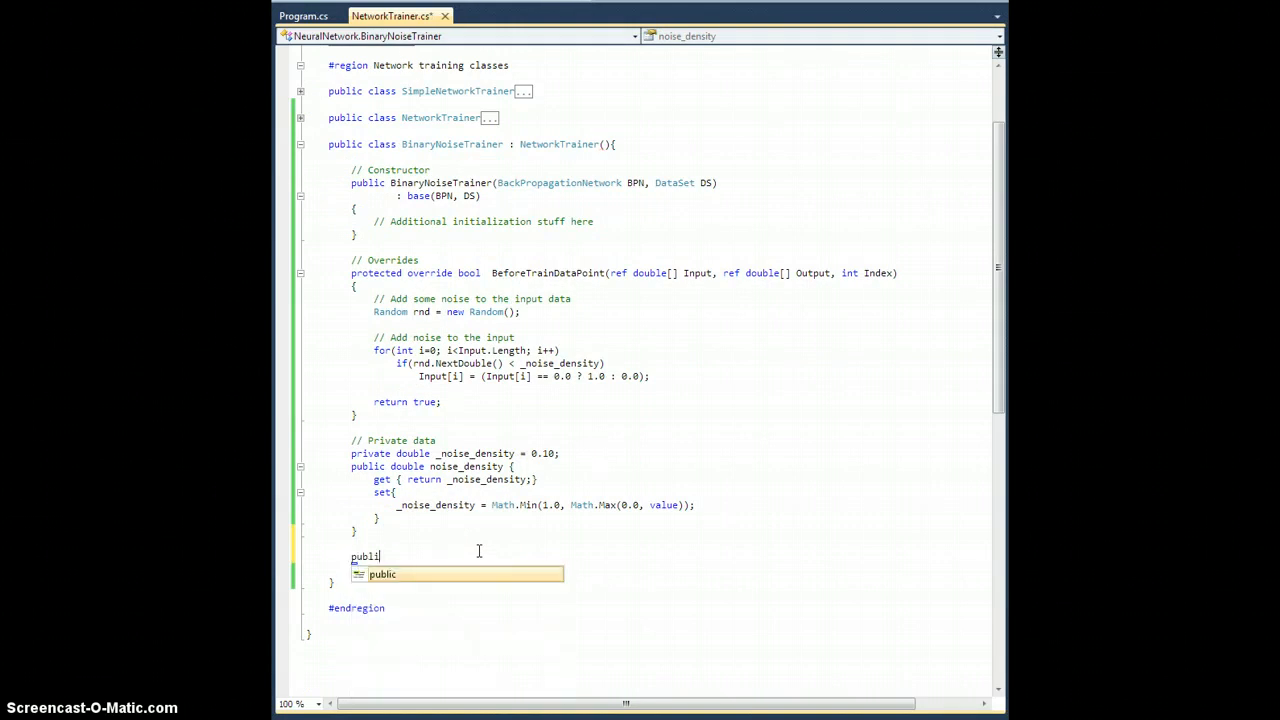
text(D)
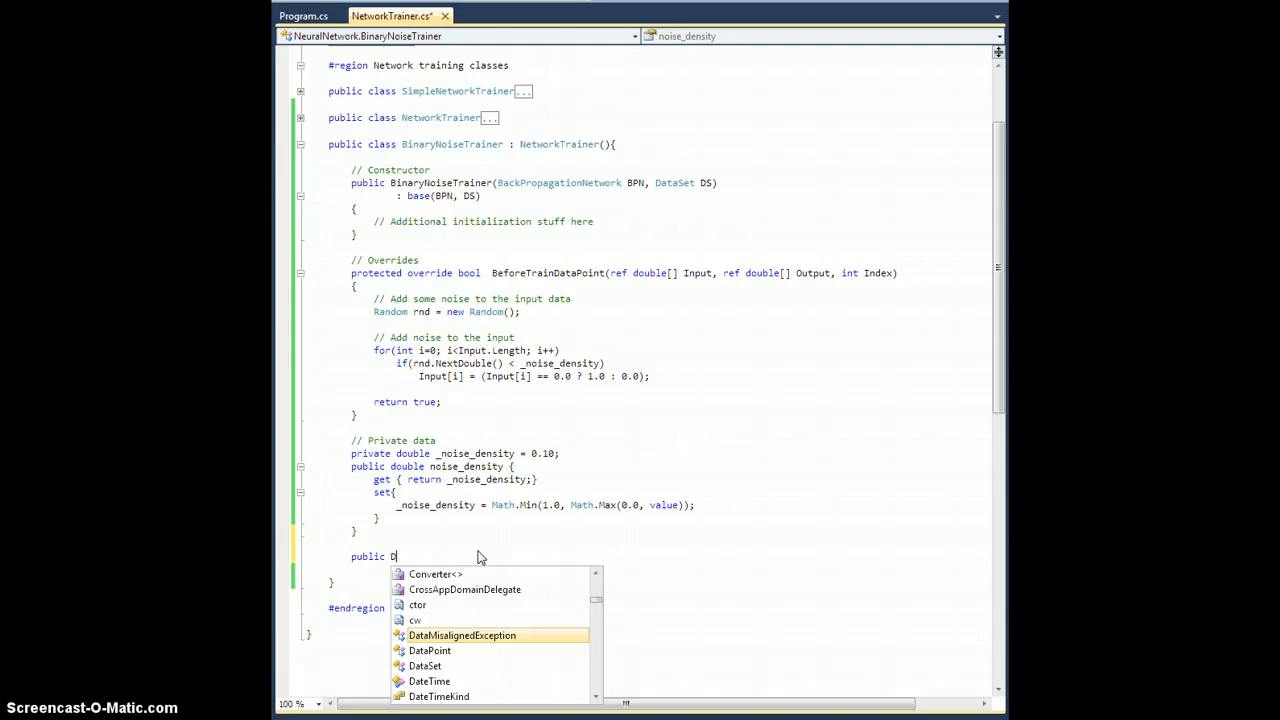
text(ataSet)
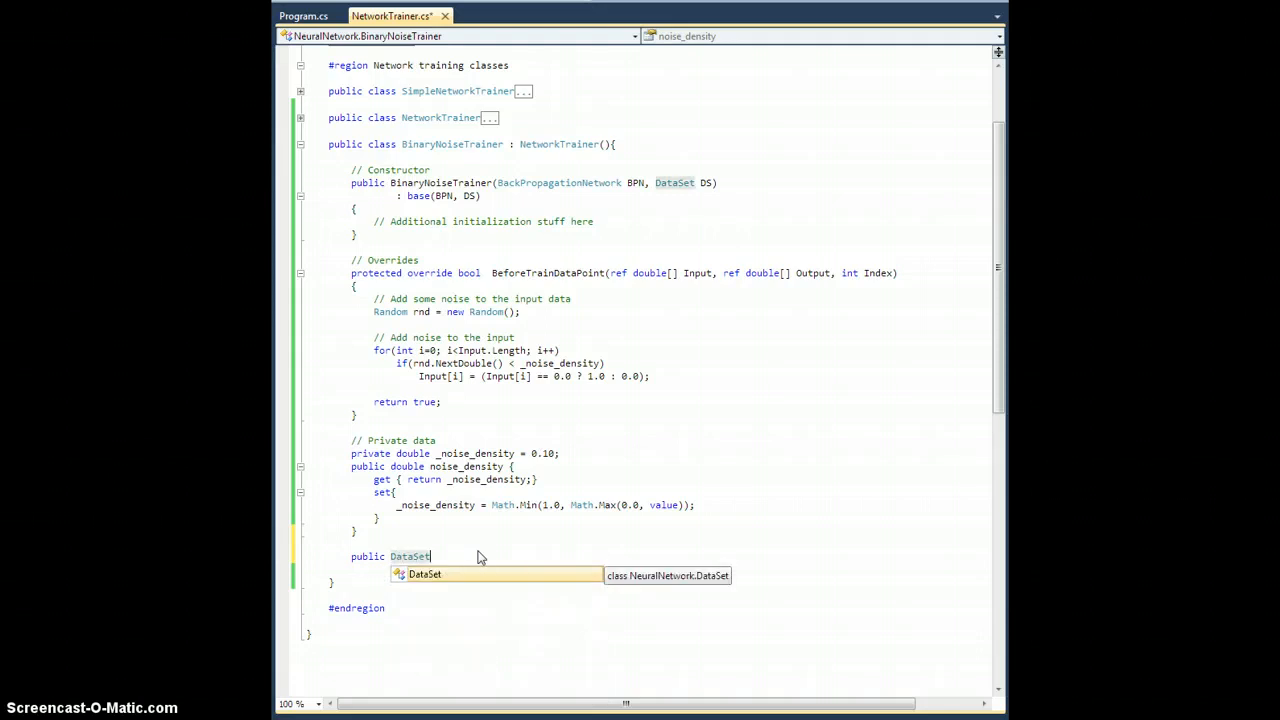
text(NoisyData;)
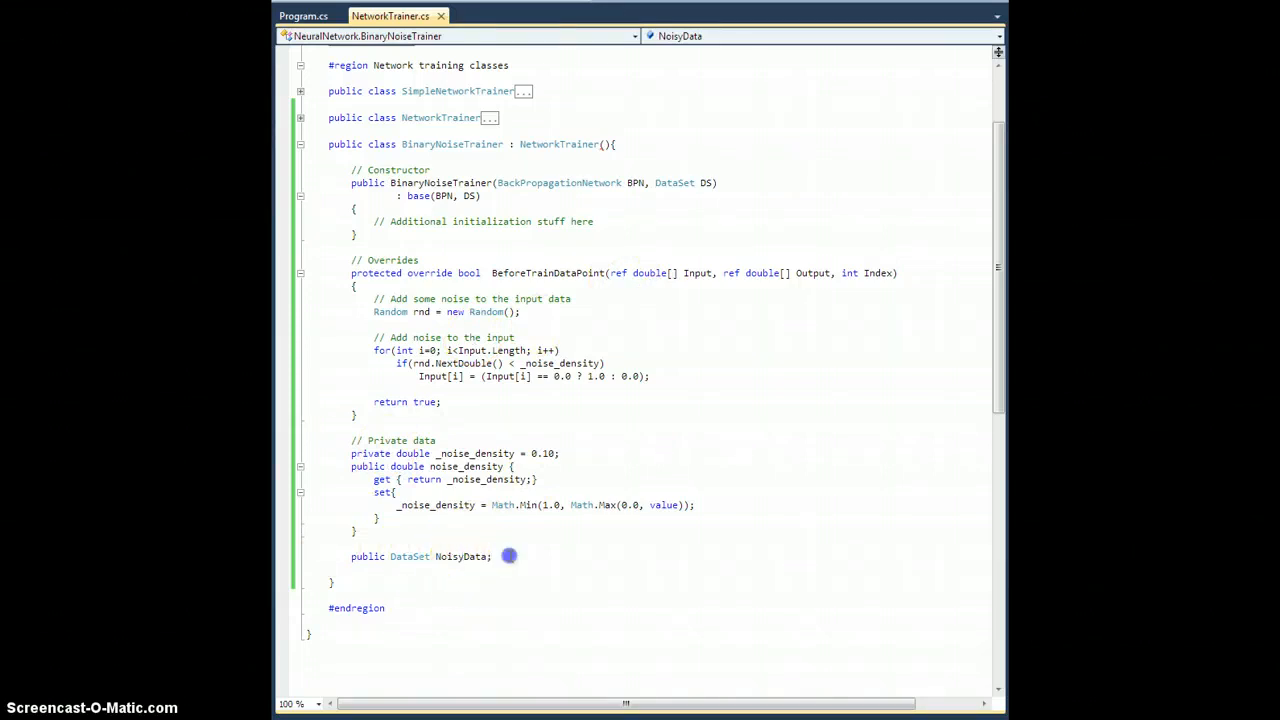
click(510, 556)
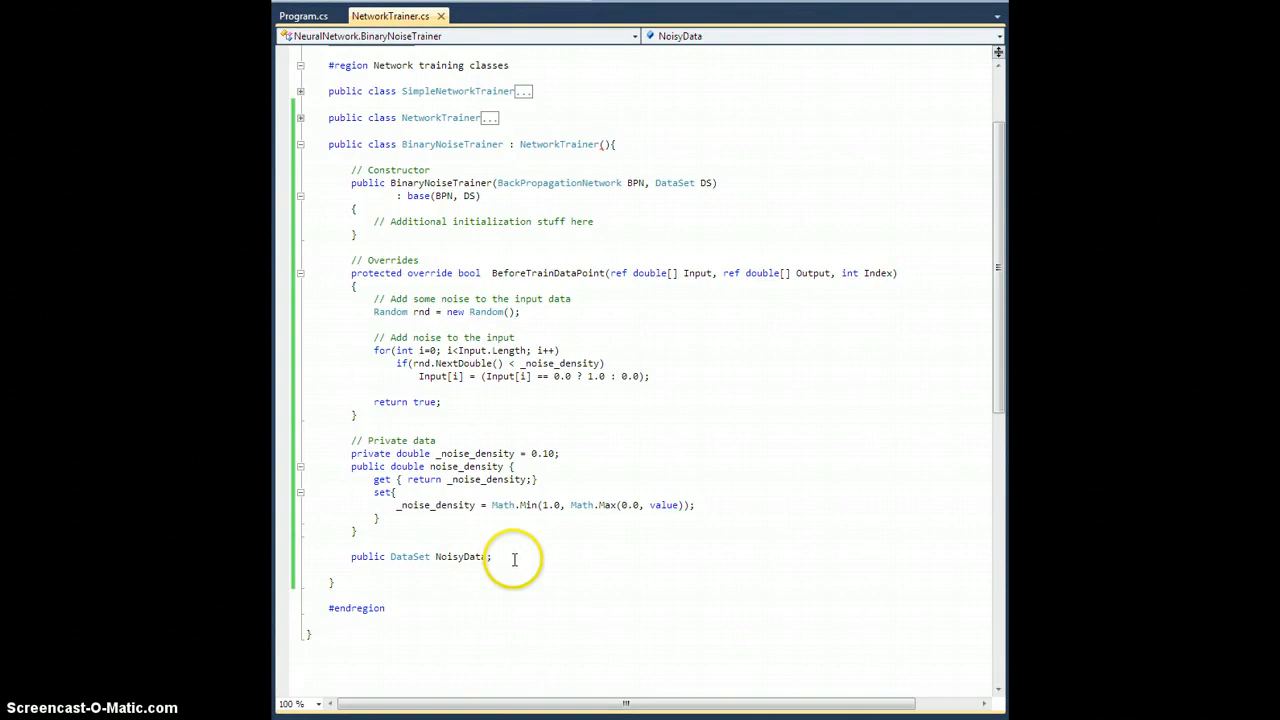
mouse_move(462, 243)
text(protected o)
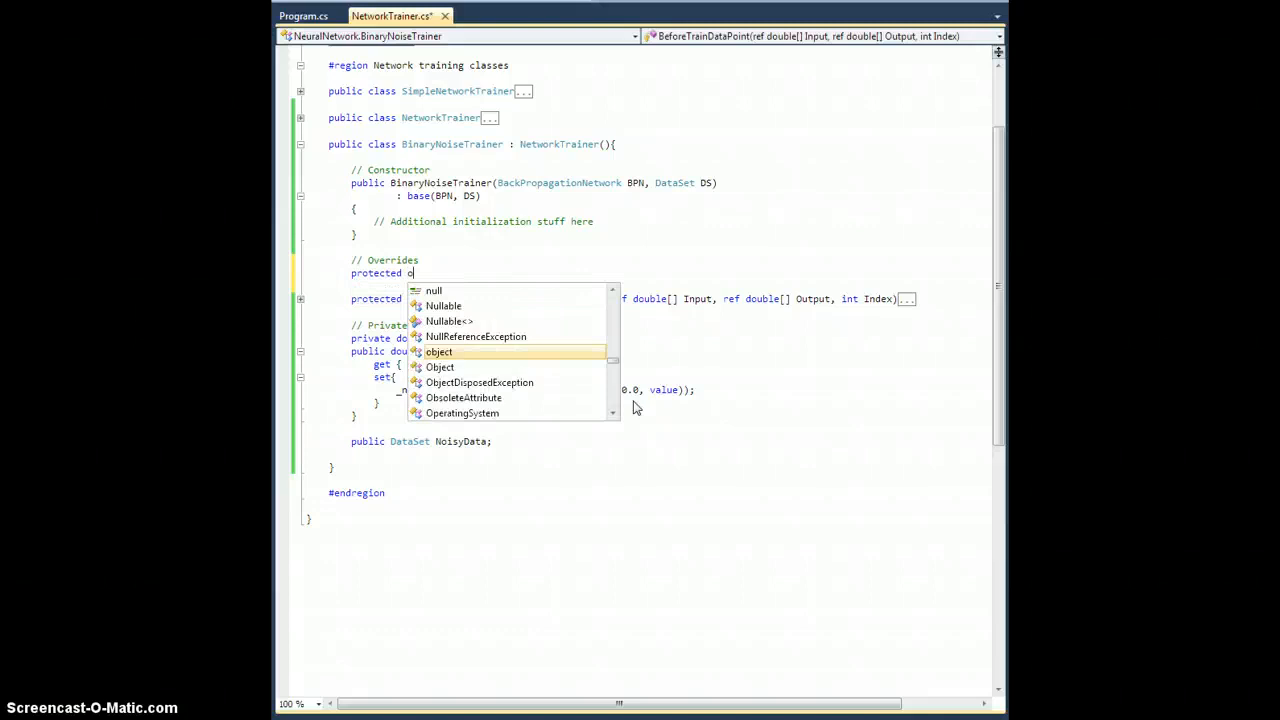
Write a BeforeTrainEpoch override that sets NoisyData = new DataSet() and returns true.
text(verride bool  BeforeTrainEpoch()
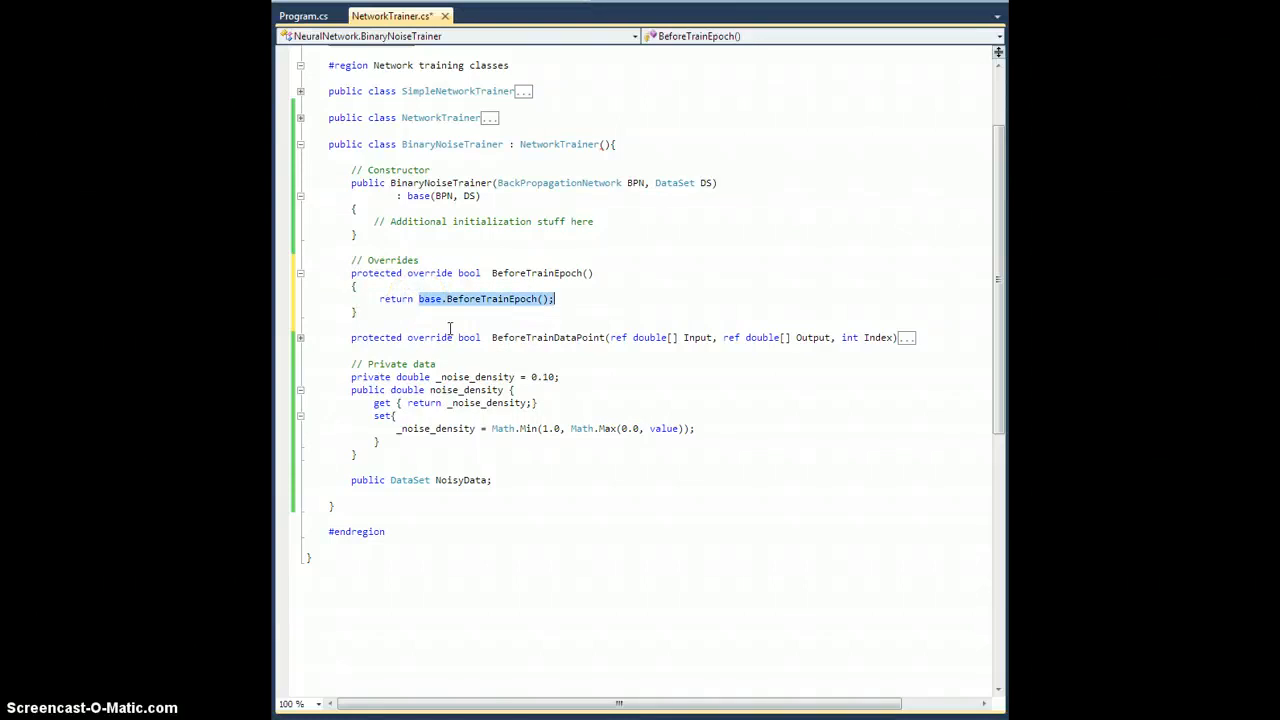
text(true;)
text(// R)
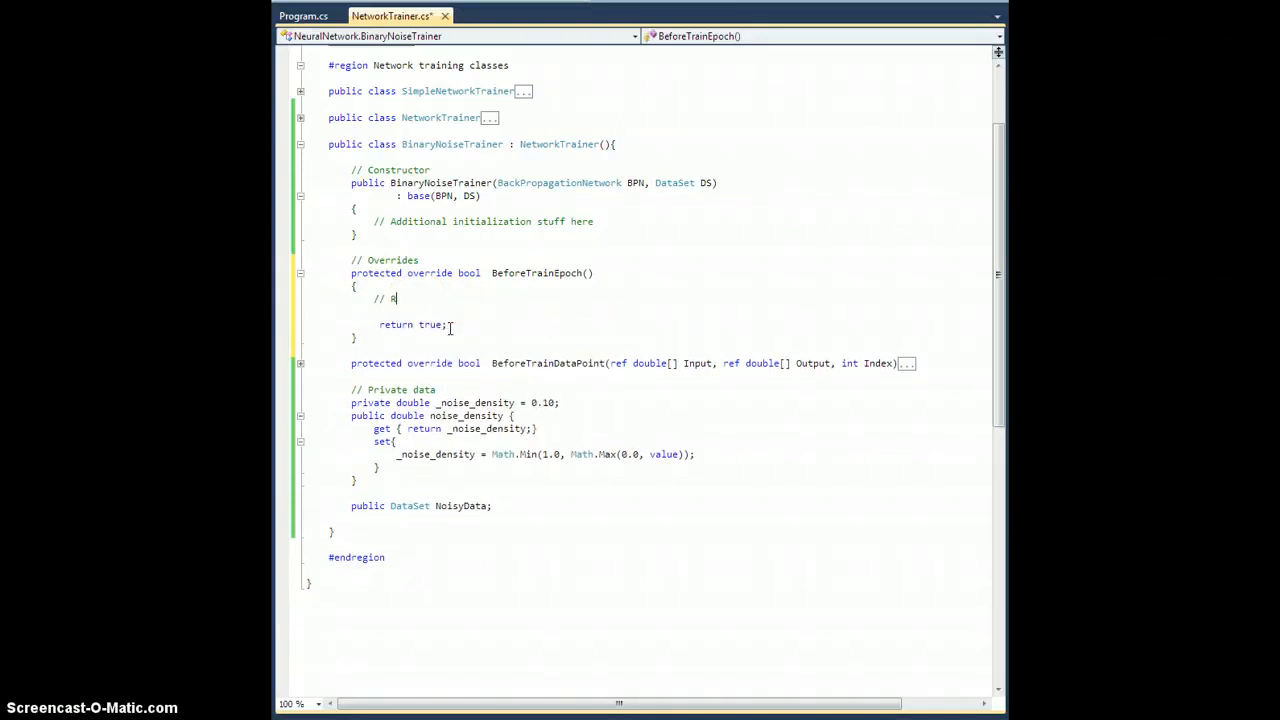
text(eset the NoisyData)
text(NoisyData =)
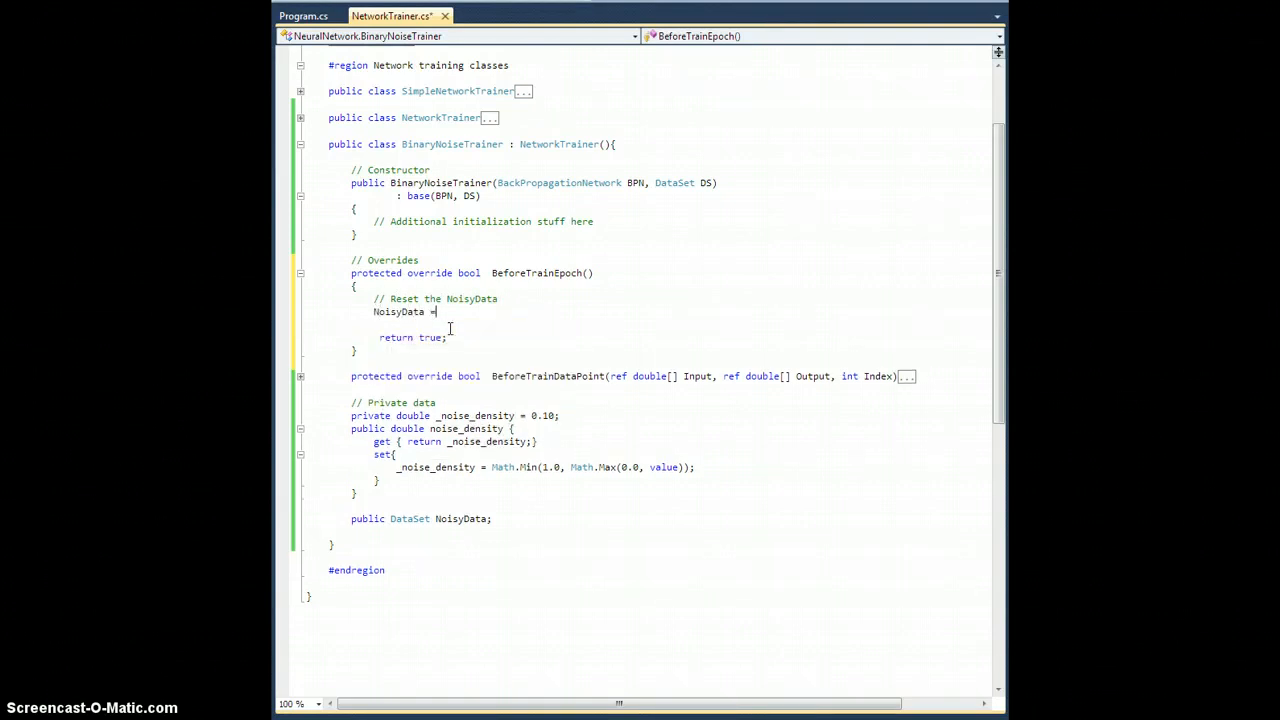
text(new DataS)
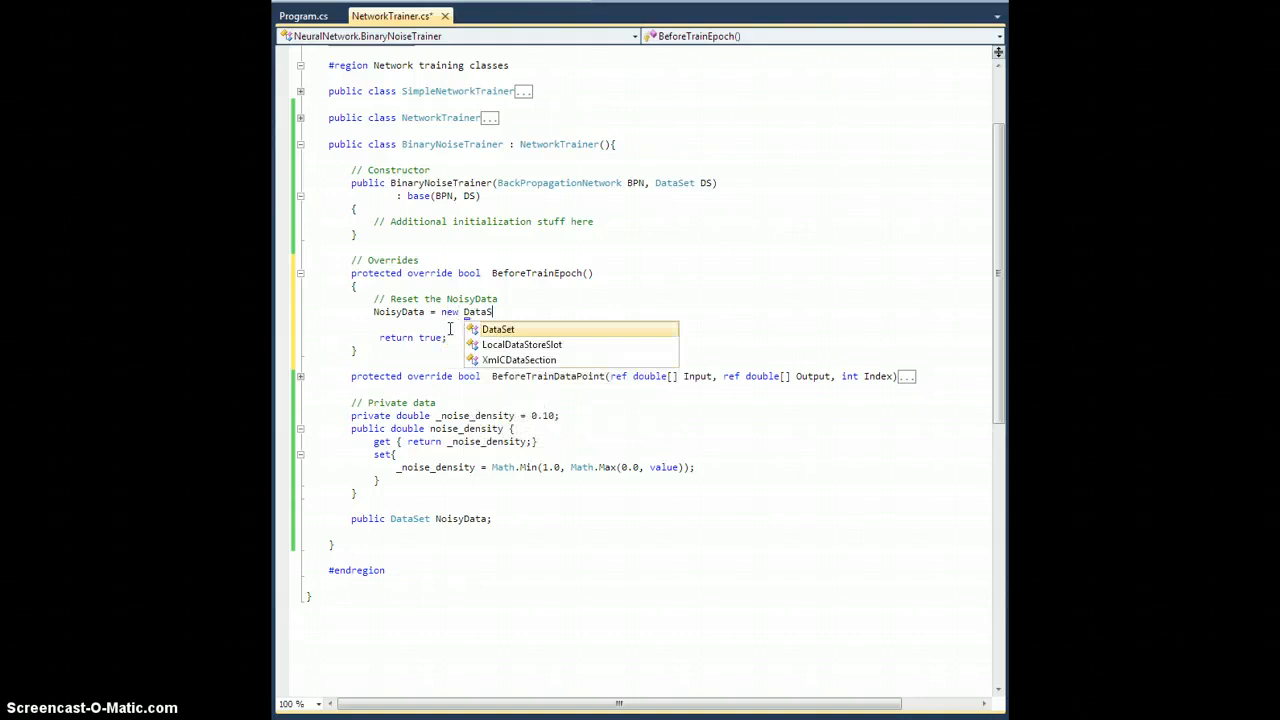
key(Tab)
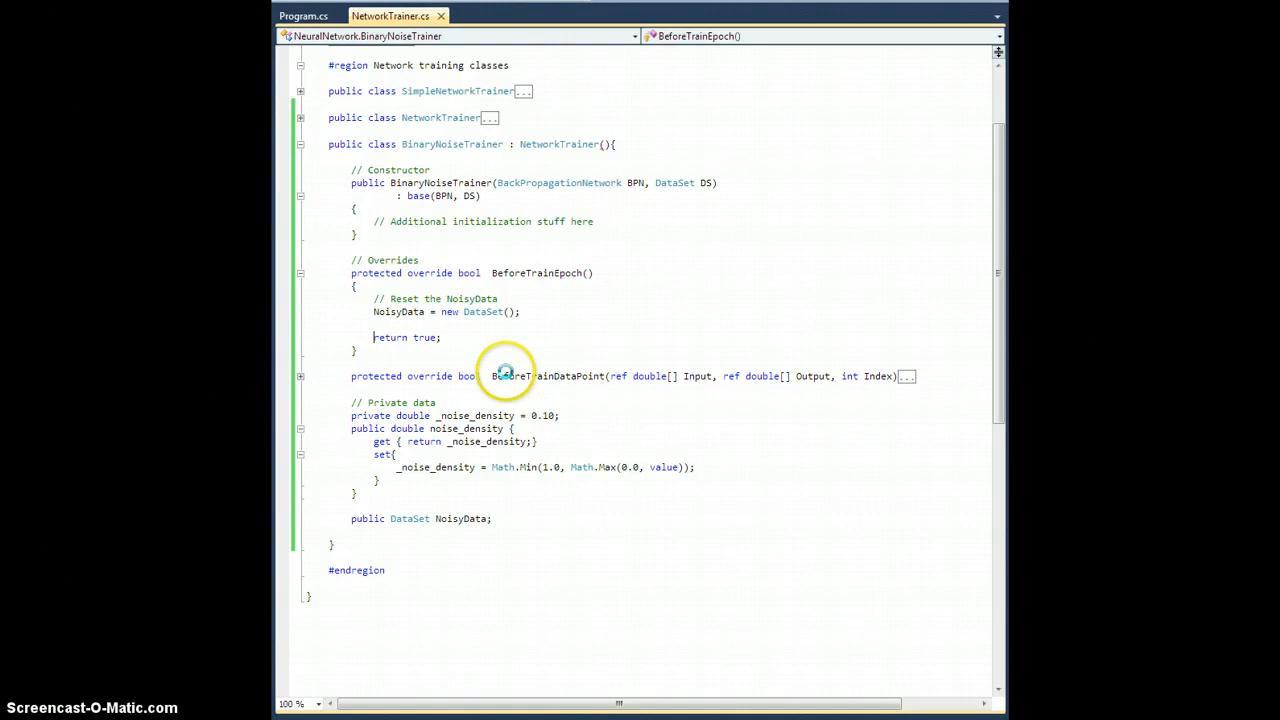
mouse_move(451, 362)
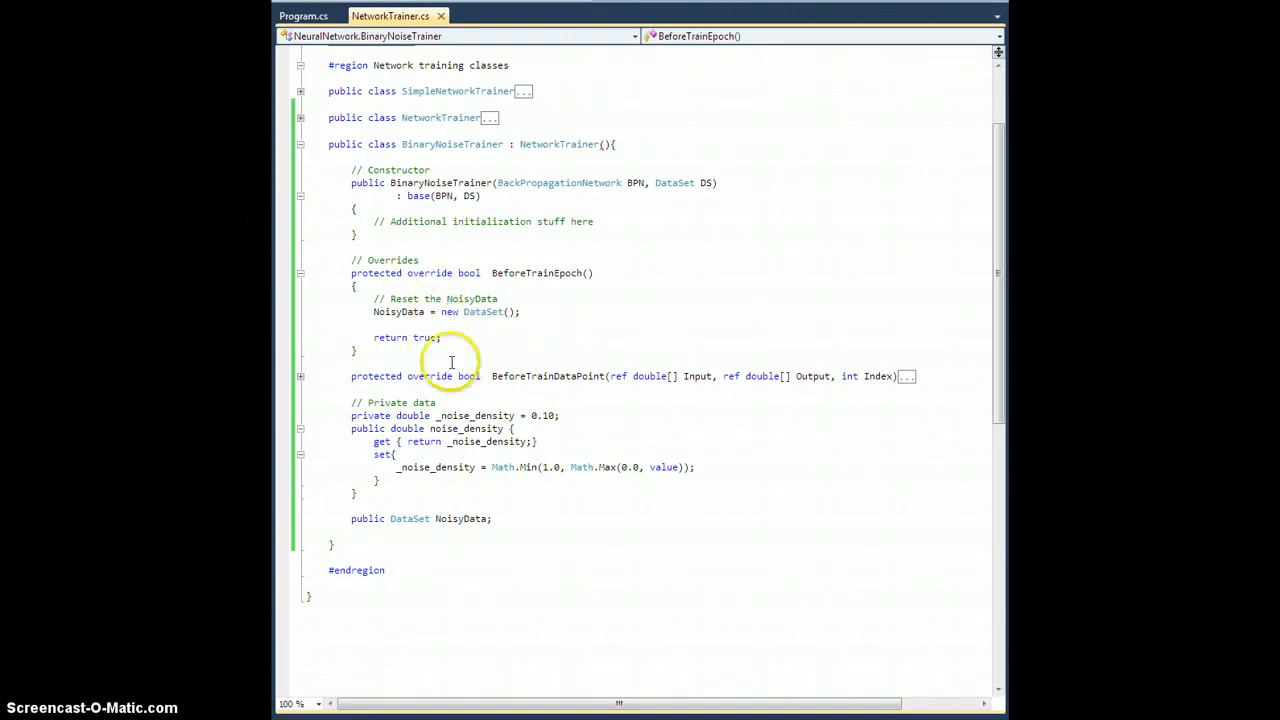
mouse_move(380, 311)
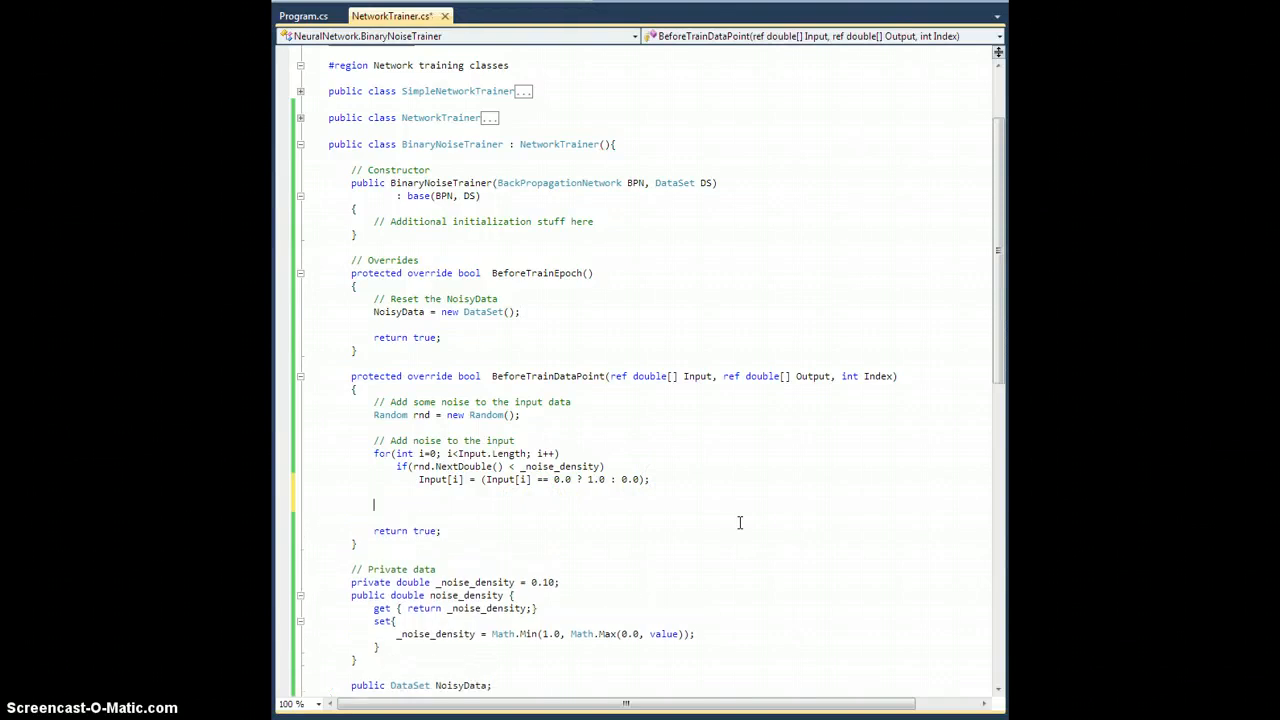
Comment and code BeforeTrainDataPoint to wrap Input, Output in DataPoint dp and add it to NoisyData.Data.
text(// Add t)
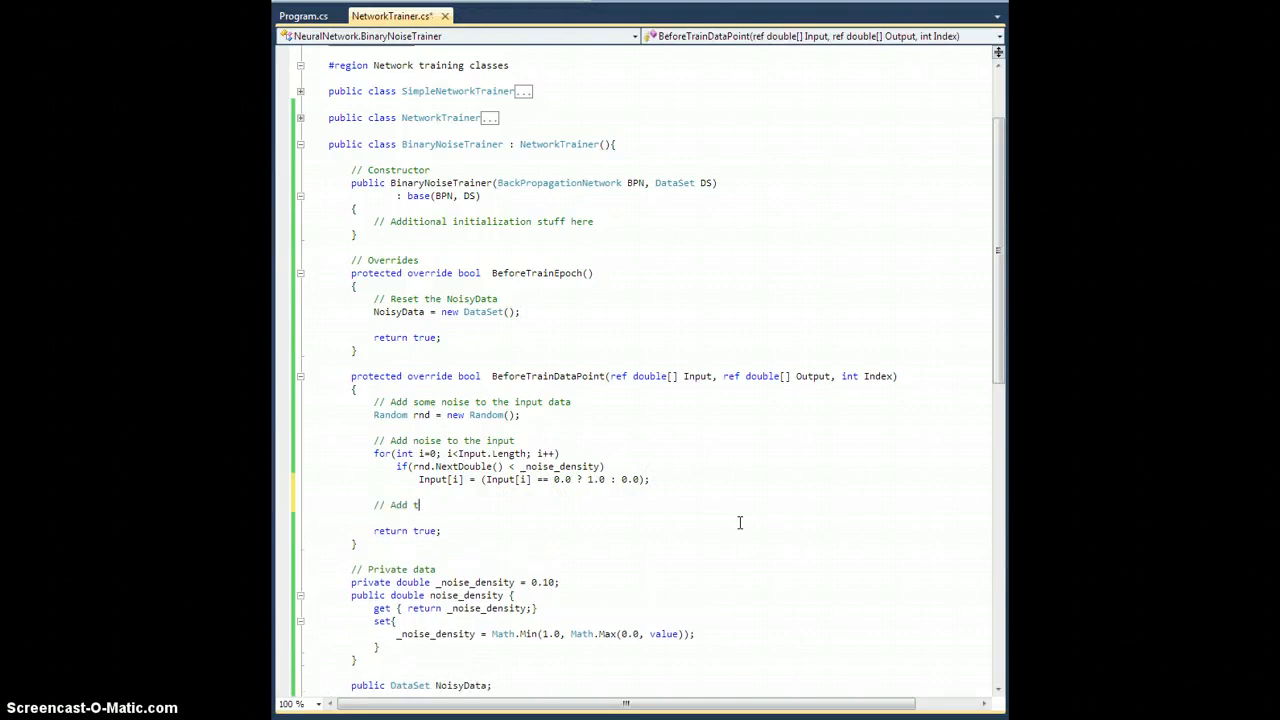
text(his "diry)
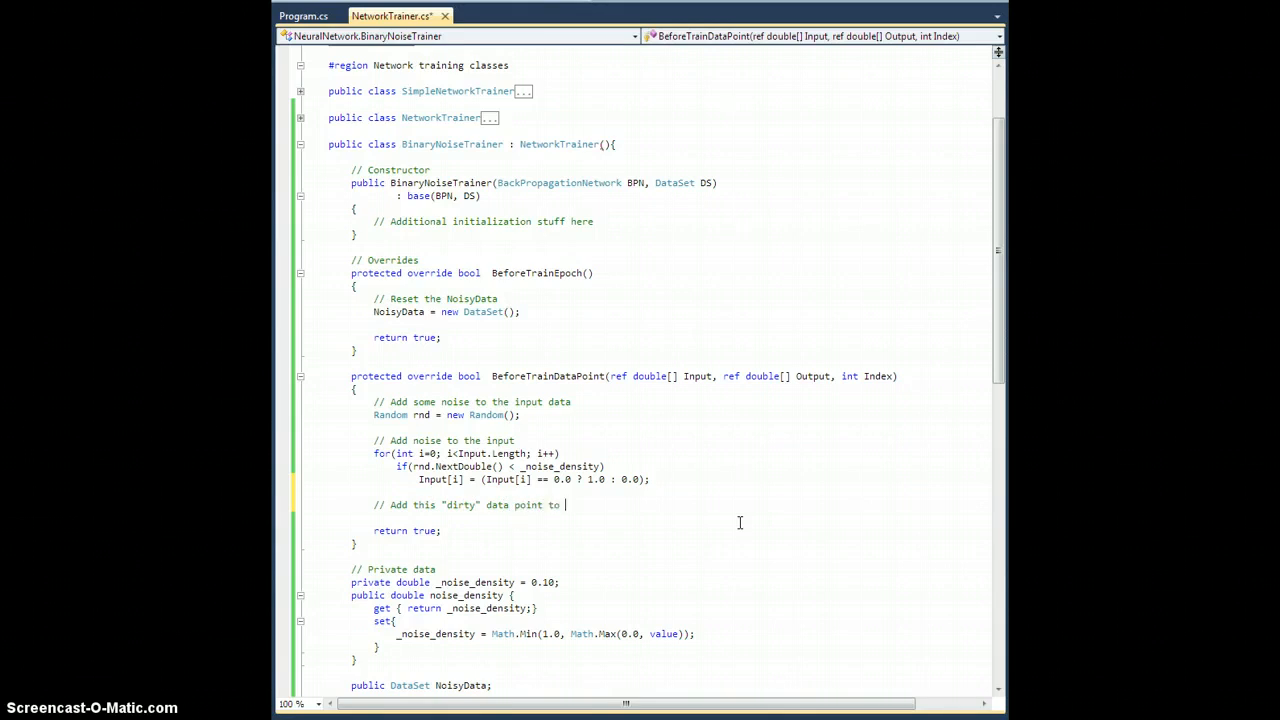
text(the data set)
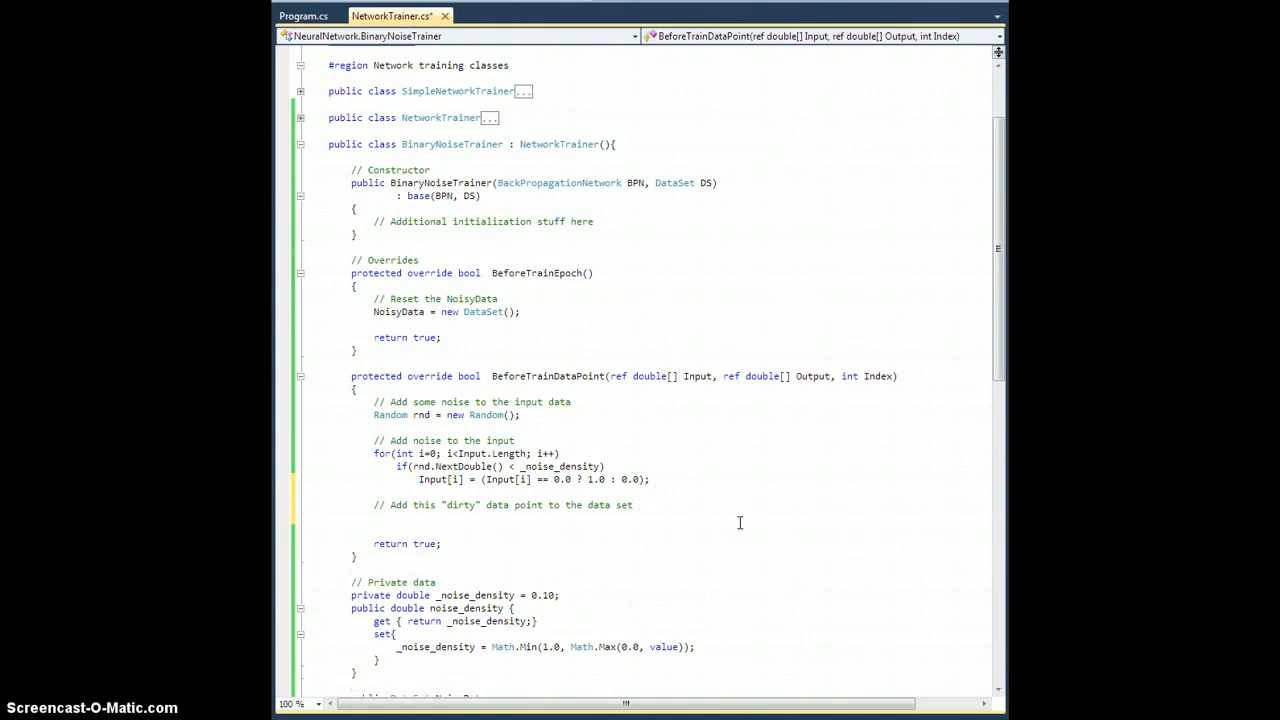
text(Data)
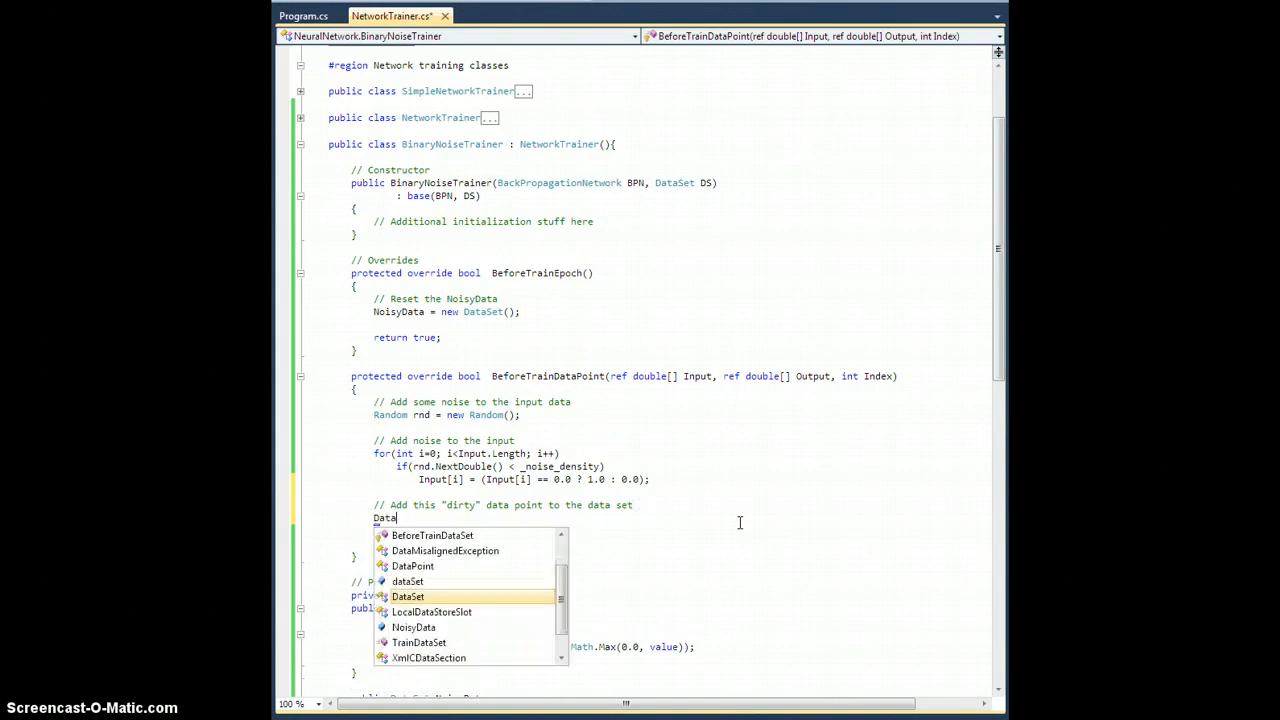
text(Point dp = new)
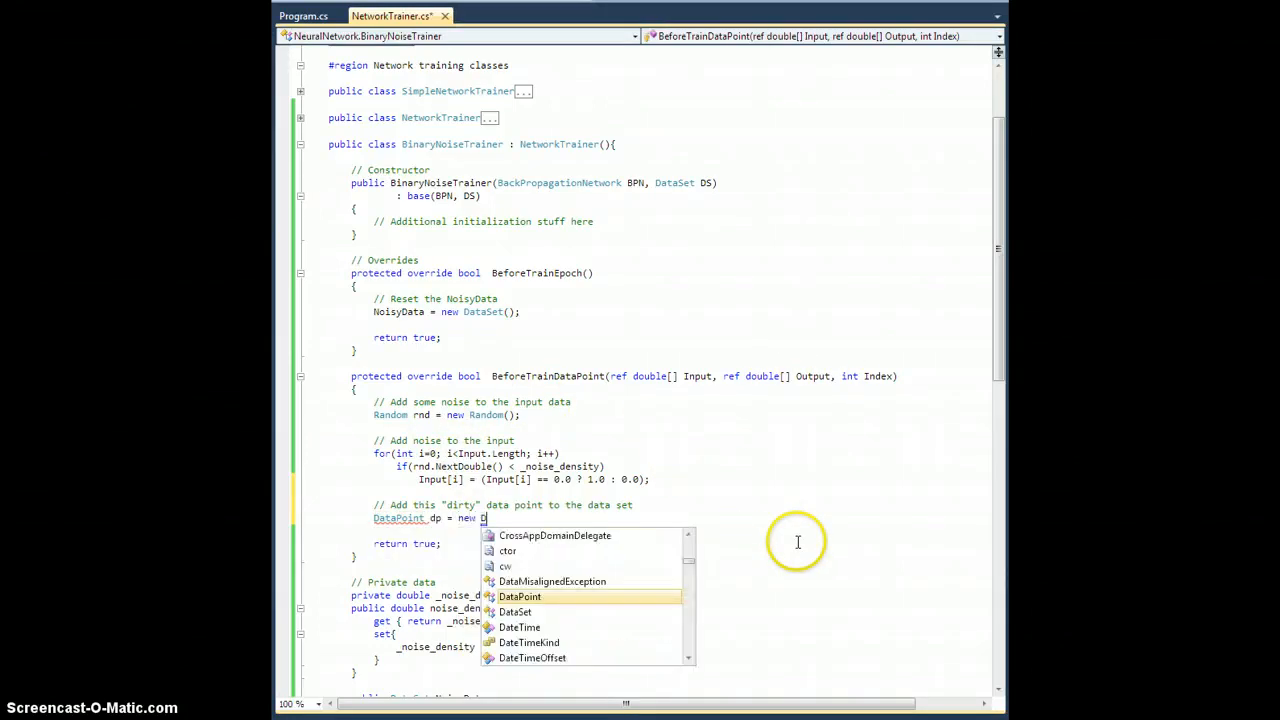
text(DataPoint()
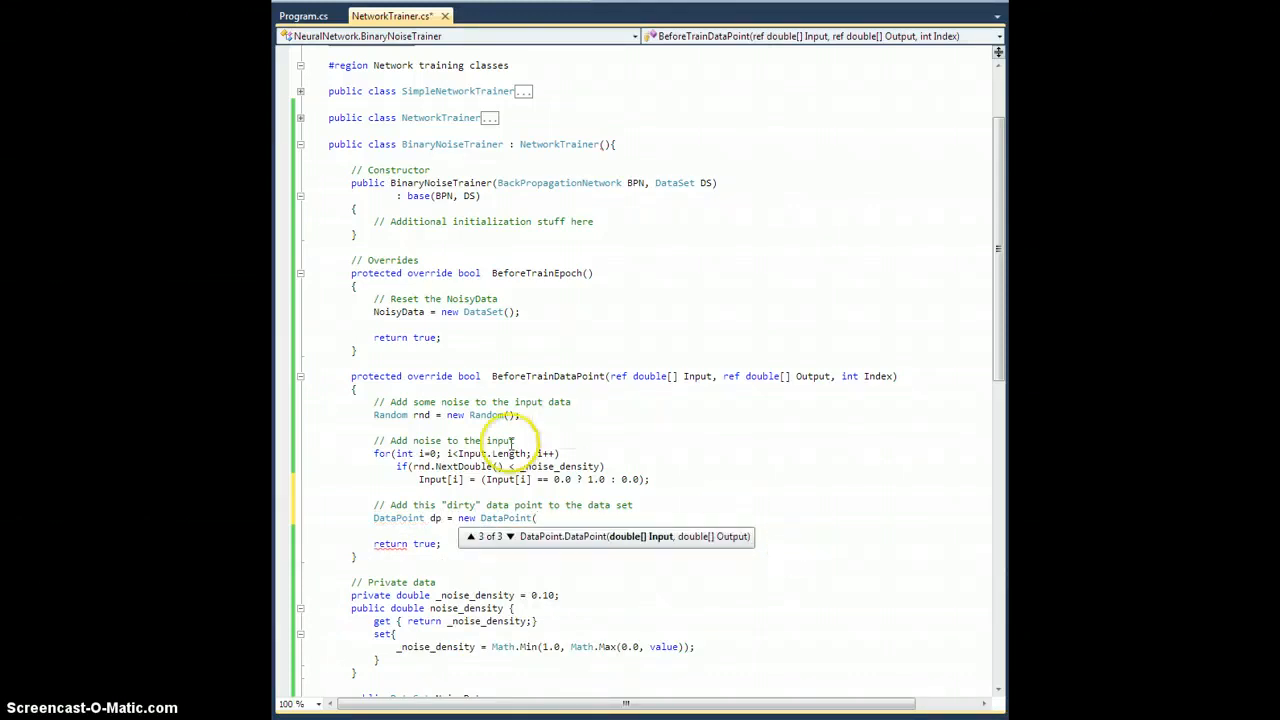
text(Input)
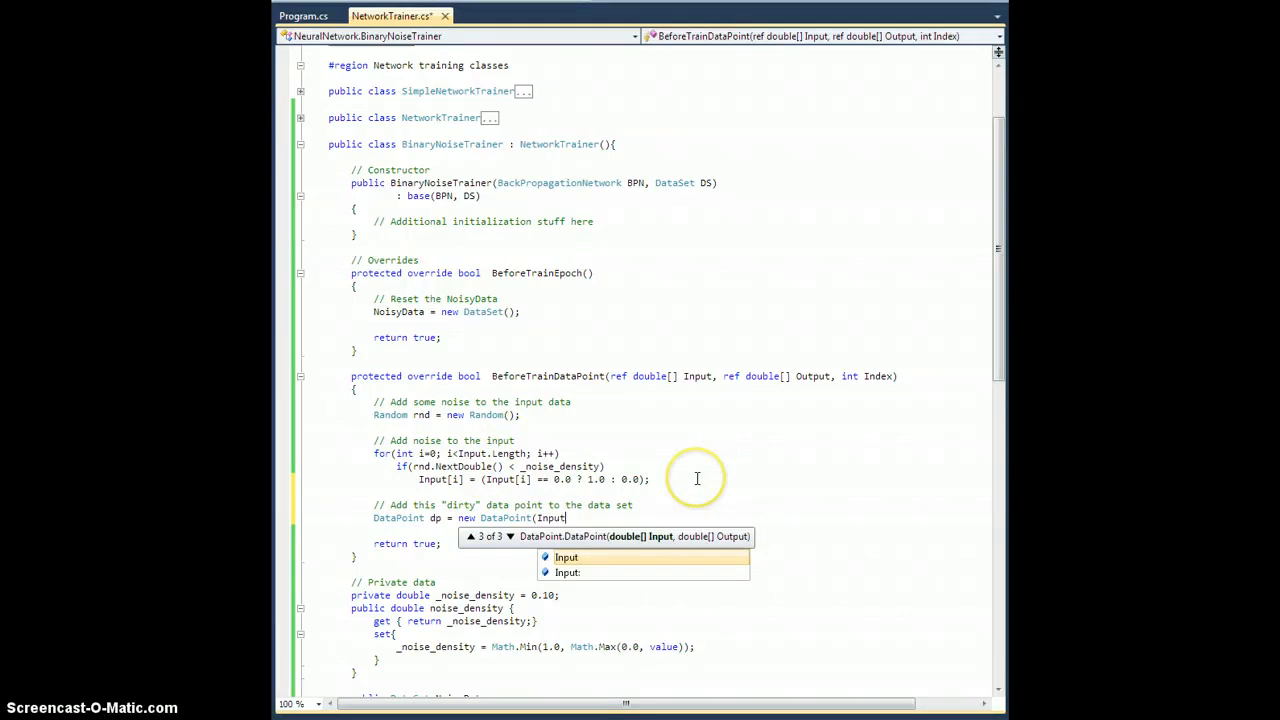
text(, Output);)
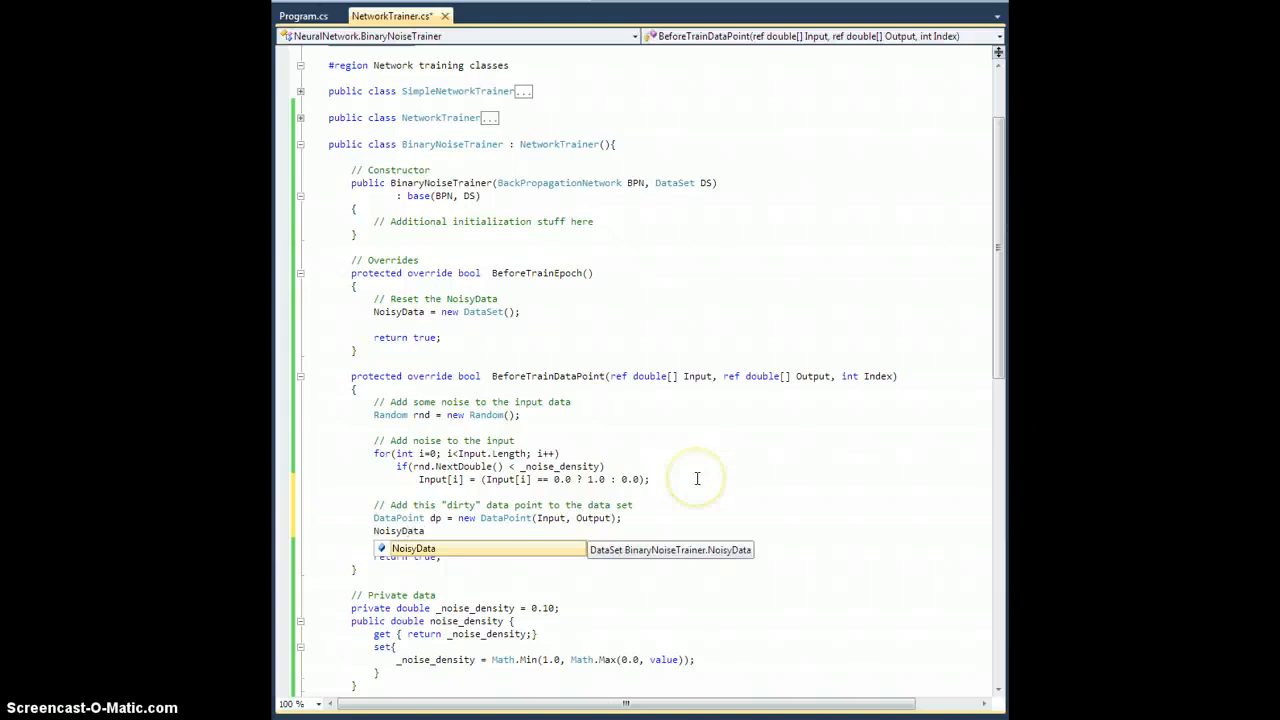
text(.Data)
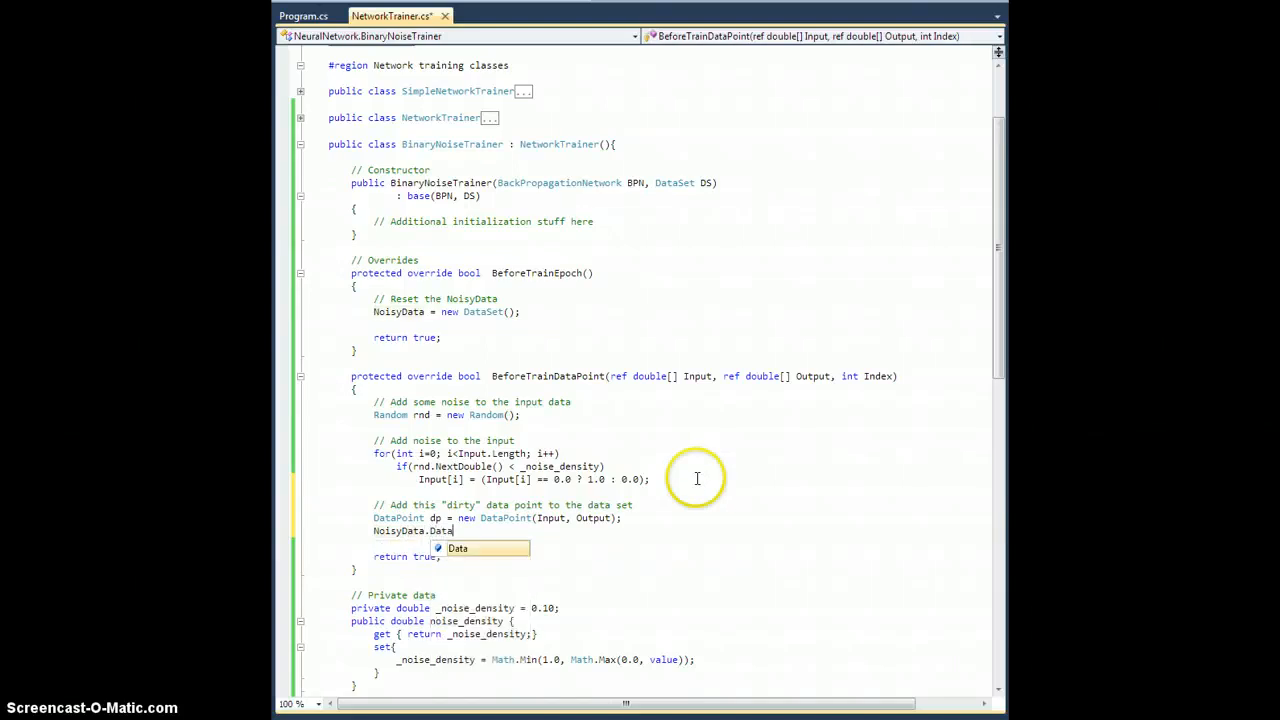
text(.Add(dp);)
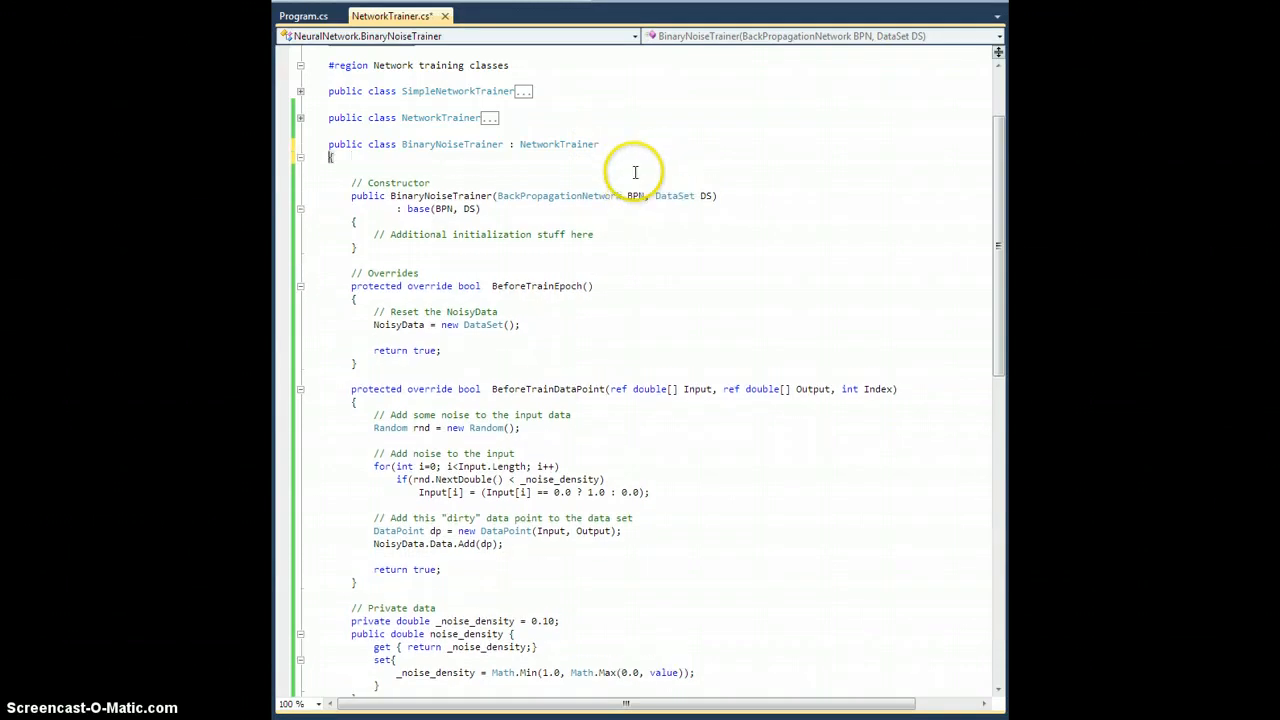
click(562, 144)
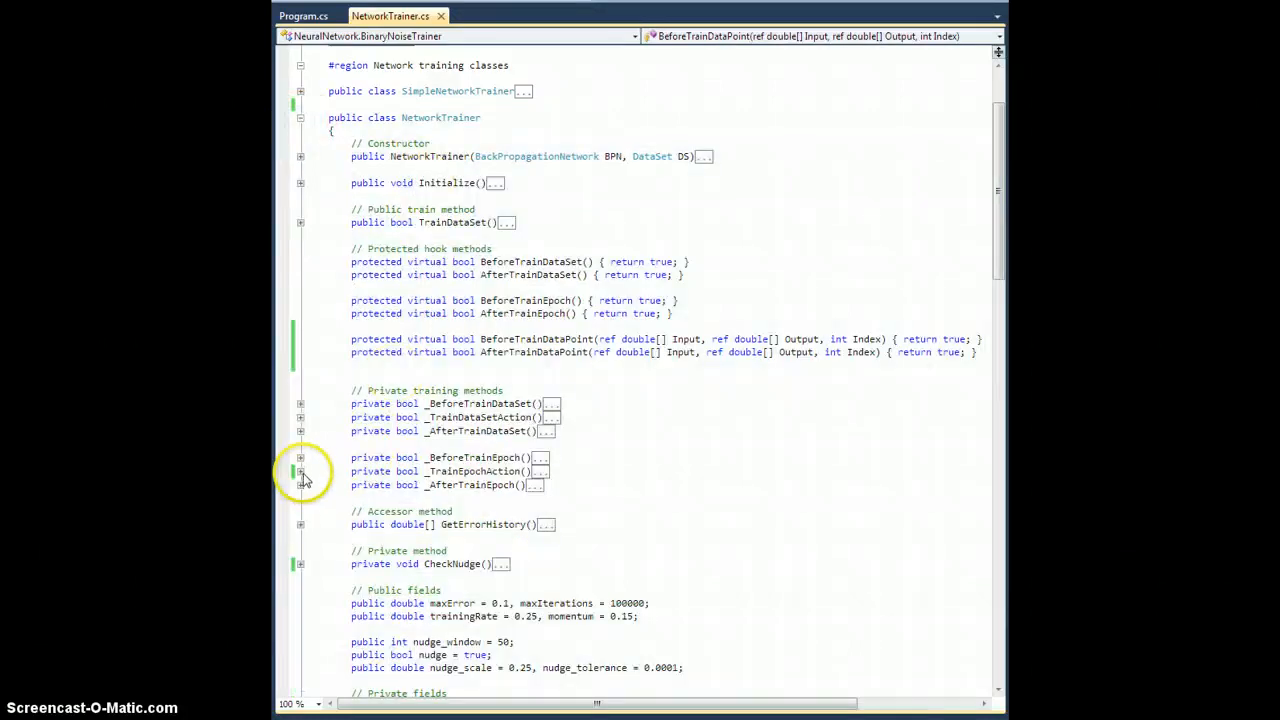
Expand _TrainEpochAction to review how hooks receive input, output and idx[i], then collapse it.
click(300, 470)
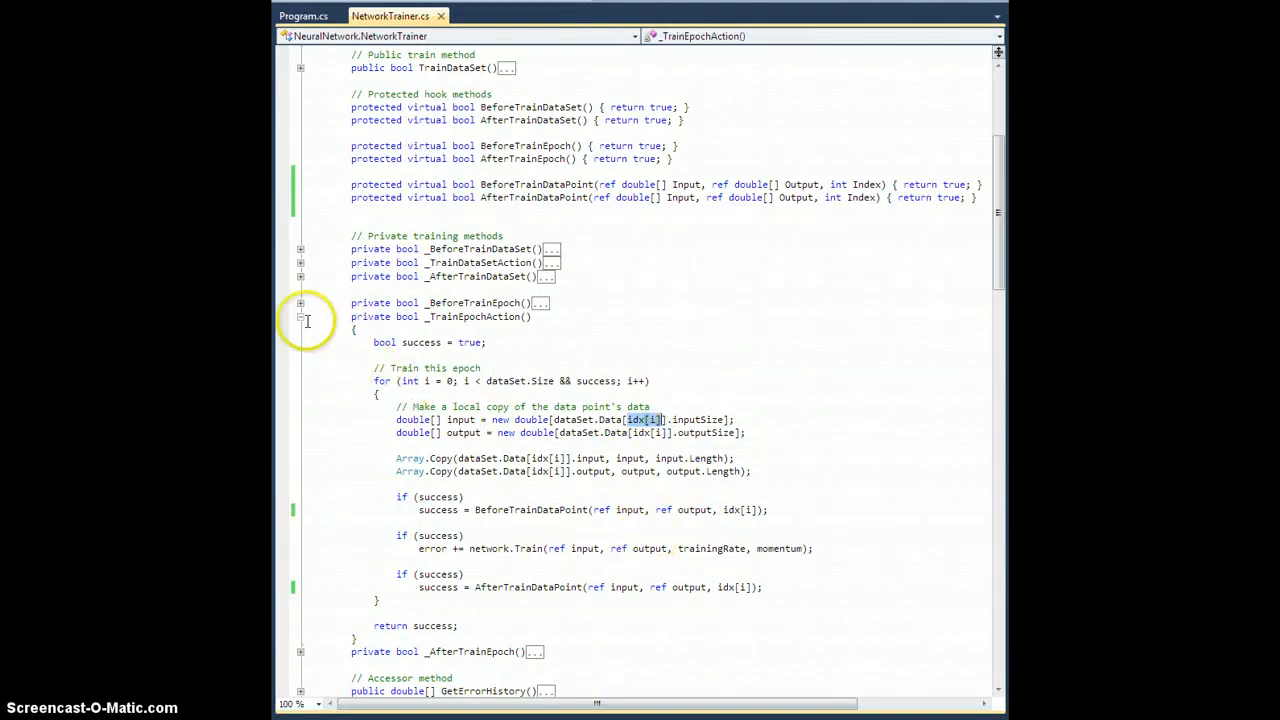
click(300, 318)
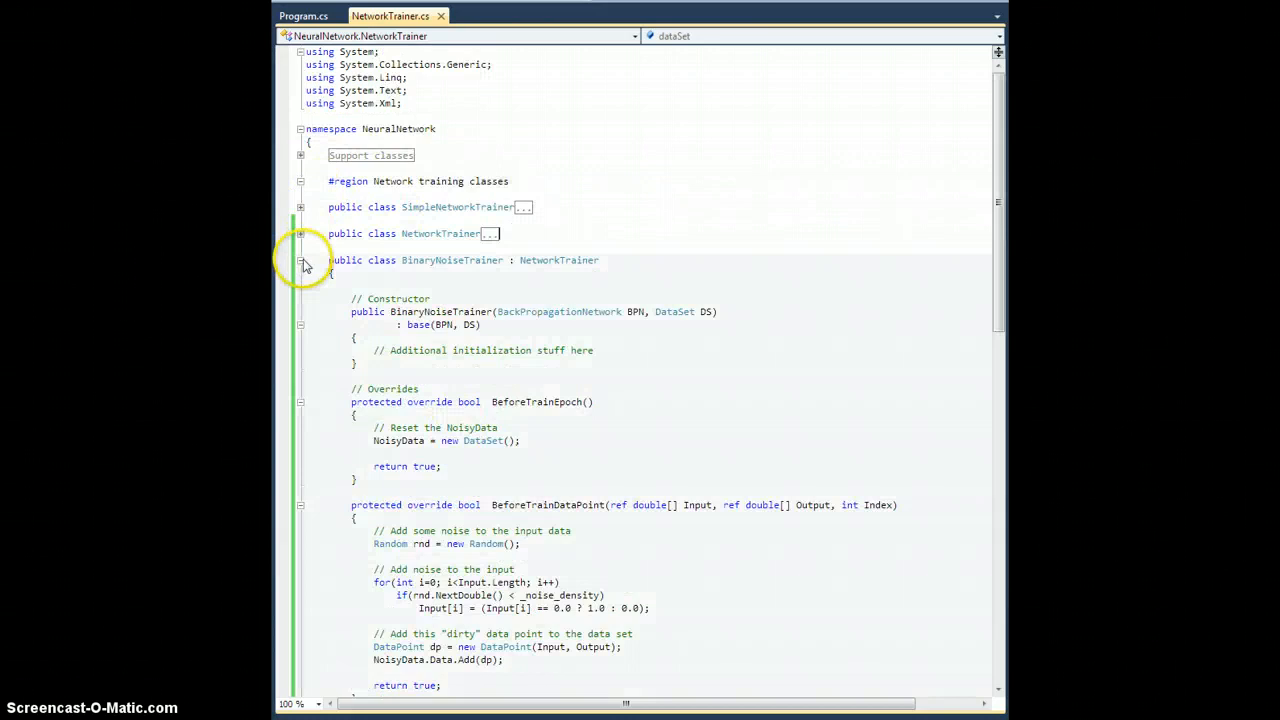
In Program.cs, change nt's declared type and constructor from NetworkTrainer to BinaryNoiseTrainer.
click(303, 16)
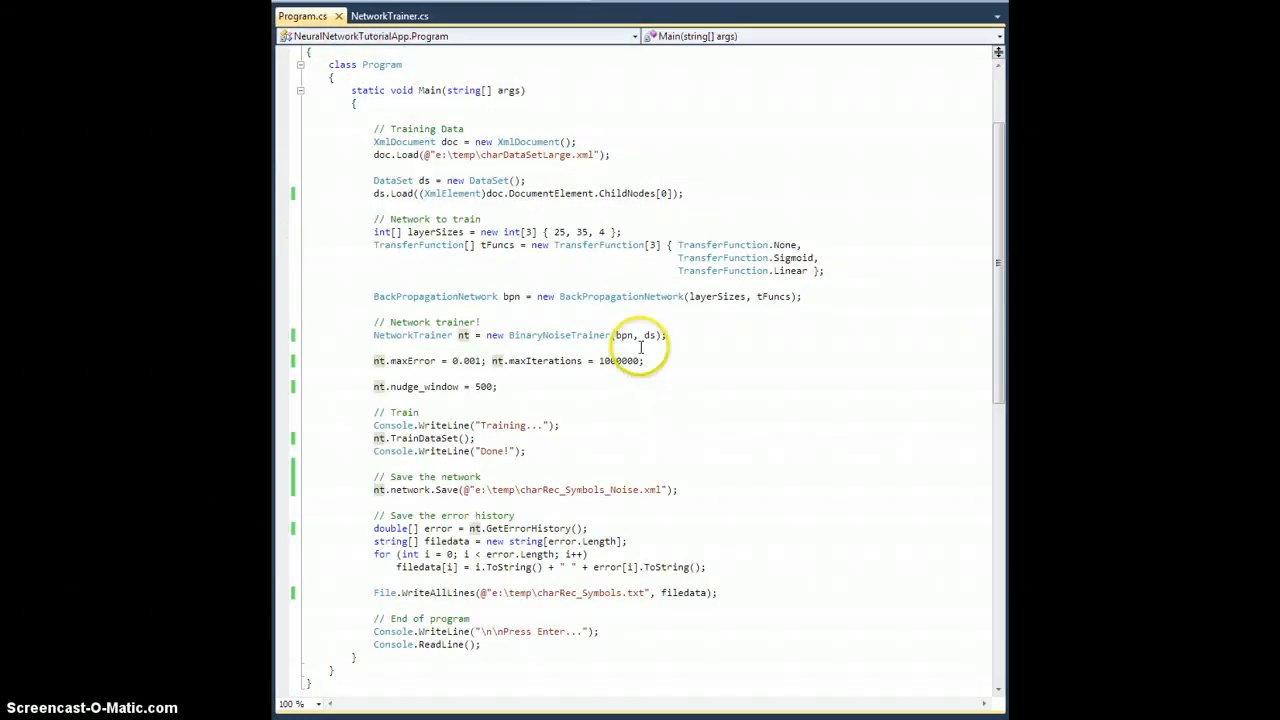
mouse_move(480, 340)
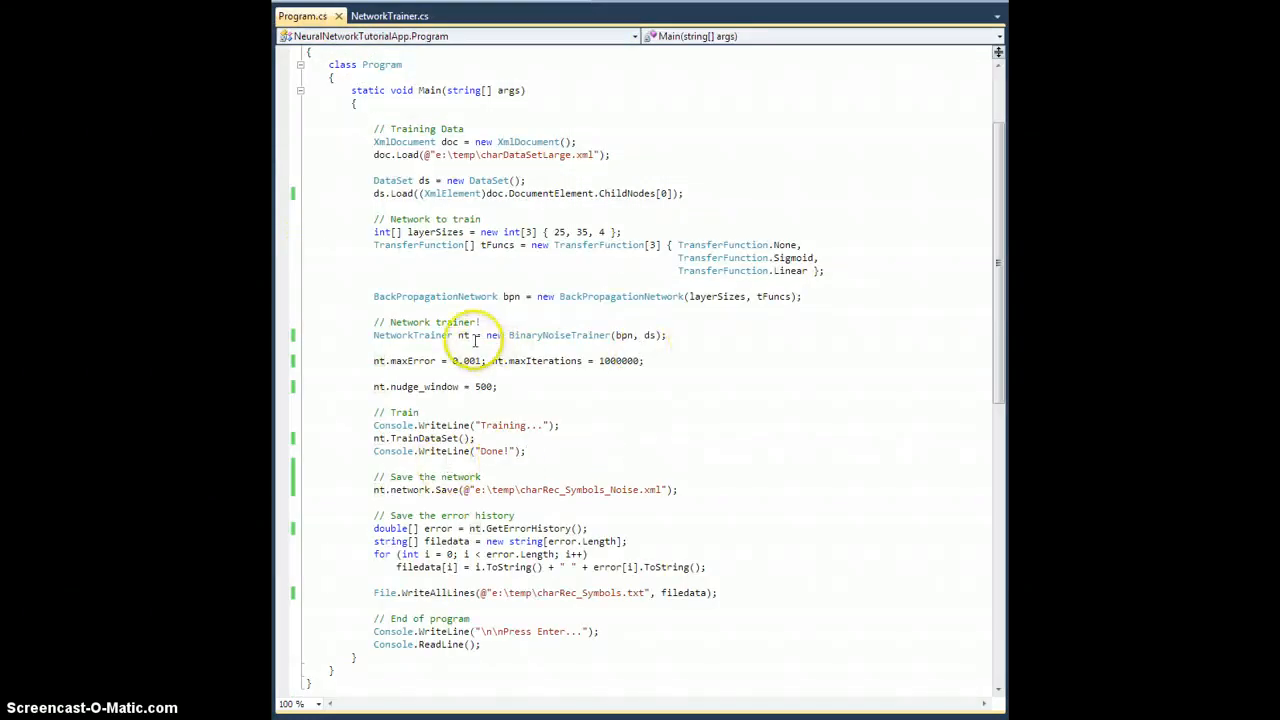
double_click(410, 335)
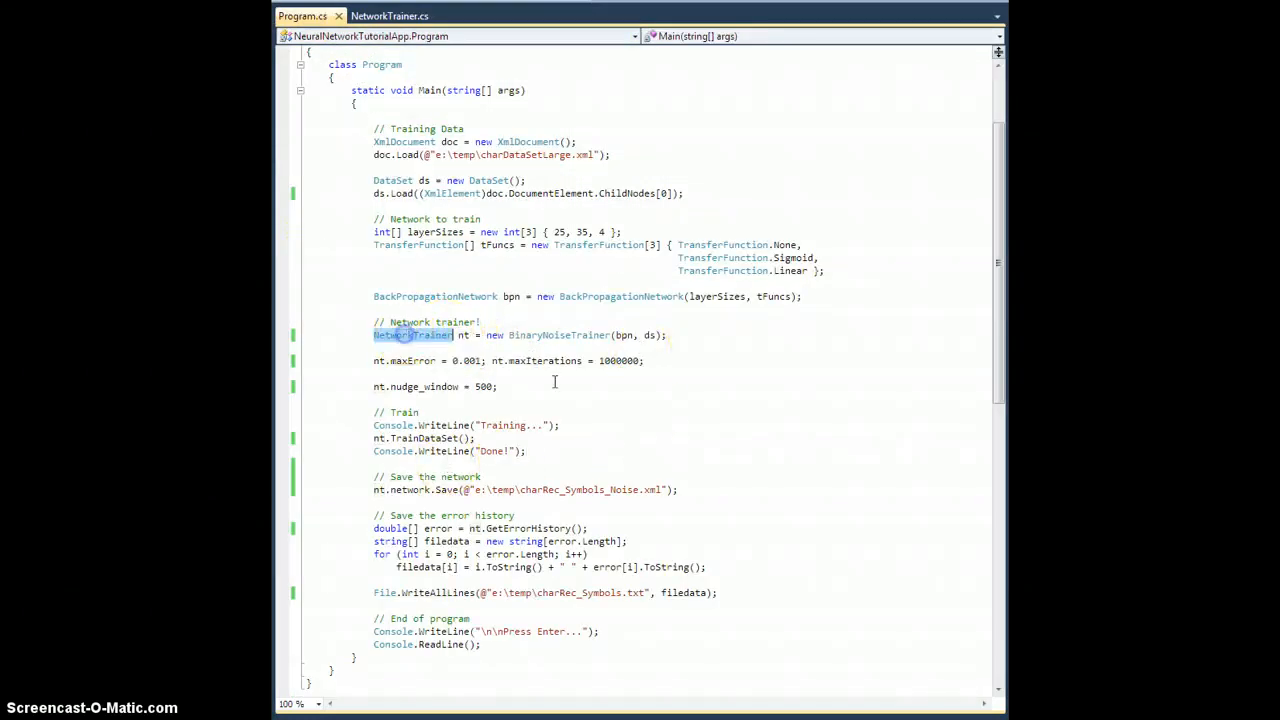
text(BinaryNois)
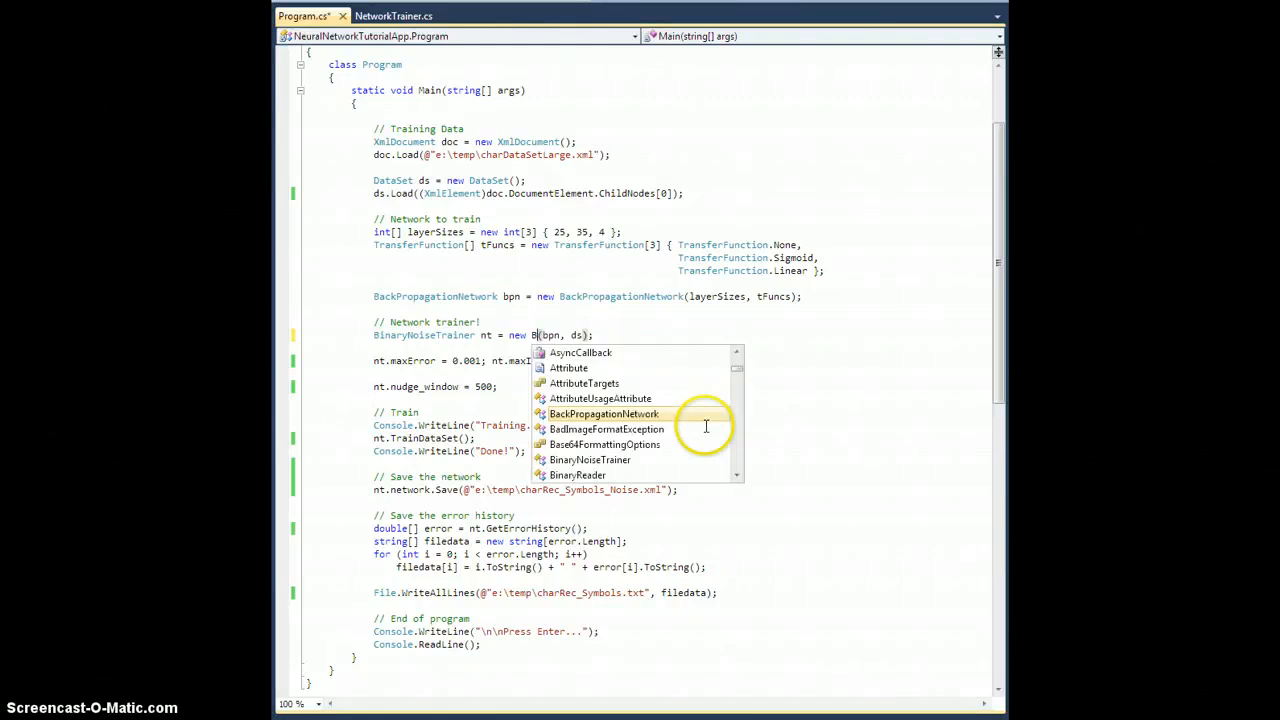
text(in)
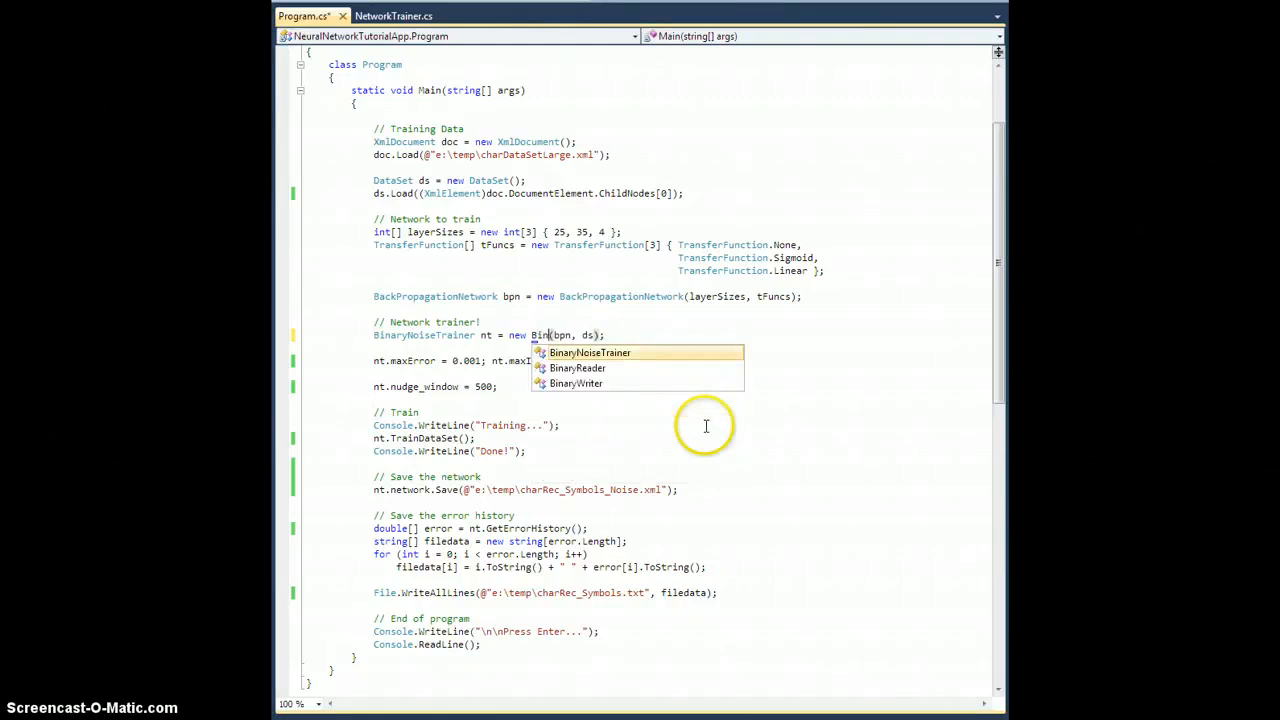
key(Tab)
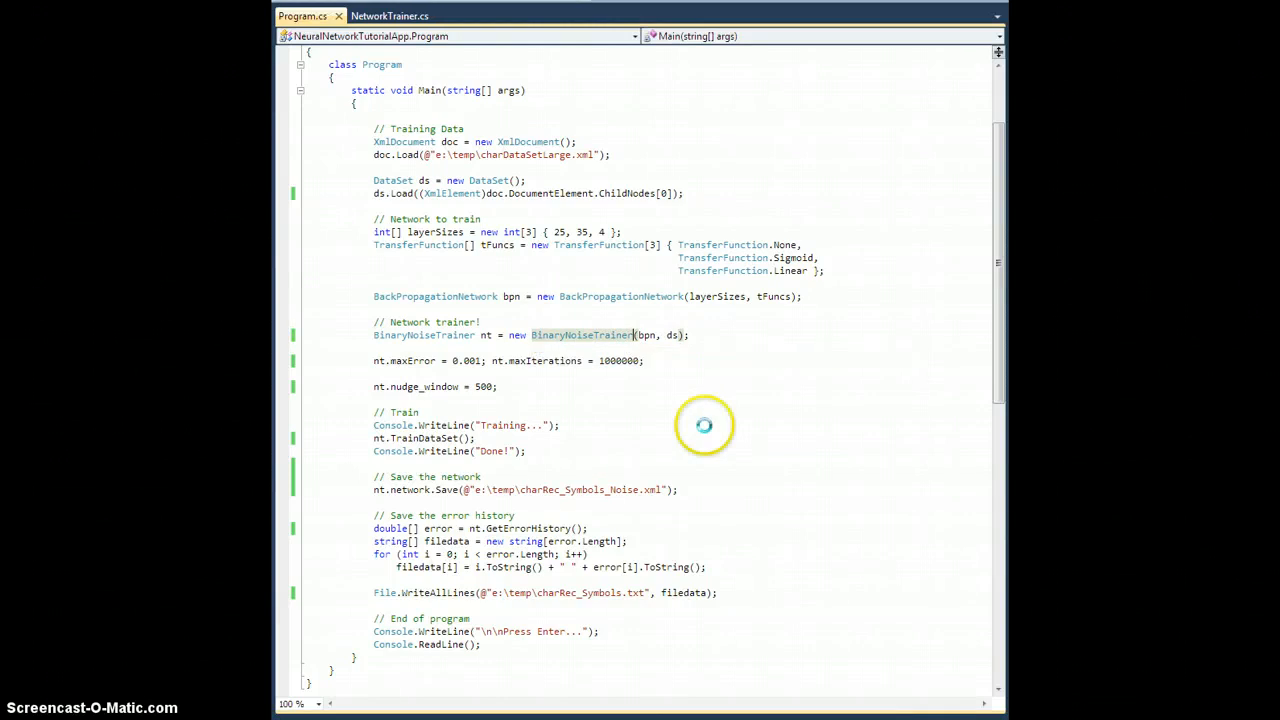
click(500, 386)
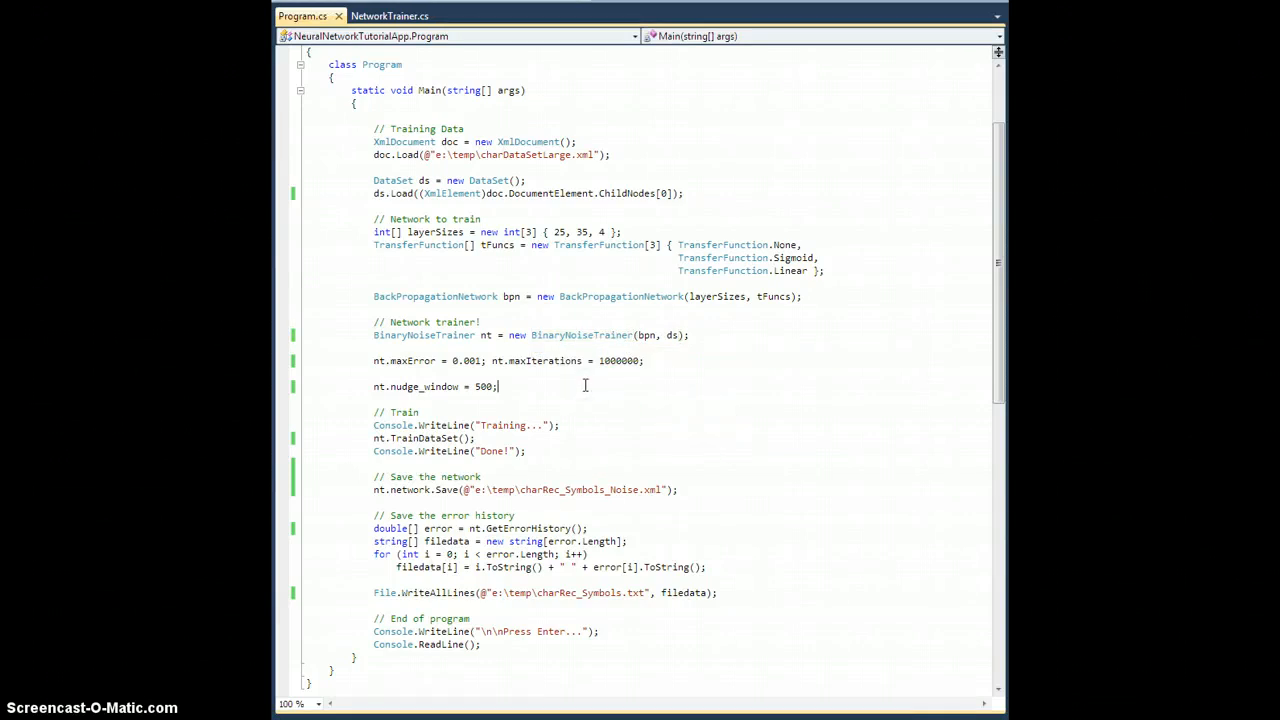
mouse_move(588, 392)
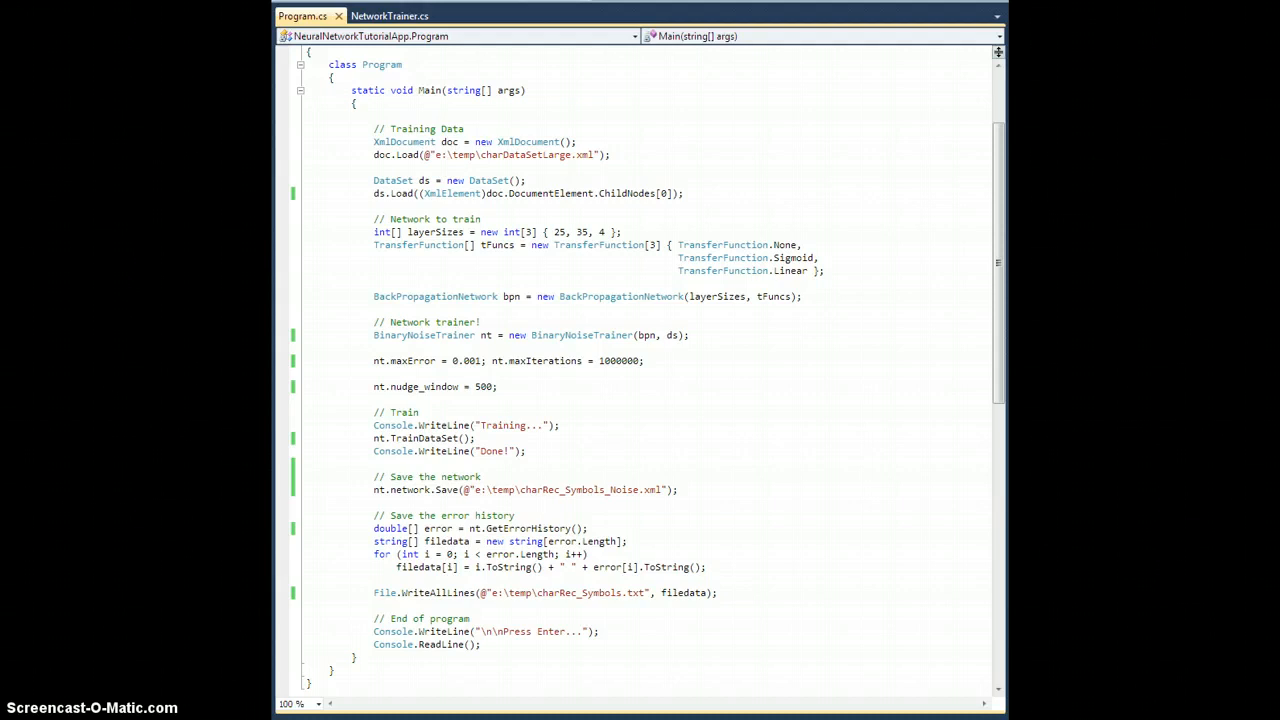
click(695, 489)
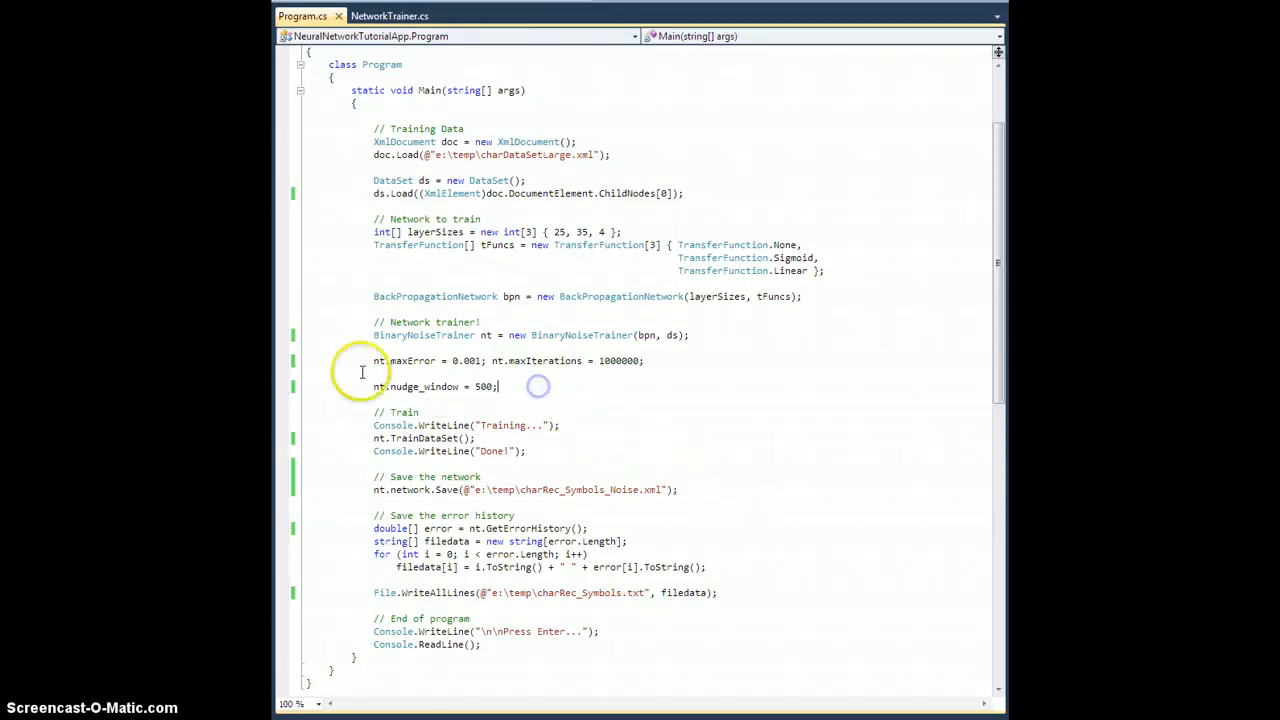
mouse_move(618, 360)
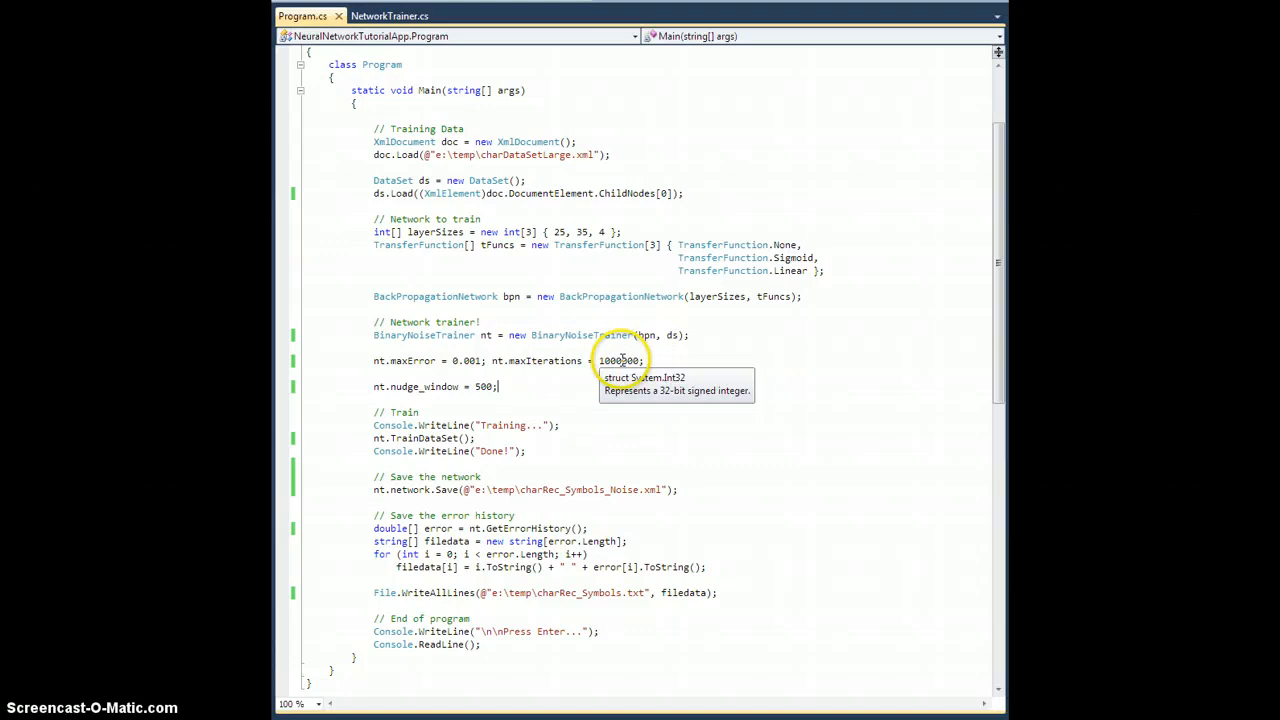
mouse_move(472, 360)
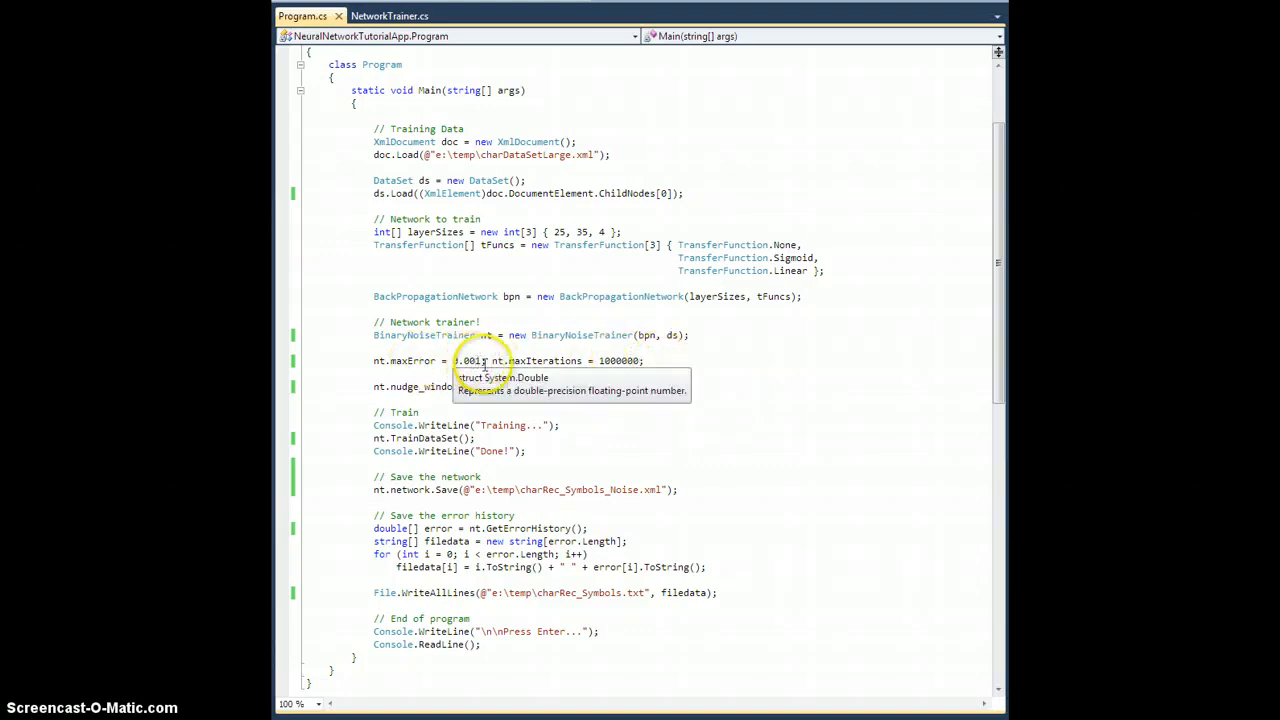
After nudge_window, add 'nt.noise_density = 0.05;' under a 'Set the noise density to 5%' comment.
click(511, 386)
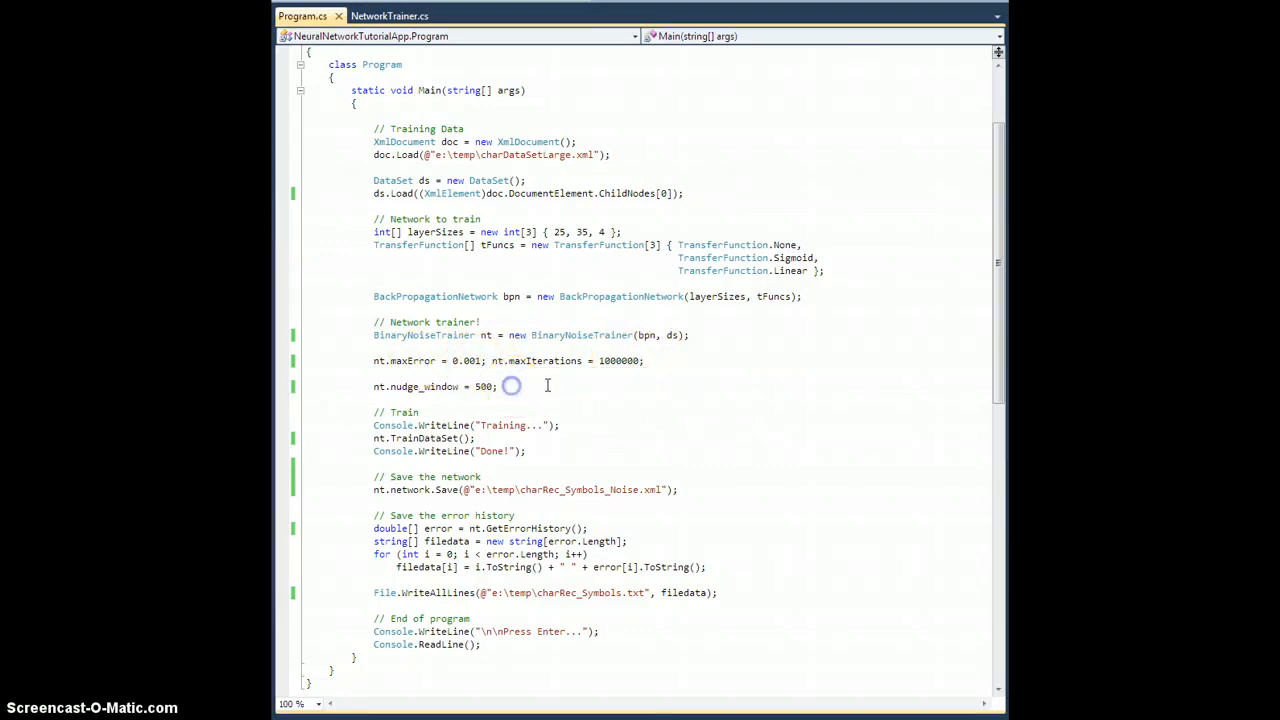
text(nt)
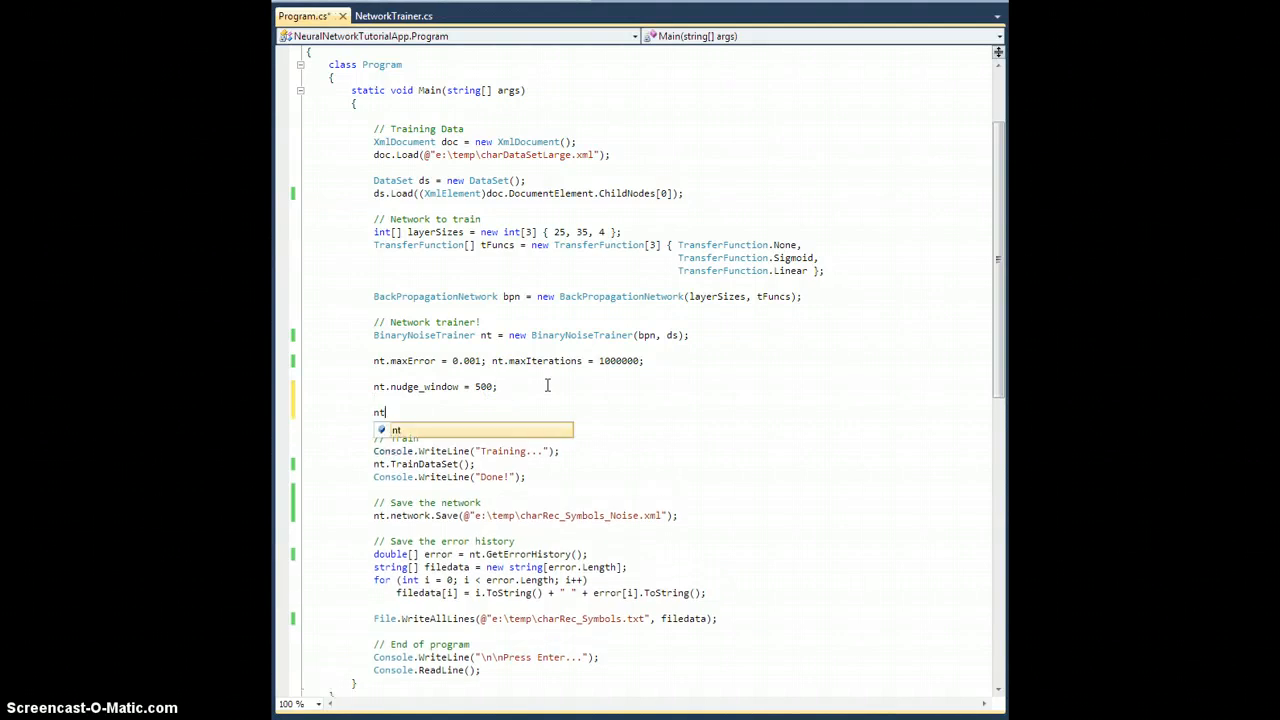
text(.)
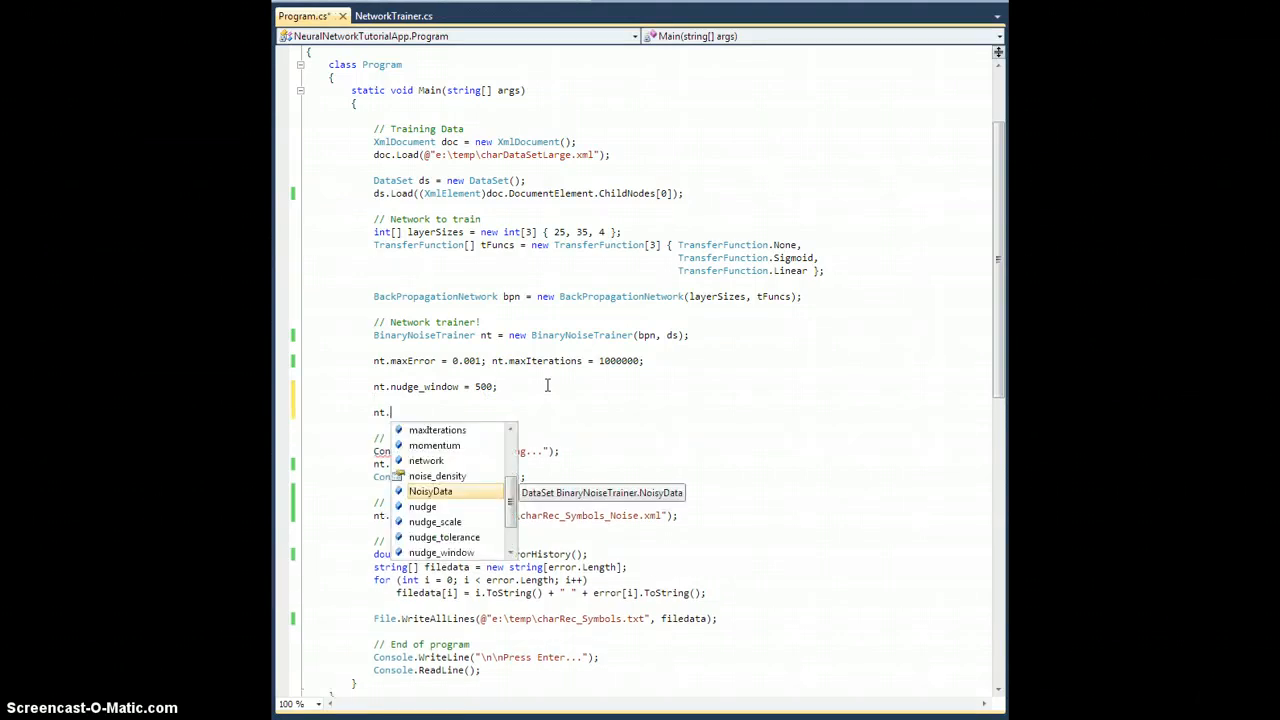
text(noise_density =)
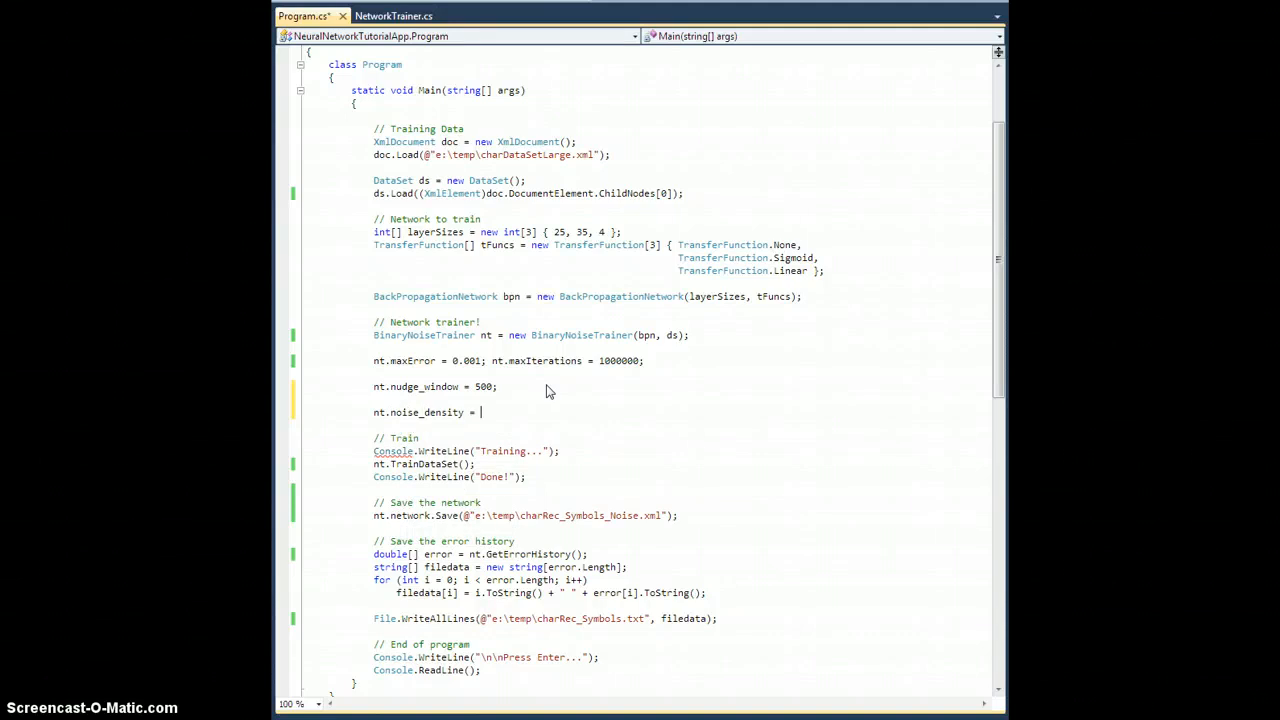
text(0.05;)
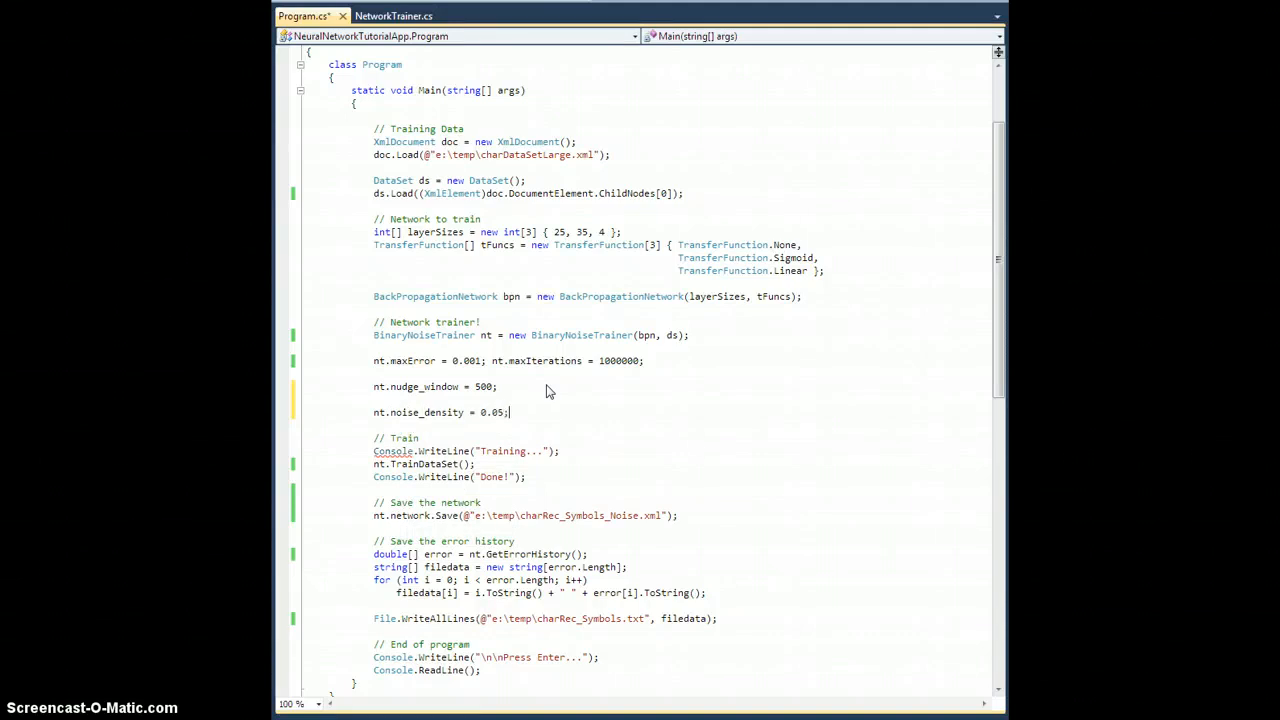
text(// Set the noise density to)
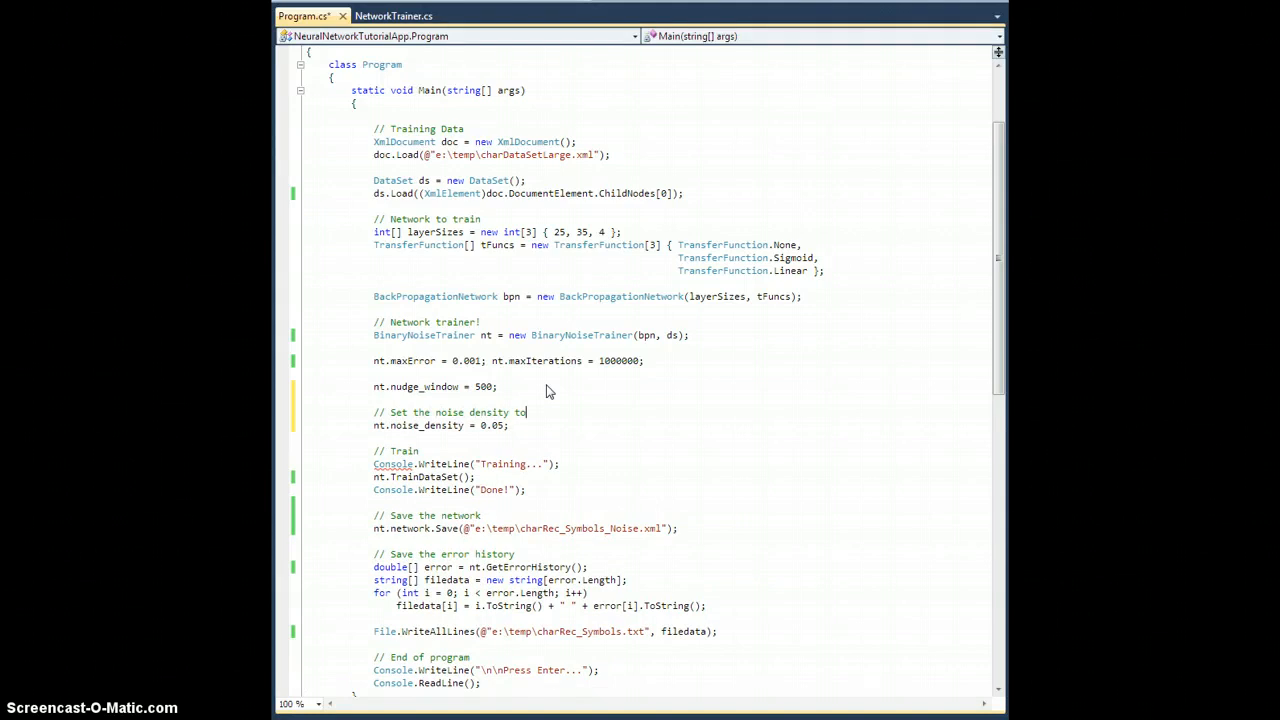
text(5%)
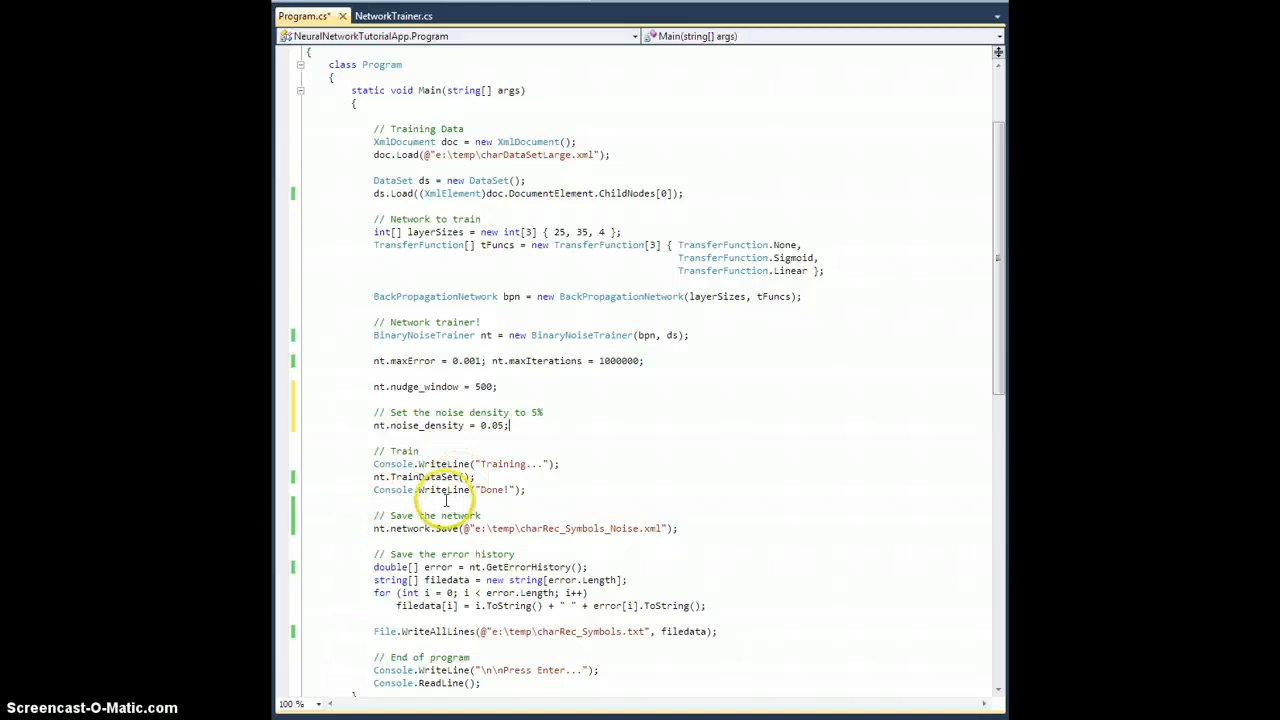
mouse_move(774, 531)
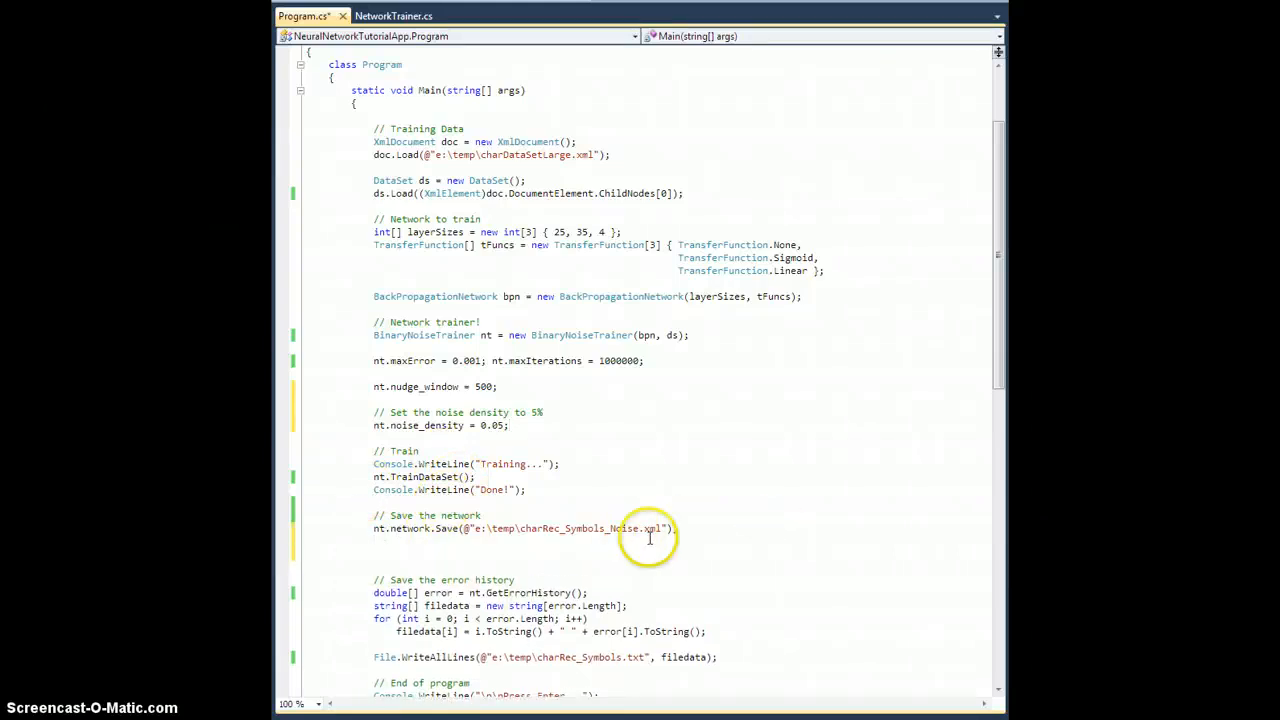
mouse_move(545, 529)
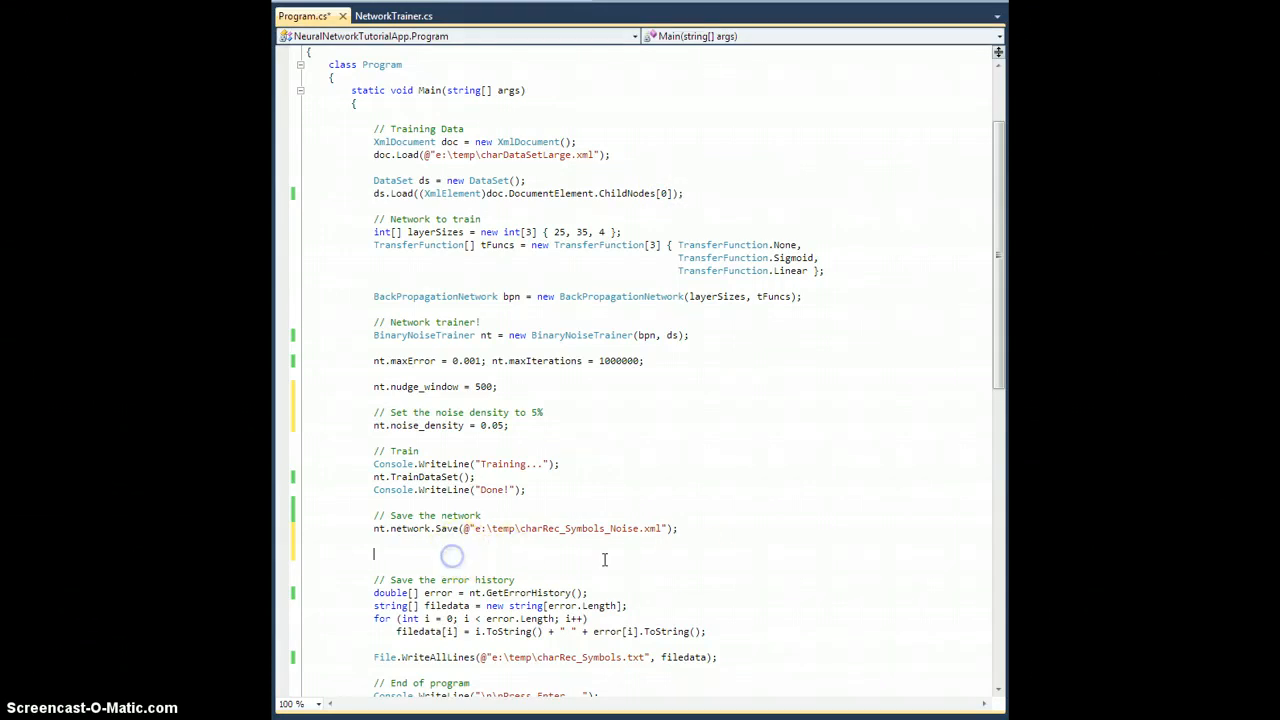
mouse_move(530, 528)
text(//)
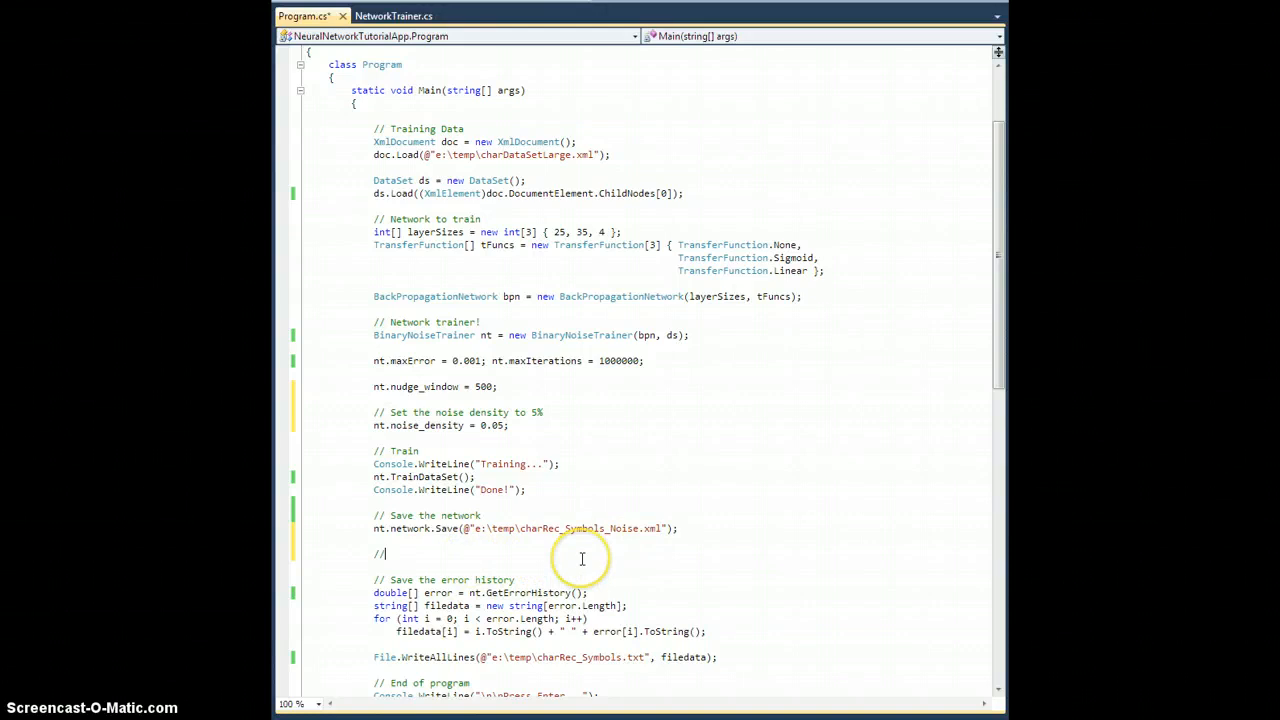
Comment 'Save the last example of dirty data' and declare XmlDocument nDoc = new XmlDocument().
text(Save)
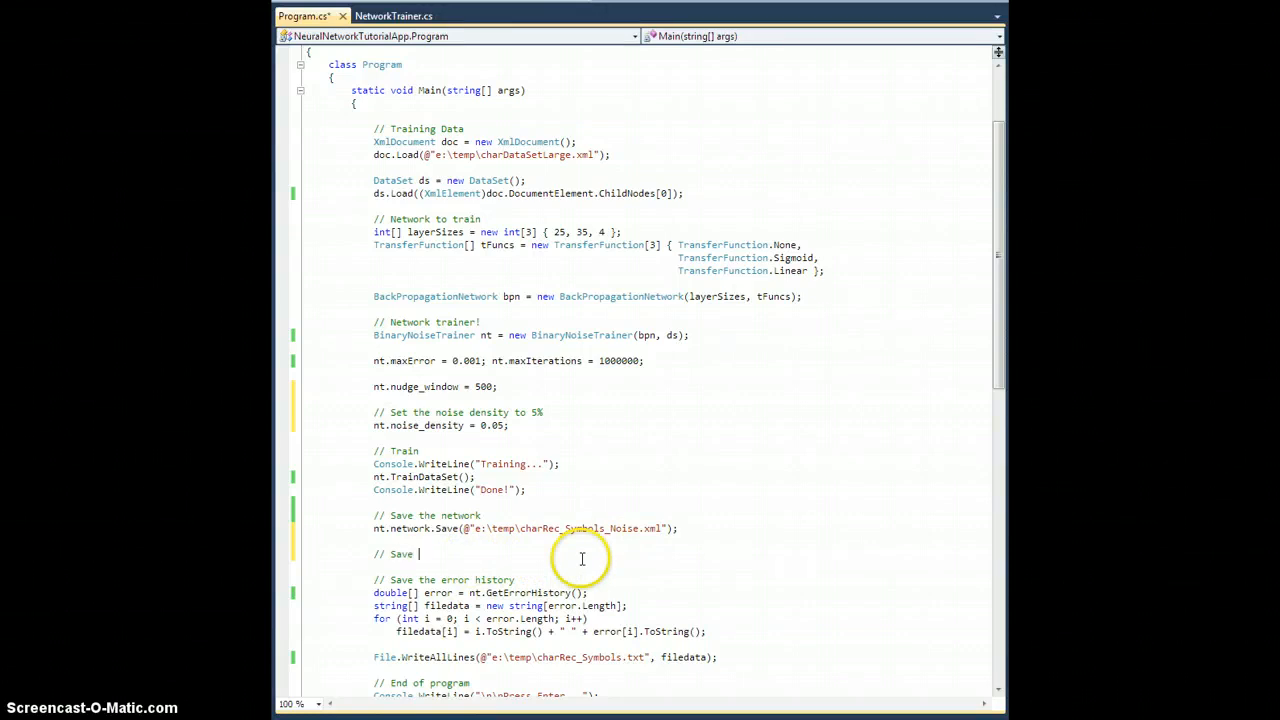
text(the last example of)
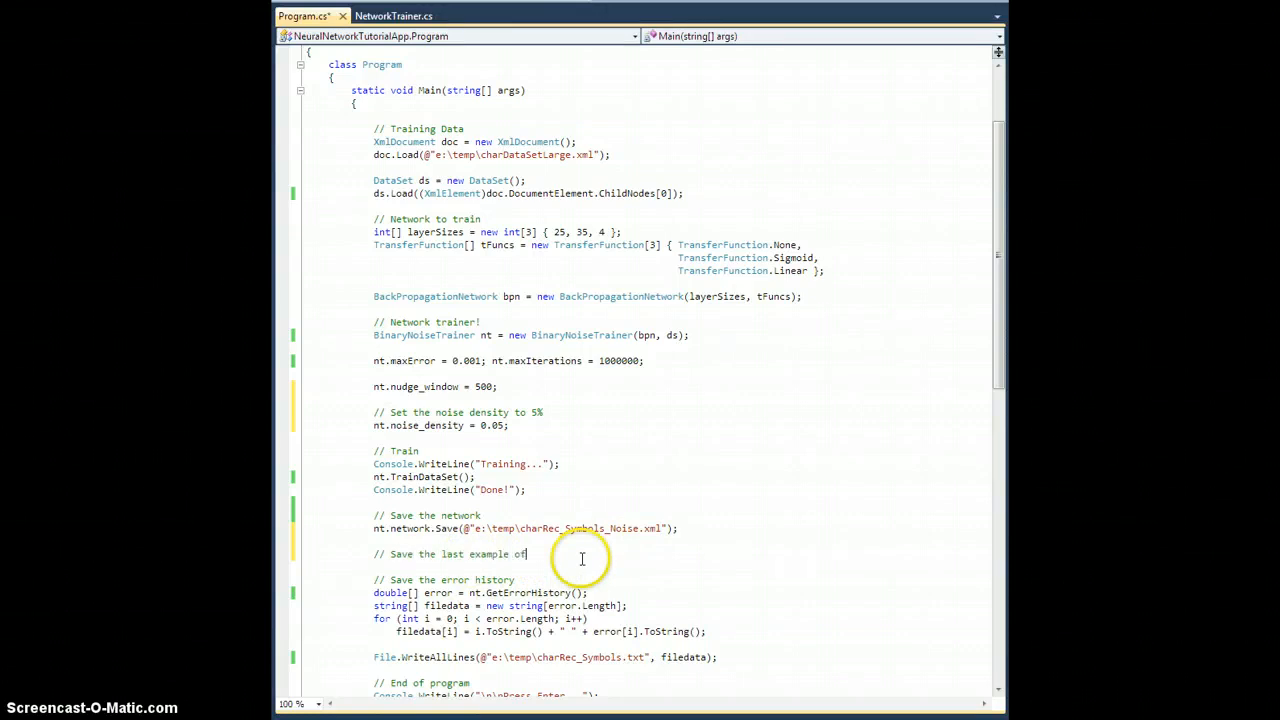
text(dirty data for viewe)
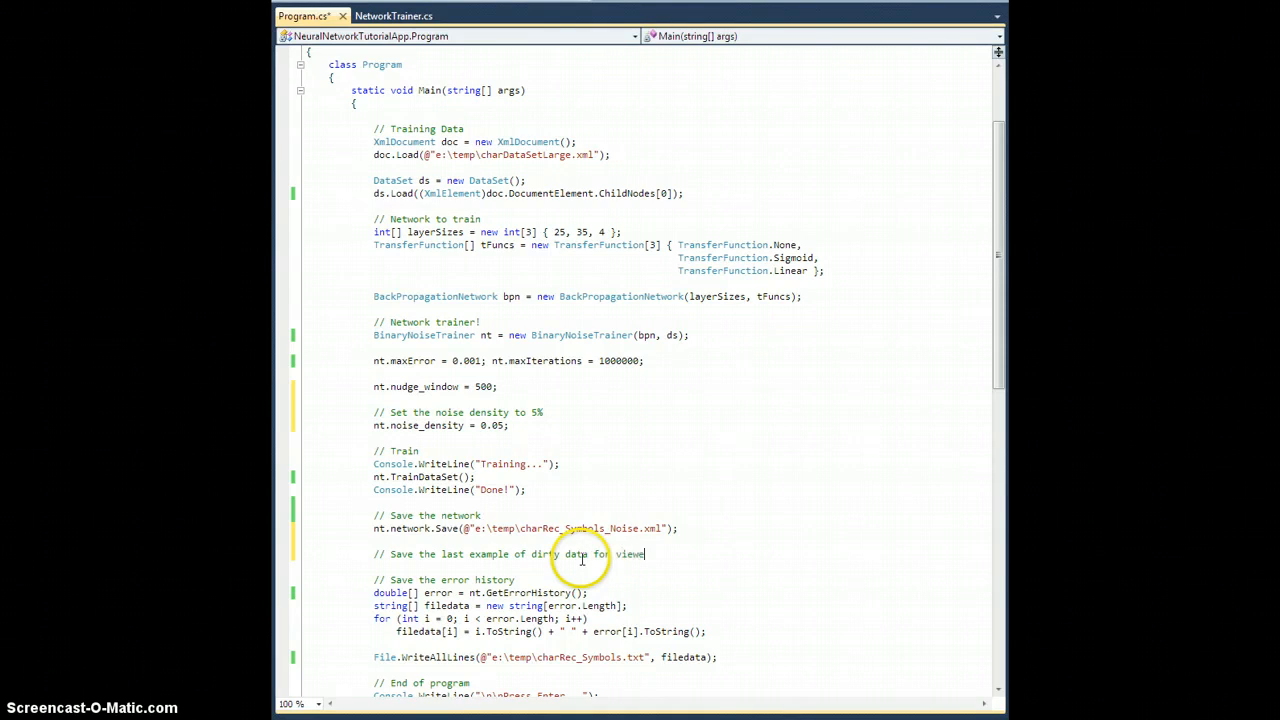
double_click(636, 554)
text(ing)
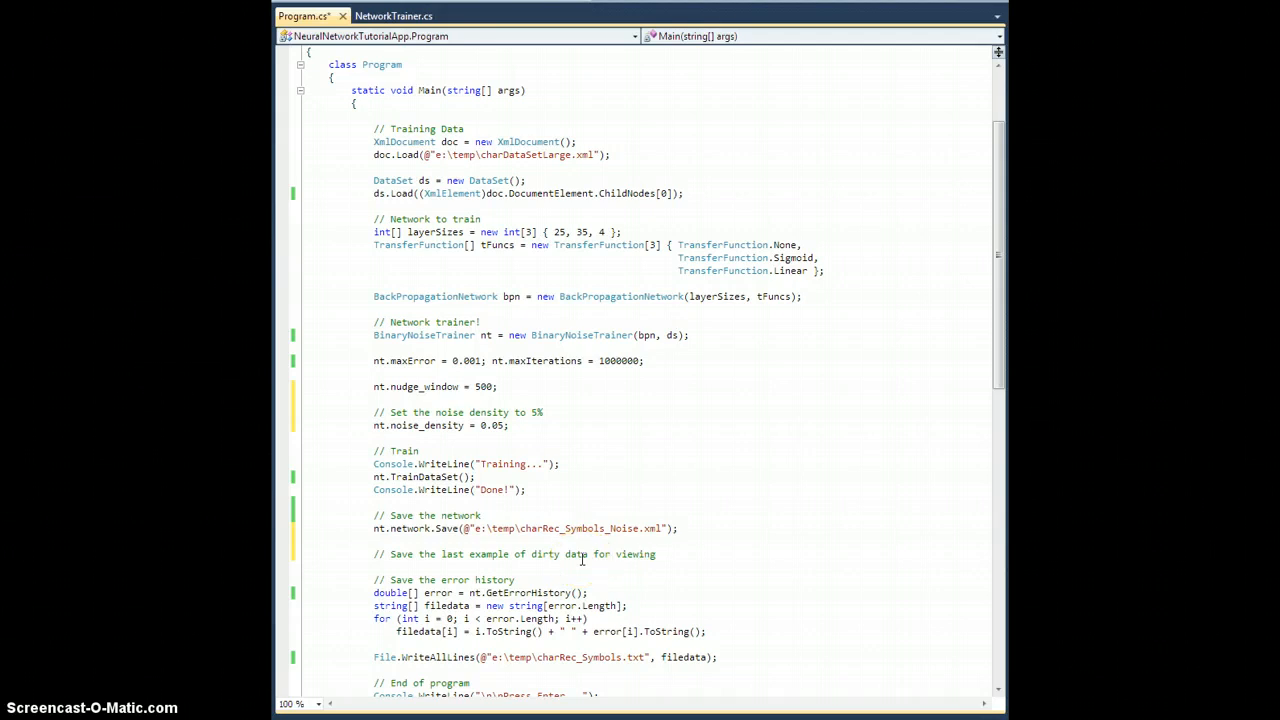
text(Xml)
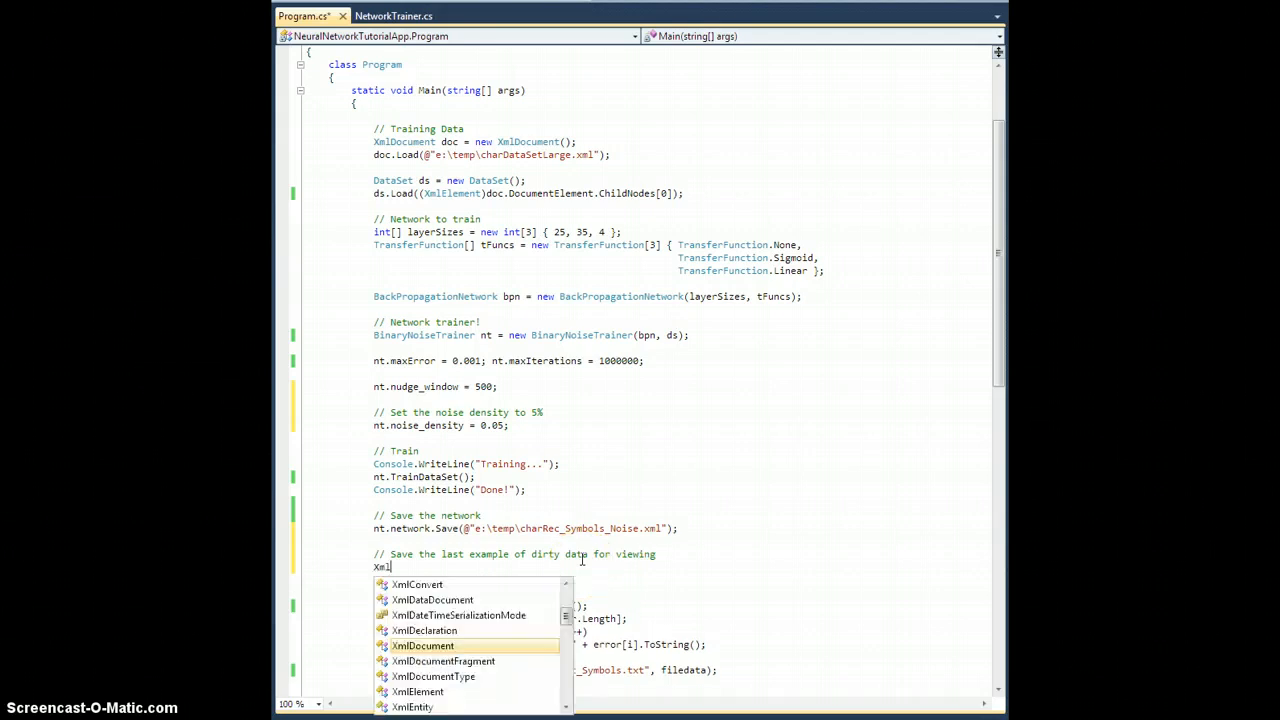
key(Tab)
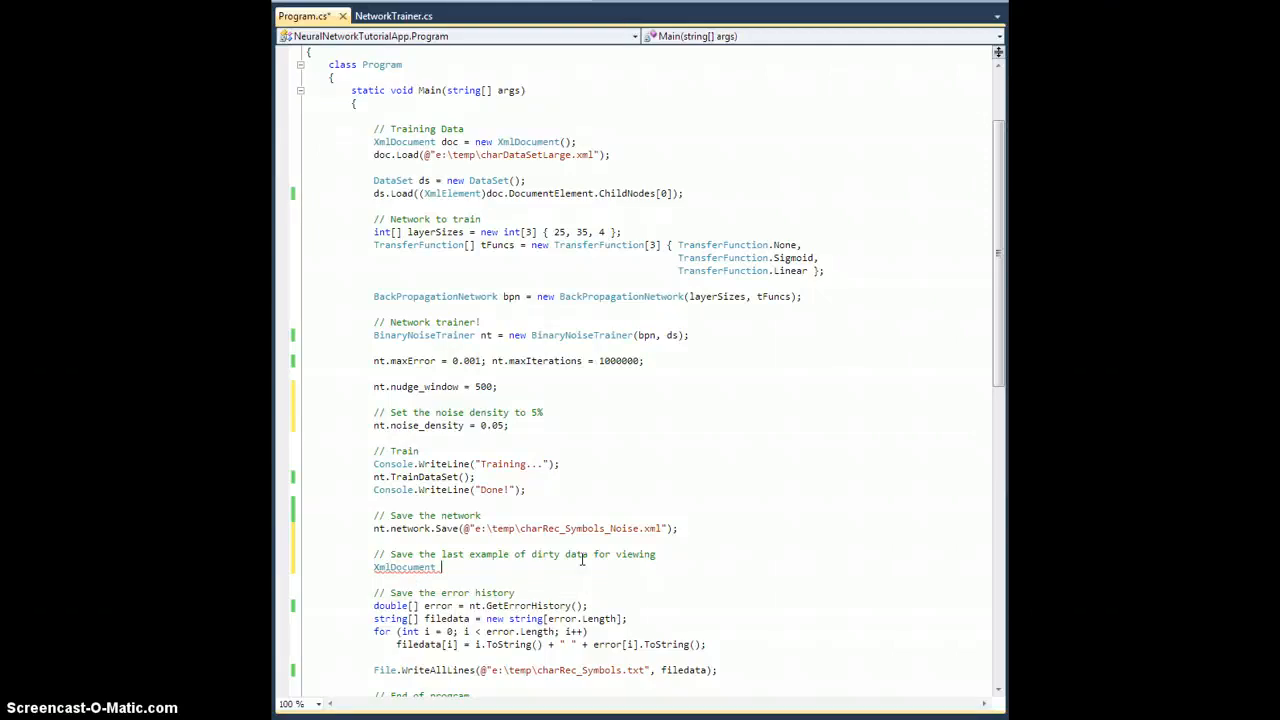
text(nDoc)
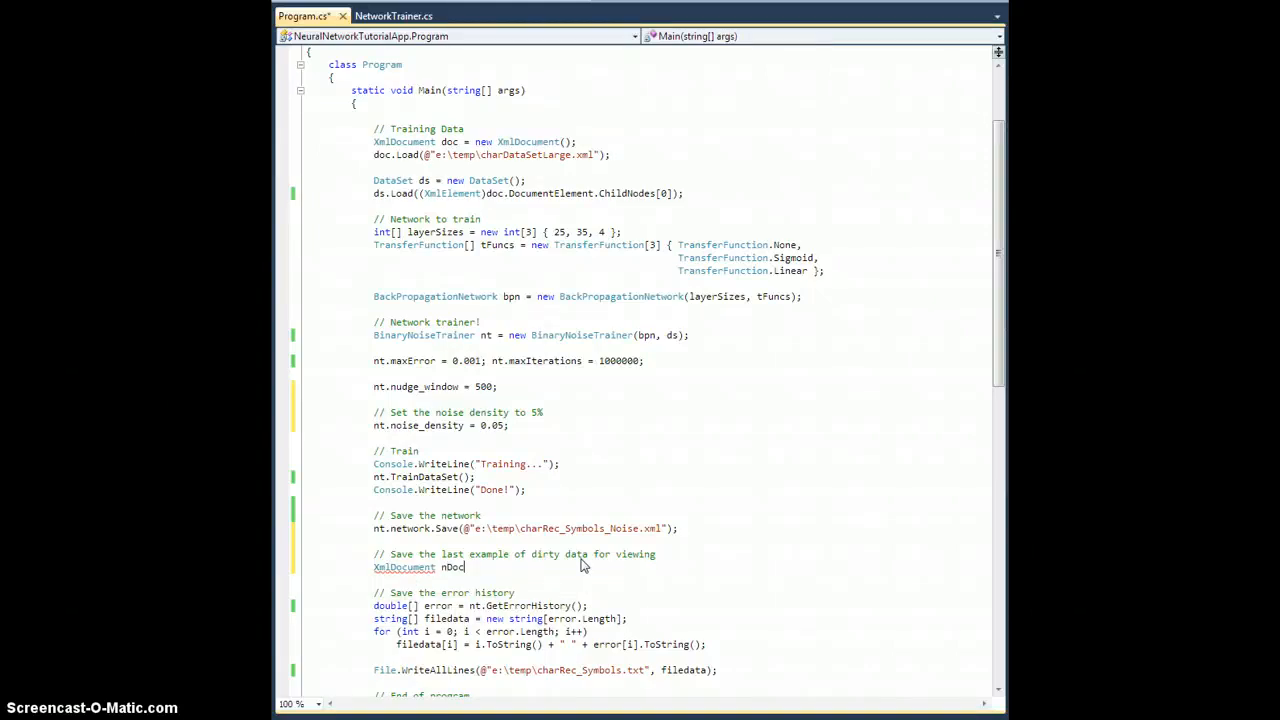
text(= new XmlDocument();)
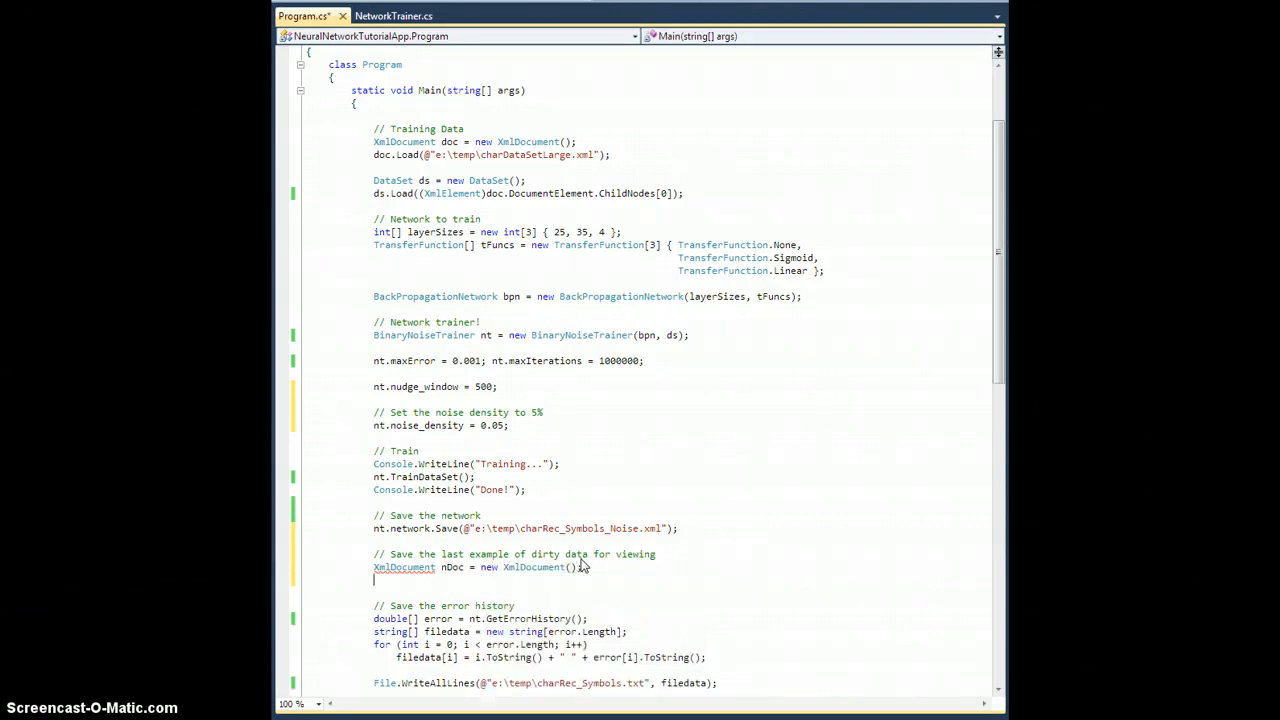
text(n)
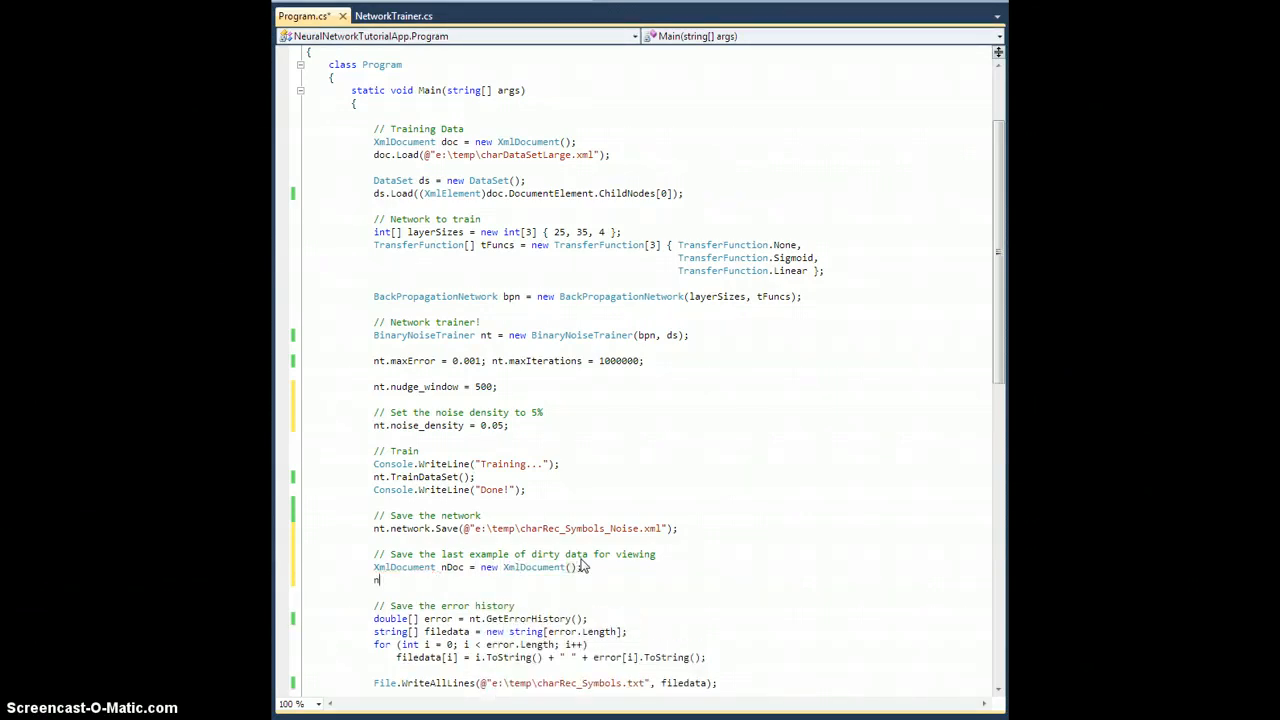
Load '<root/>' into nDoc and append nt.NoisyData.ToXml(nDoc) to its DocumentElement.
text(nDoc.LoadXml)
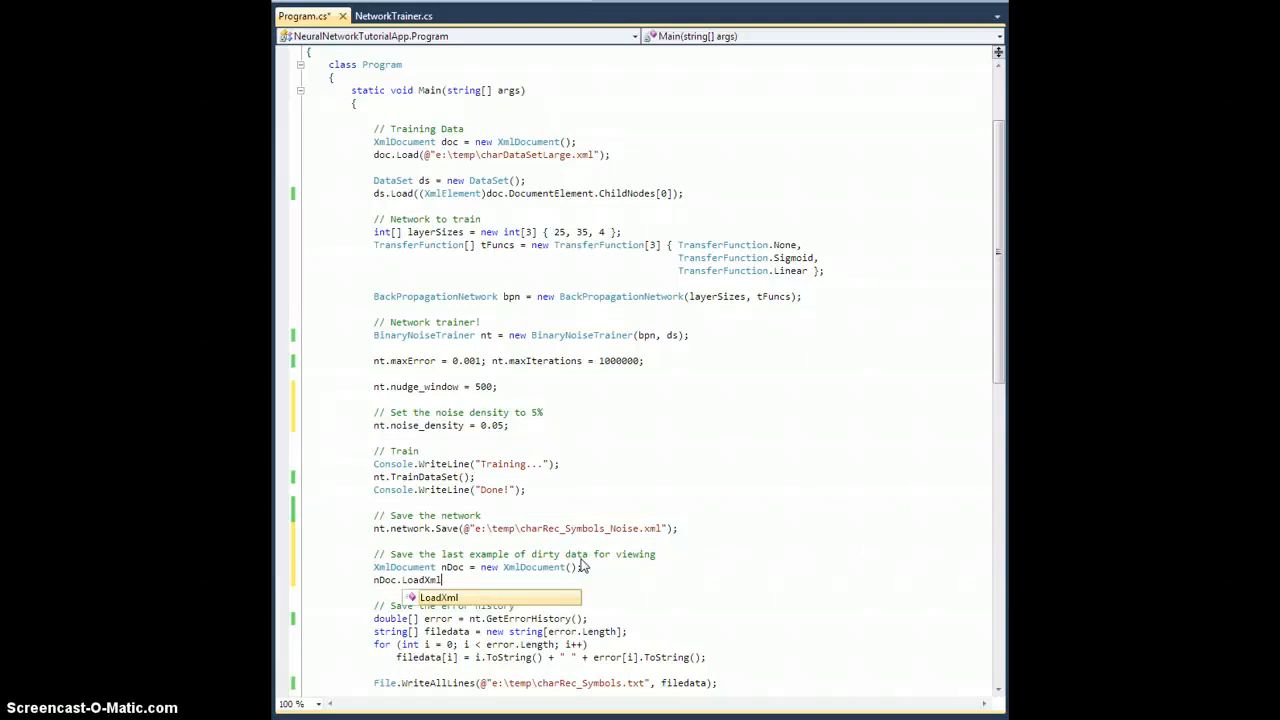
text((@")
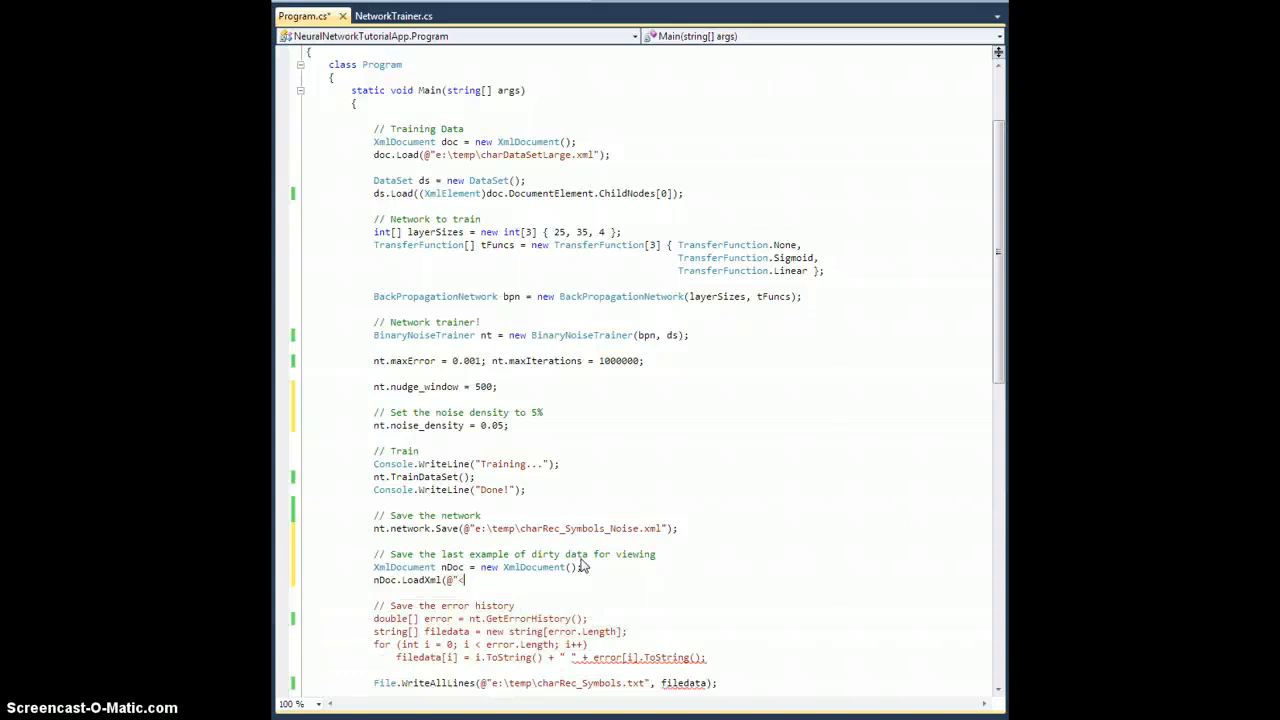
text(<root/>)
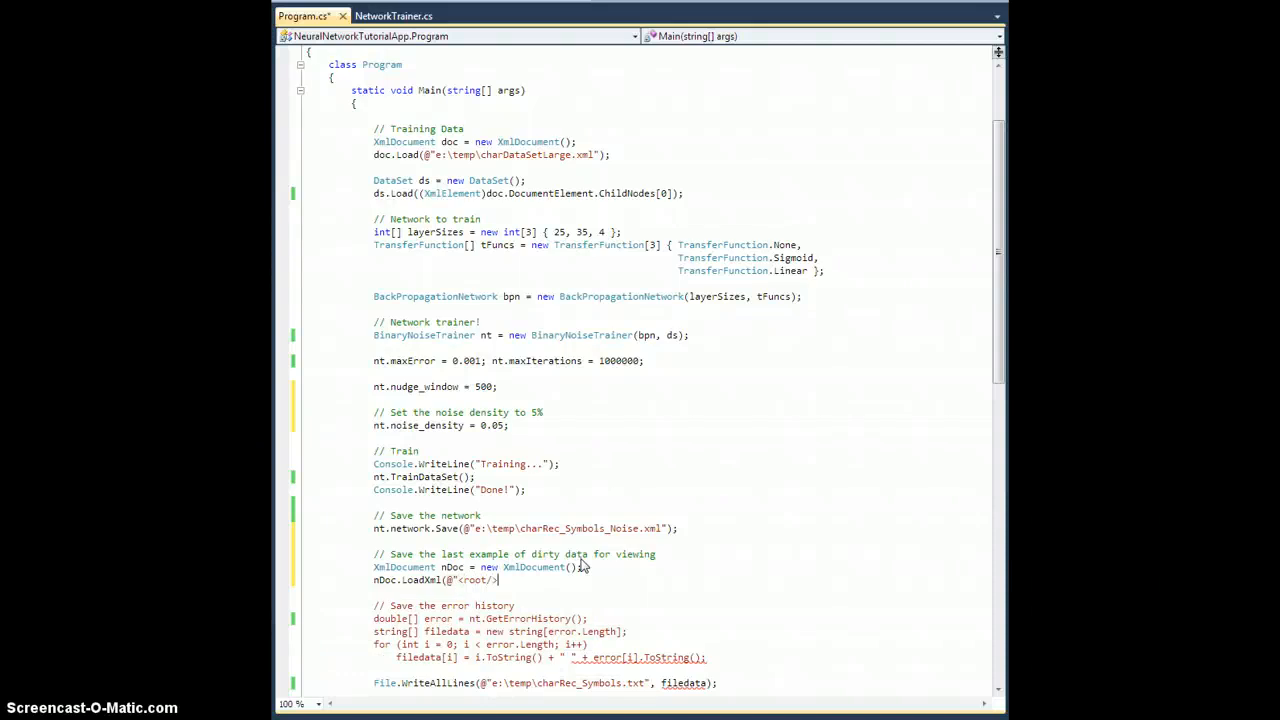
text(");)
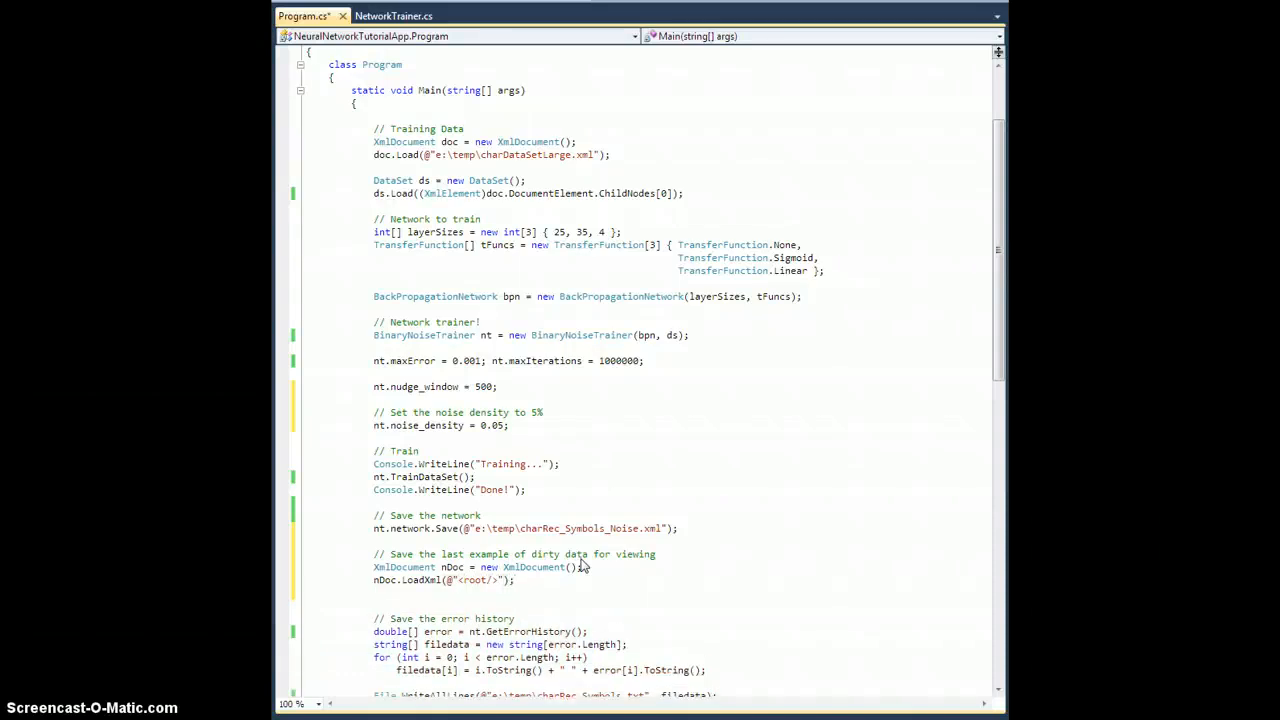
text(nDoc.Docue)
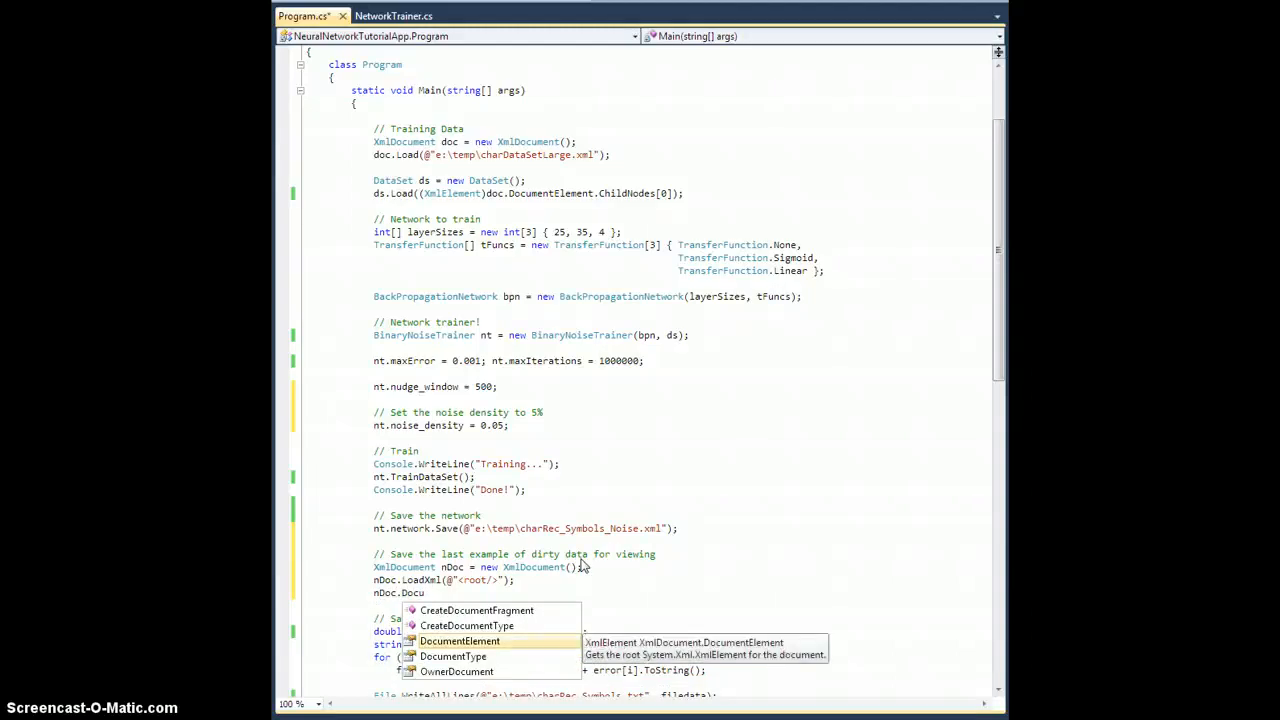
text(DocumentElement.AppendChild()
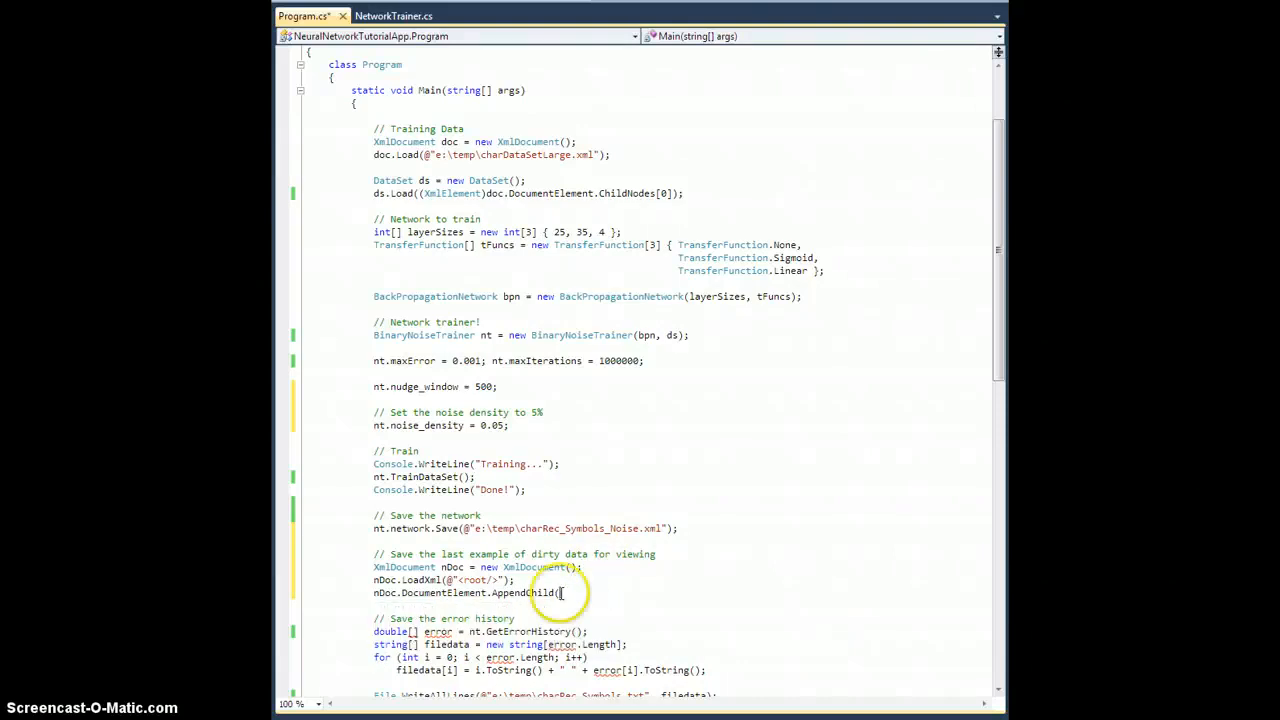
mouse_move(594, 248)
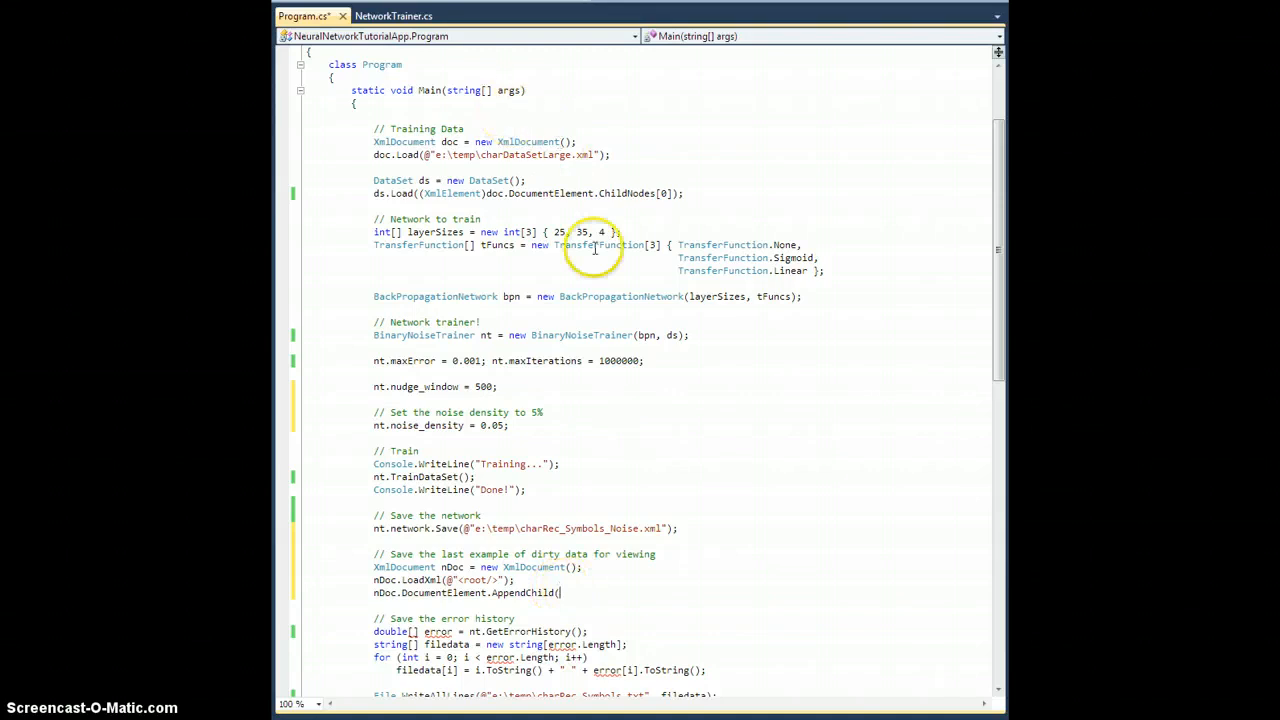
text(nt.Noisy)
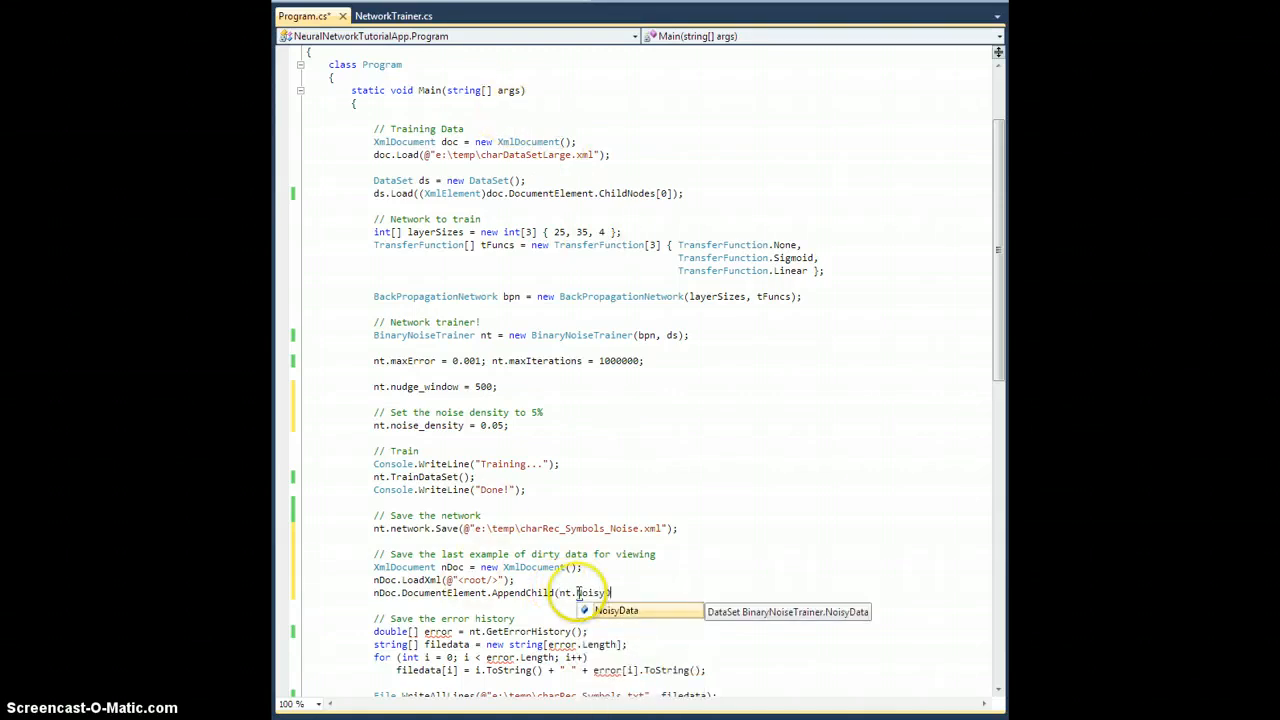
text(.ToXml)
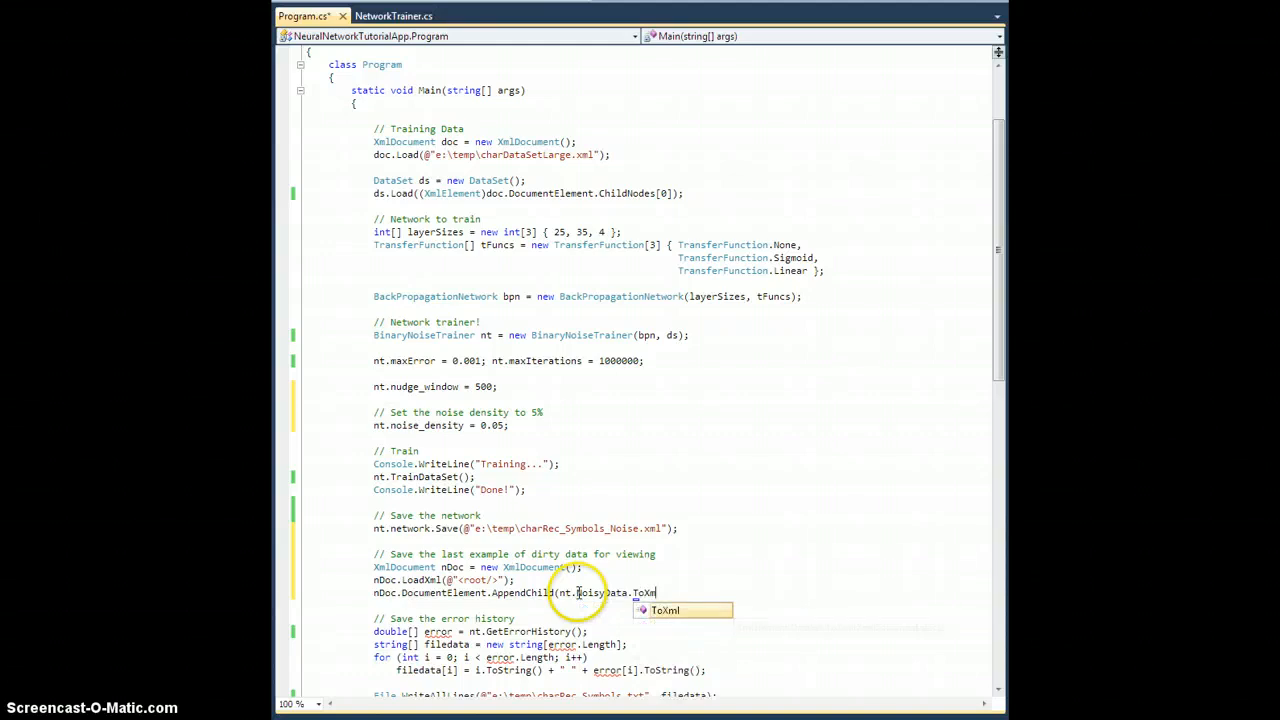
text(()
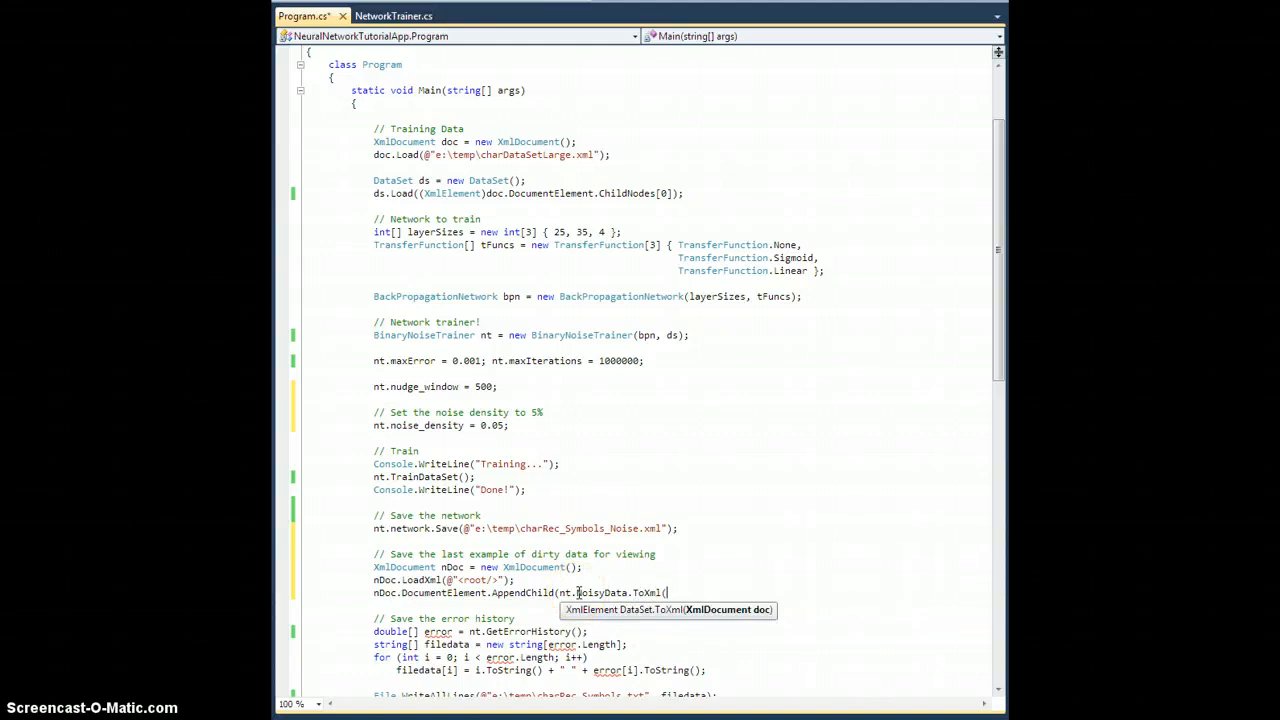
text(nDoc));)
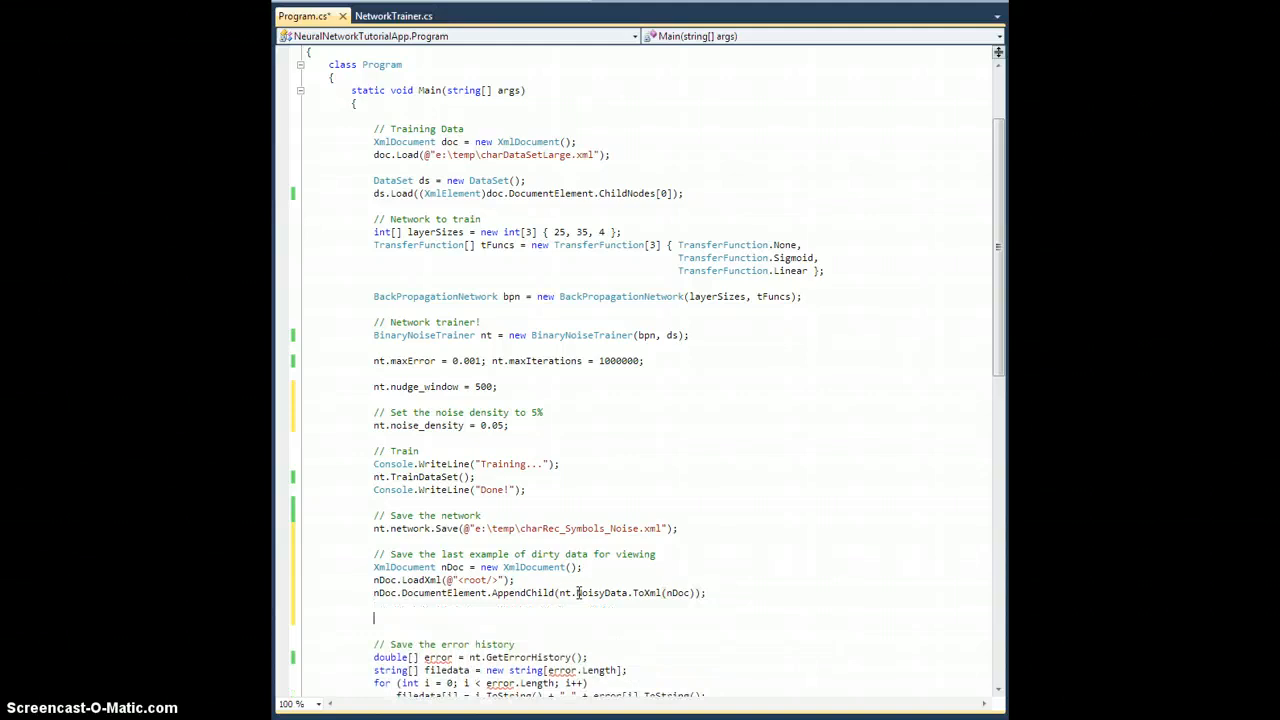
Save nDoc to e:\temp\NoisyDataSet.xml.
text(nDoc.Save()
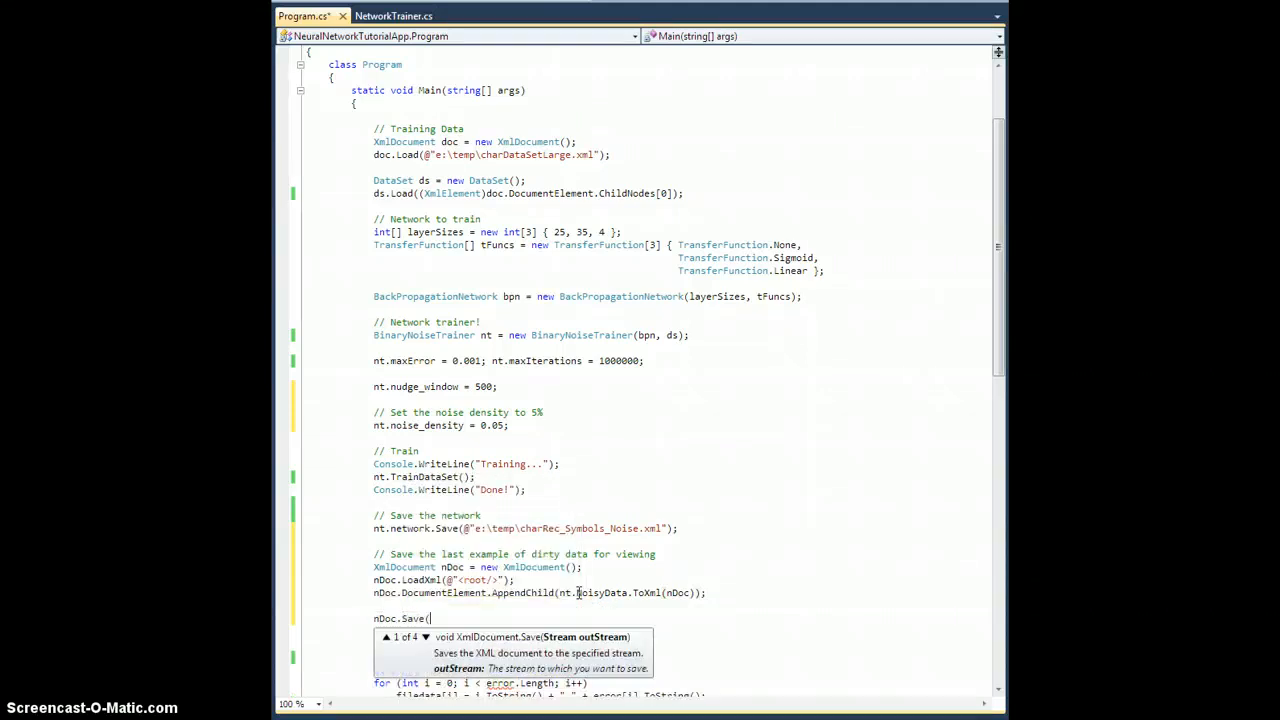
text(@"e:\temp)
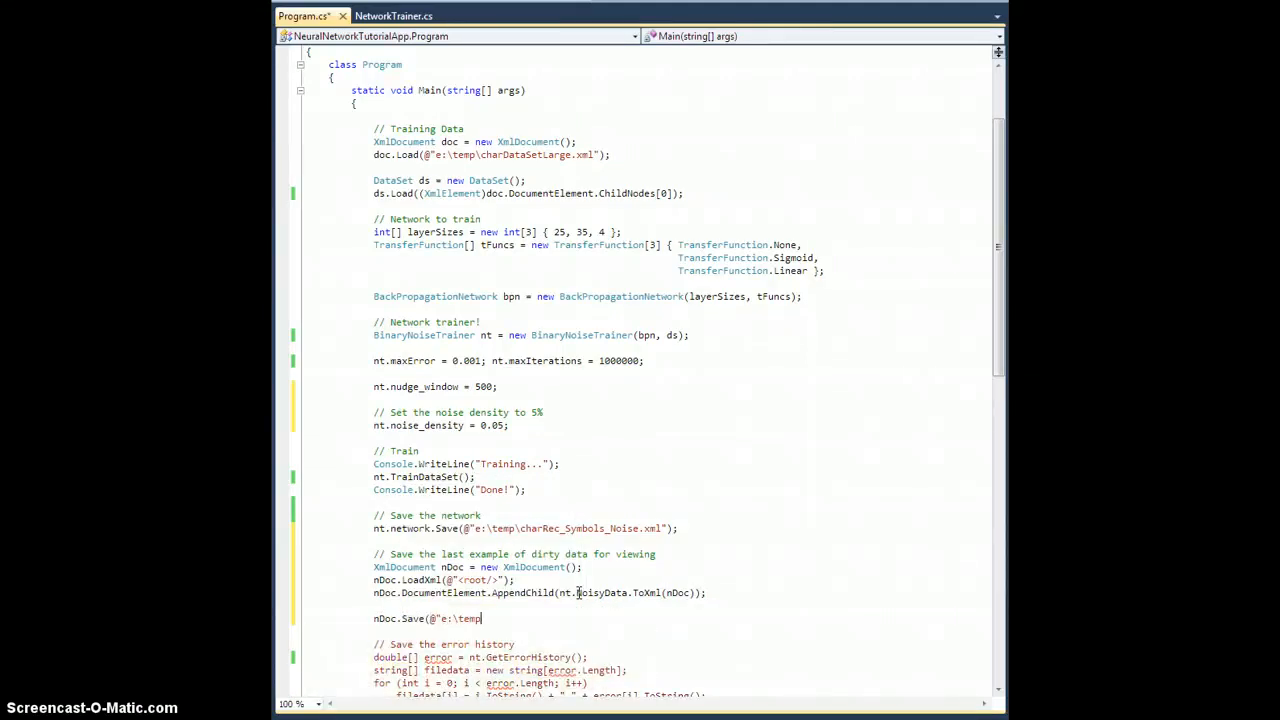
text(\)
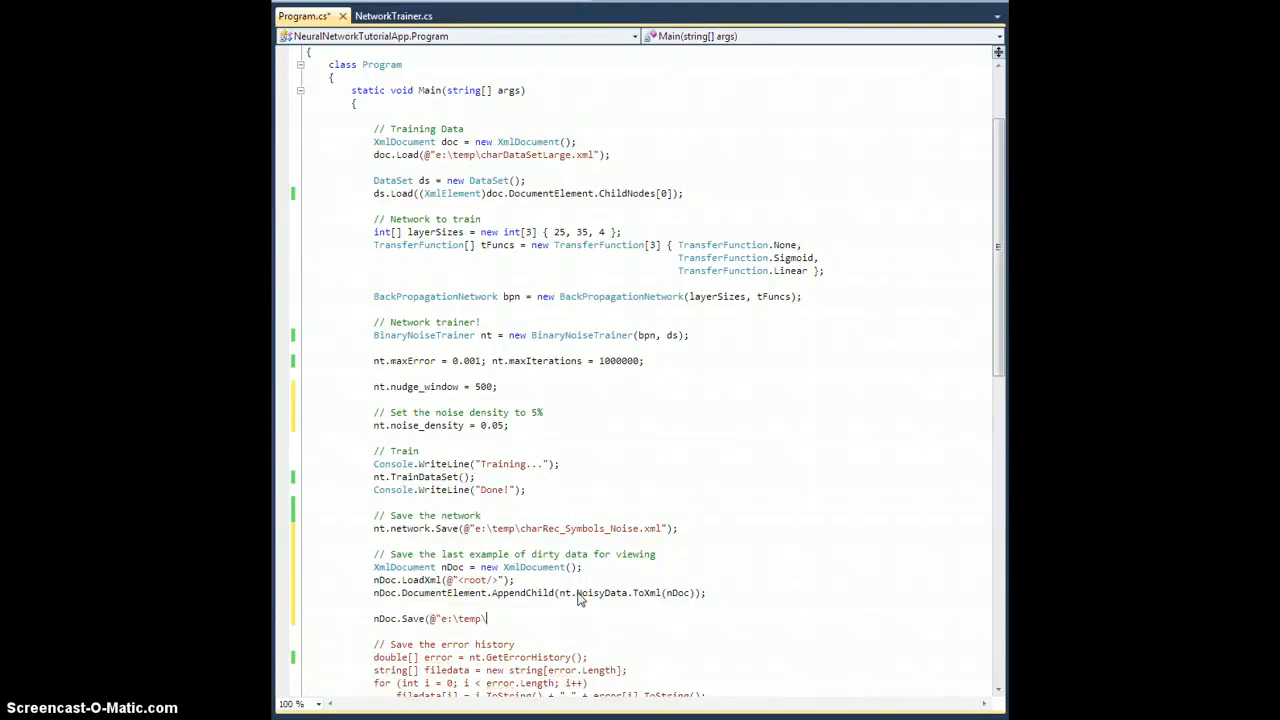
text(NoisyDataSet.xml");)
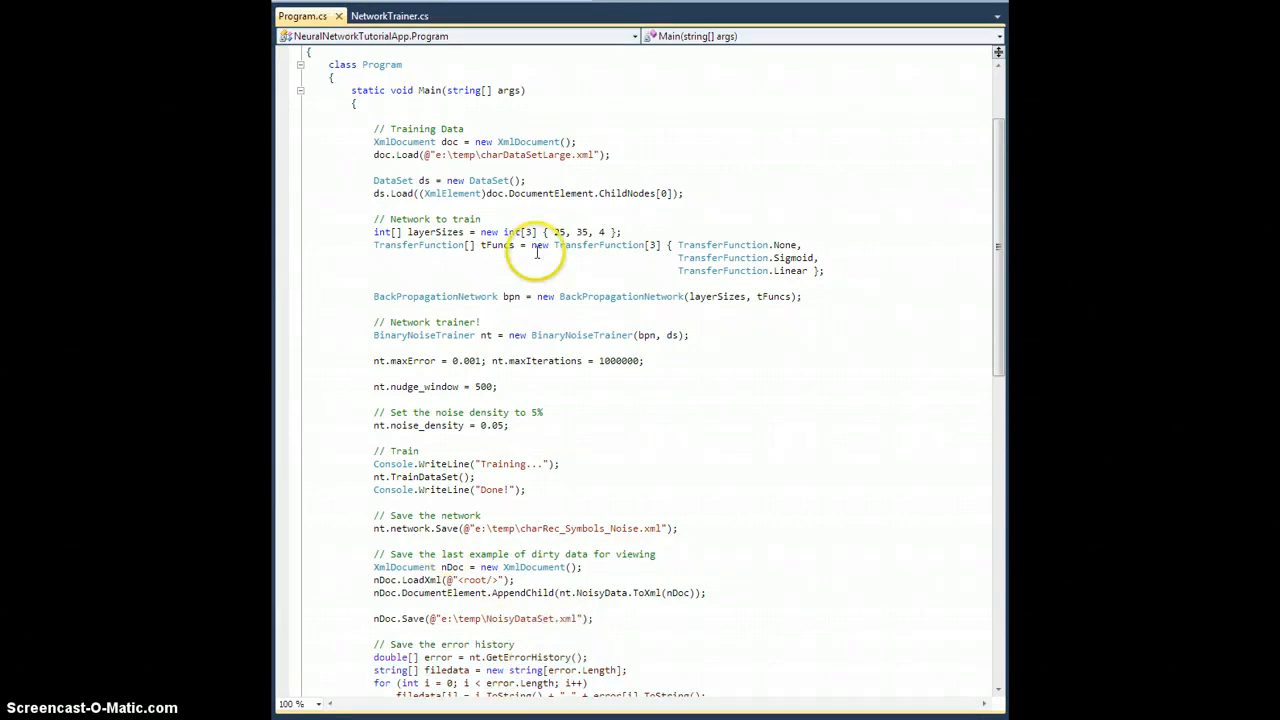
In NetworkTrainer.cs, move the Random creation into BinaryNoiseTrainer's constructor as rnd = new Random().
click(390, 15)
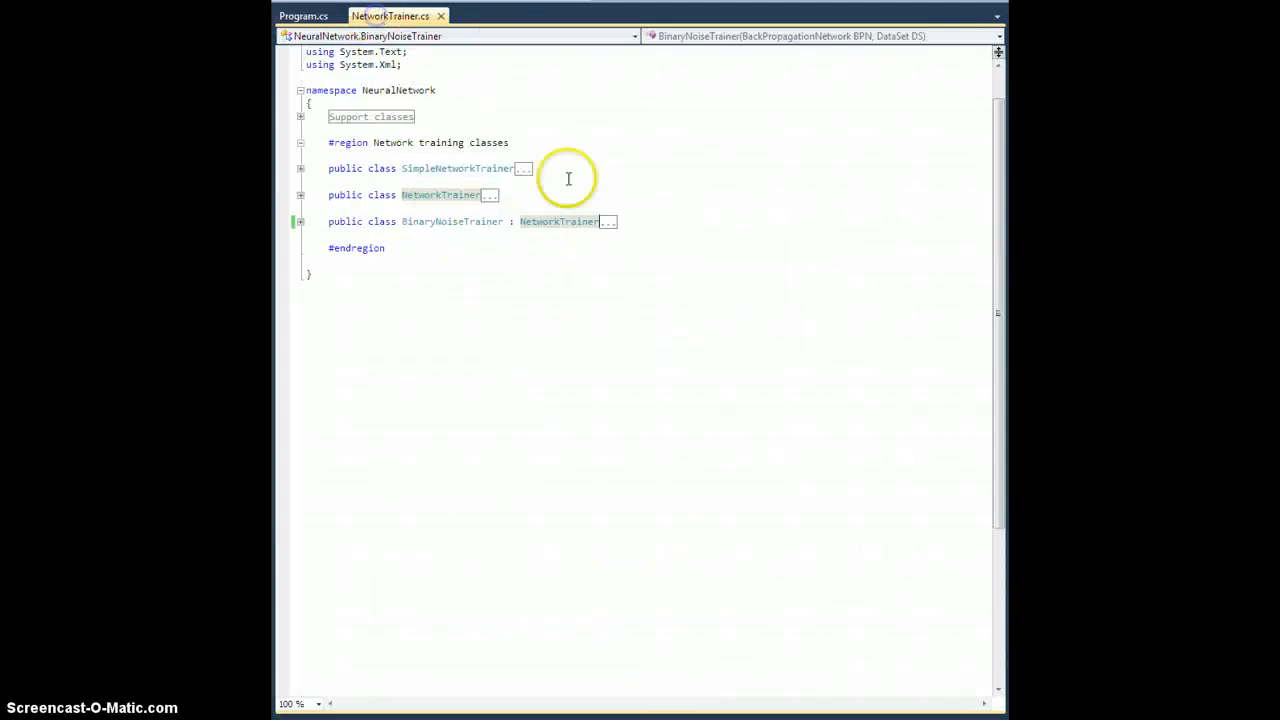
click(301, 221)
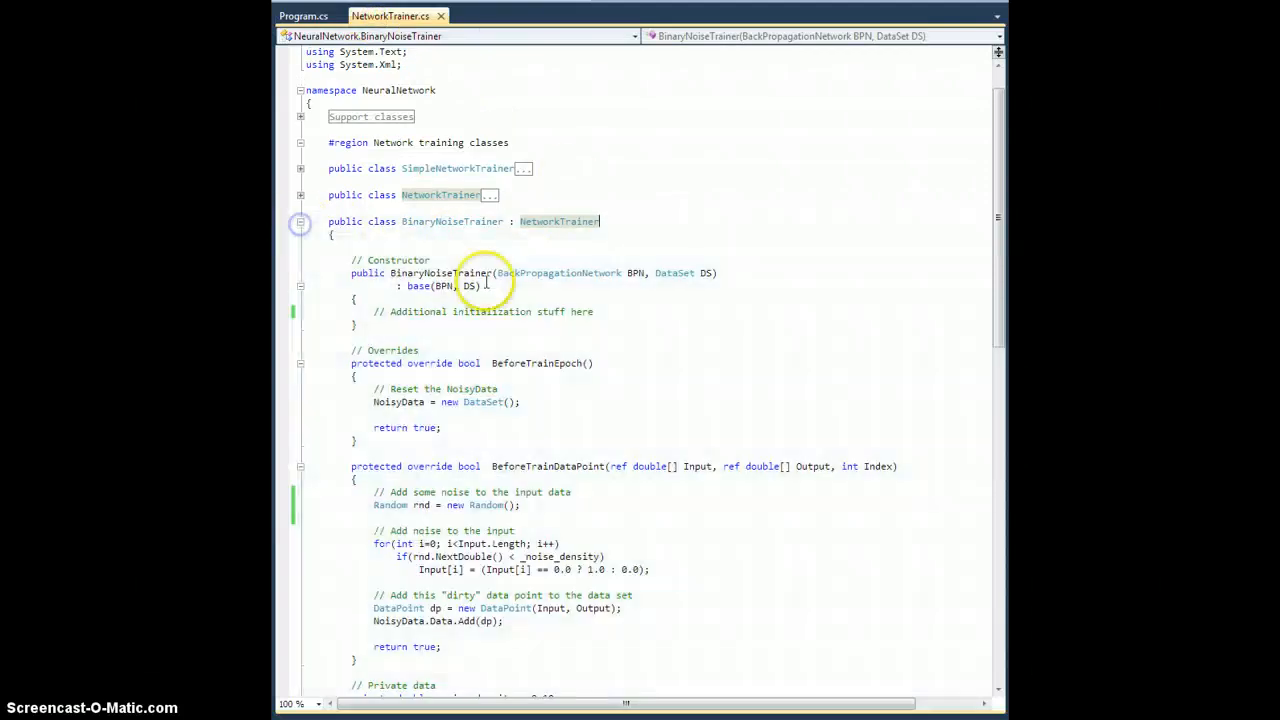
scroll(down, 3)
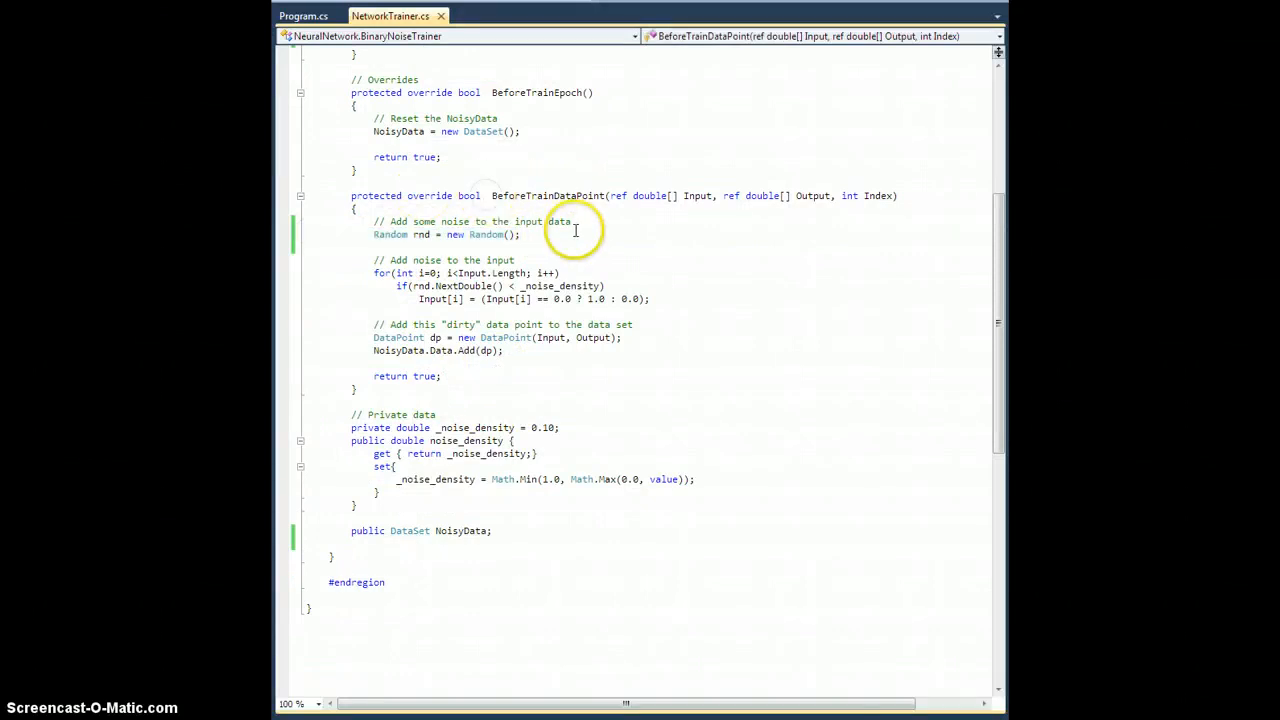
mouse_move(423, 247)
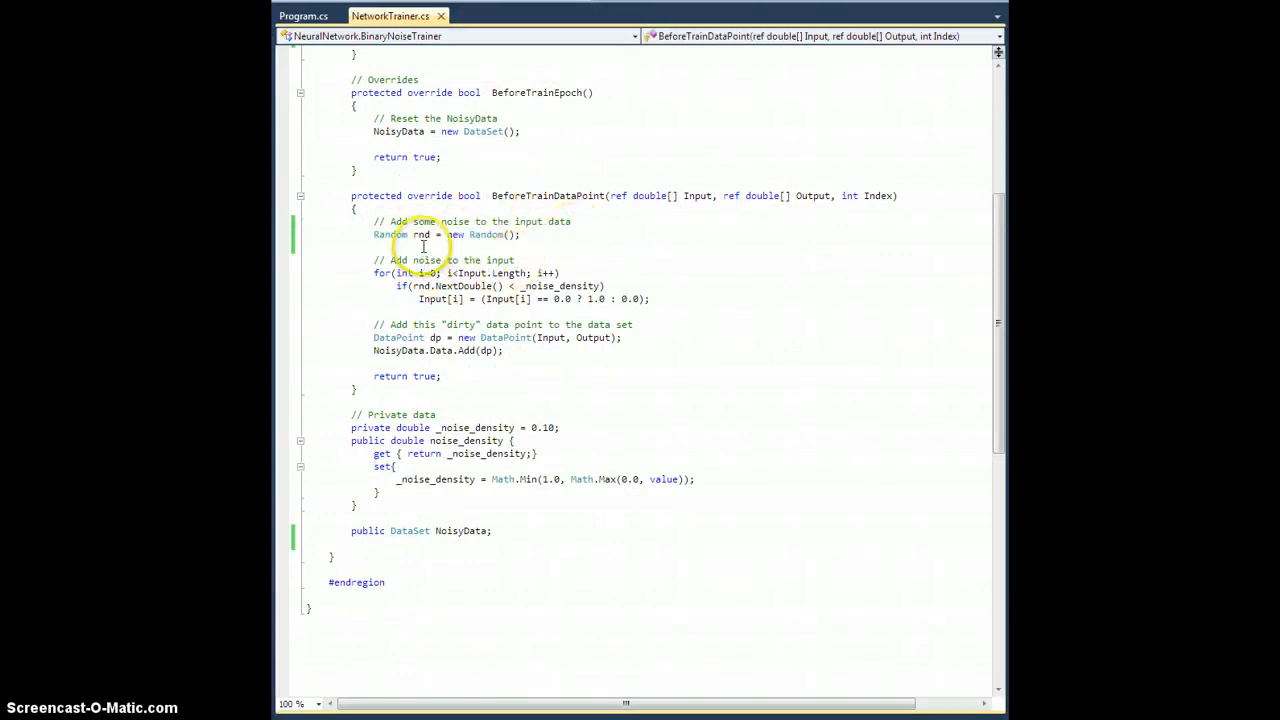
drag(373, 234, 520, 234)
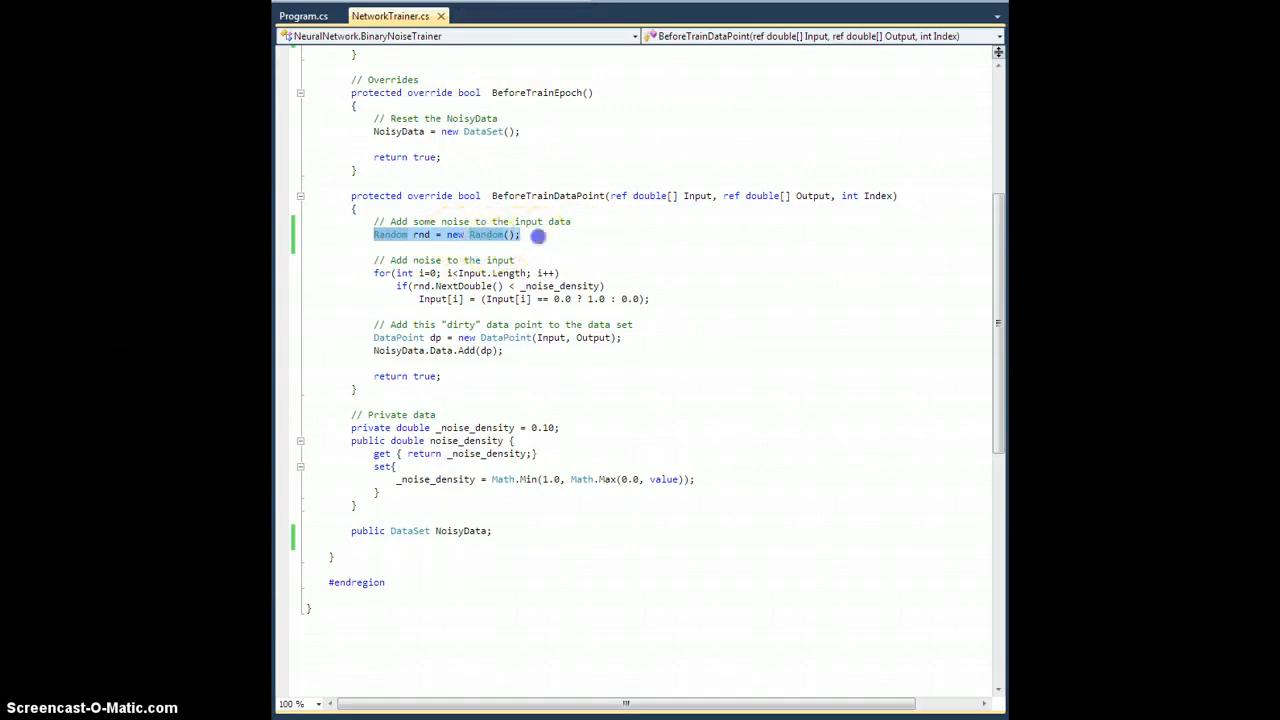
click(535, 235)
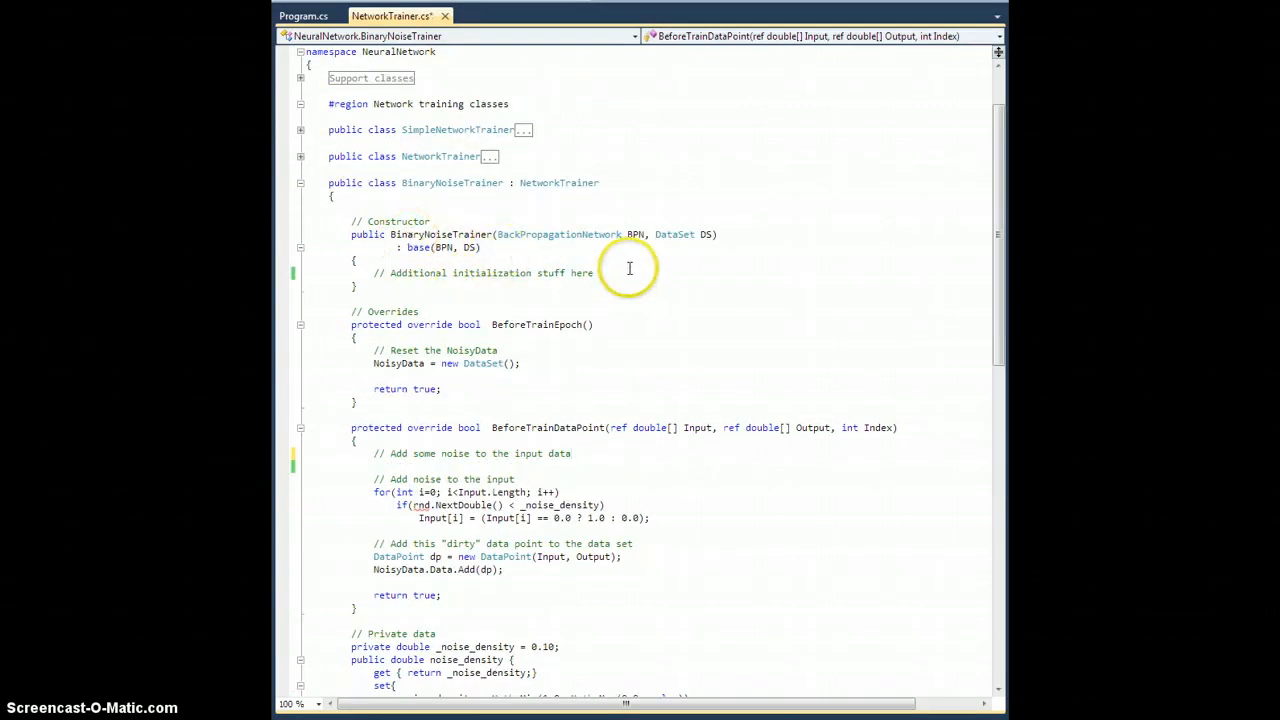
text(rnd = new Random();)
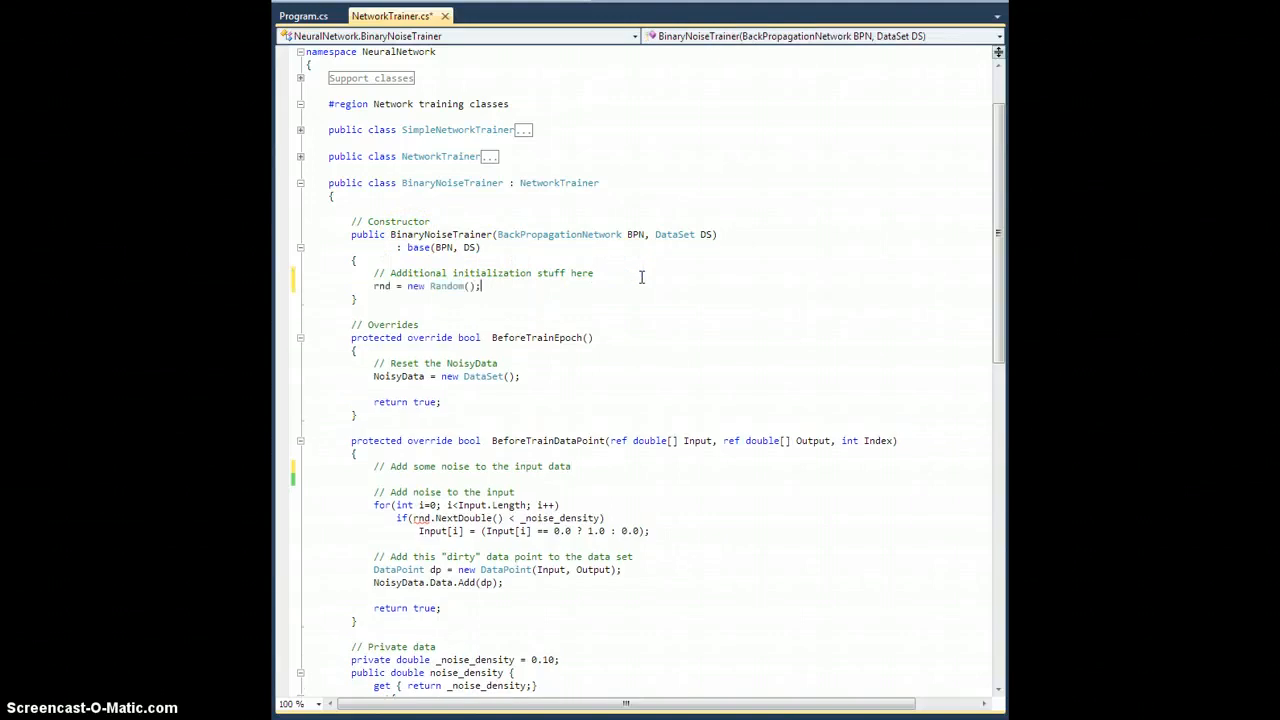
Declare a private Random rnd field in BinaryNoiseTrainer.
scroll(down, 3)
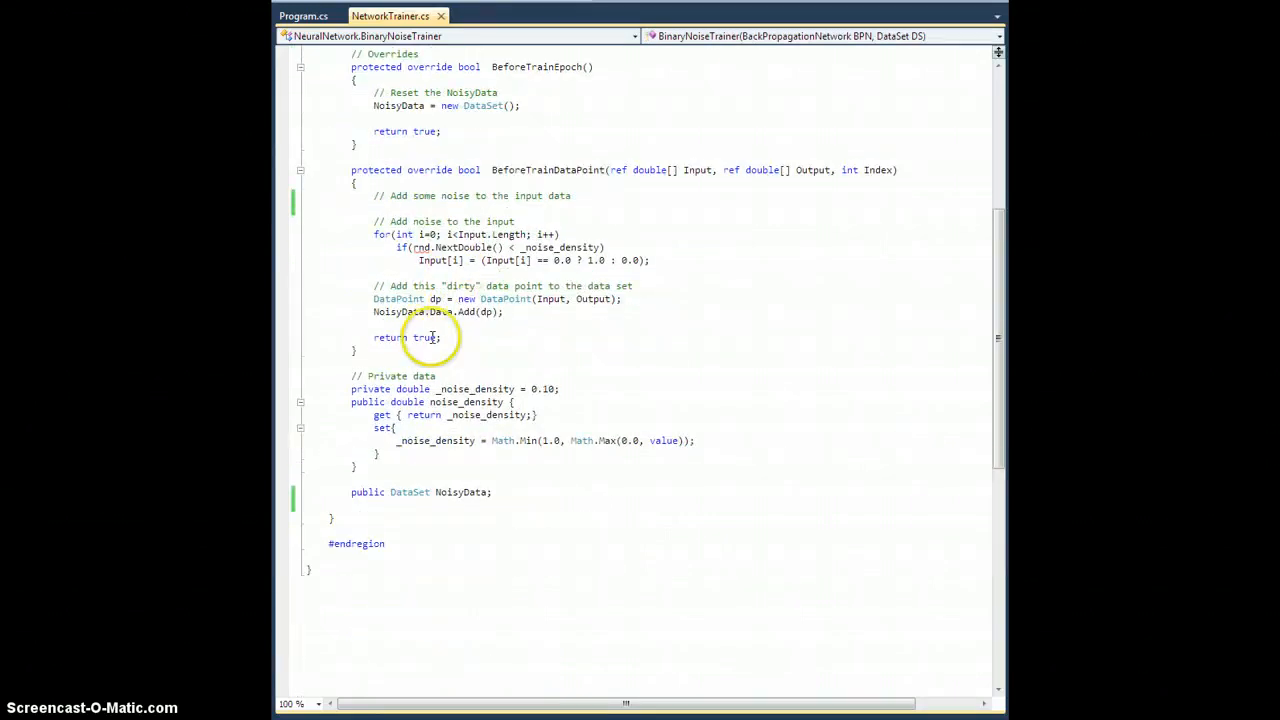
text(Random rnd;)
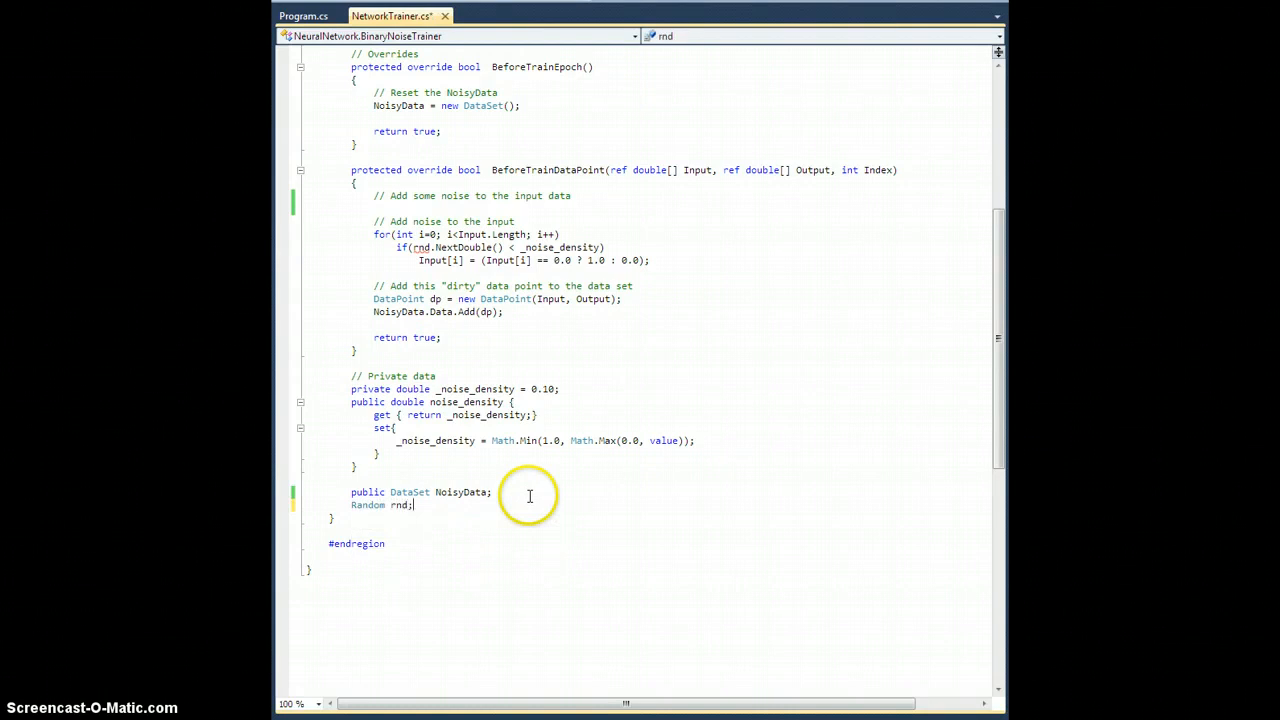
text(pri)
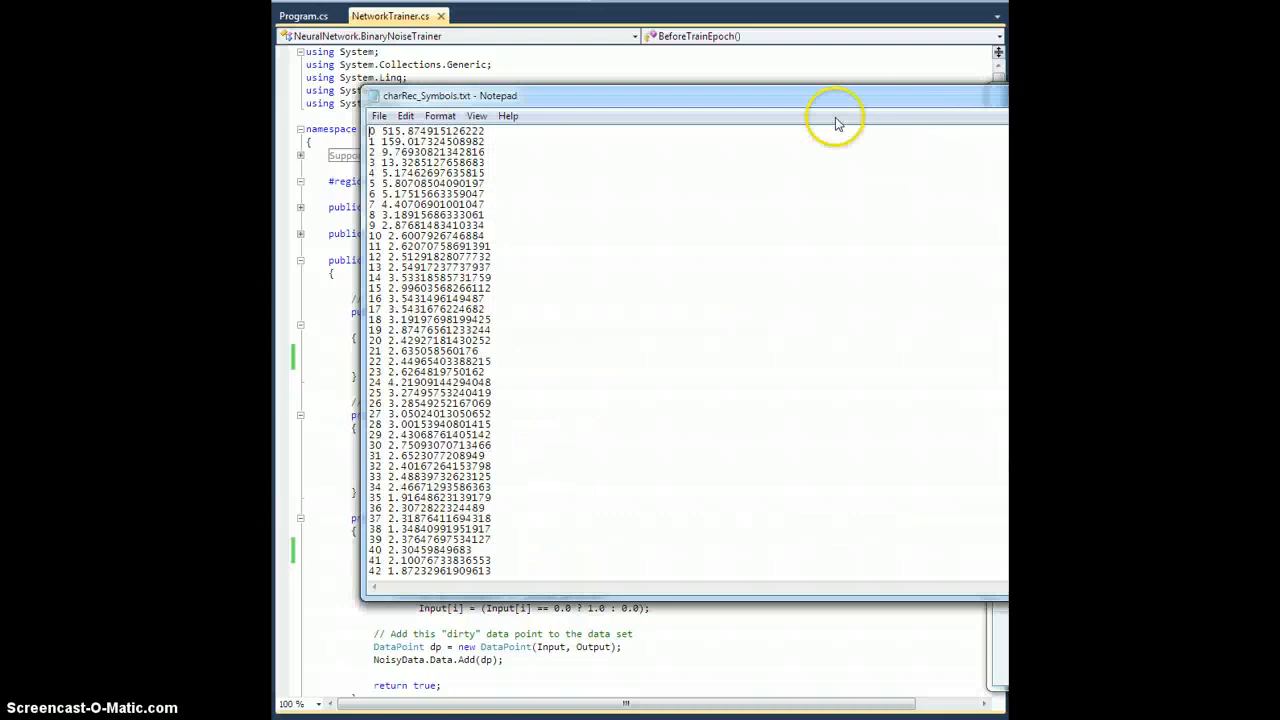
Scroll charRec_Symbols.txt to the final entries near 11249 to confirm the error converged.
scroll(down, 3)
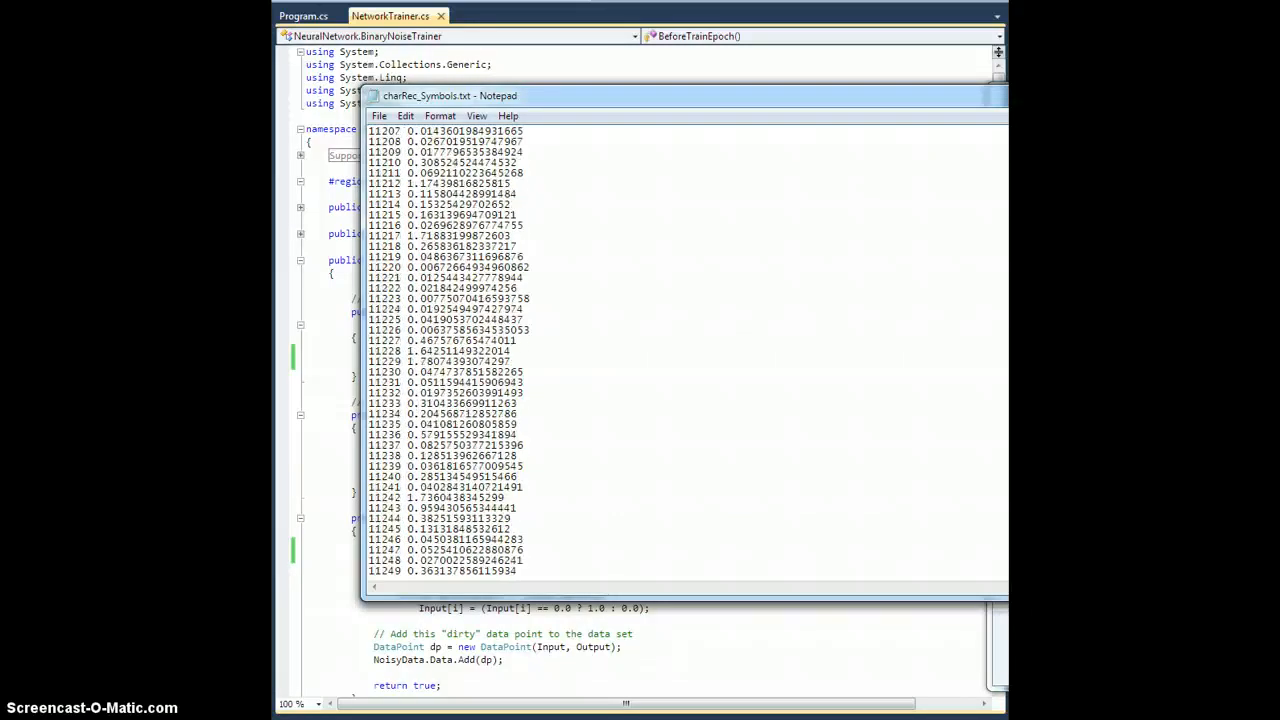
scroll(down, 3)
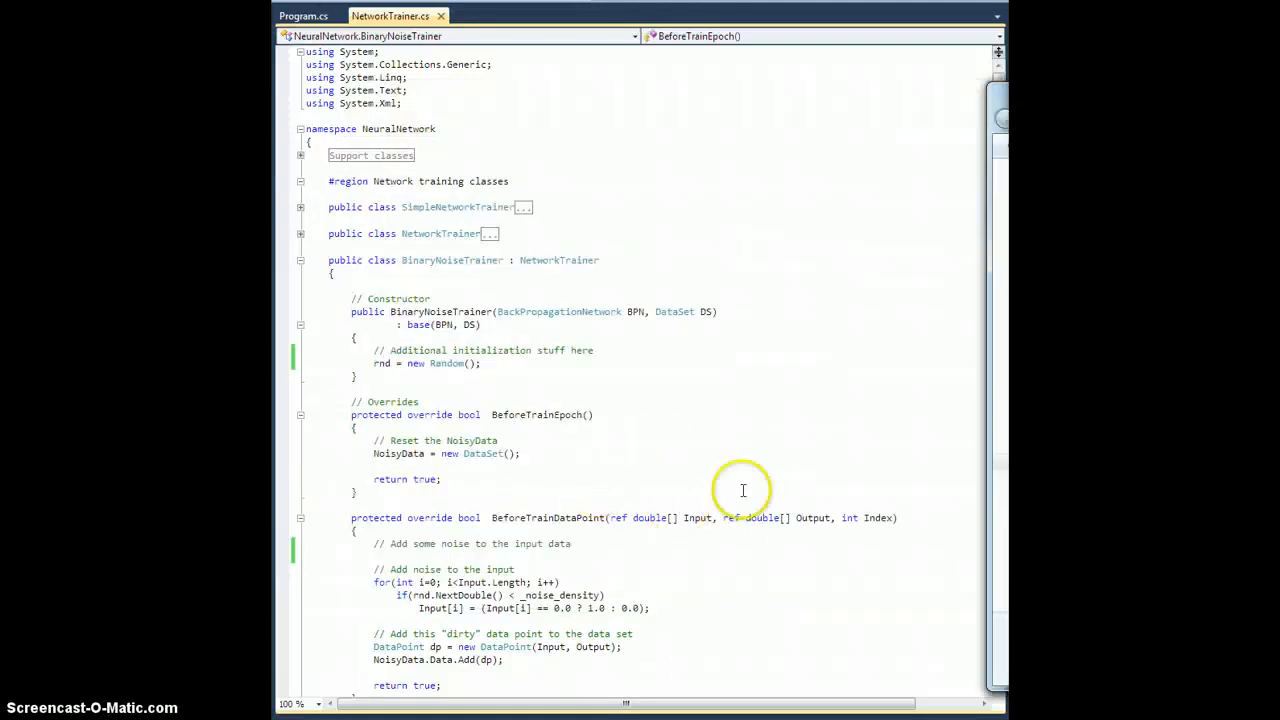
mouse_move(440, 646)
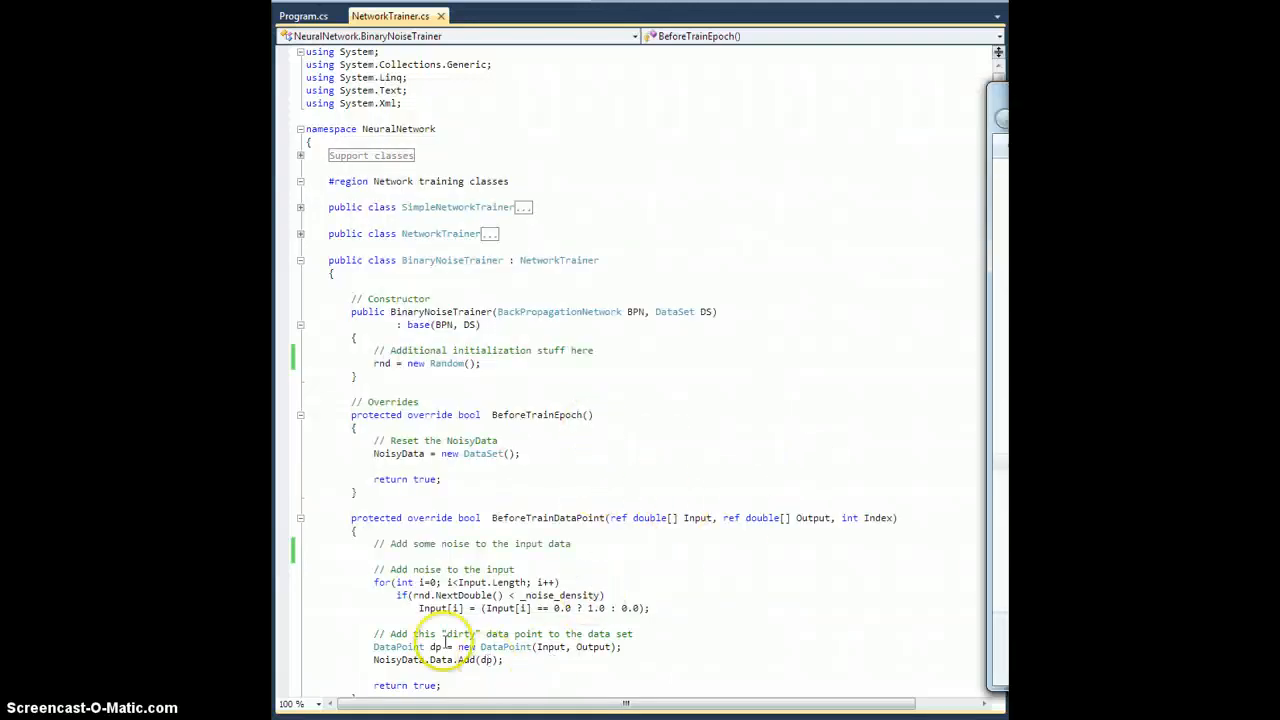